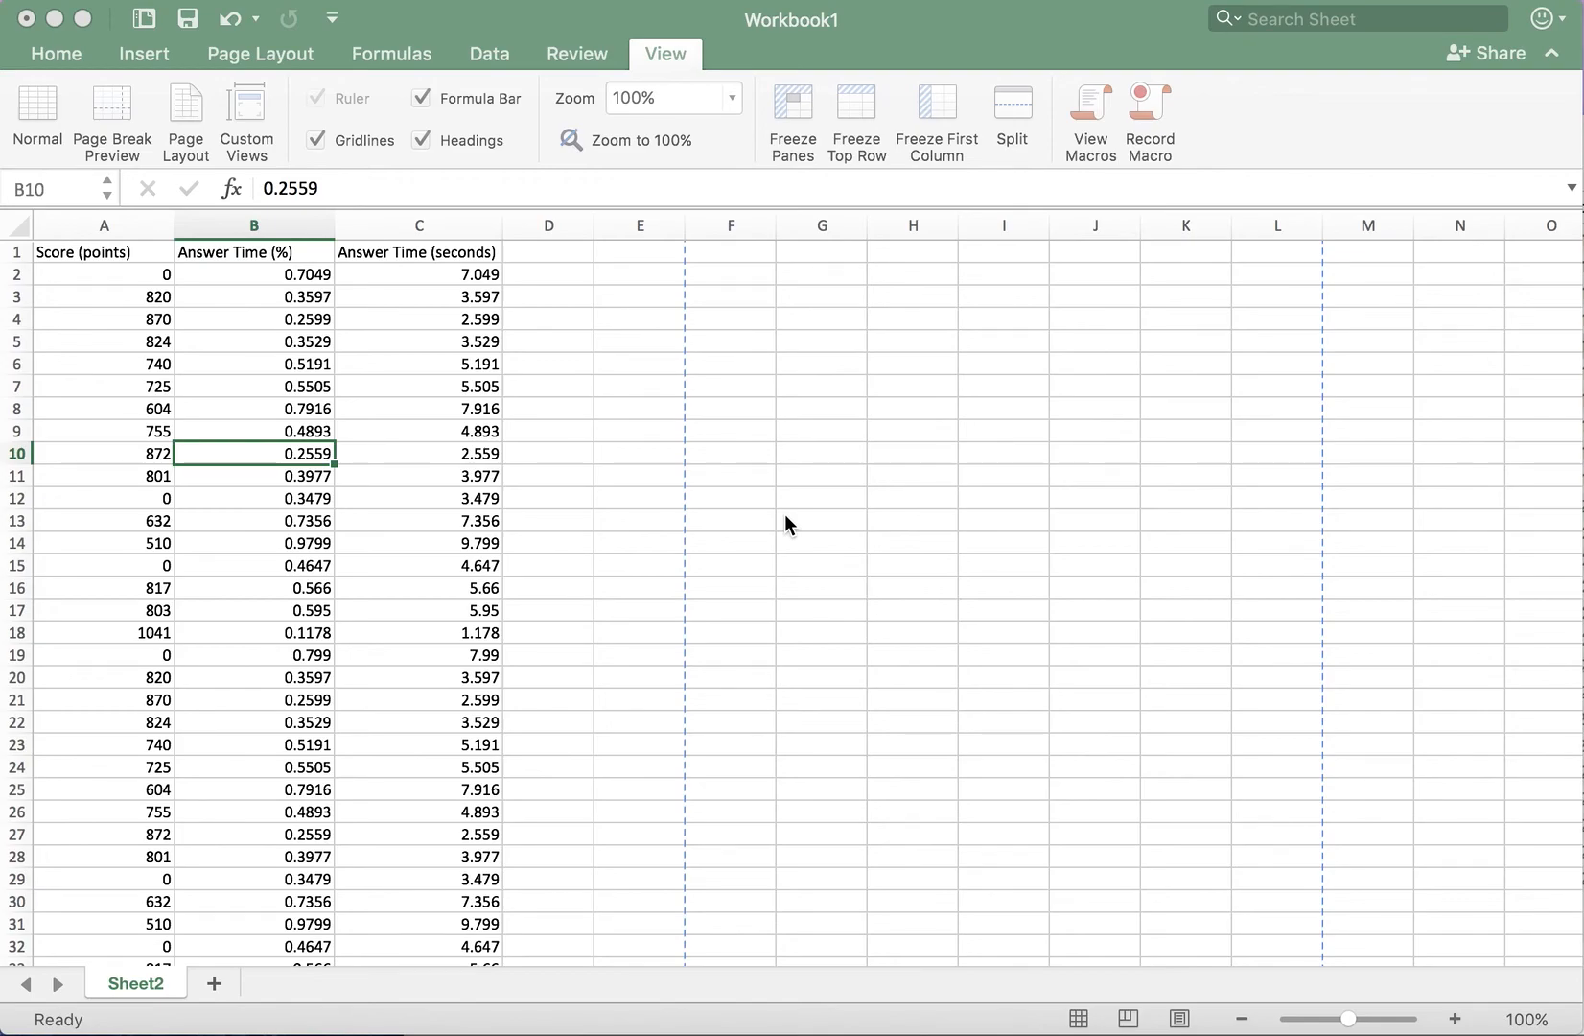
mouse_move(554, 424)
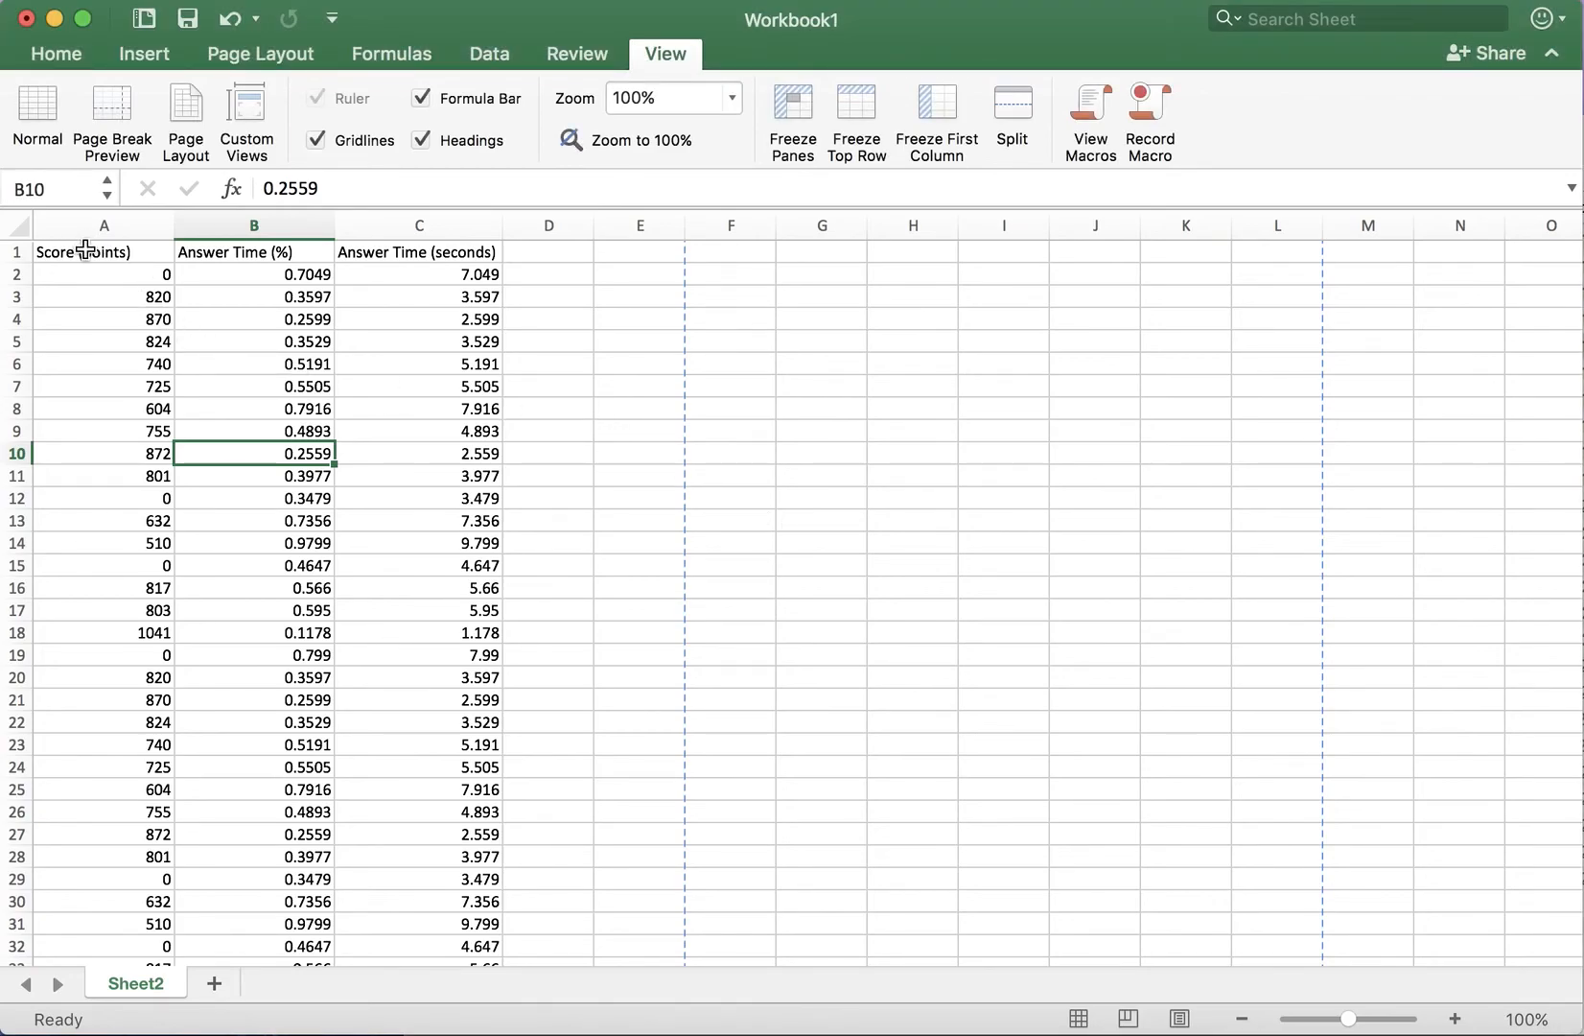
Select the Score (points) header cell A1 and the full score/answer-time data range
click(103, 476)
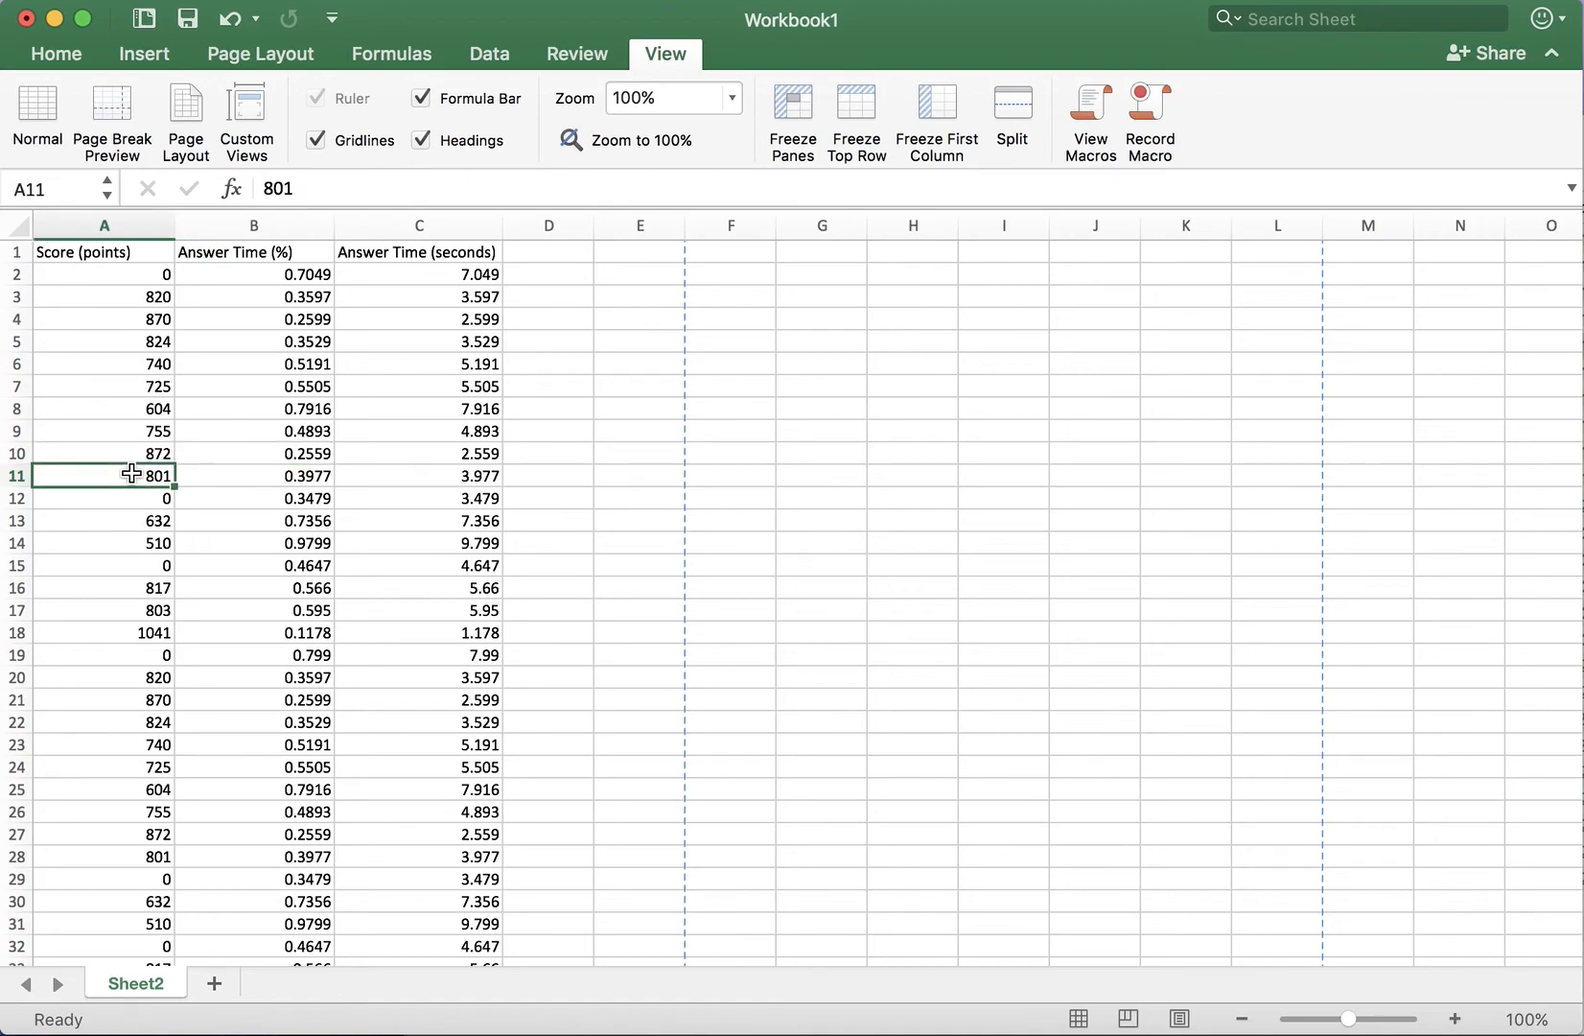
mouse_move(343, 405)
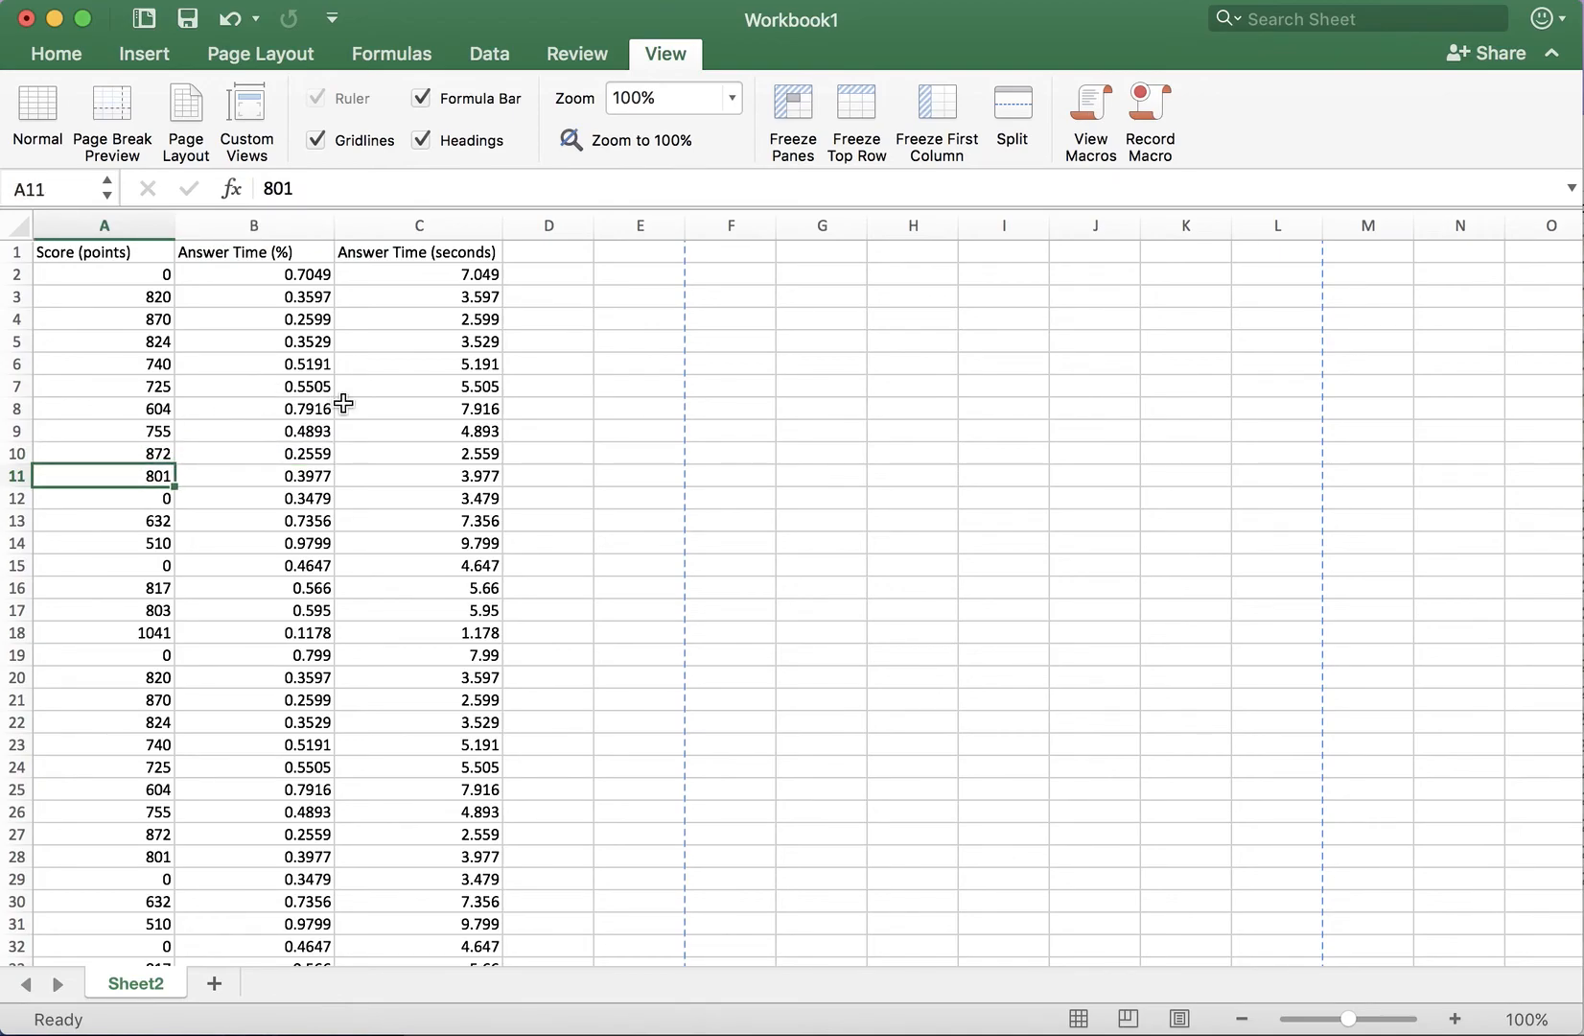
mouse_move(119, 251)
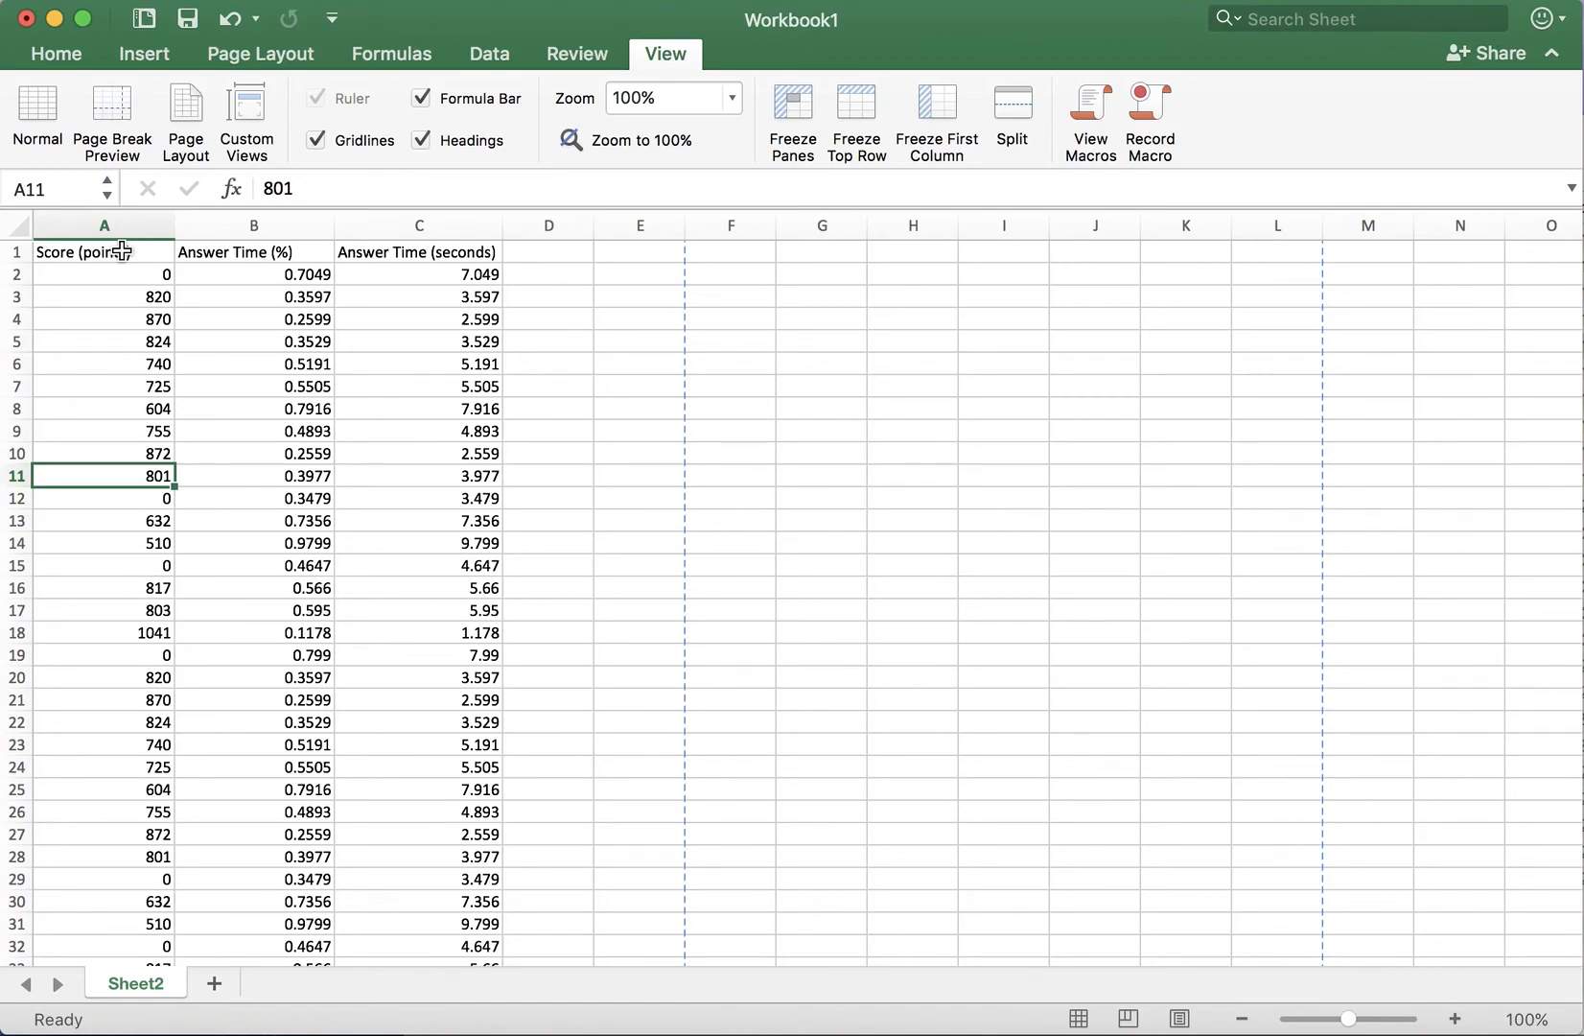
click(104, 251)
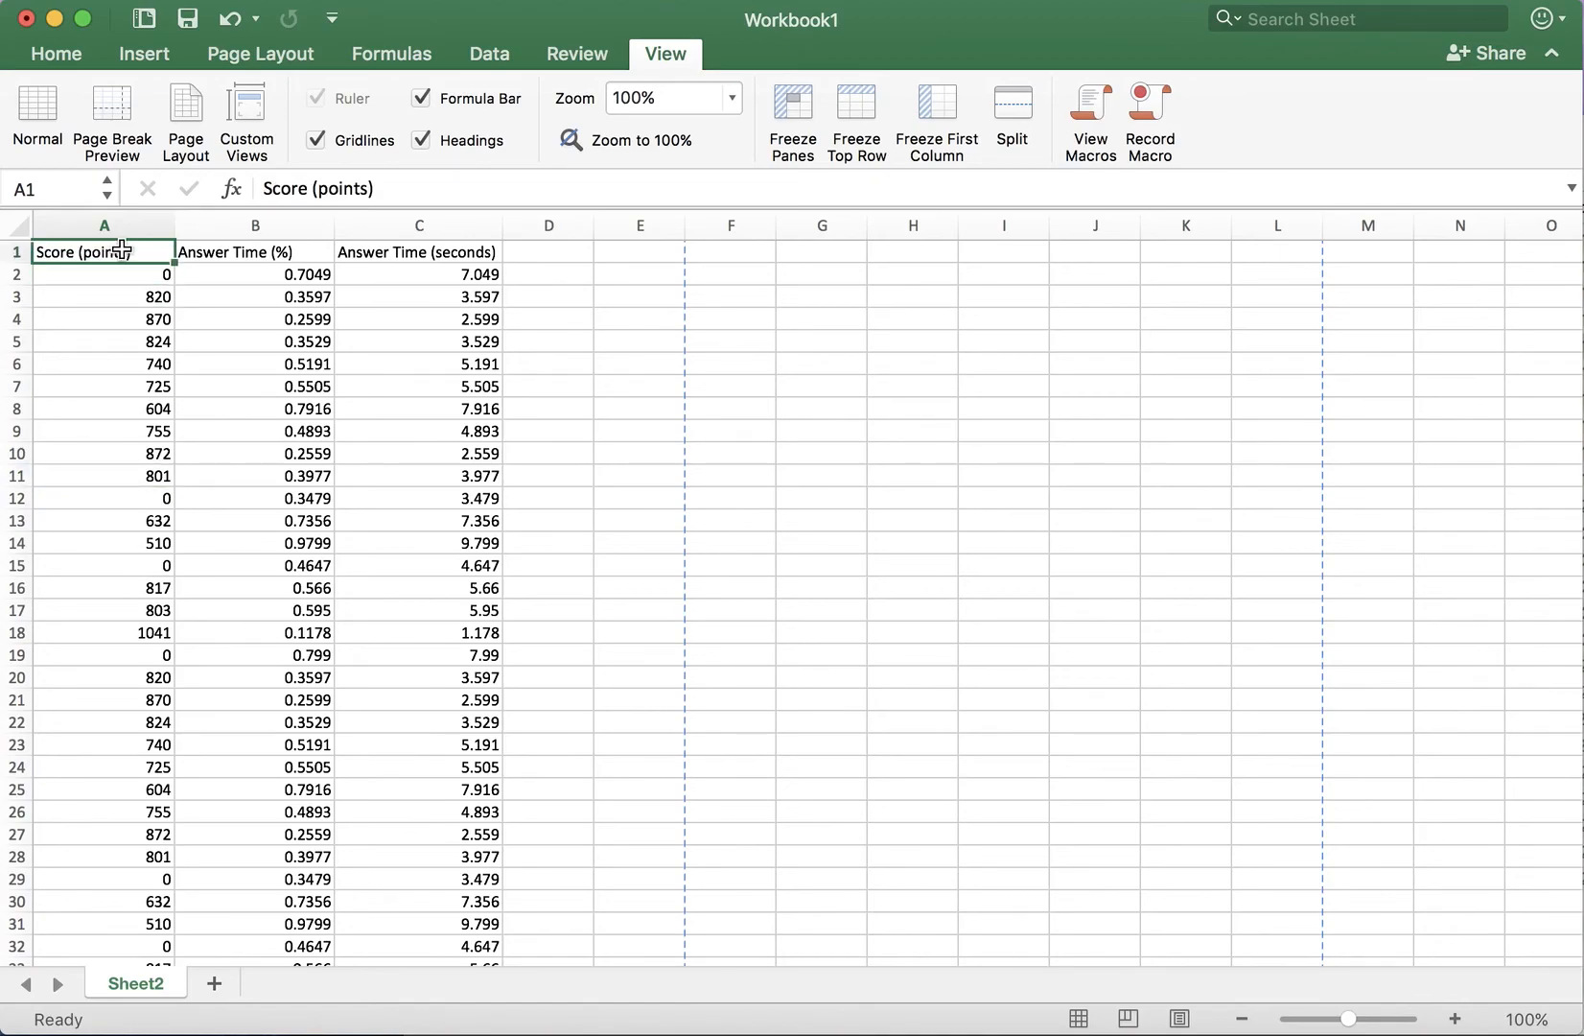
scroll(down, 3)
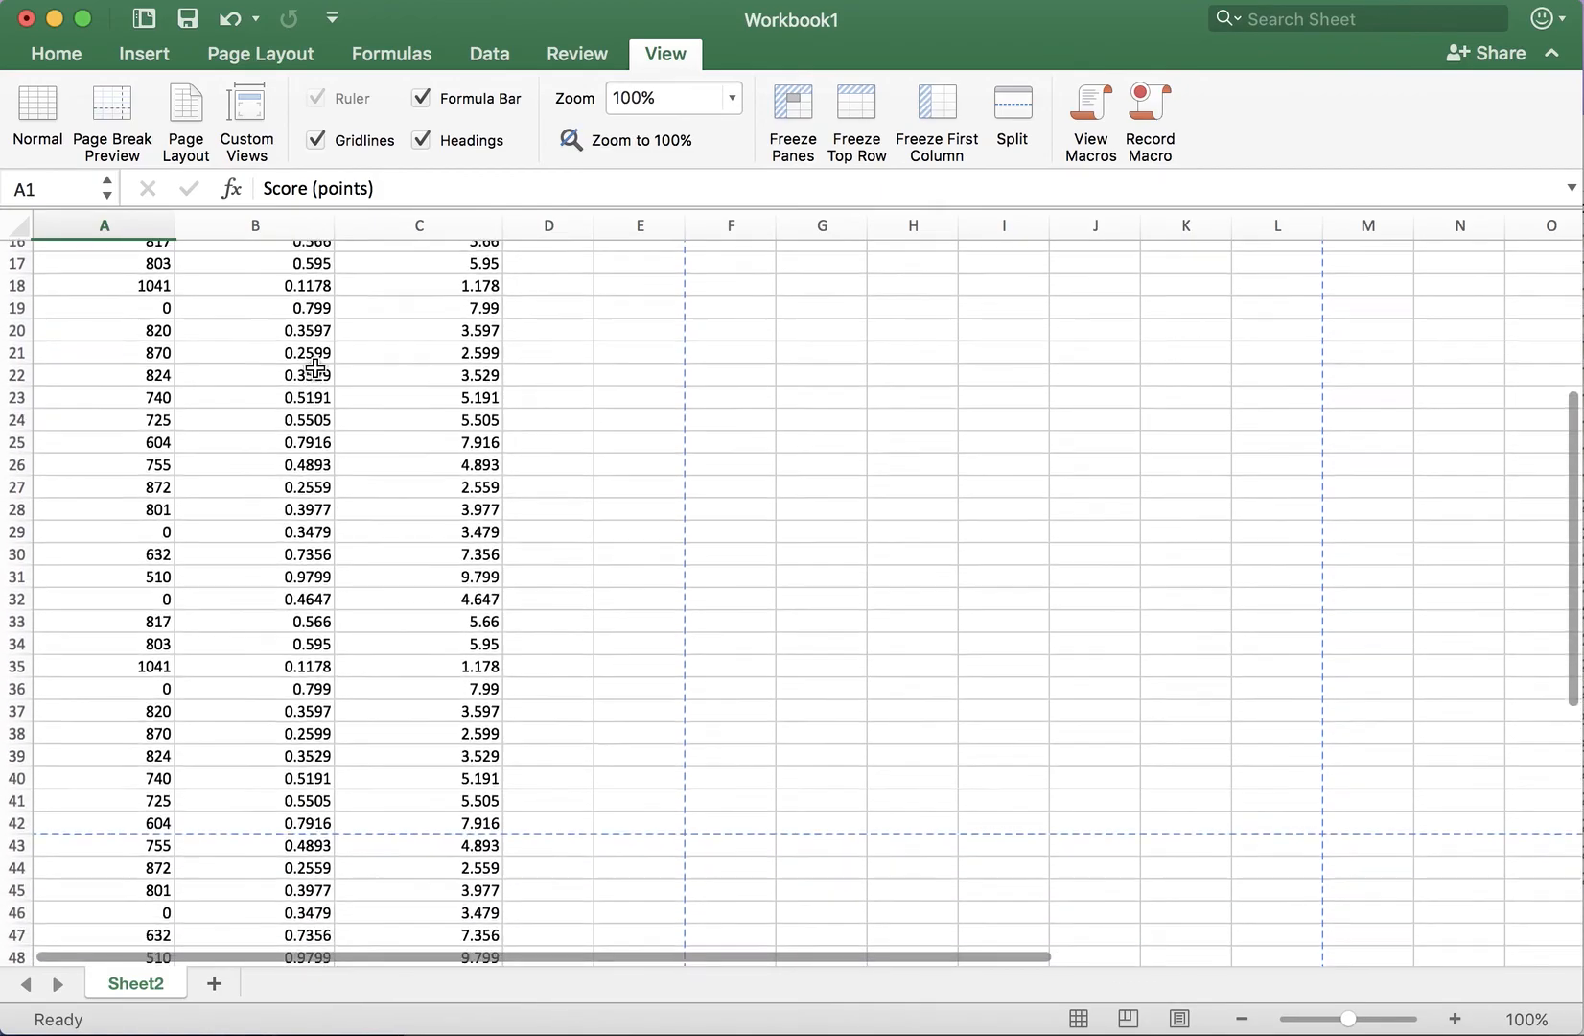
scroll(down, 3)
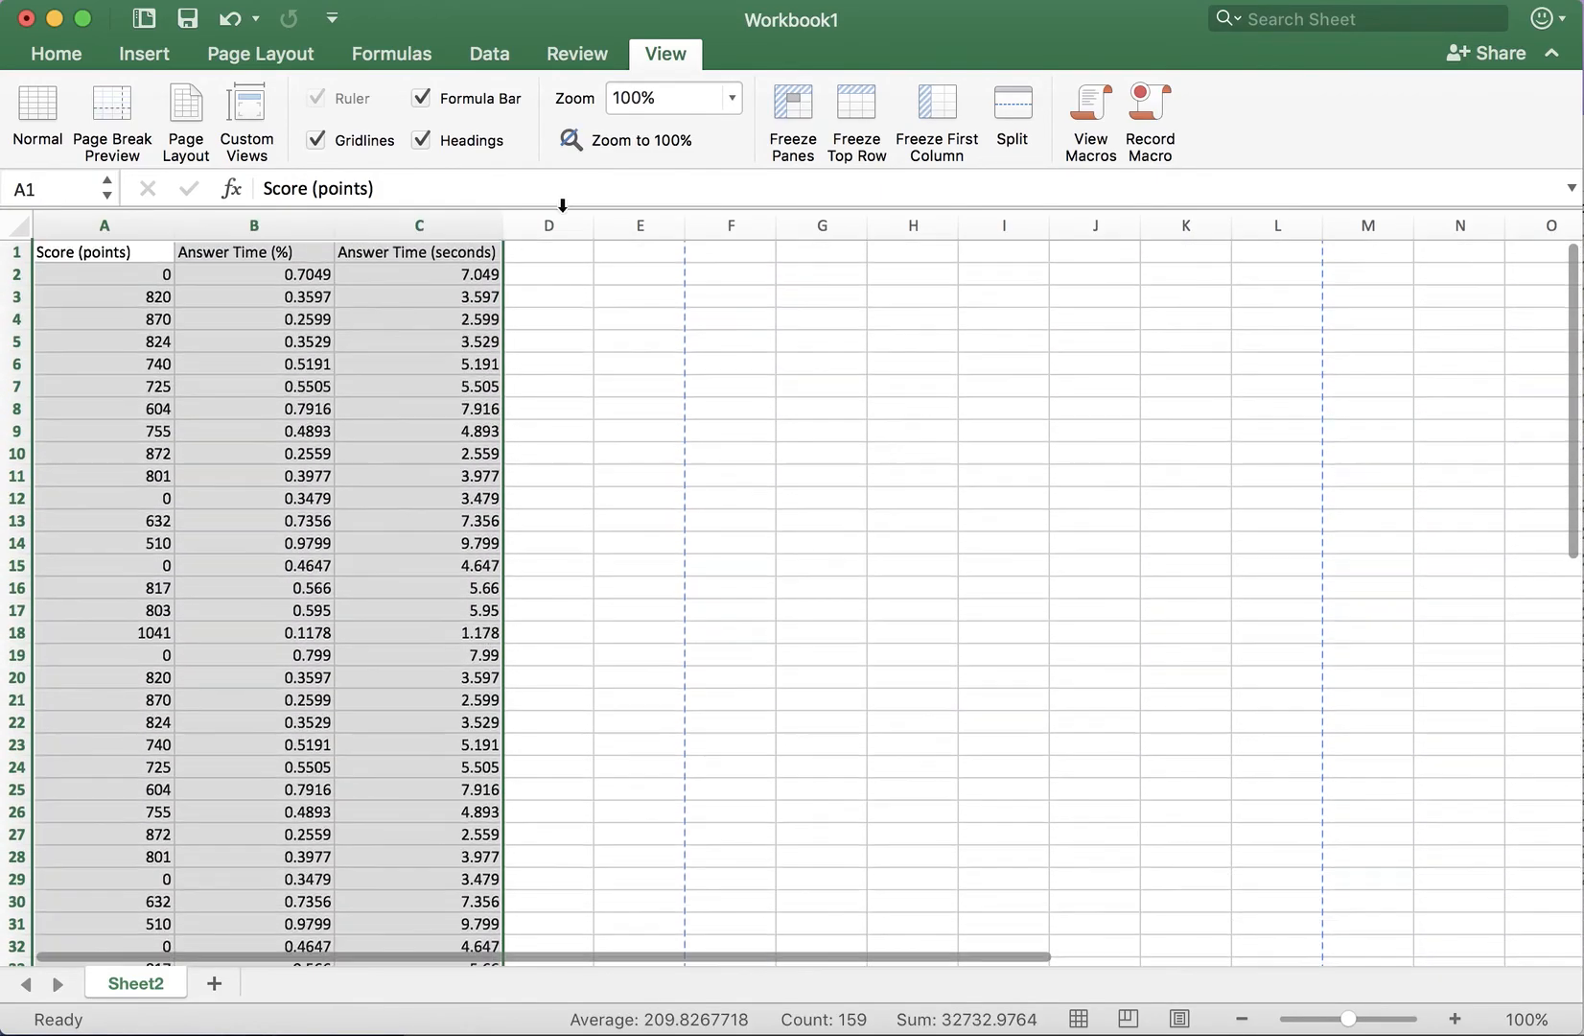
Format A1:C53 as an orange Medium-style table with headers
click(56, 53)
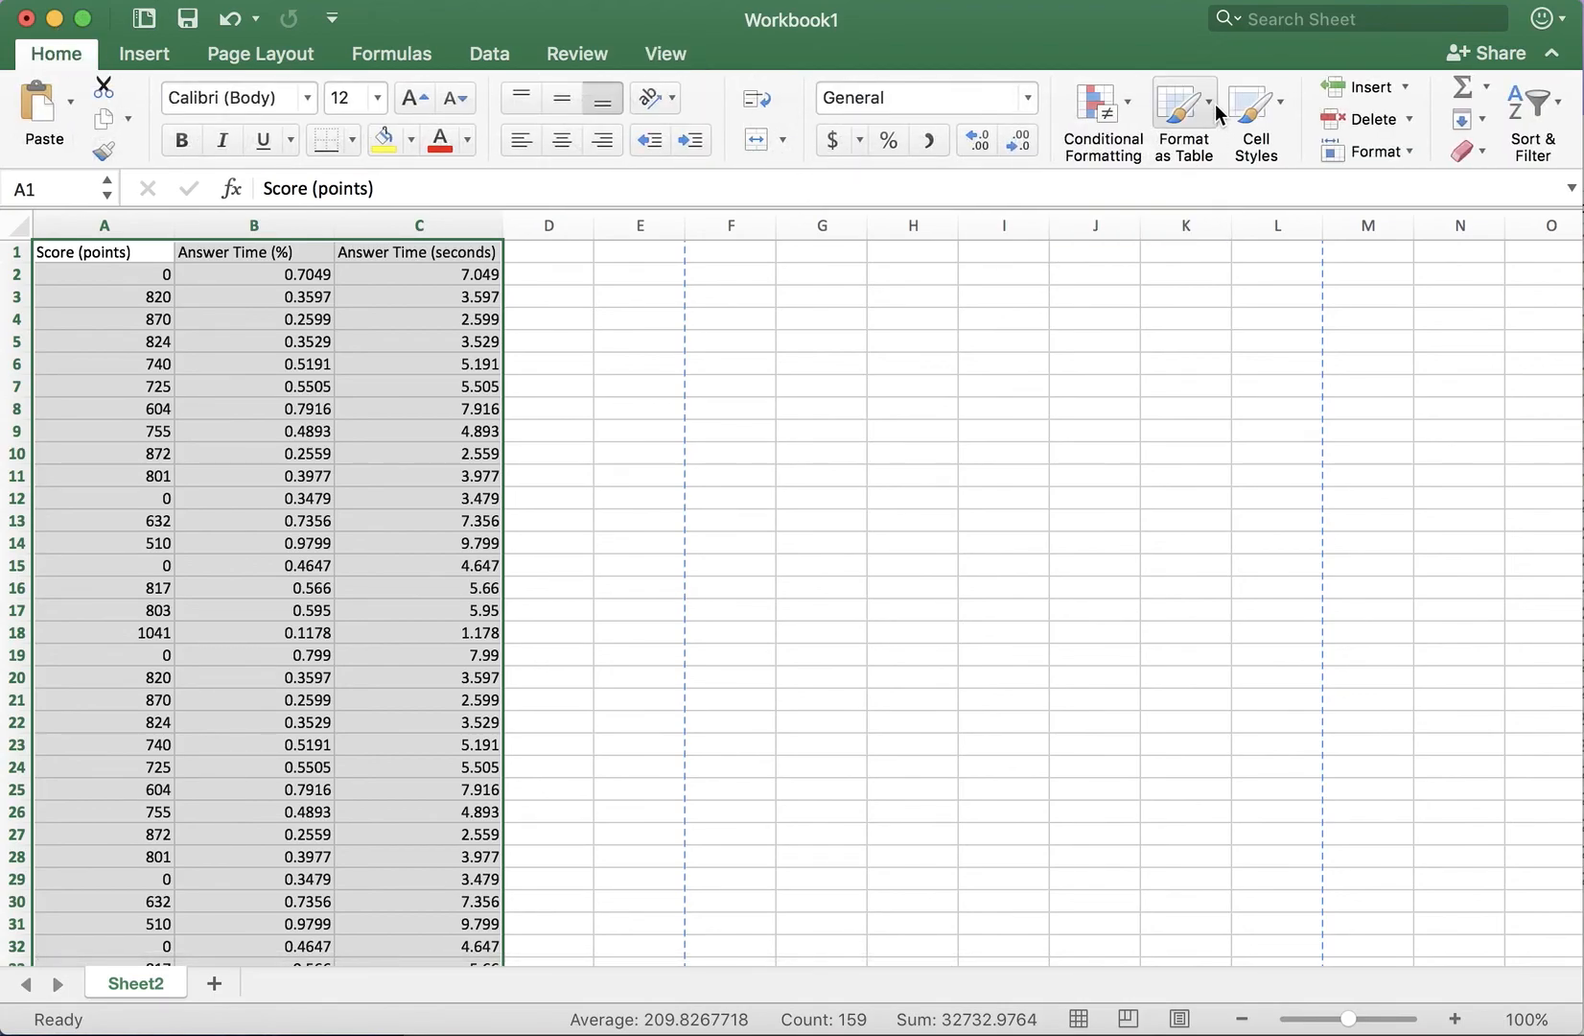
click(1182, 119)
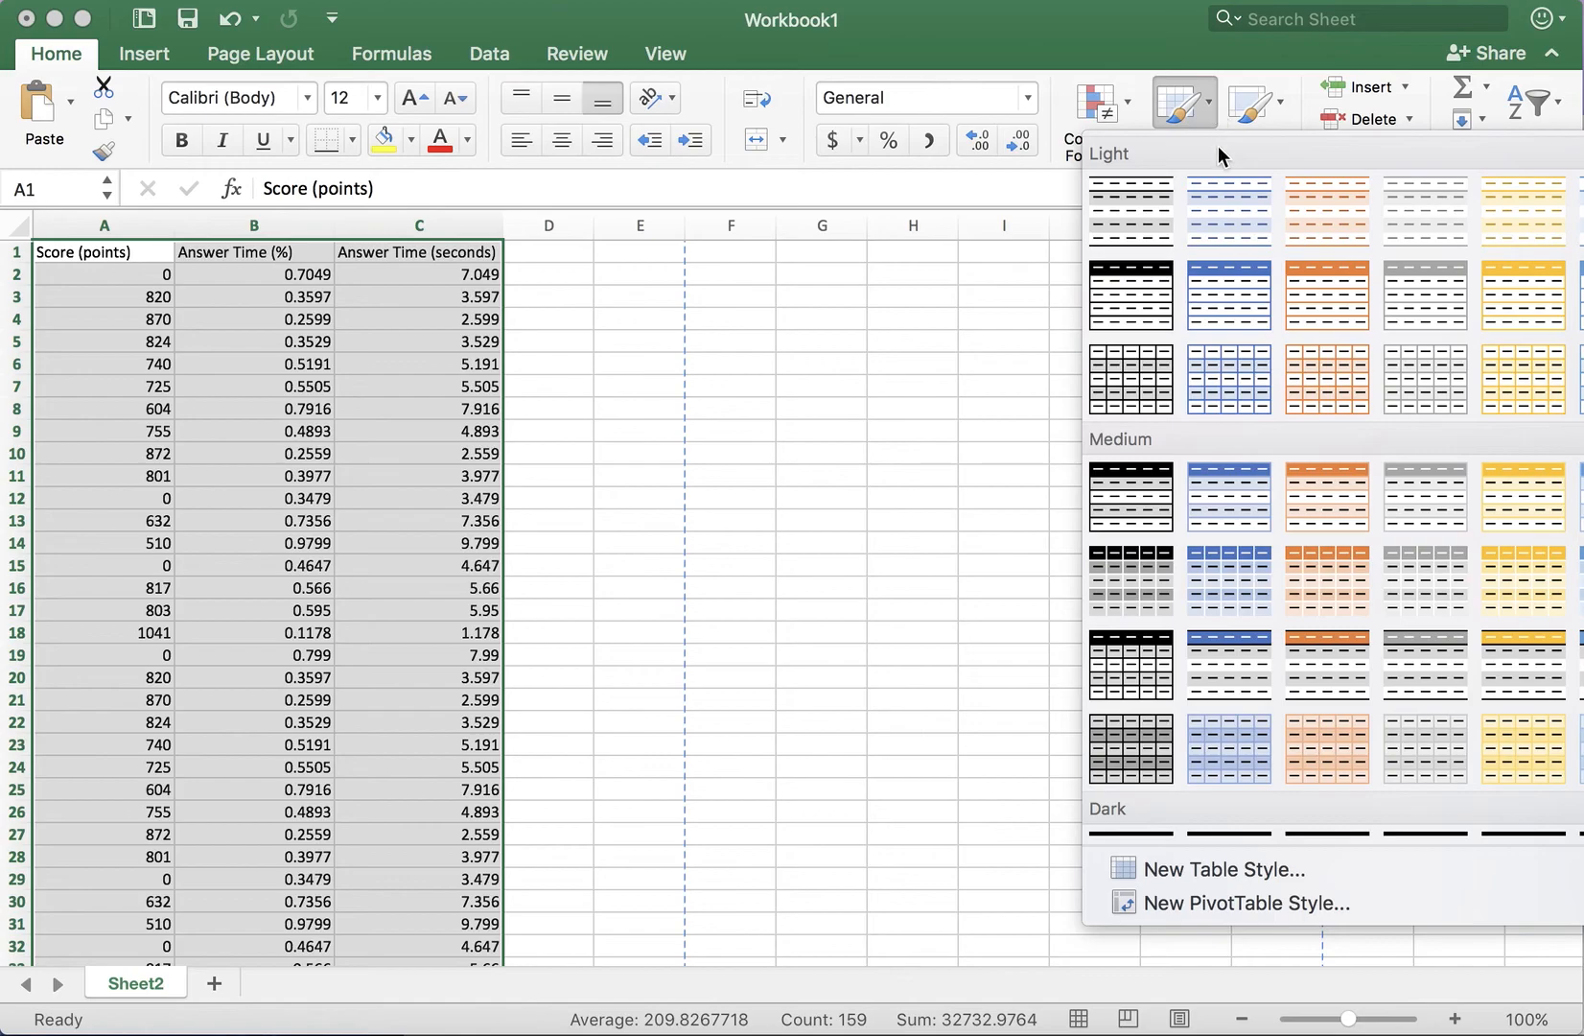
mouse_move(1522, 581)
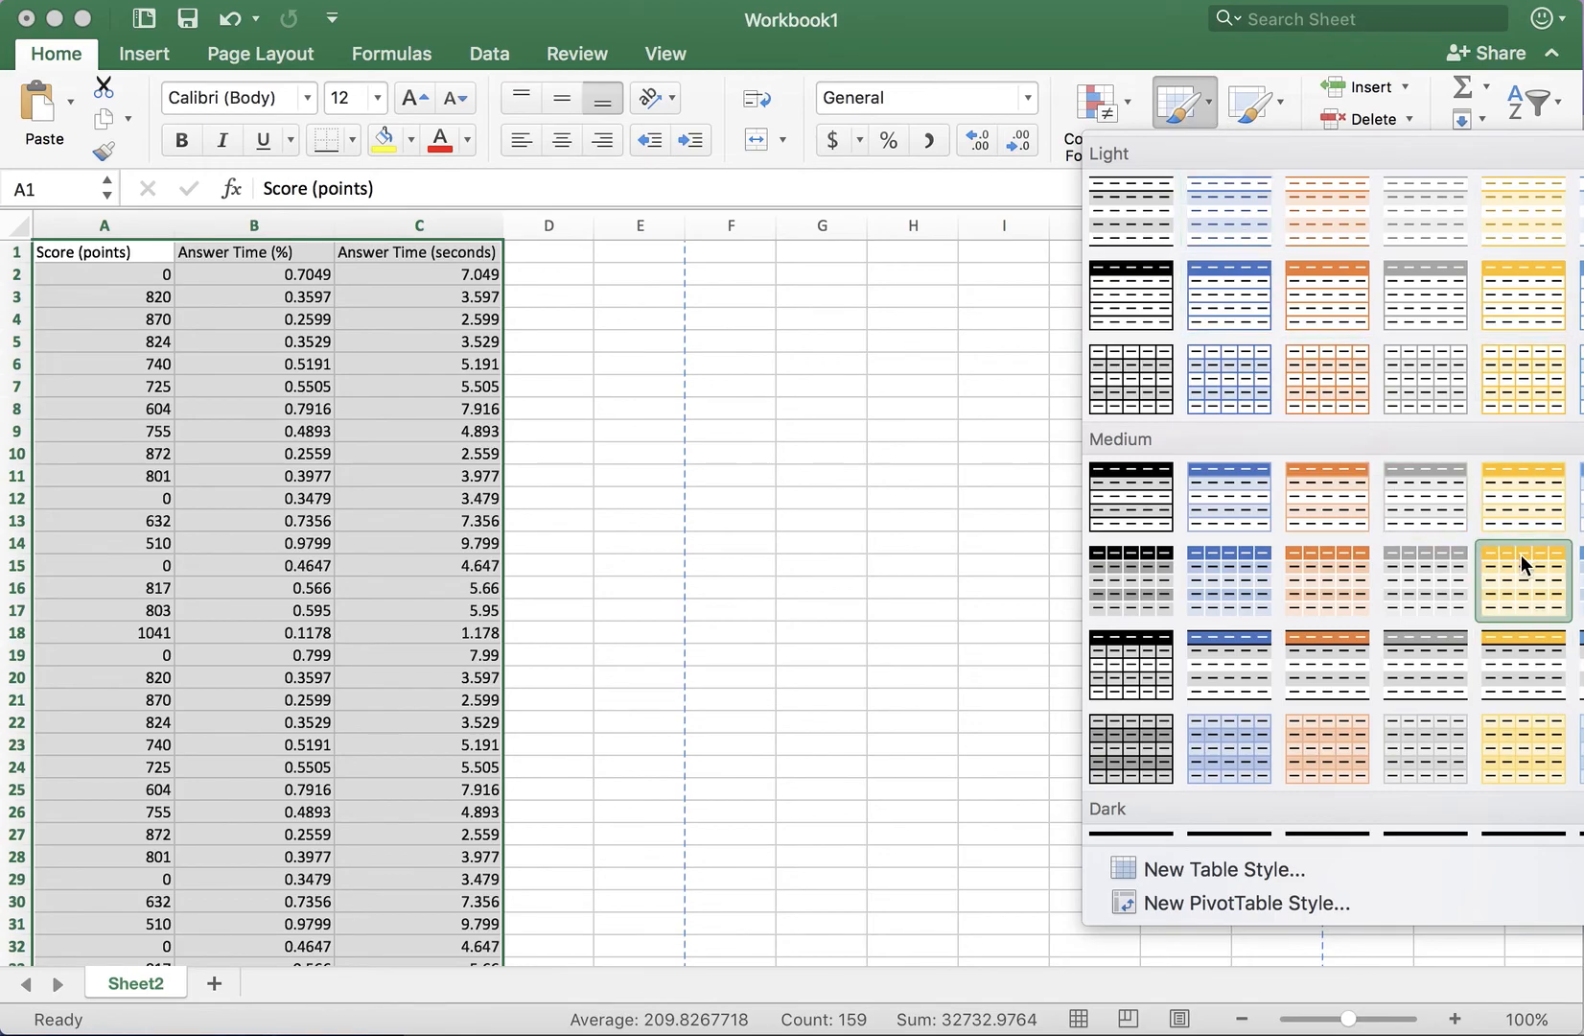
click(1522, 581)
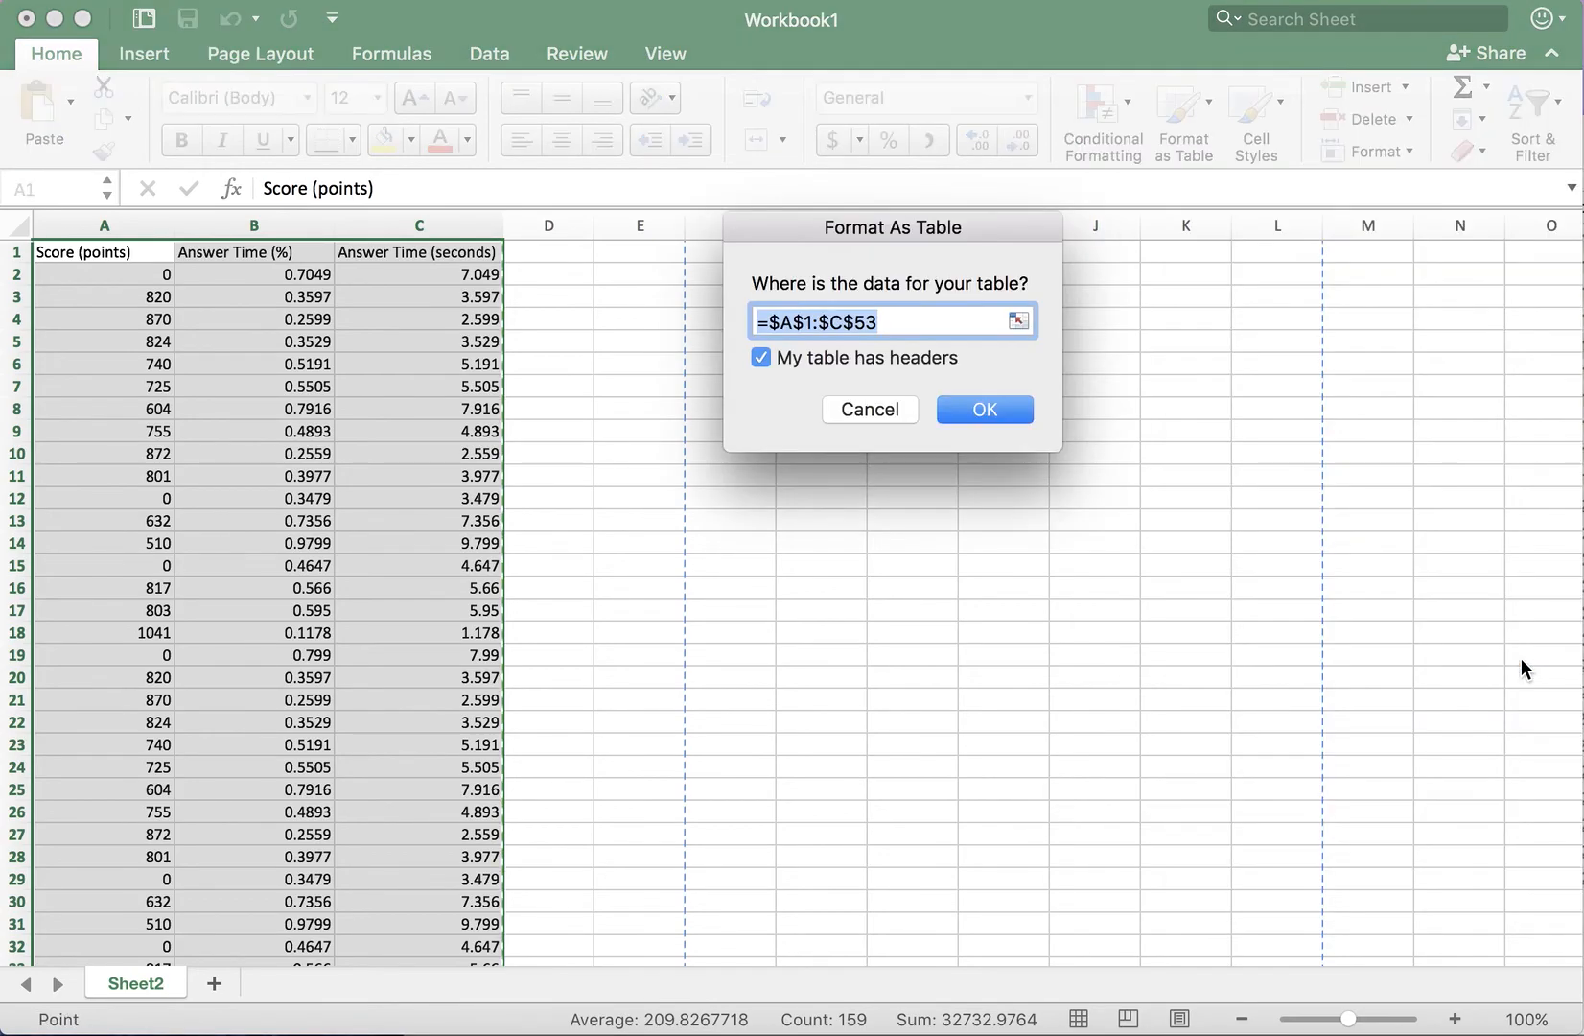
click(982, 408)
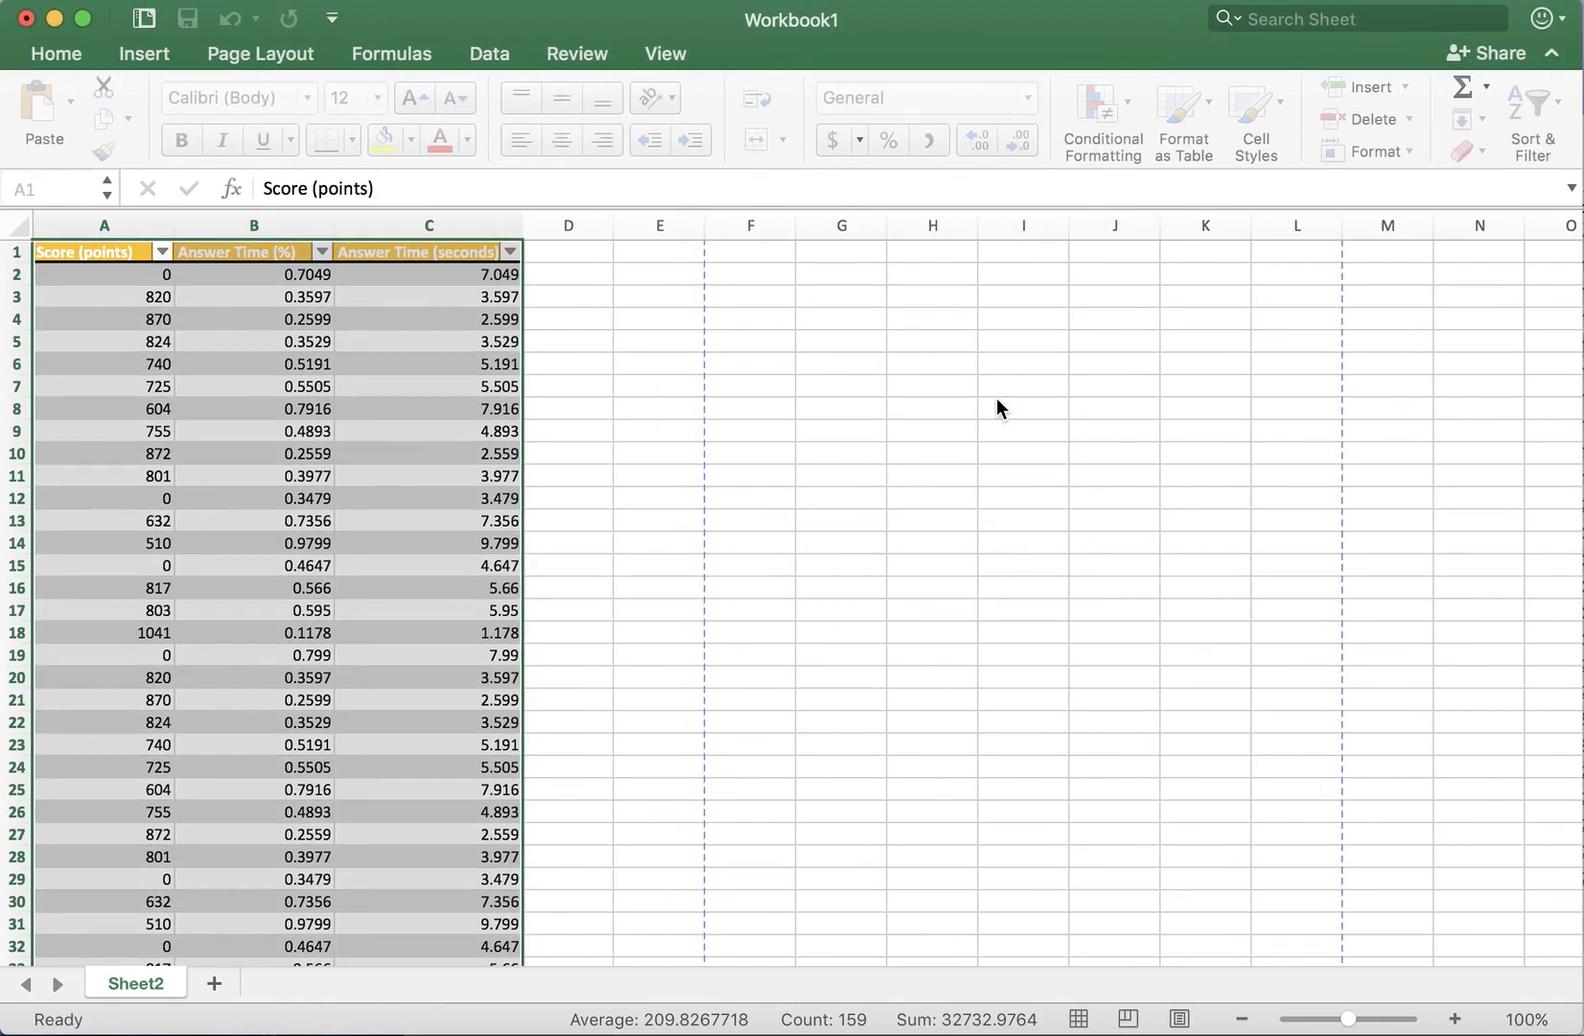
click(748, 386)
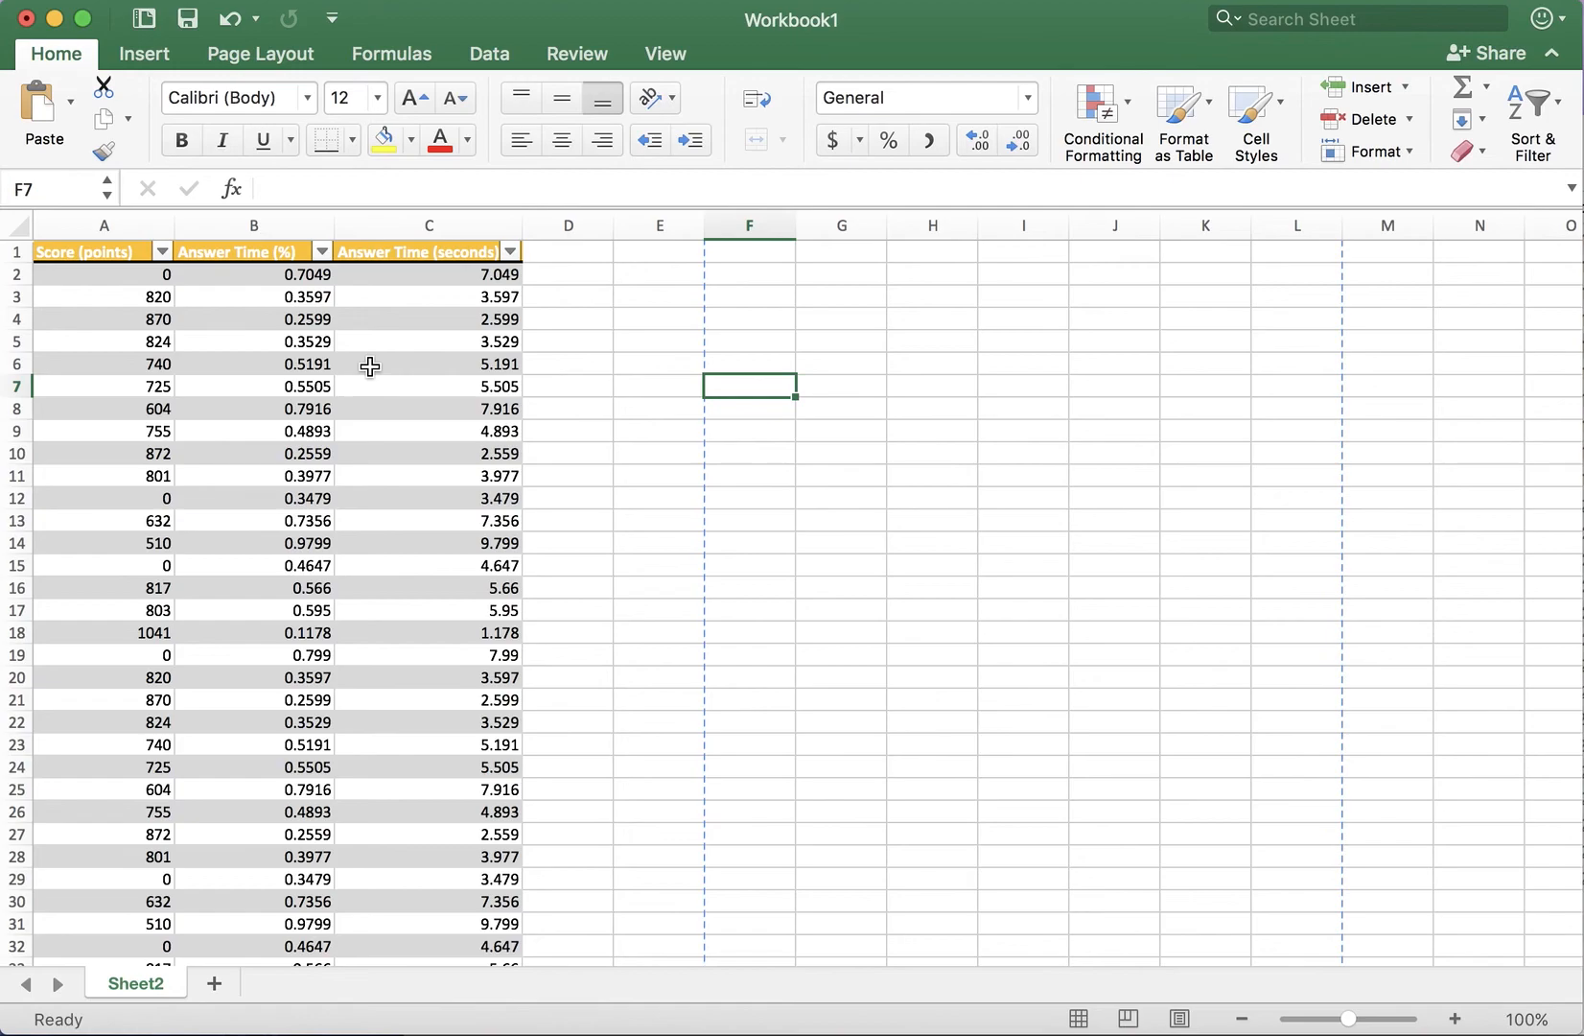
mouse_move(142, 365)
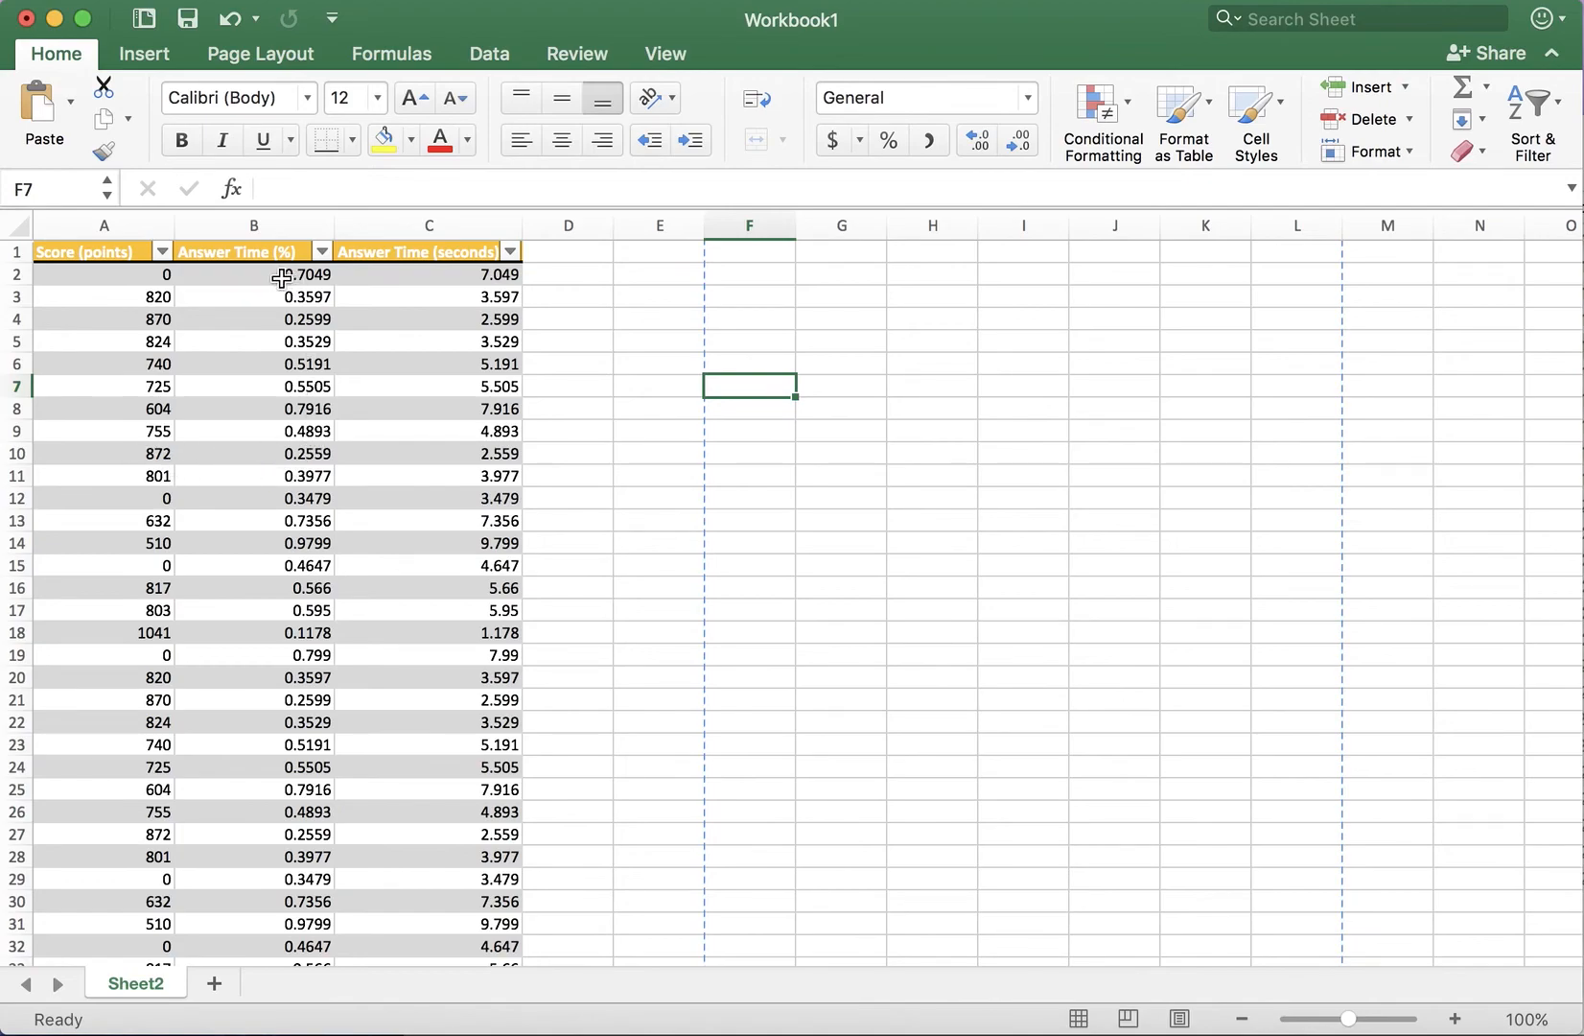
click(161, 251)
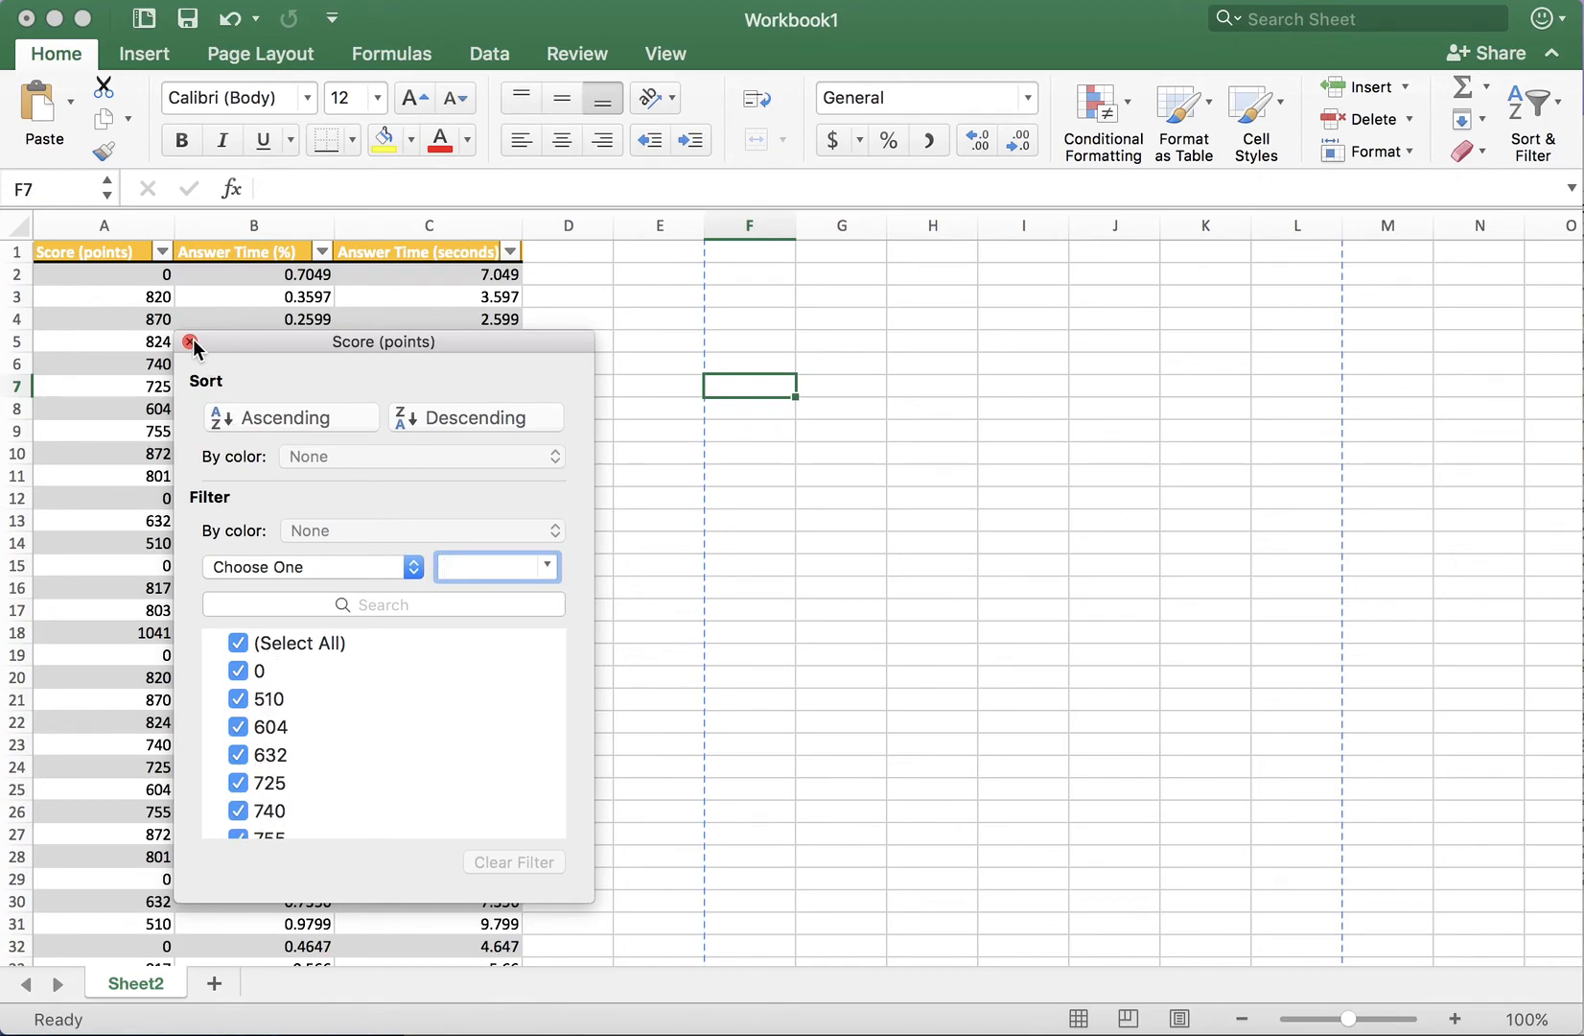
click(190, 343)
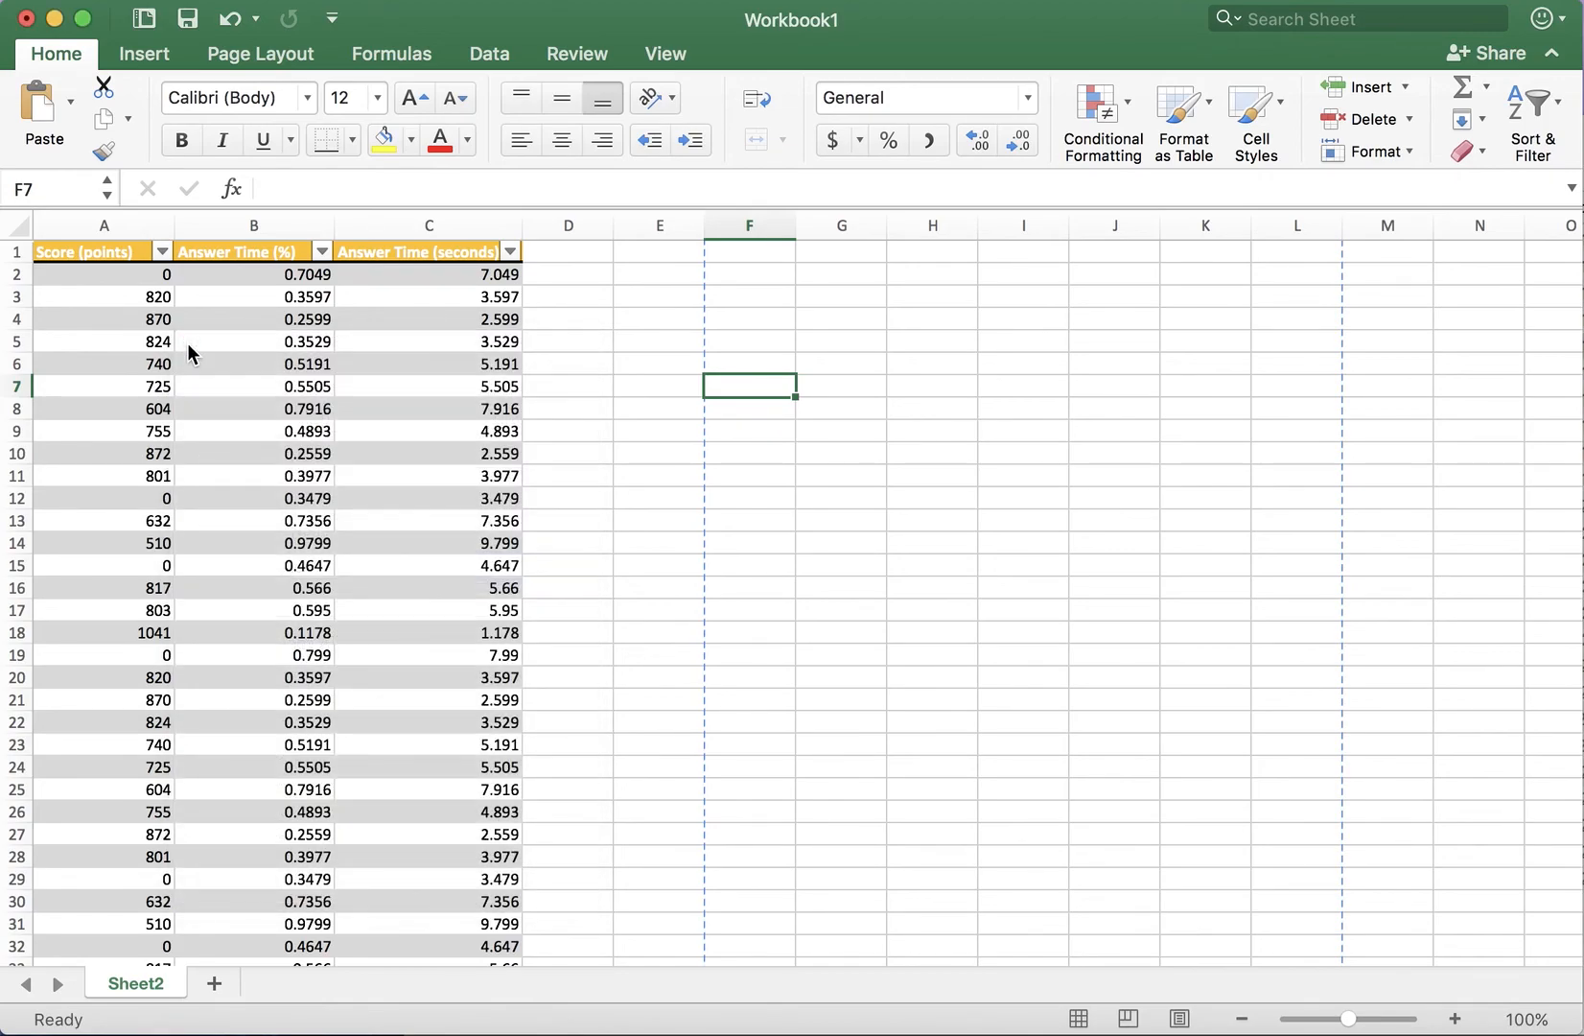
mouse_move(355, 393)
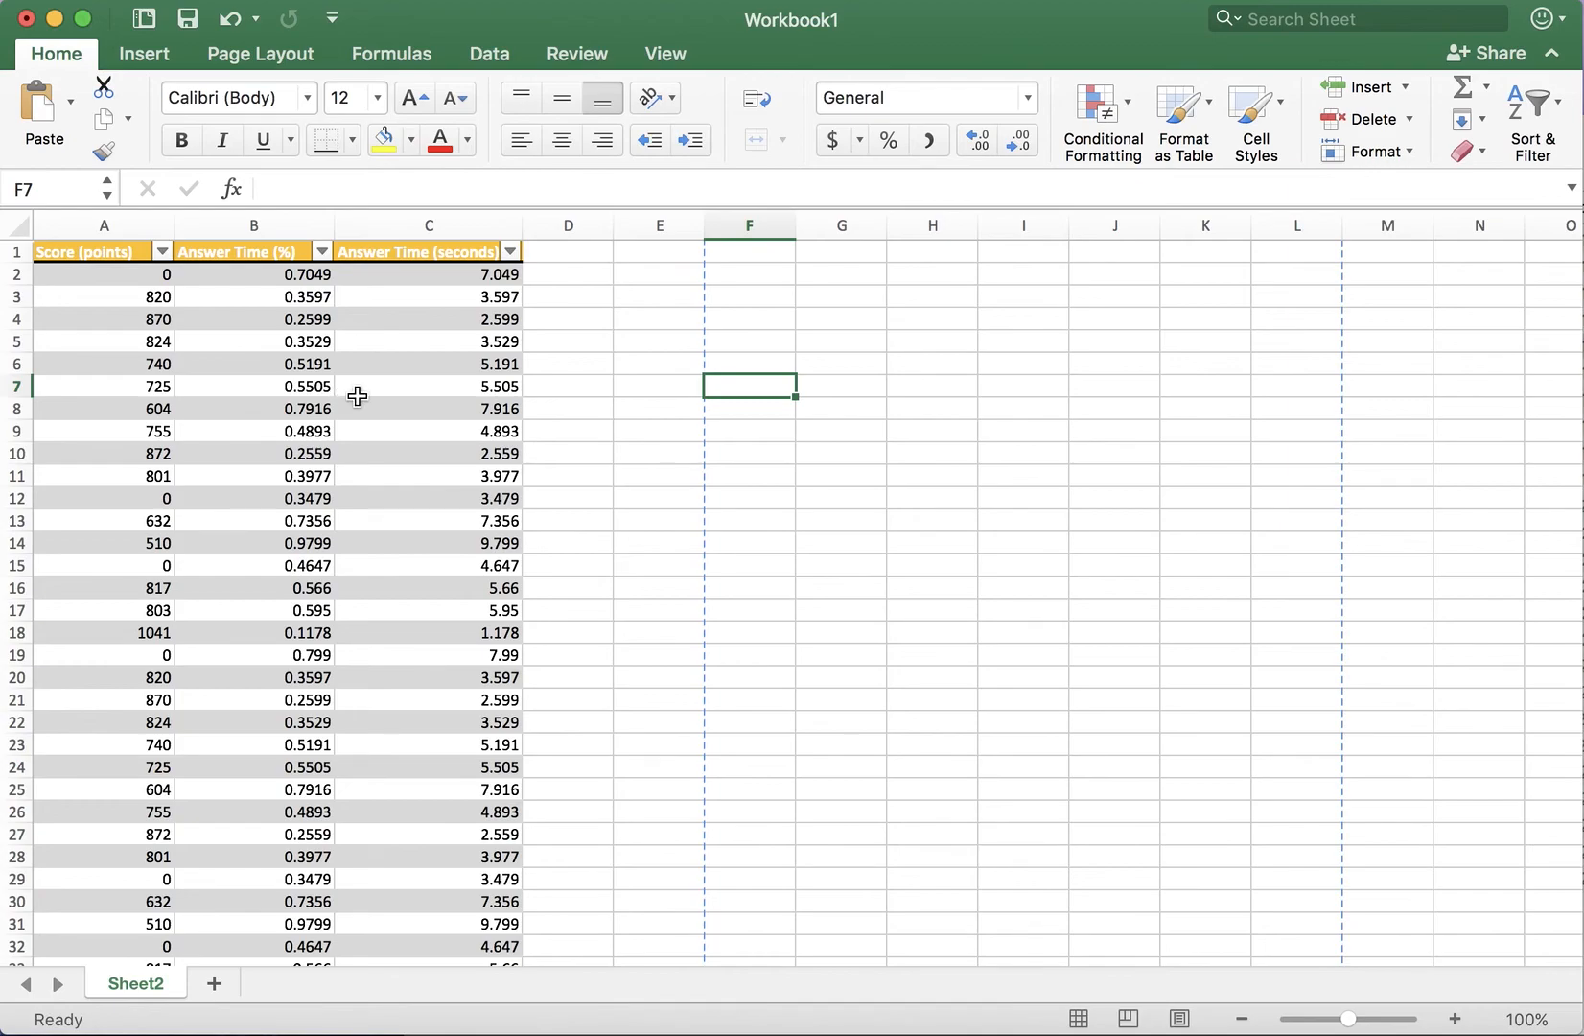
mouse_move(307, 394)
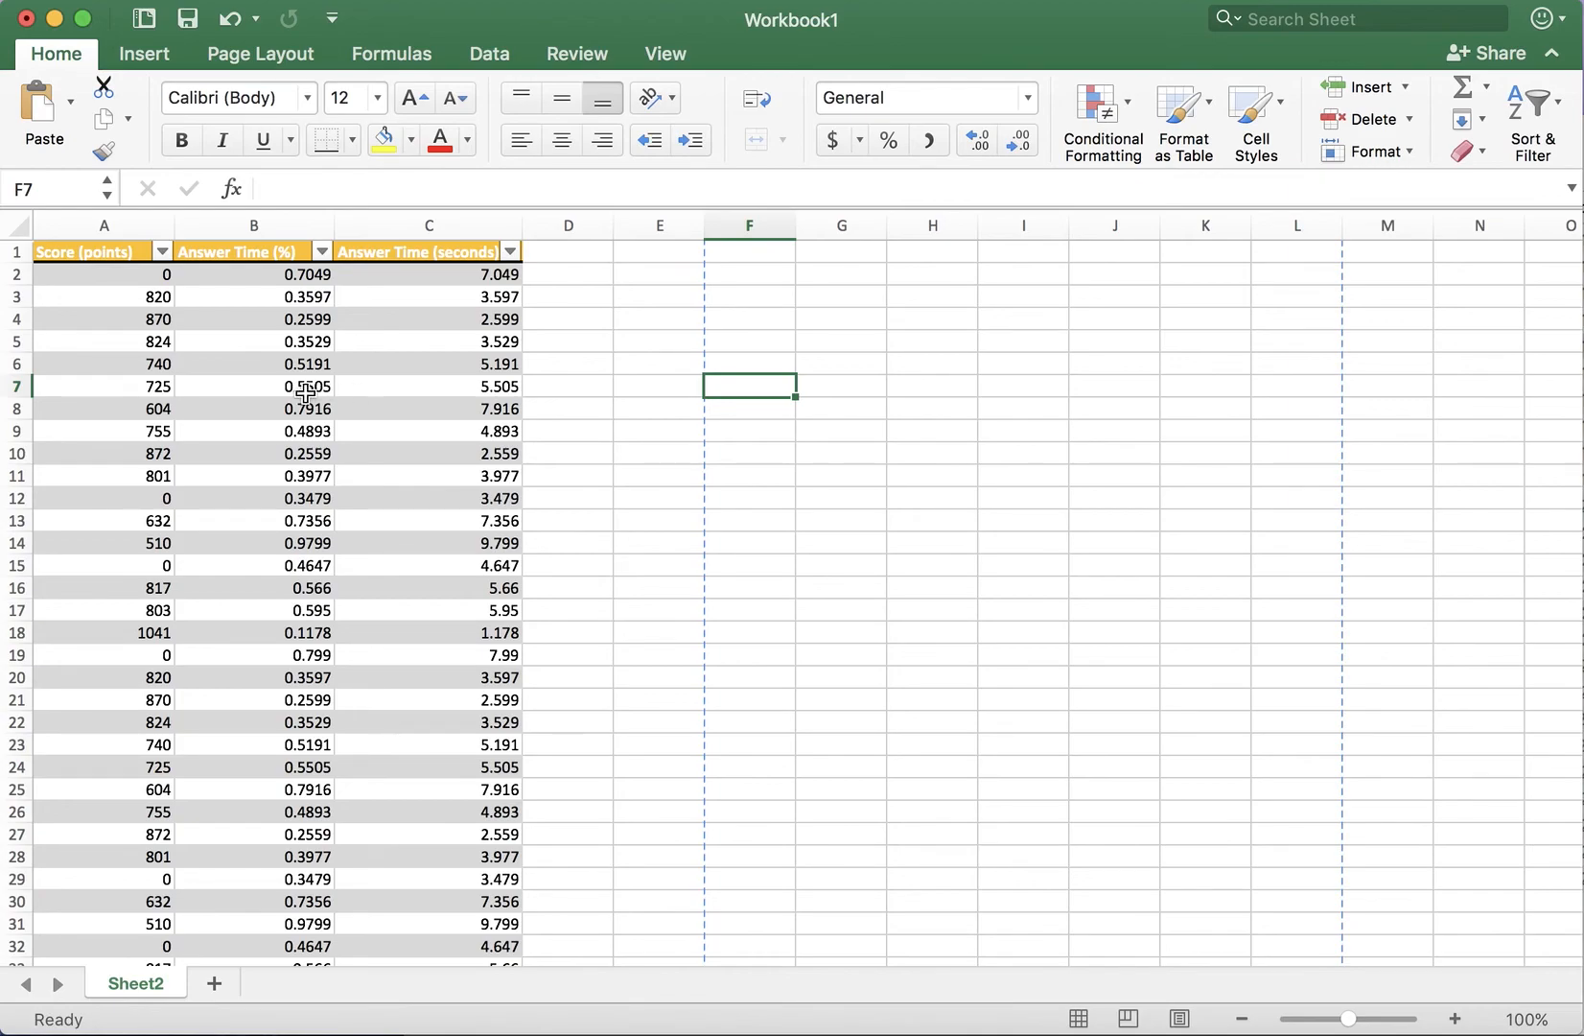
mouse_move(437, 362)
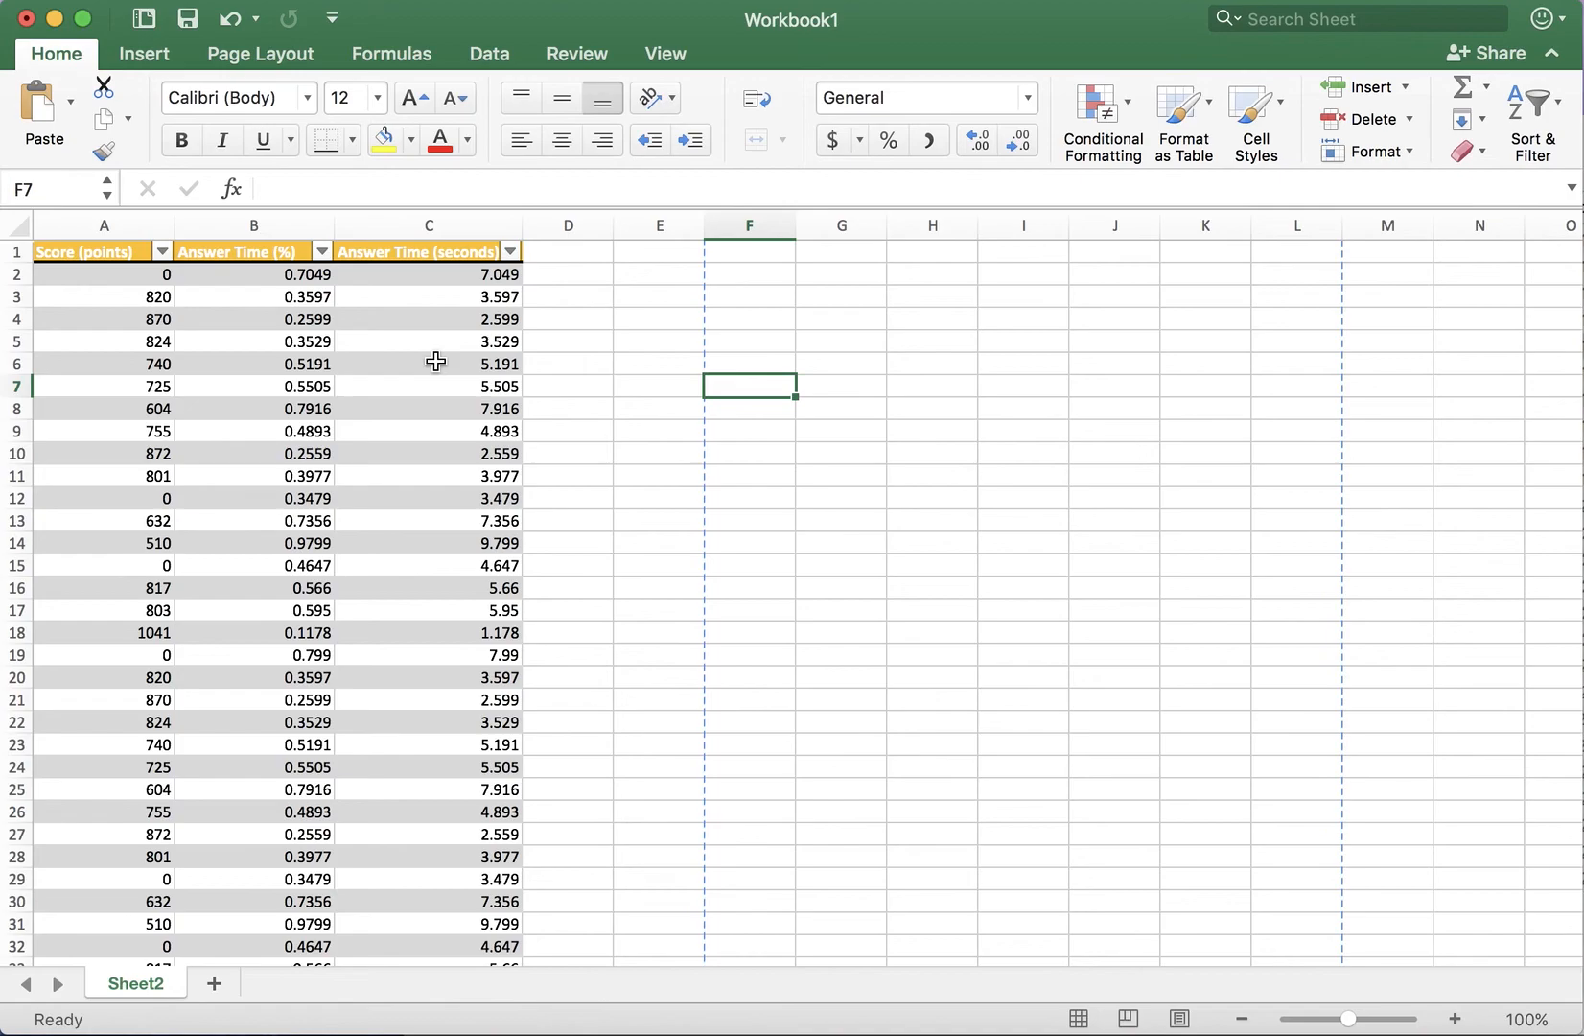
click(658, 409)
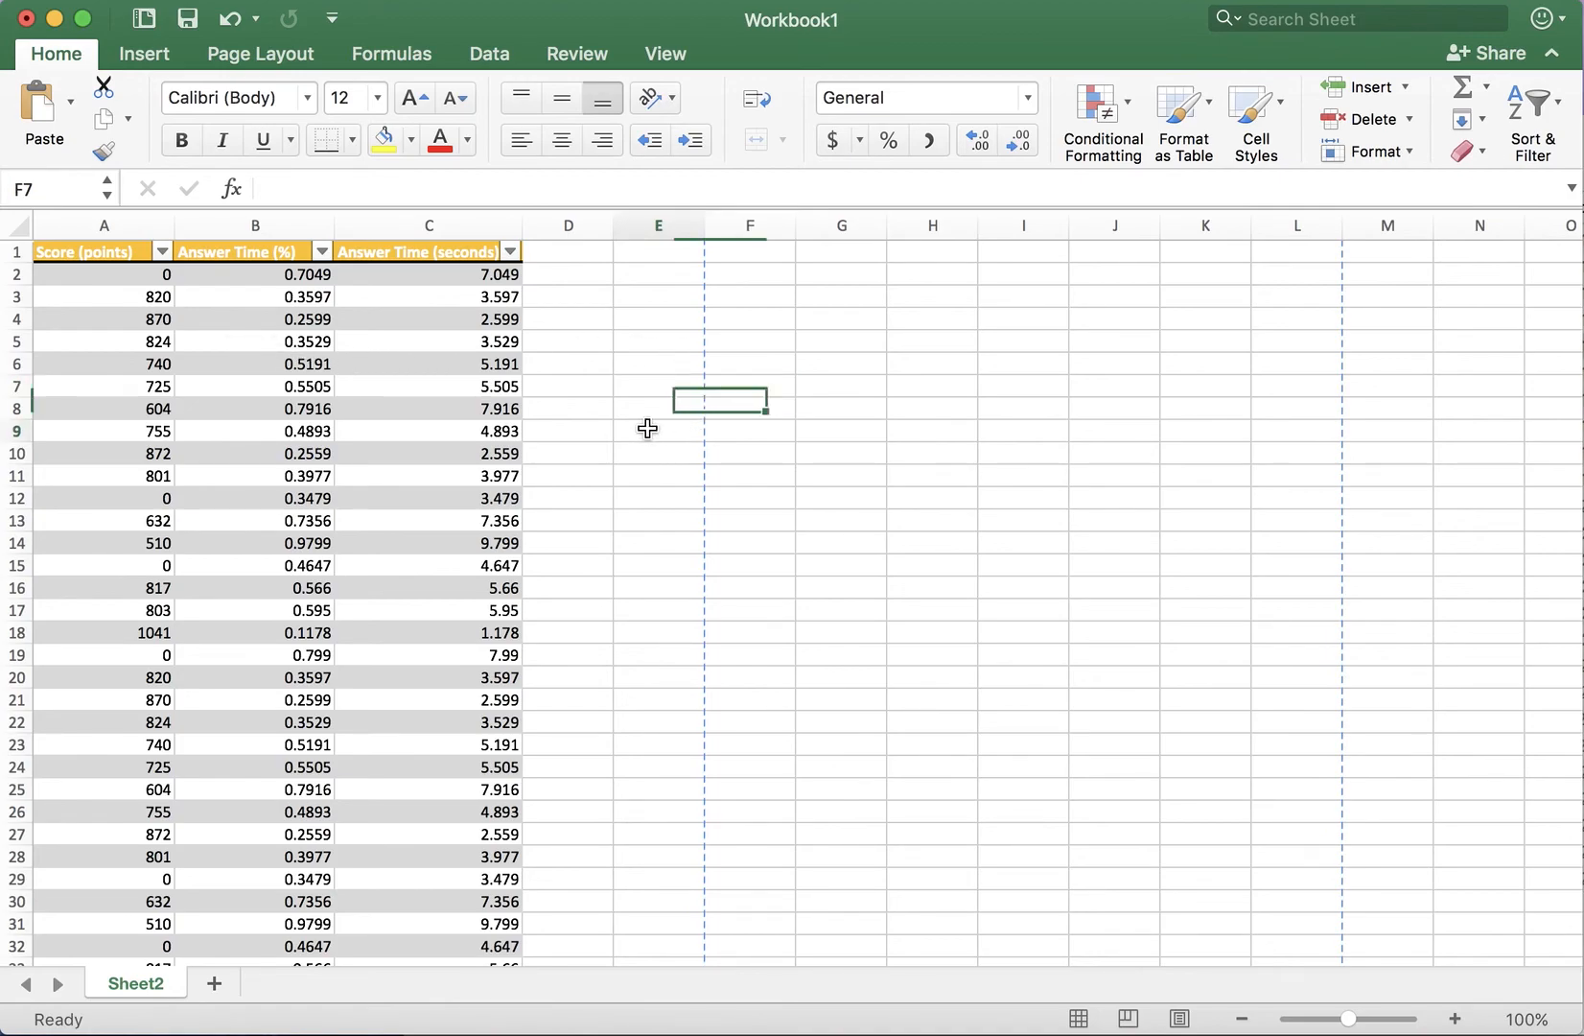
click(567, 341)
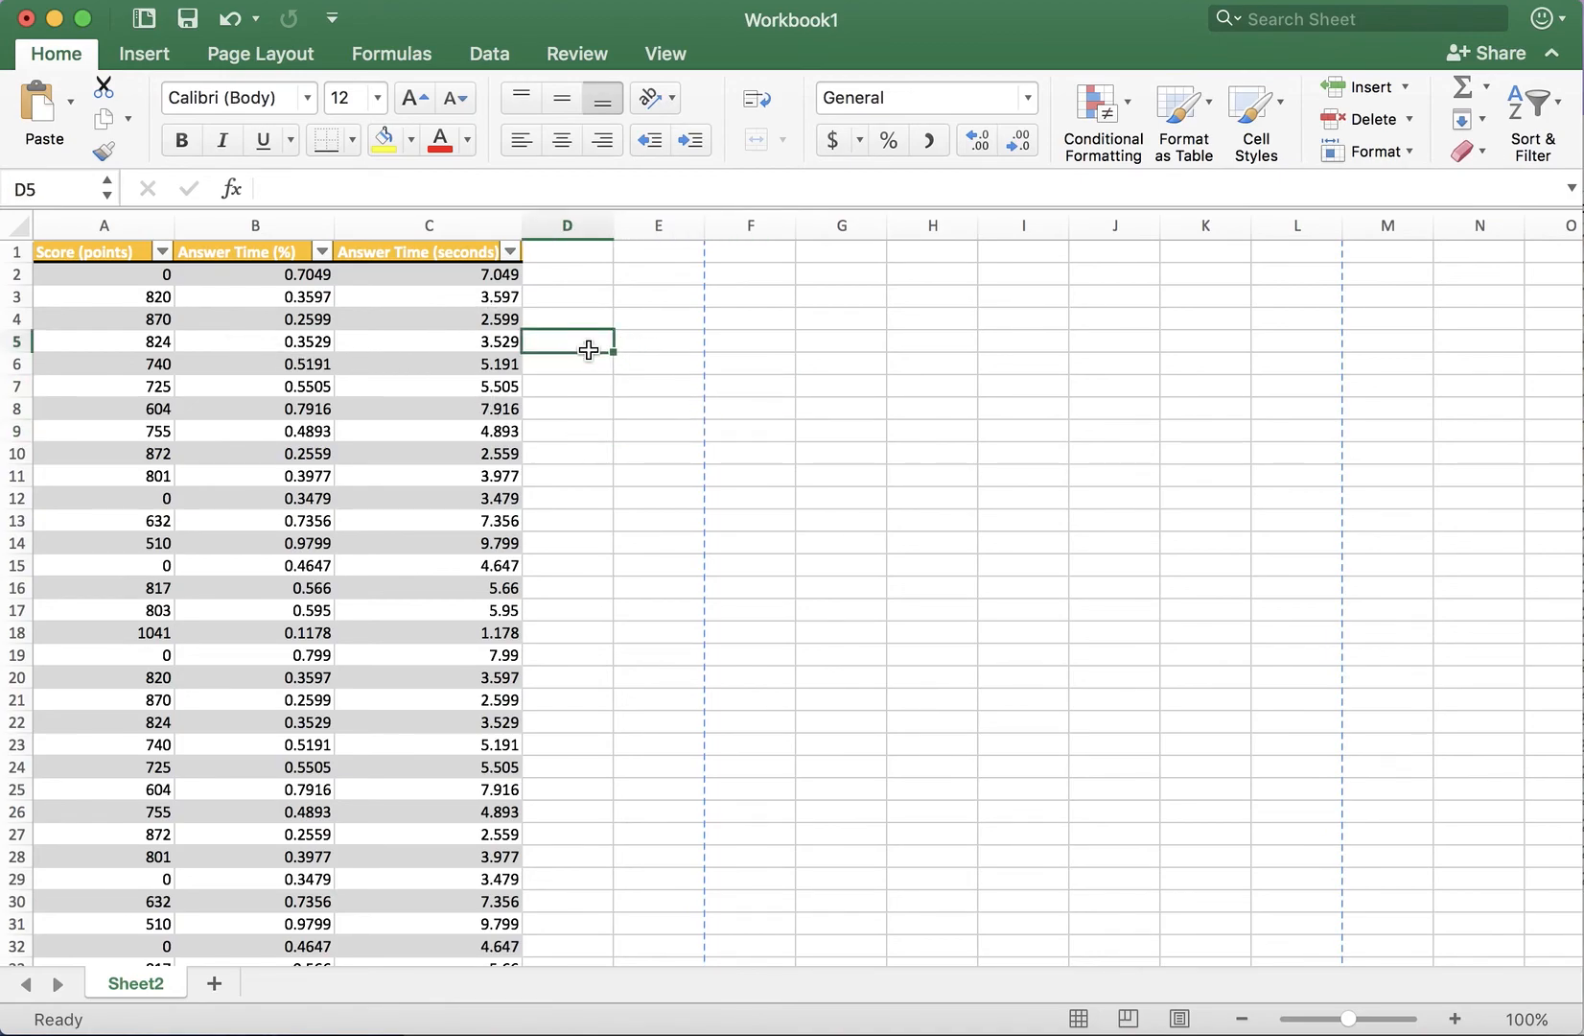
mouse_move(672, 153)
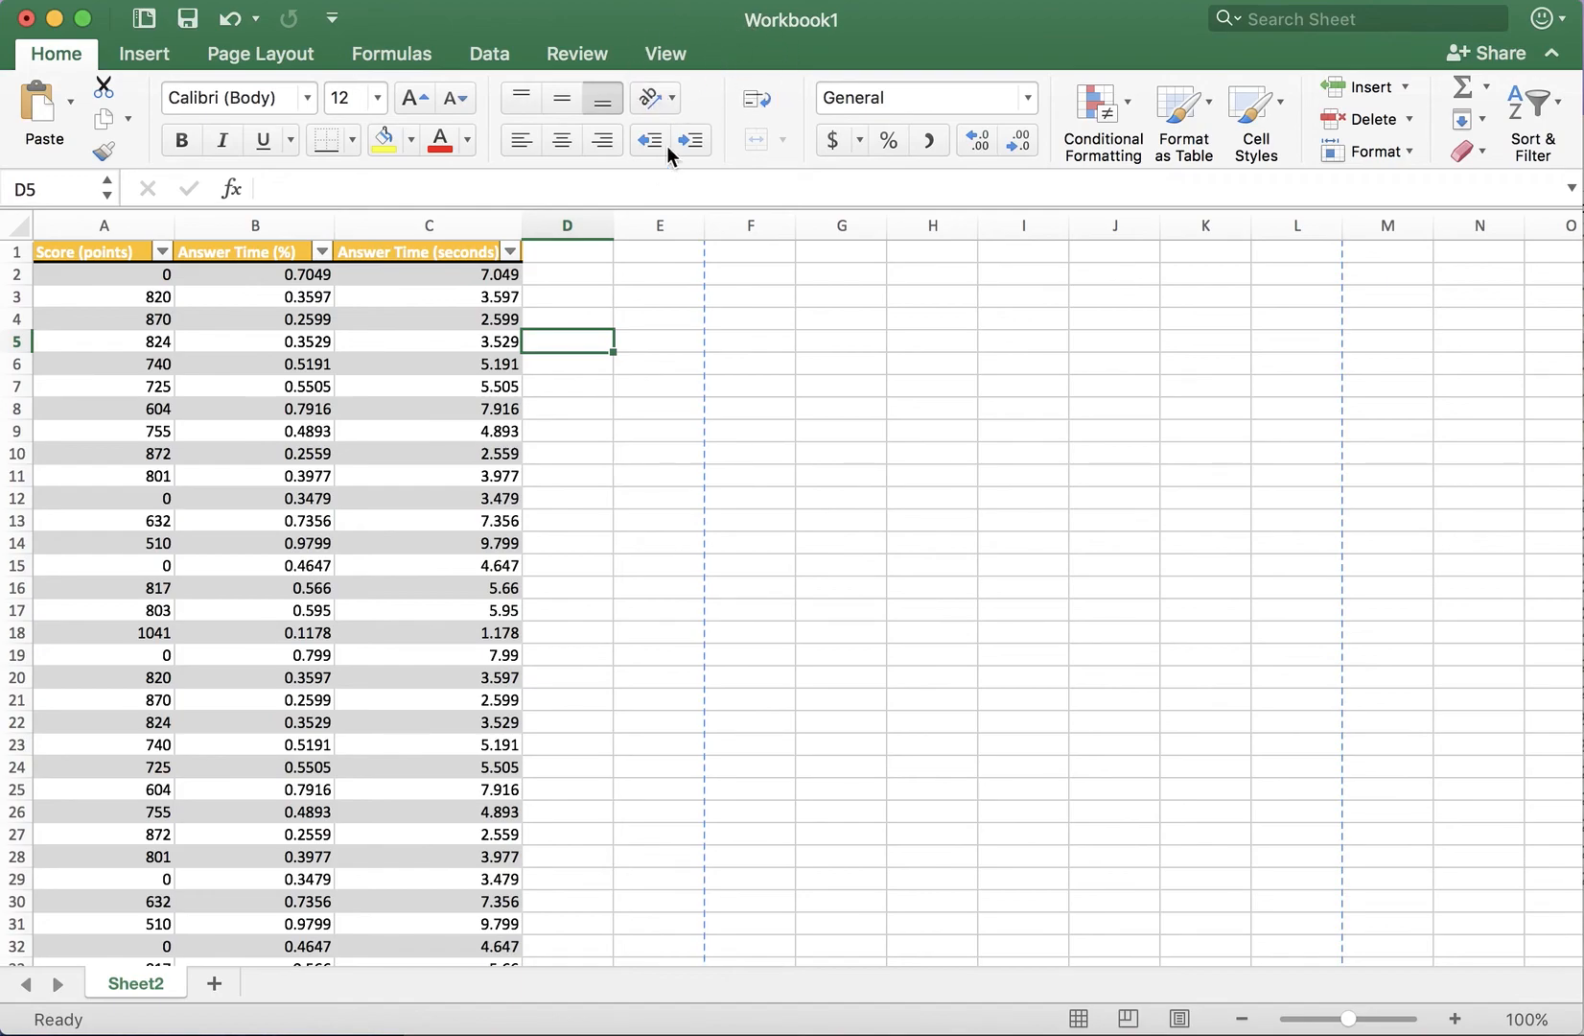
Show the Table design options for the table named Table11
click(428, 342)
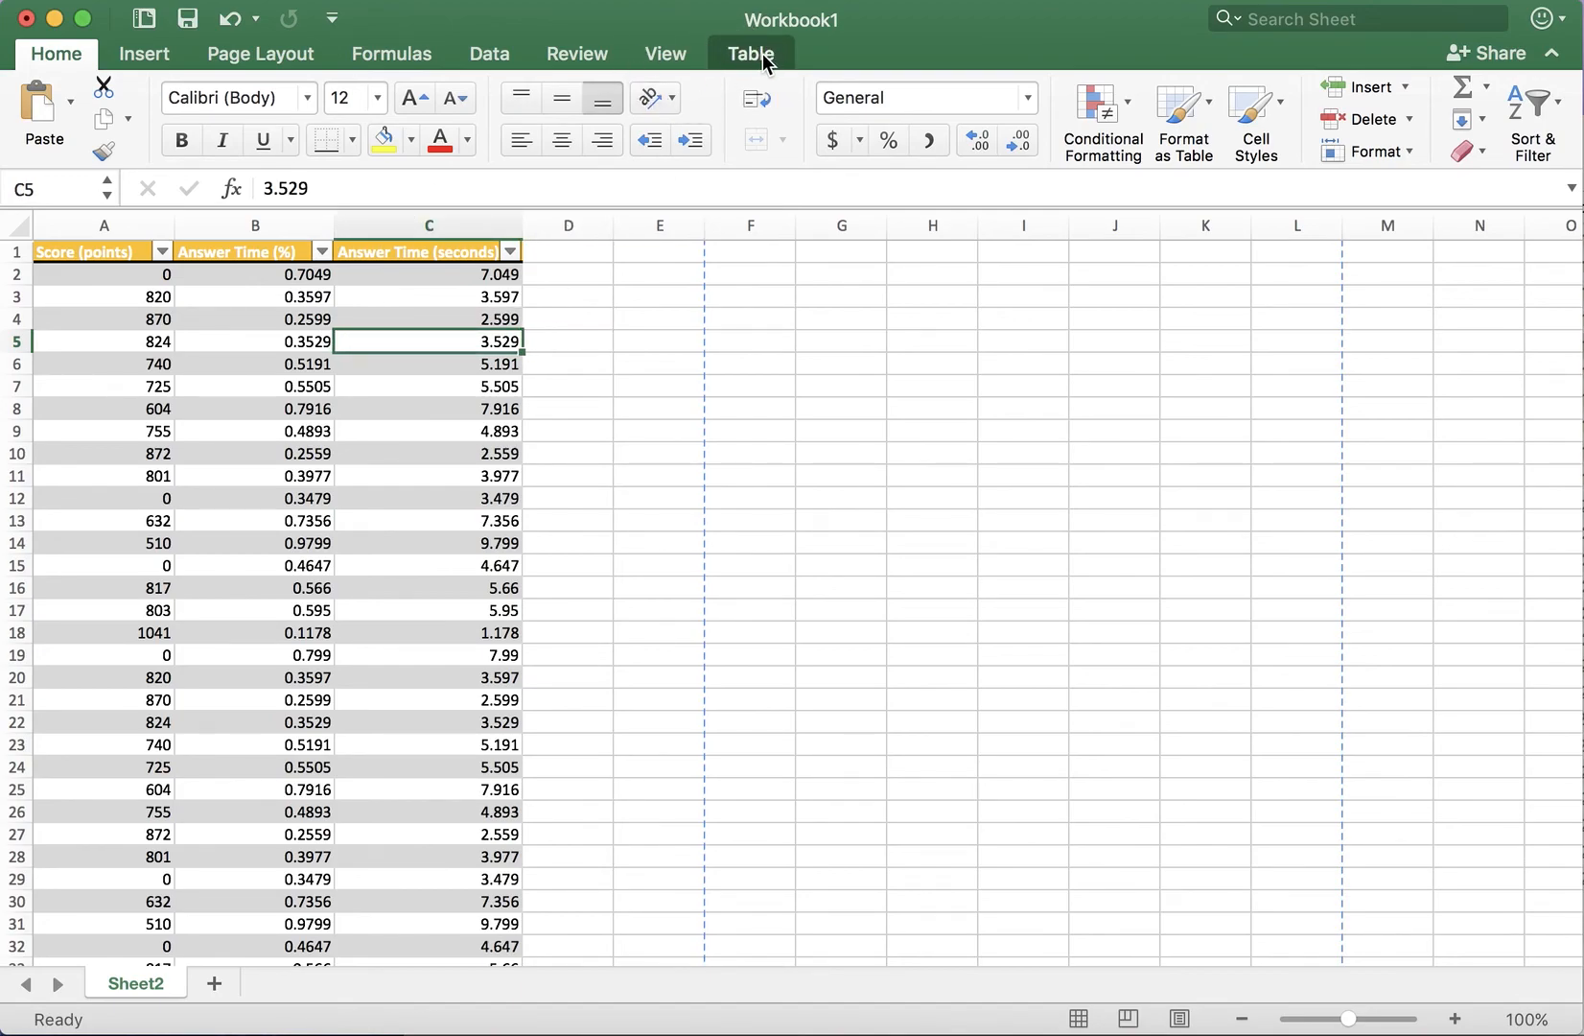
click(750, 54)
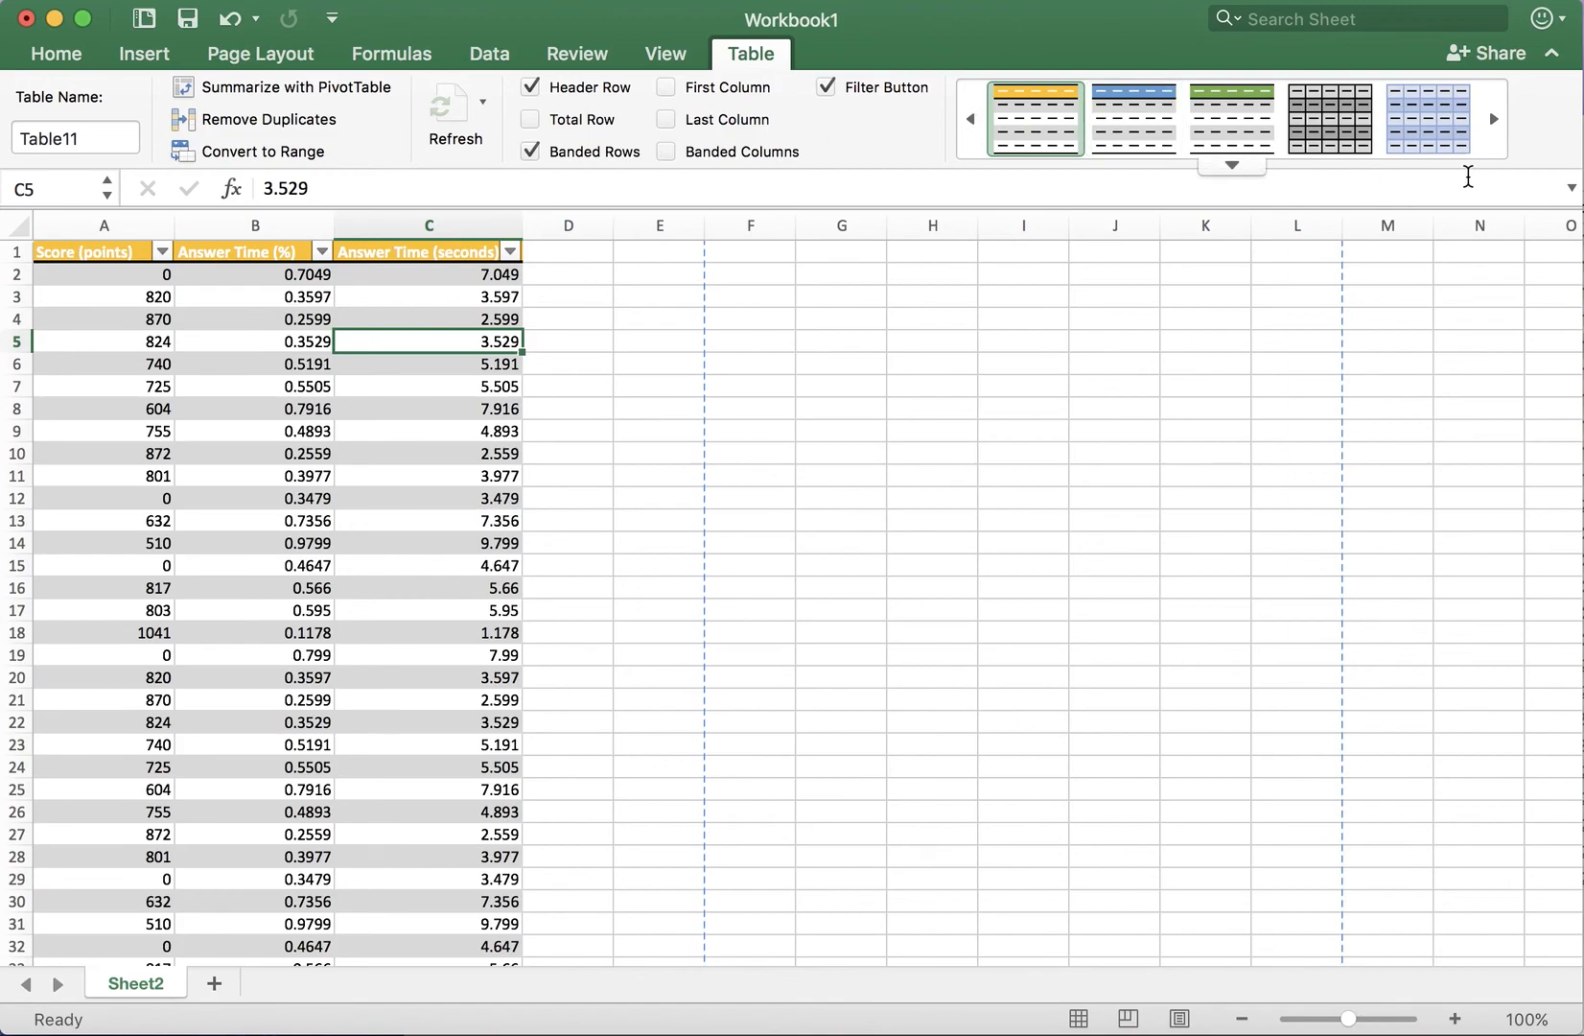
mouse_move(1521, 182)
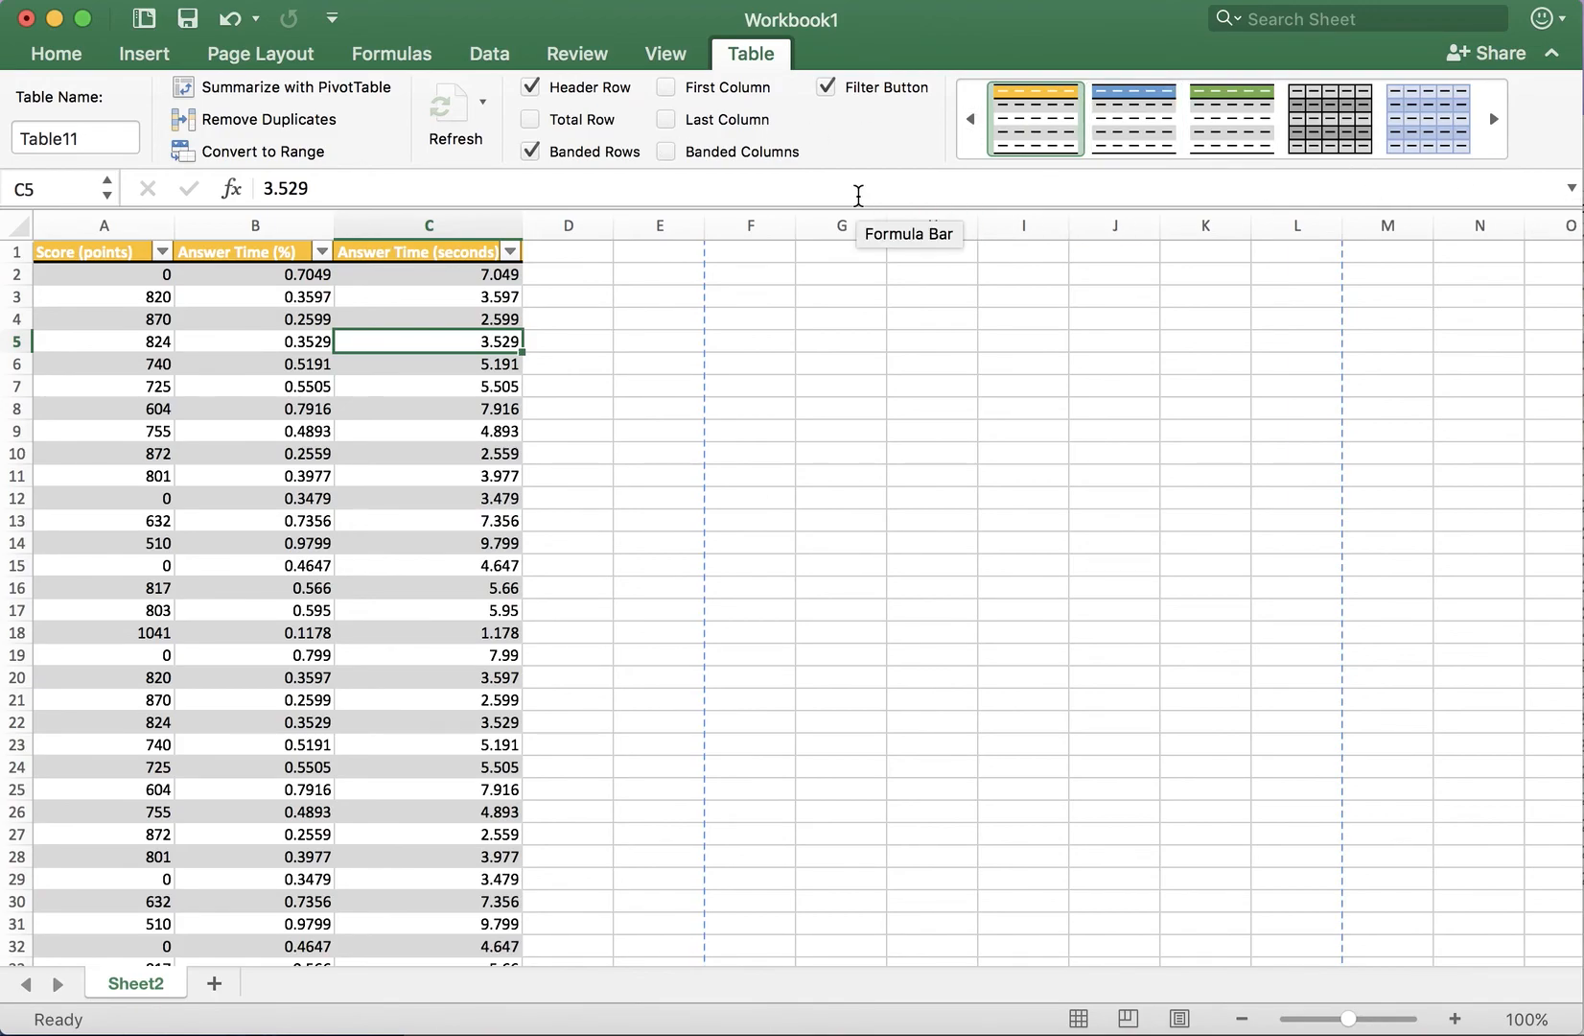
click(75, 138)
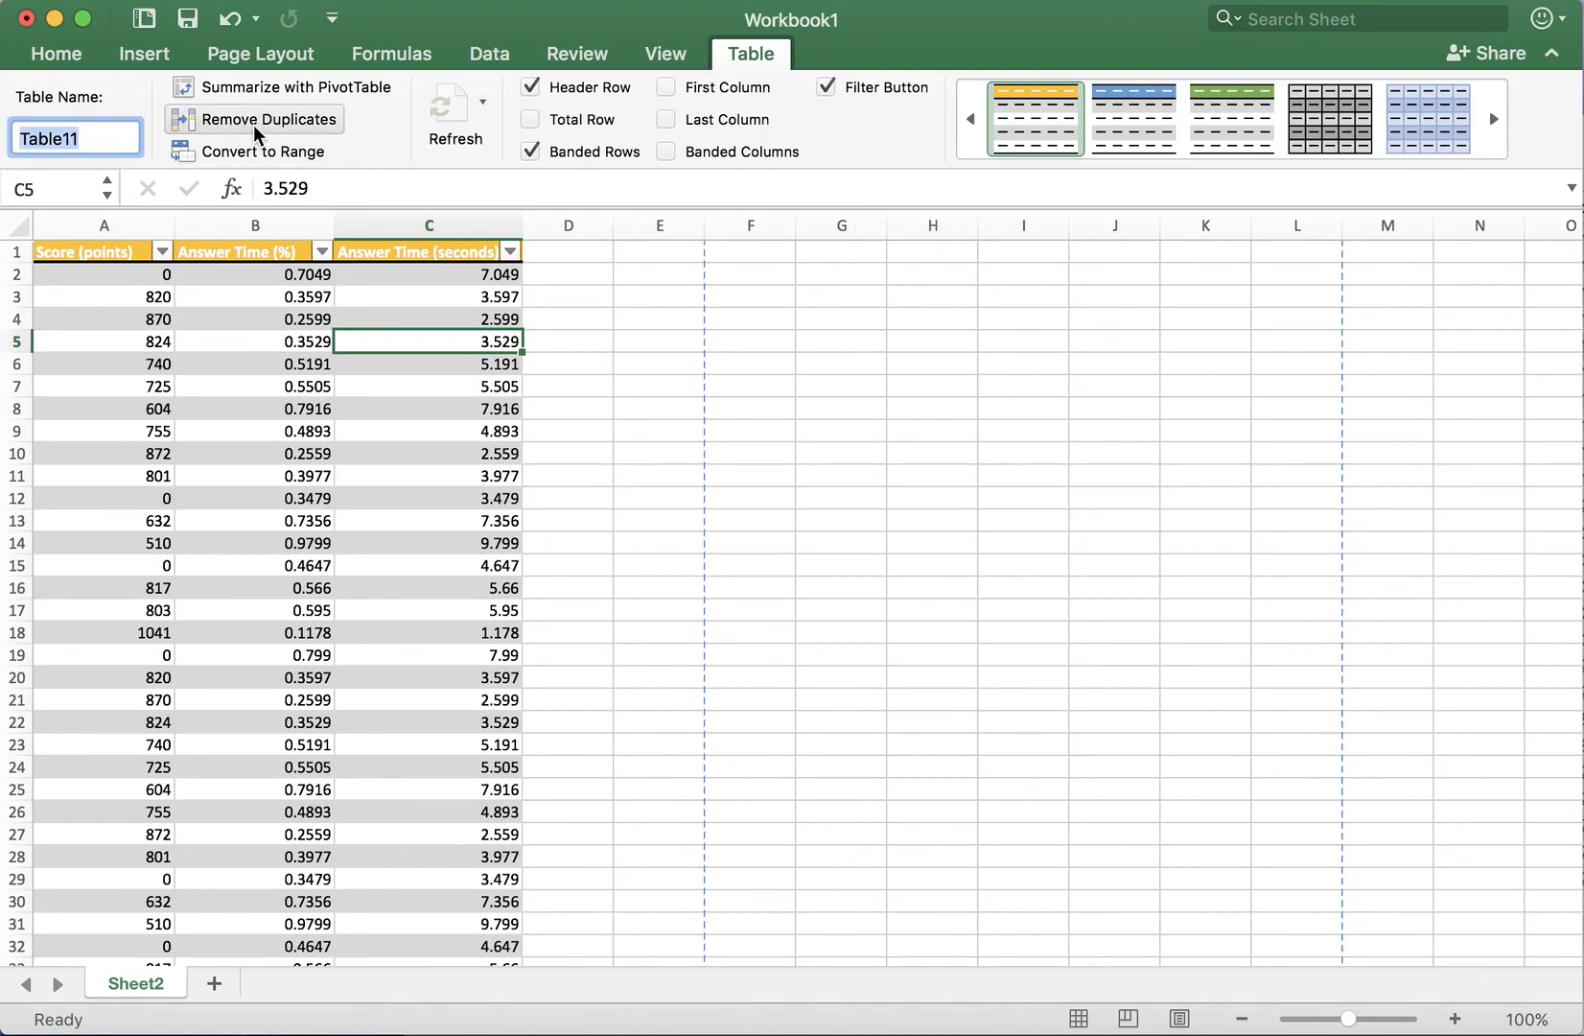
mouse_move(302, 119)
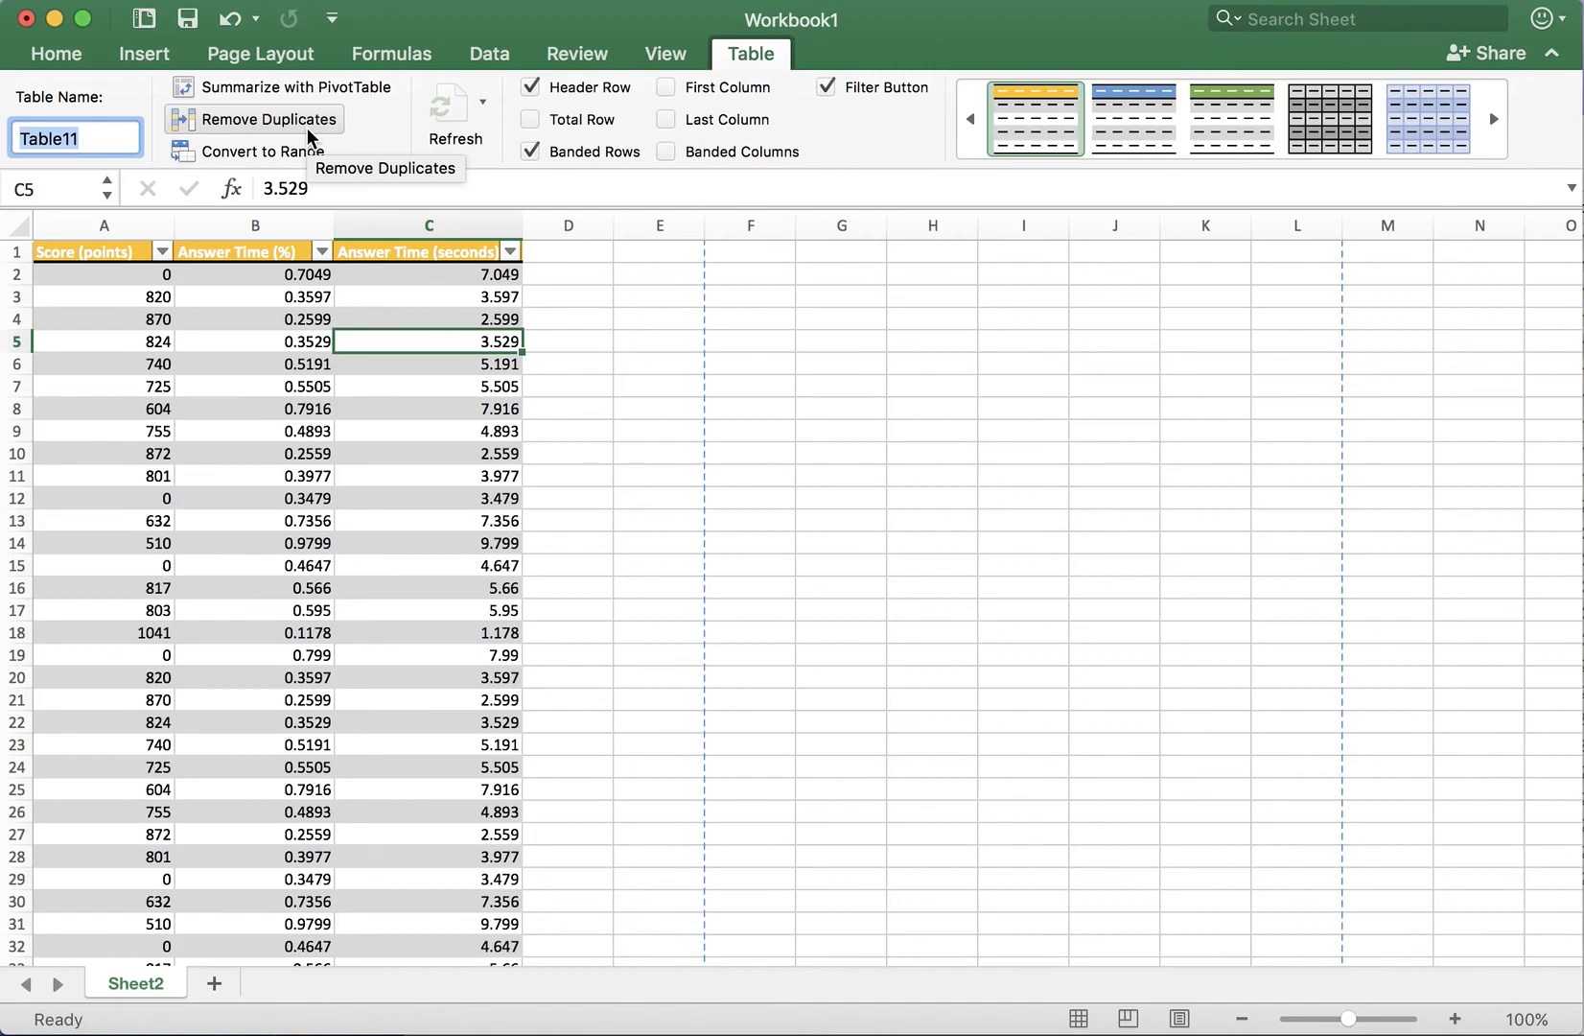
mouse_move(573, 128)
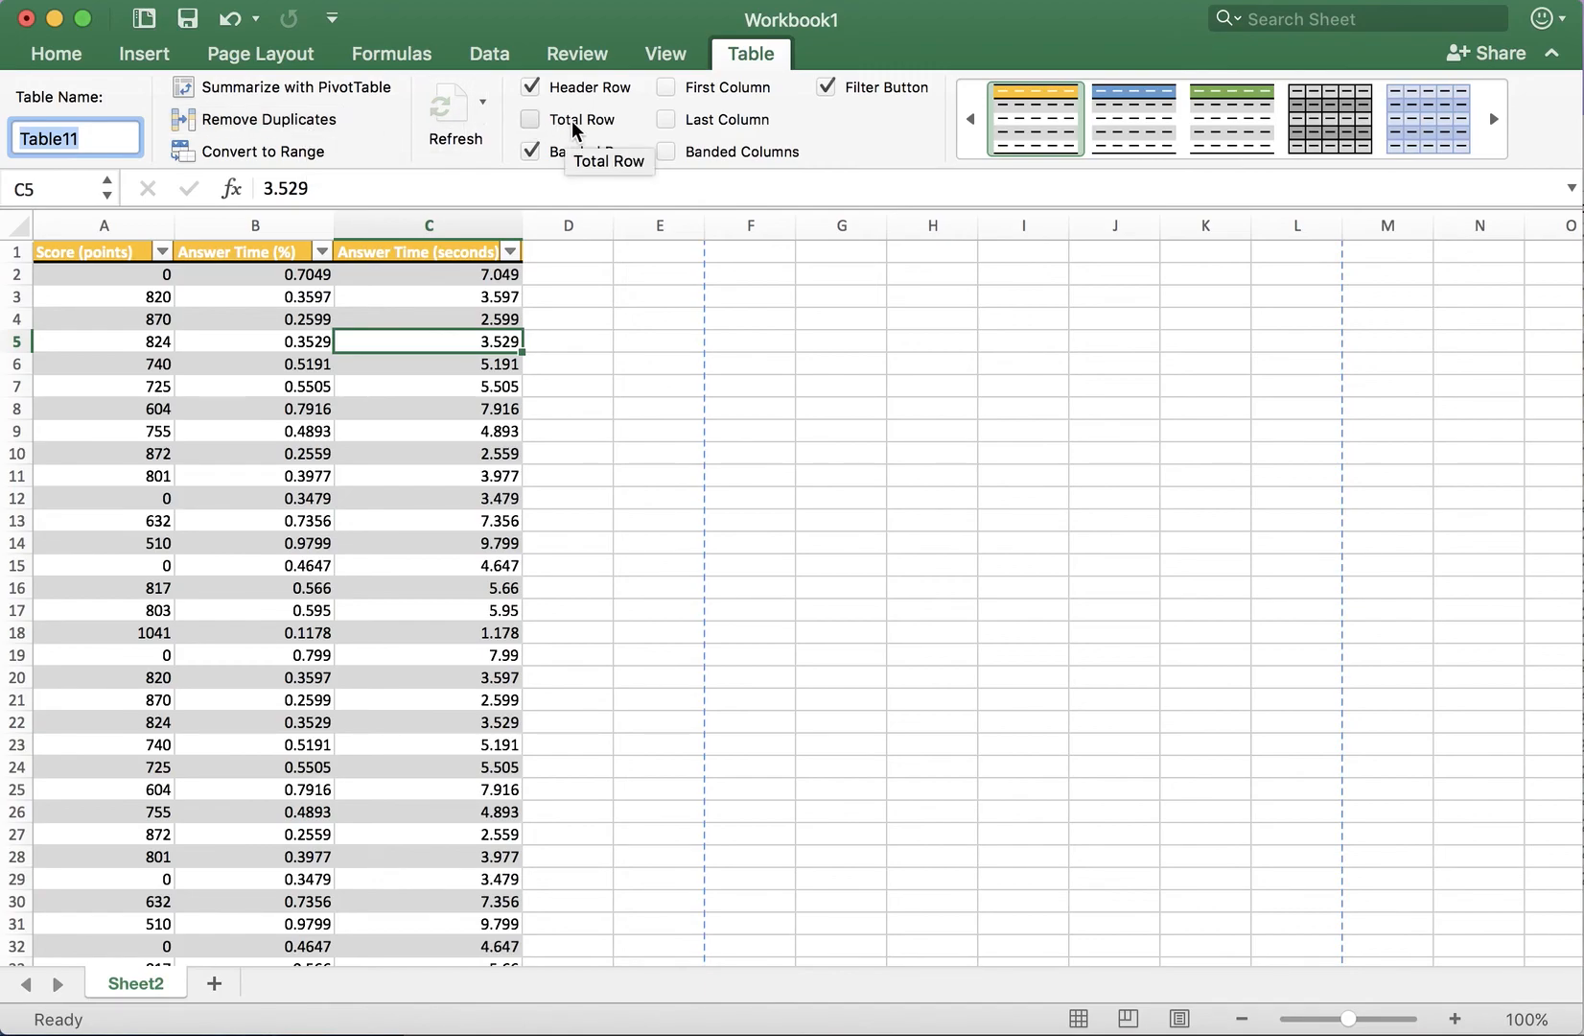
Add a Total Row summing Answer Time (seconds) to 264.524
click(531, 119)
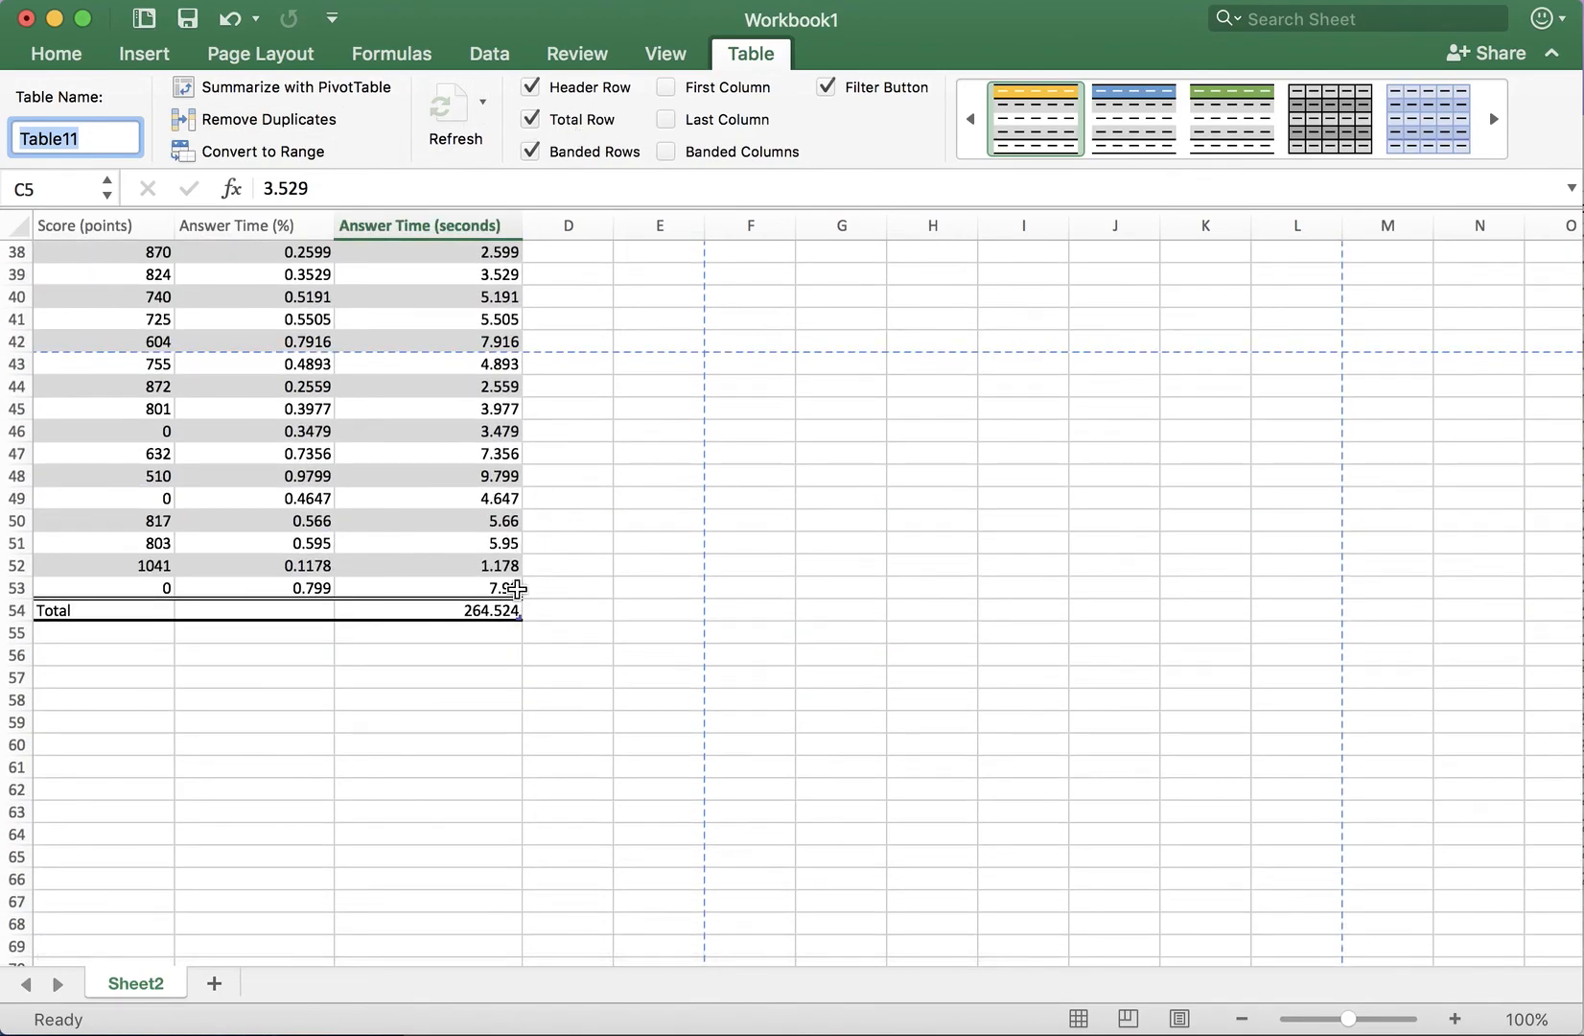
click(495, 610)
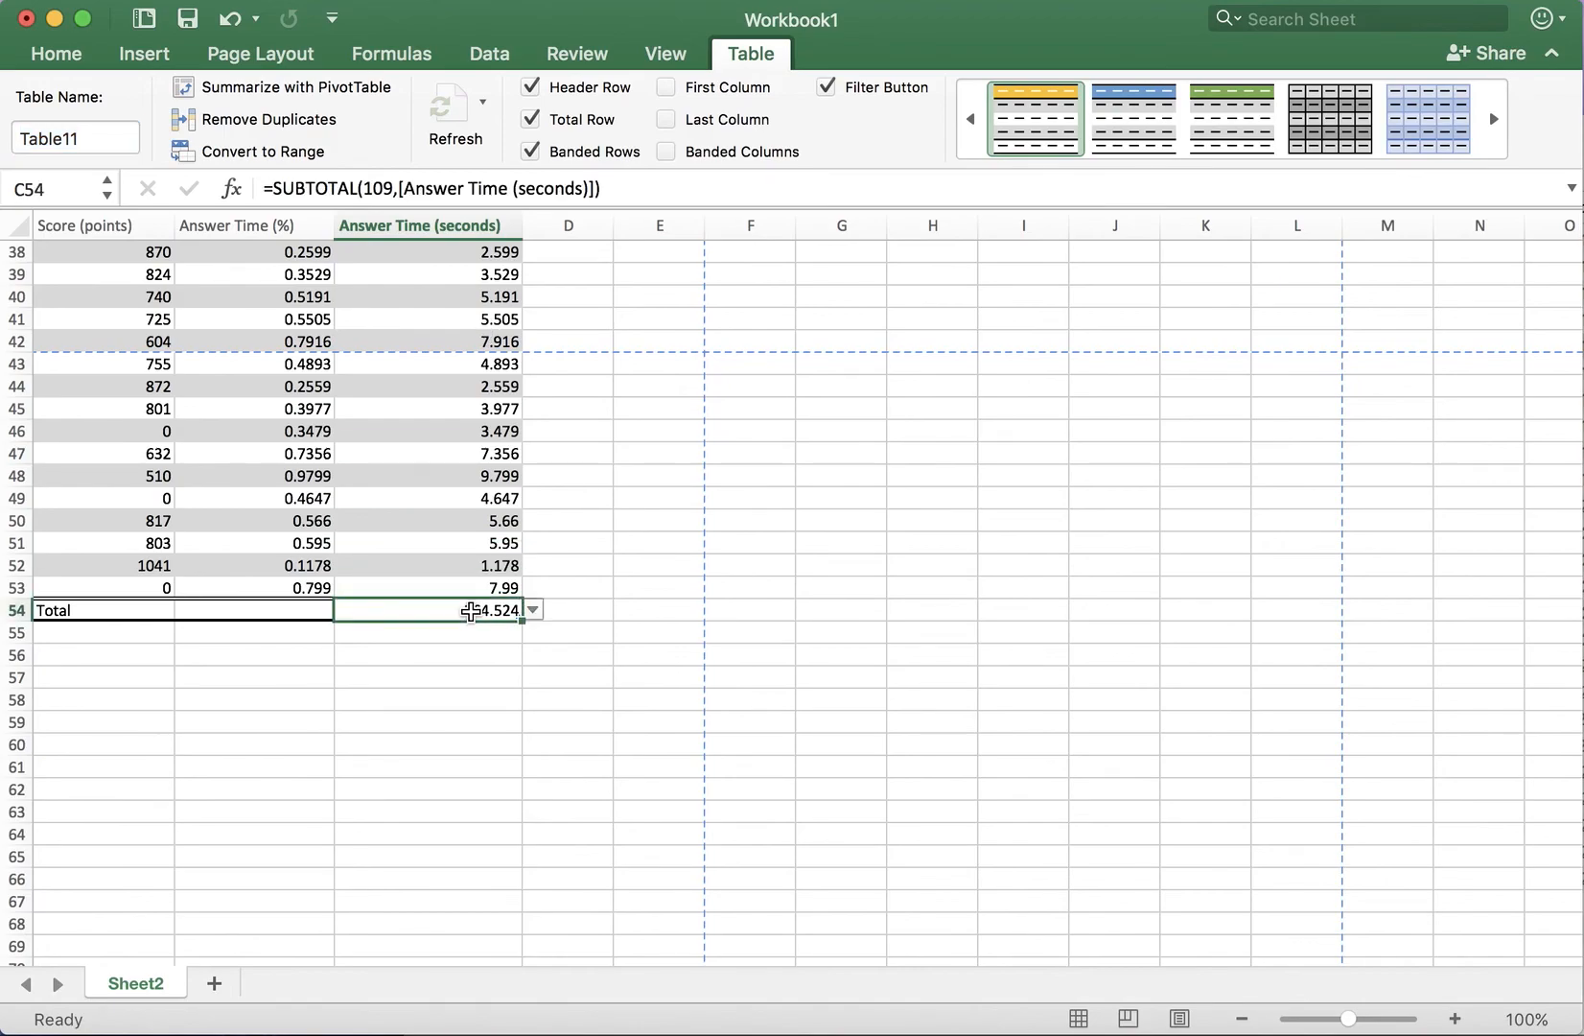
click(534, 610)
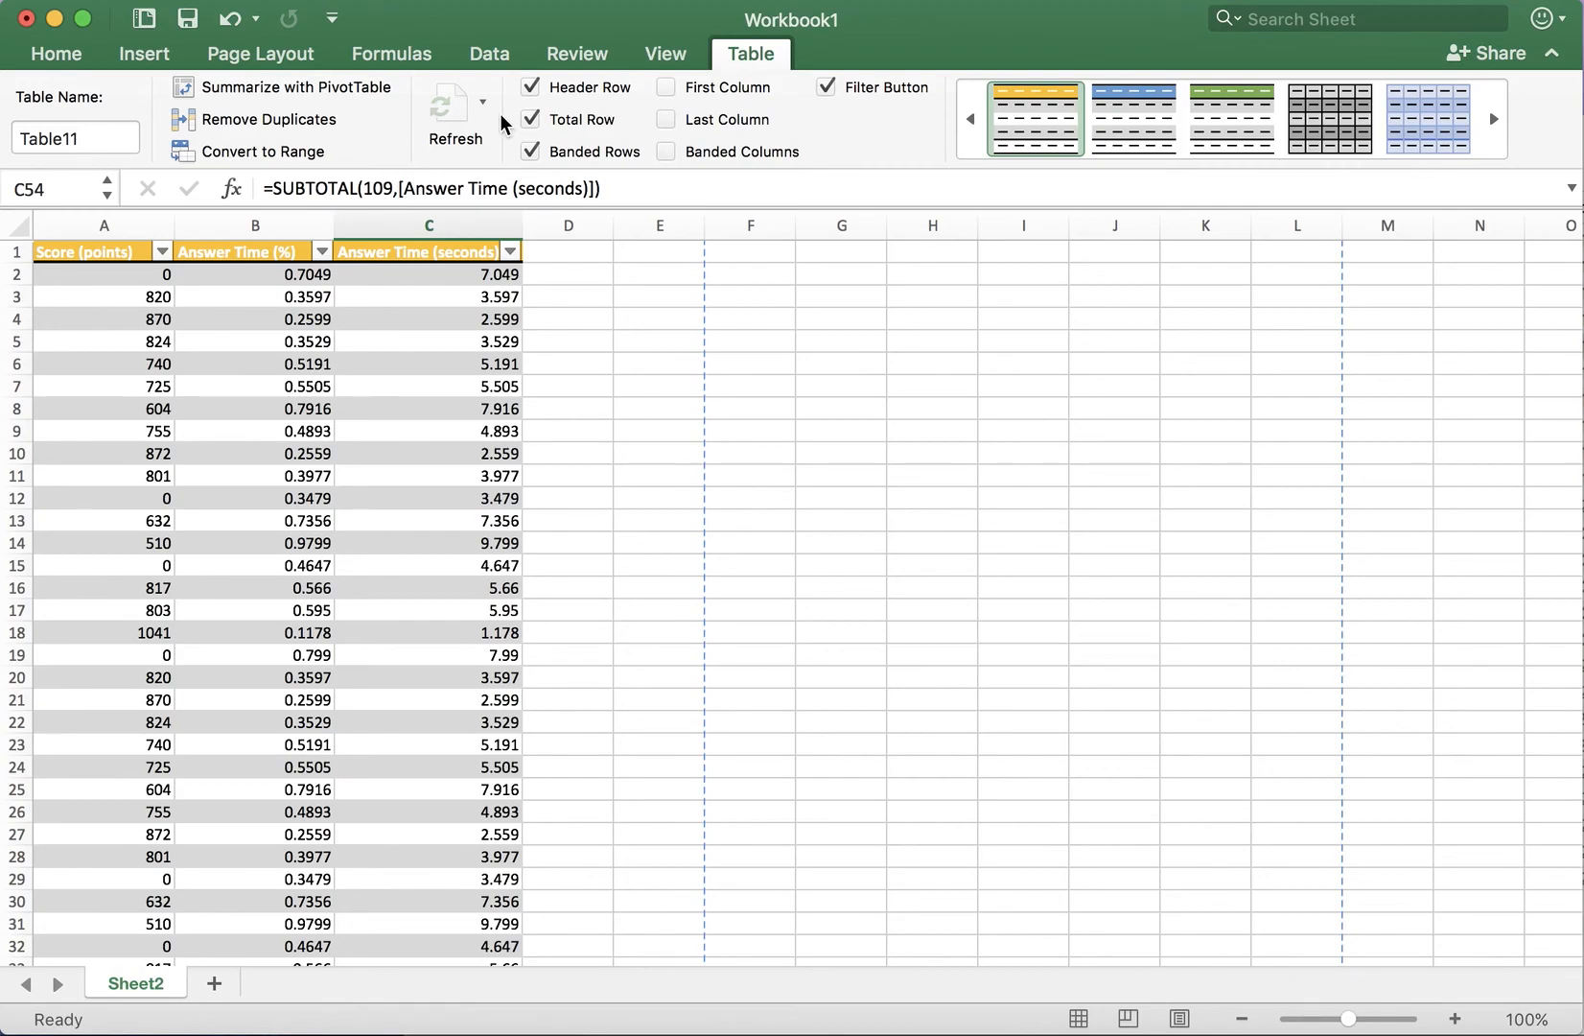
Custom-sort the table by Score (points), smallest to largest
click(55, 54)
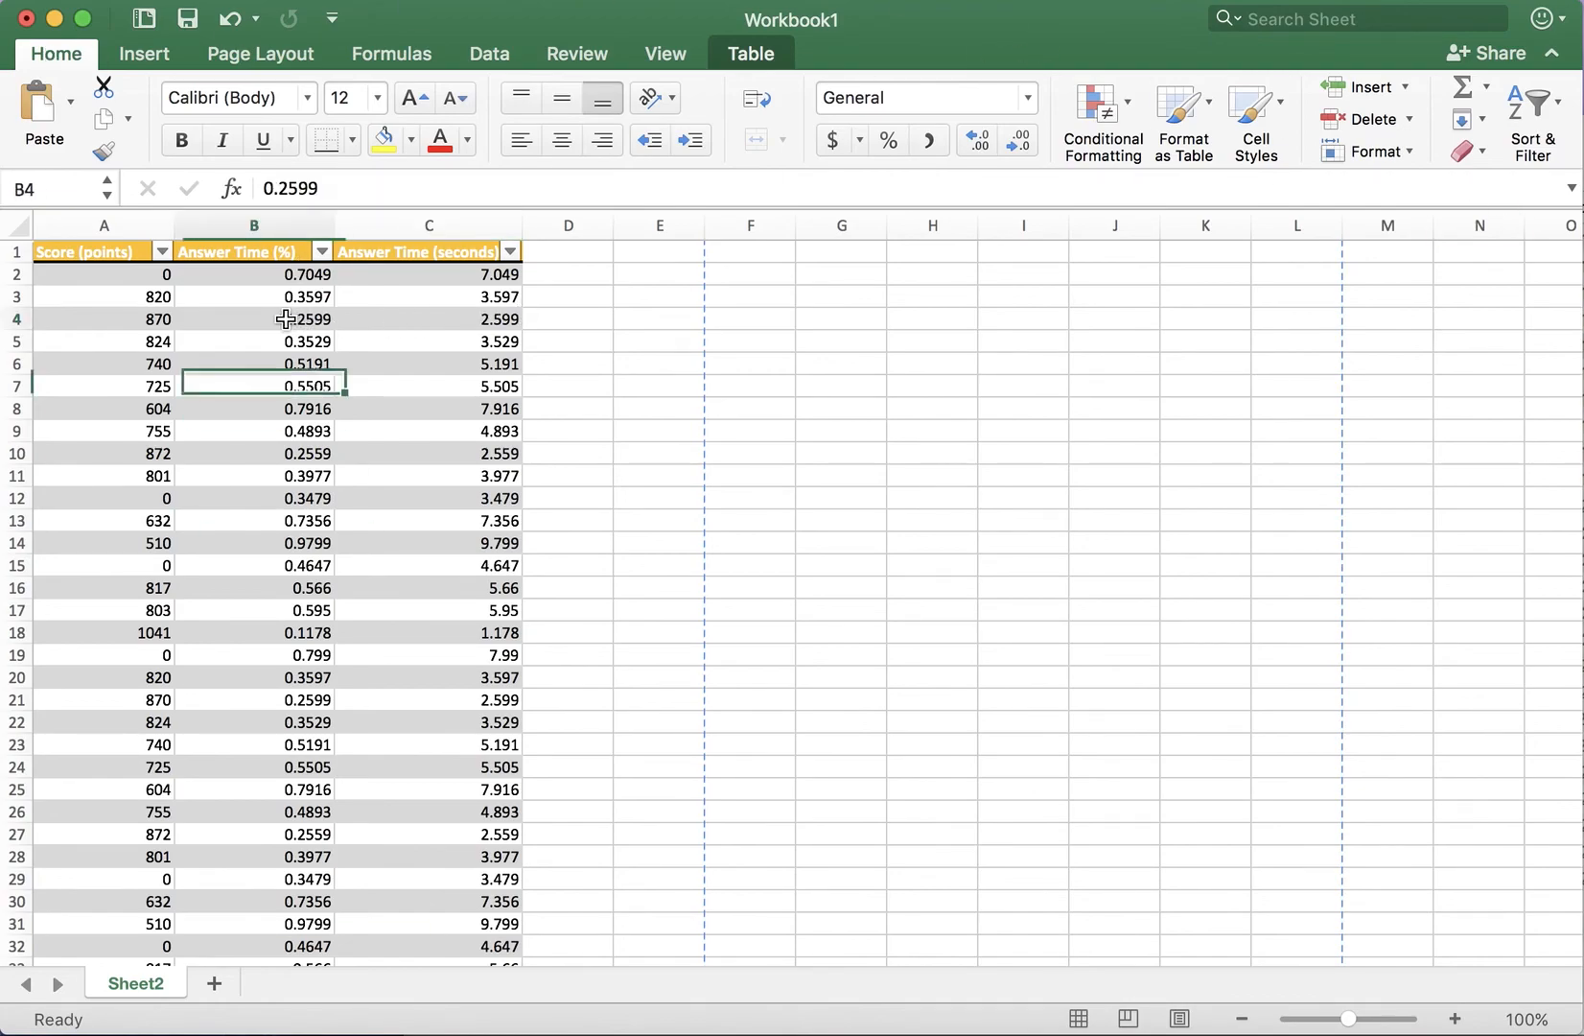
click(292, 318)
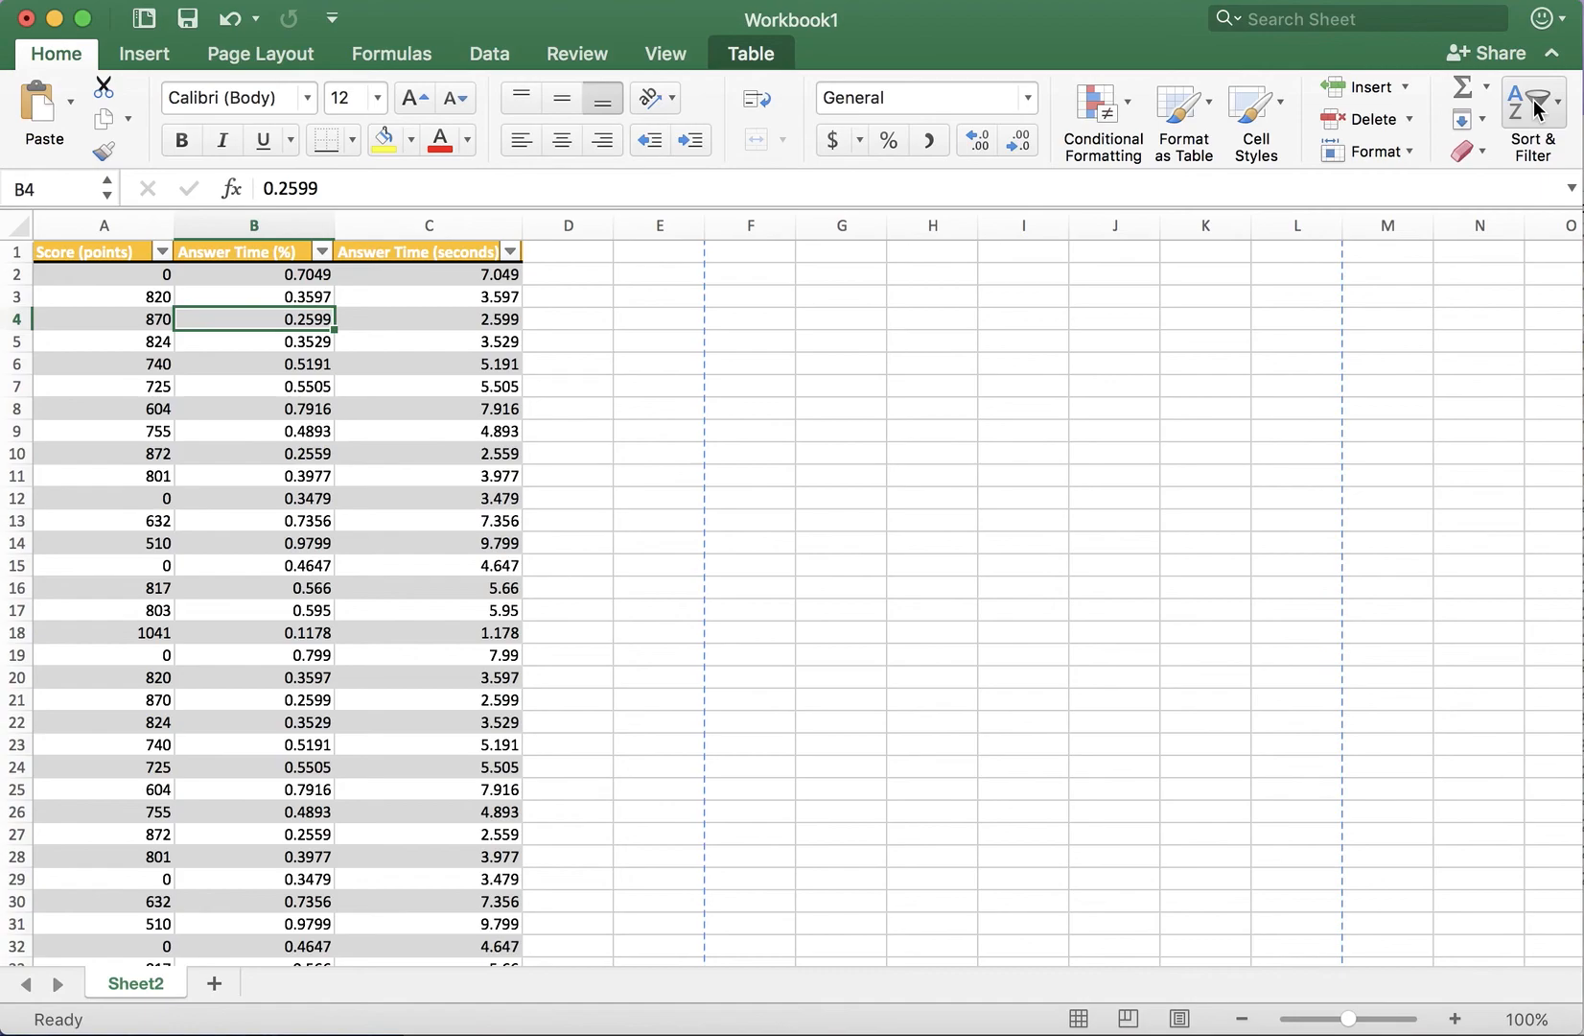
click(1534, 106)
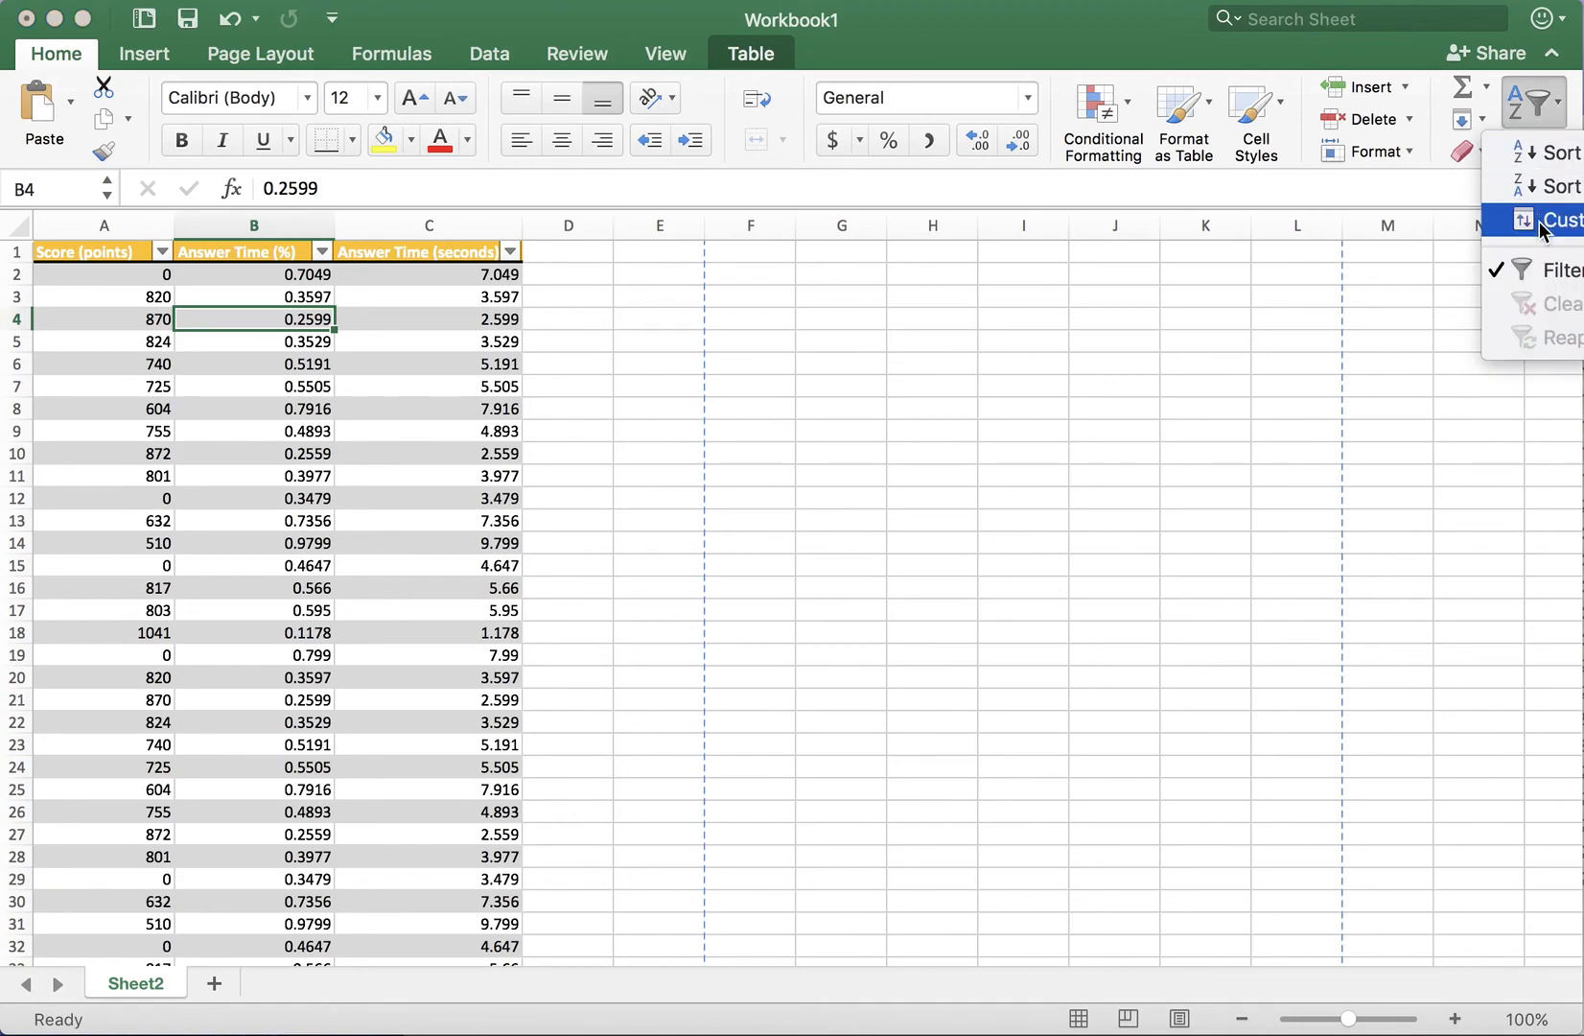
click(1559, 219)
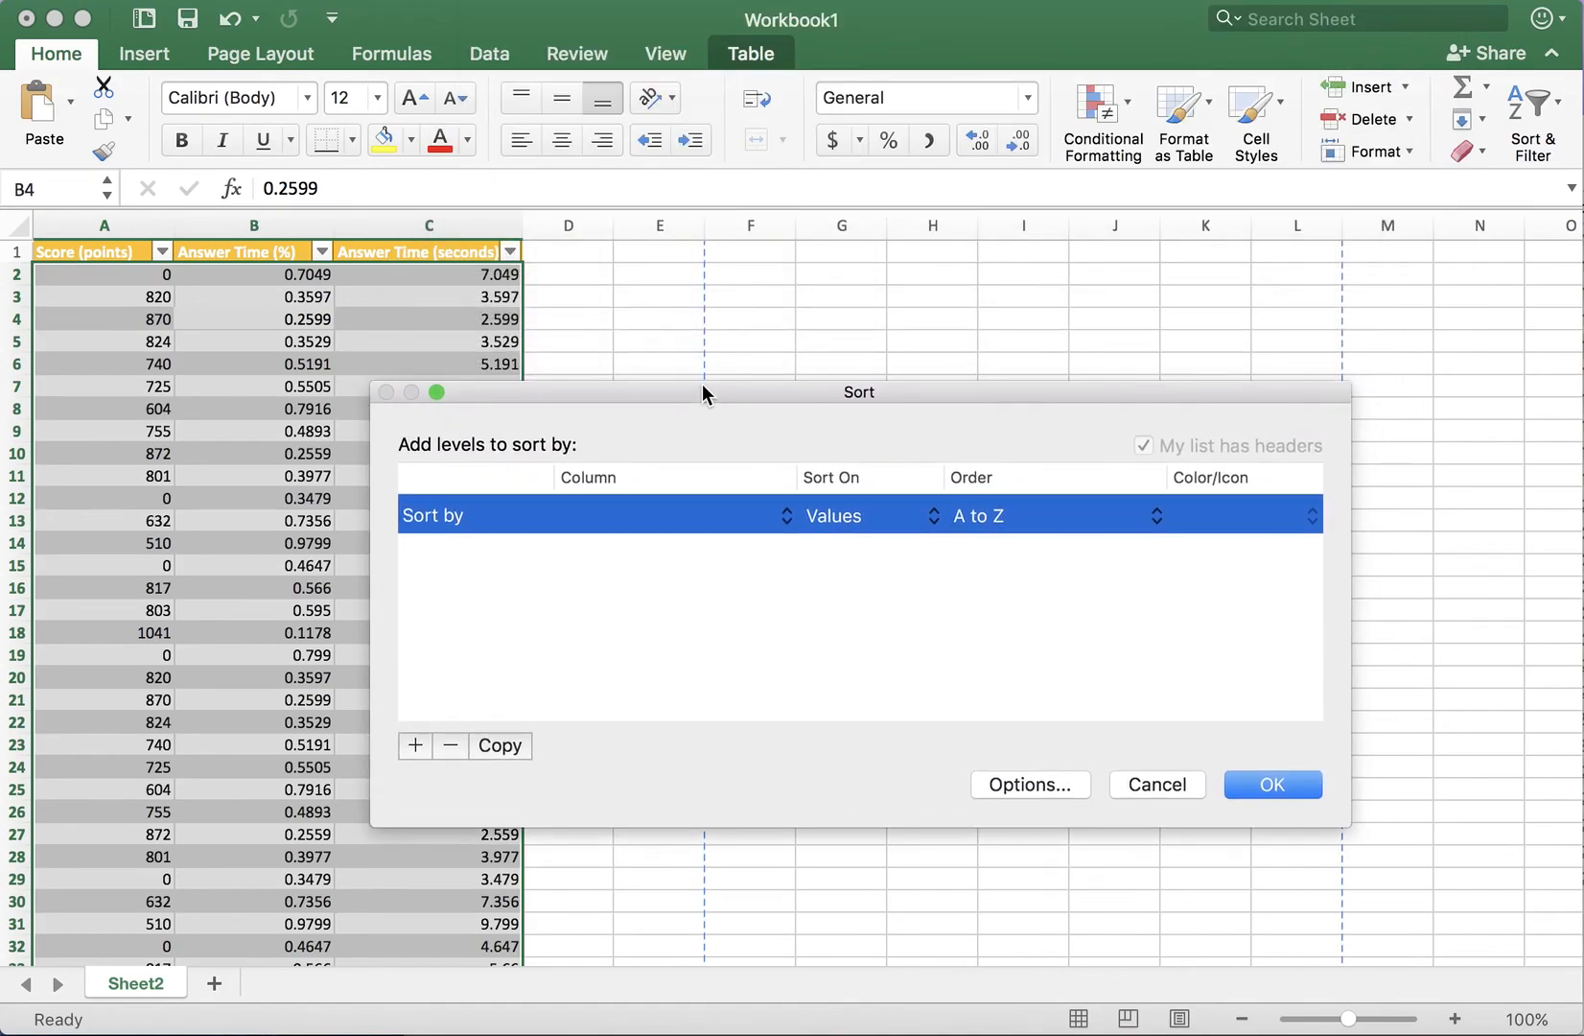
mouse_move(538, 574)
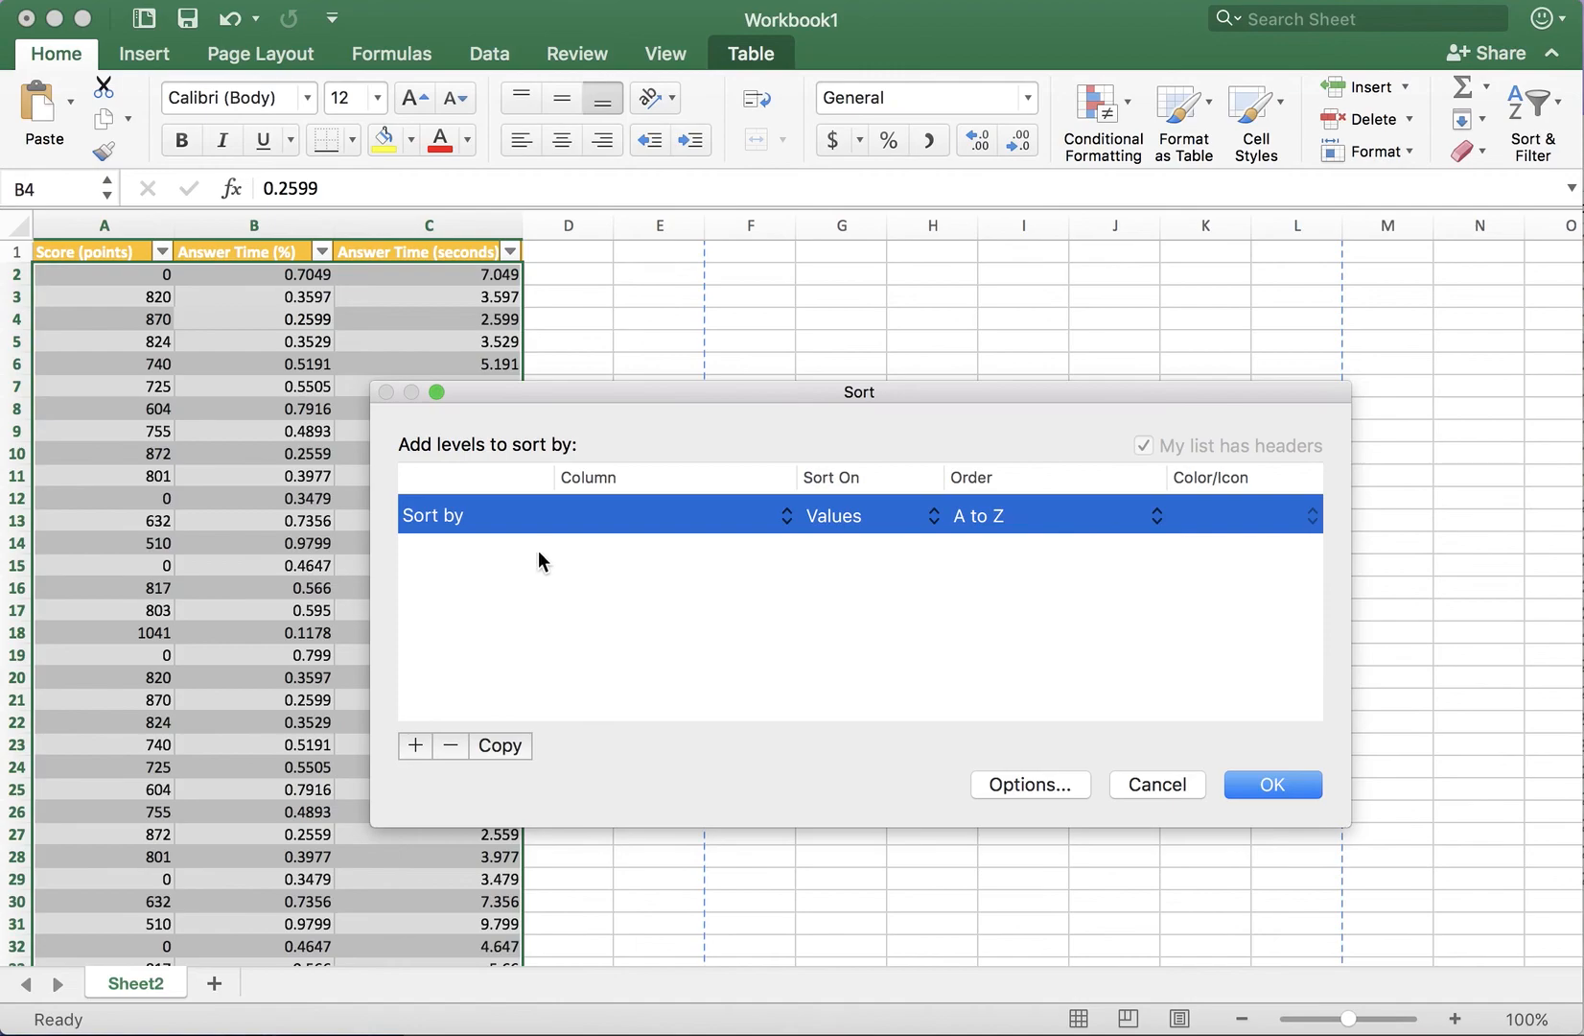
click(672, 516)
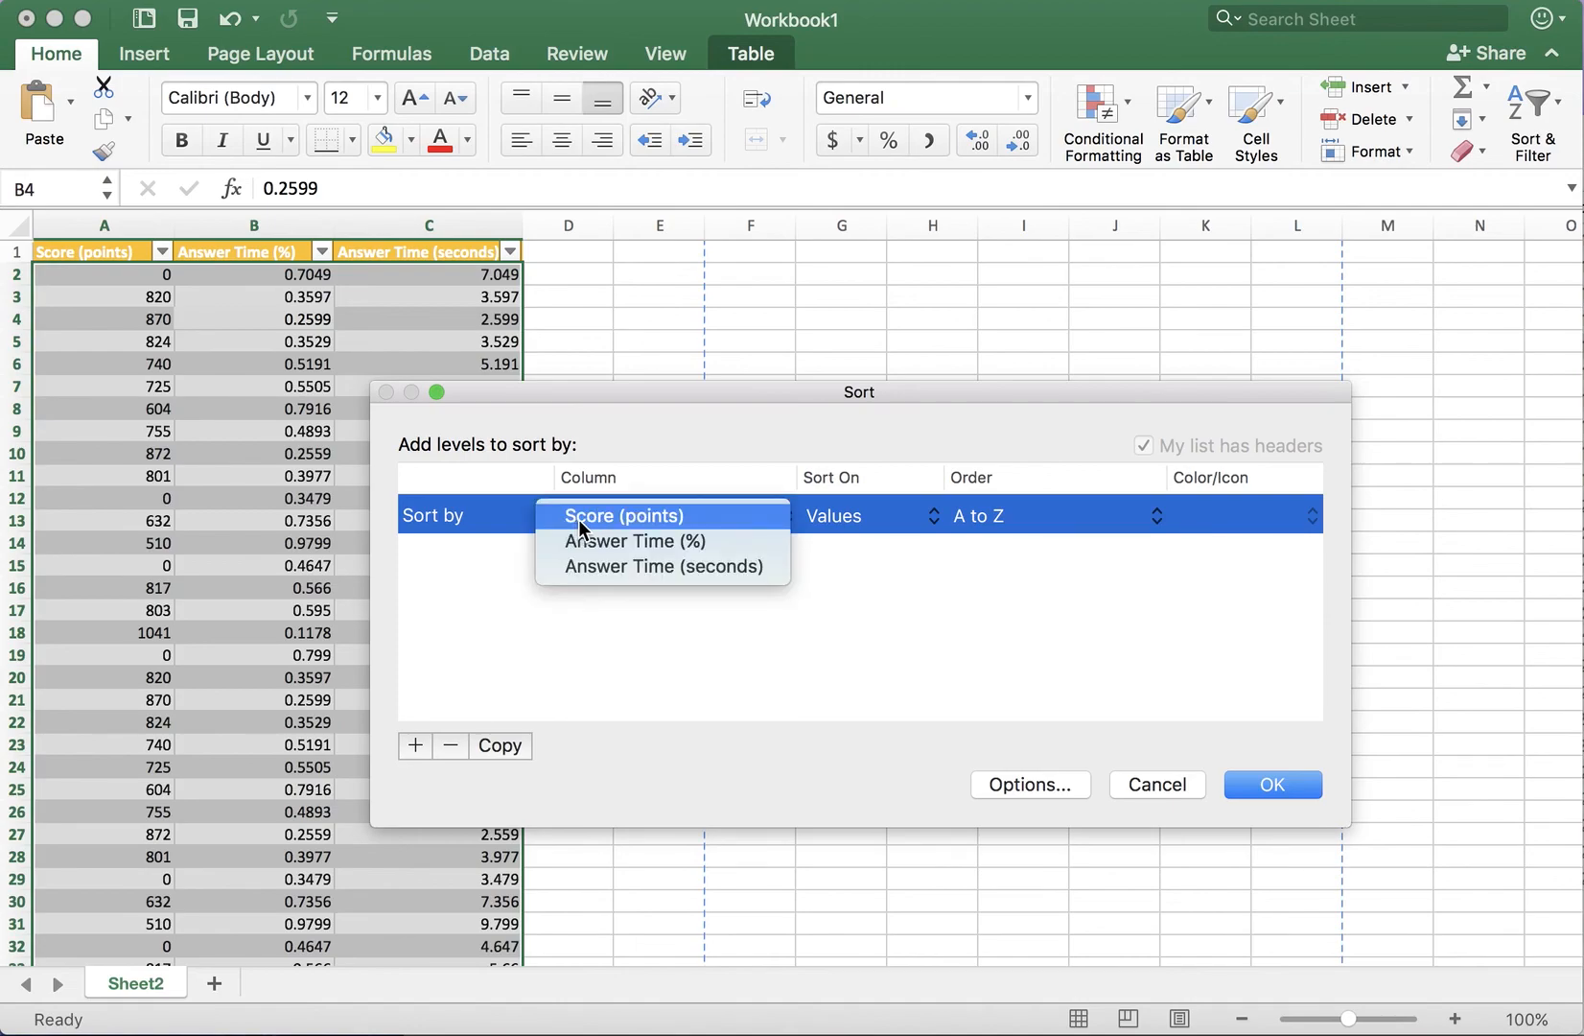
click(629, 516)
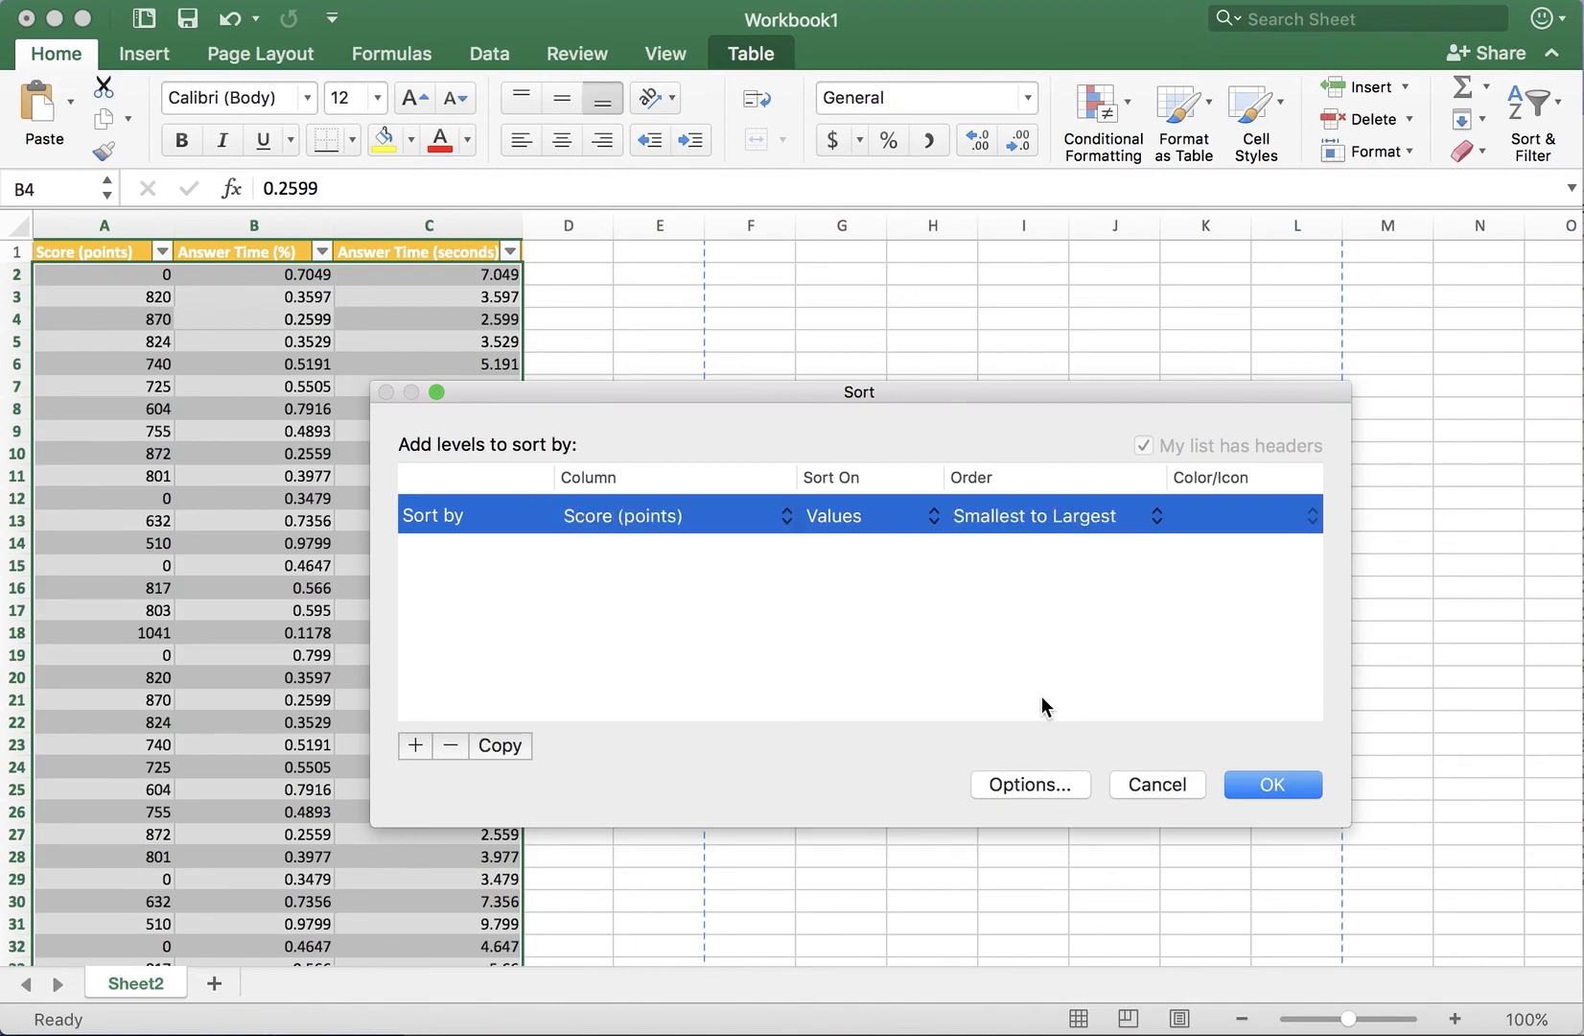
click(1271, 784)
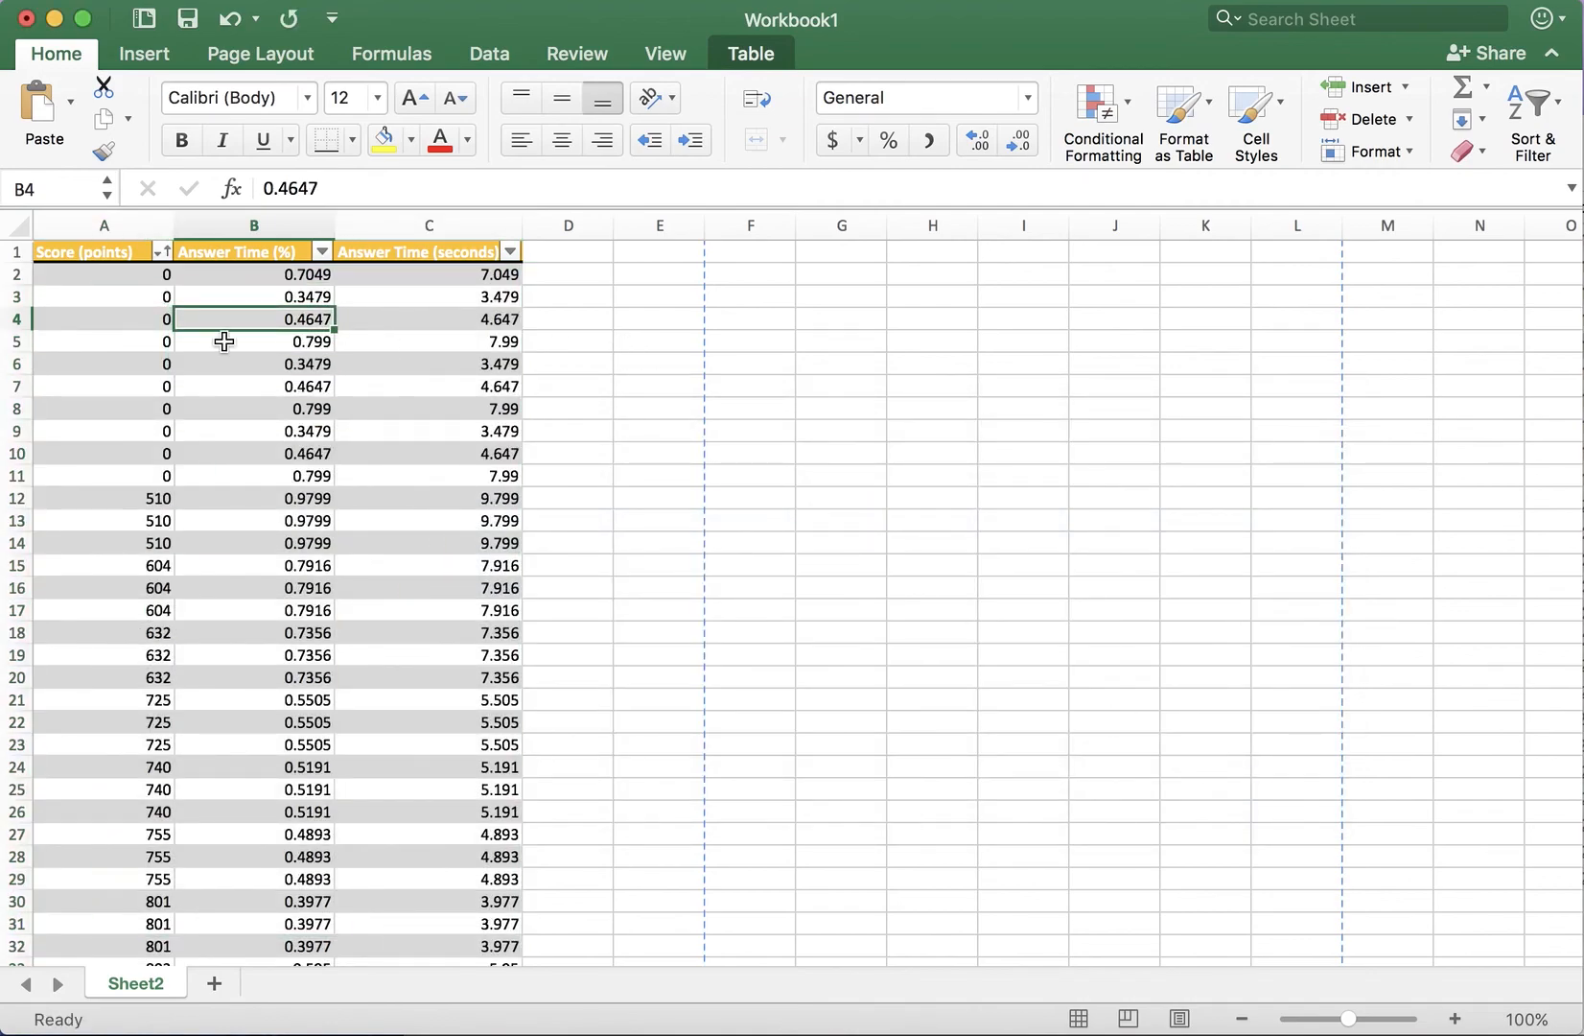
Add a second sort level: Then by Answer Time (%), ascending, and apply it
drag(104, 274, 103, 476)
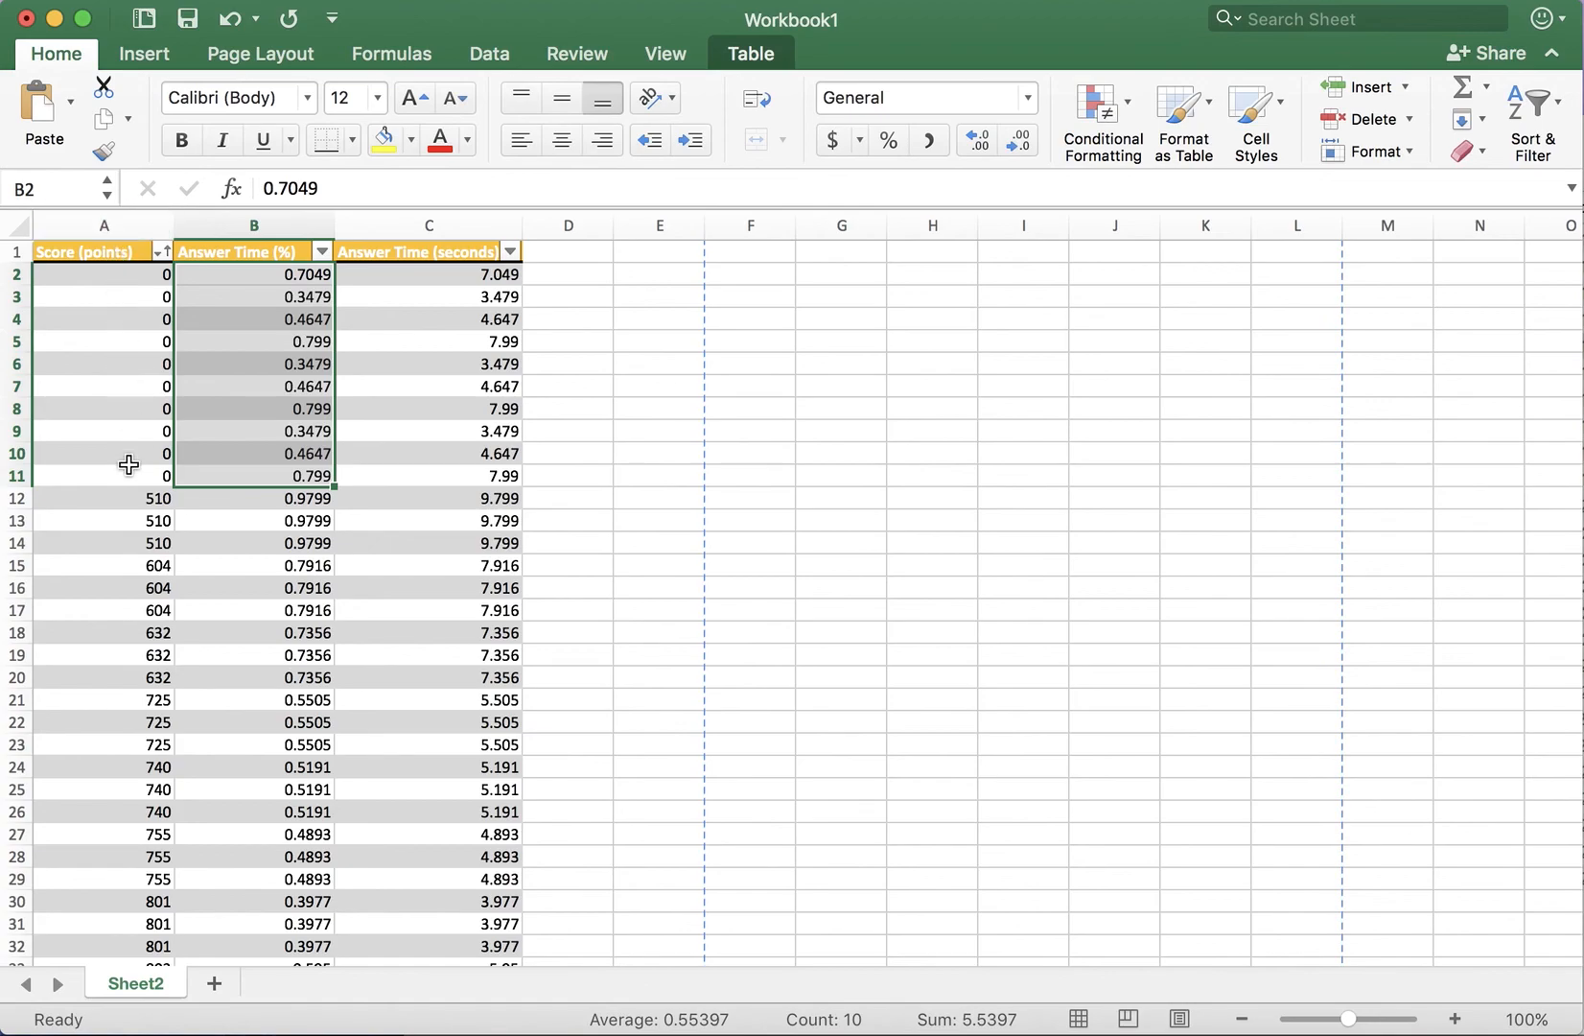
mouse_move(1246, 311)
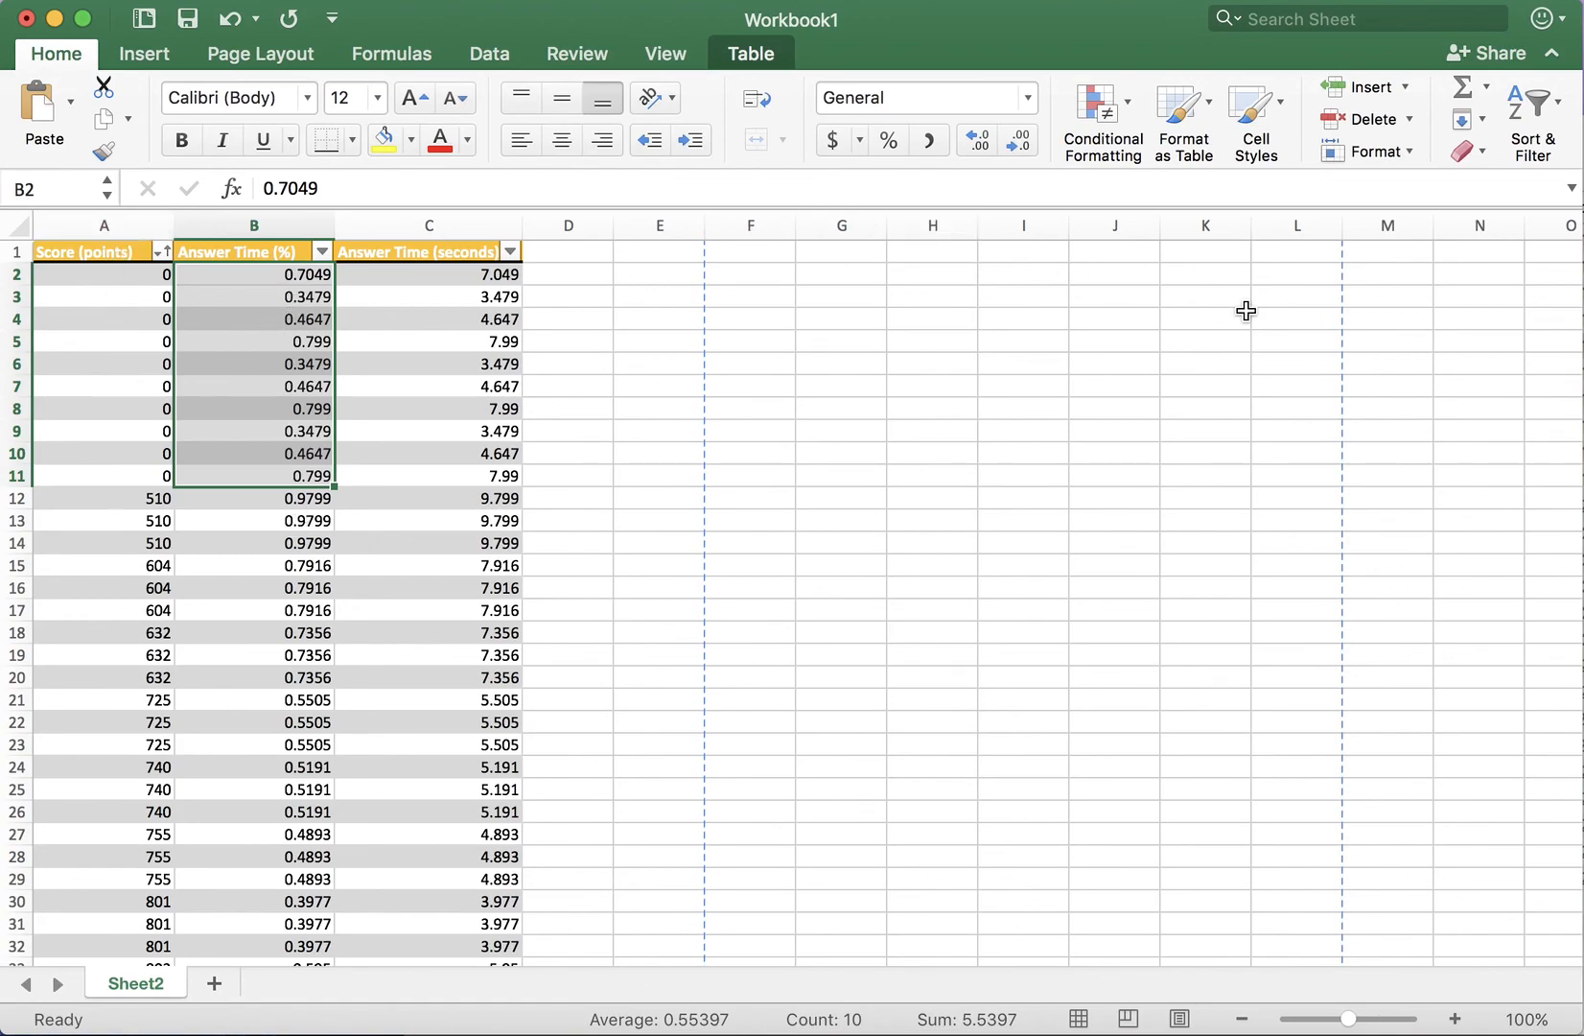
mouse_move(1459, 209)
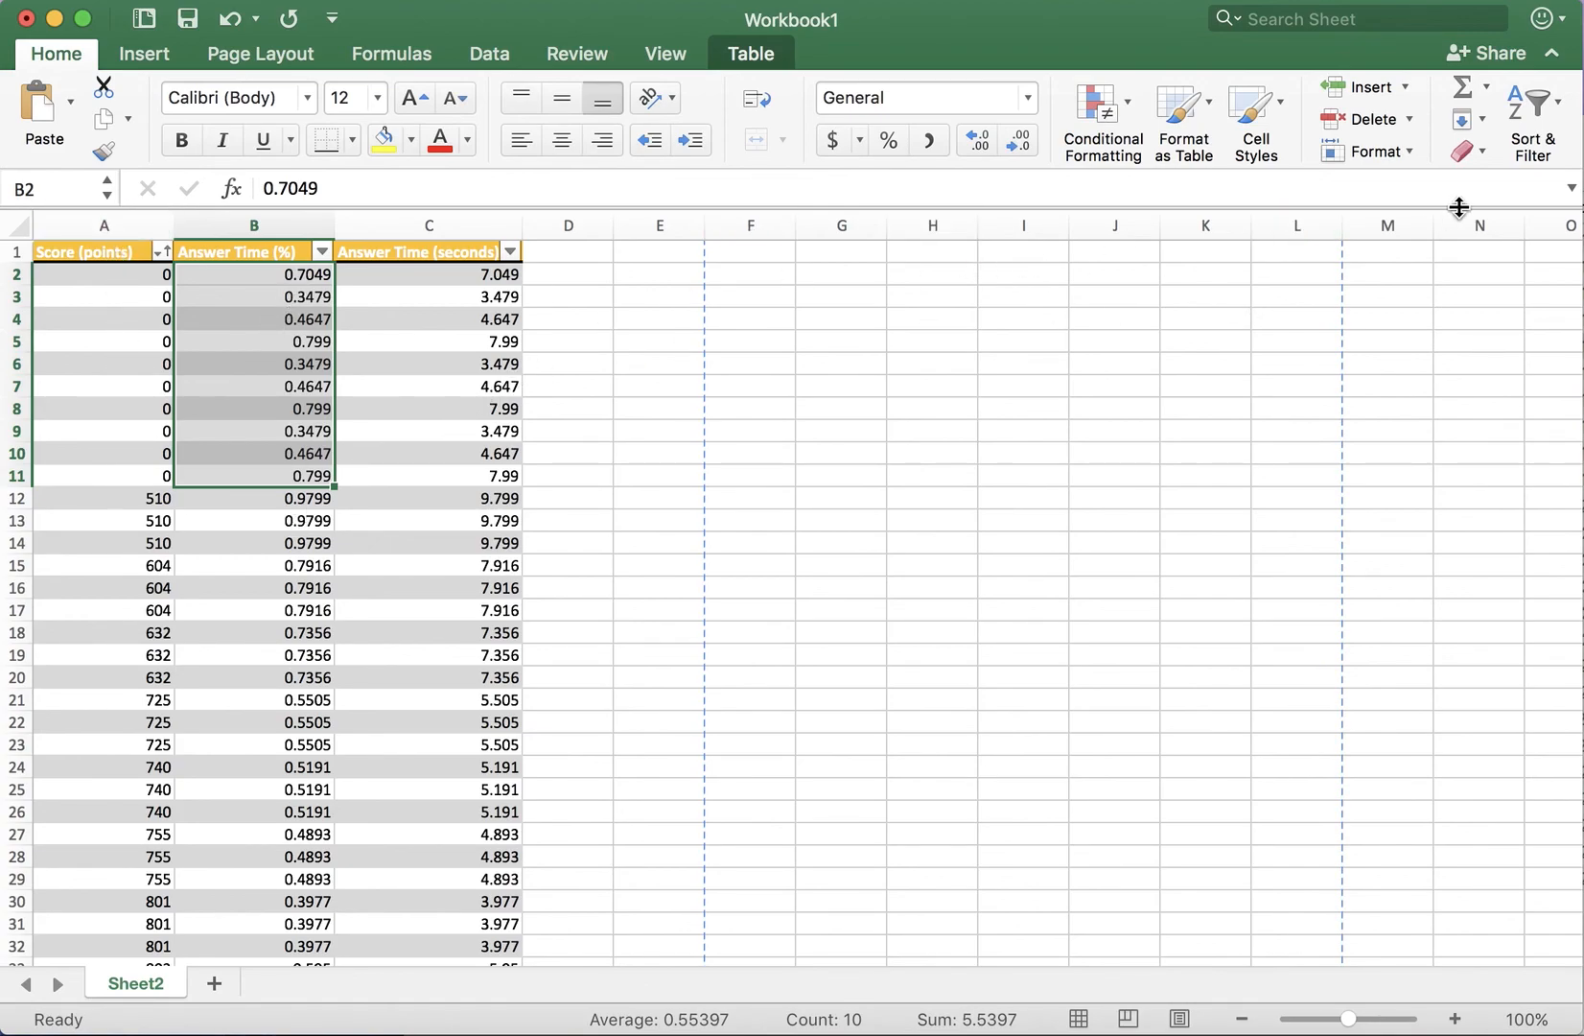
click(1532, 102)
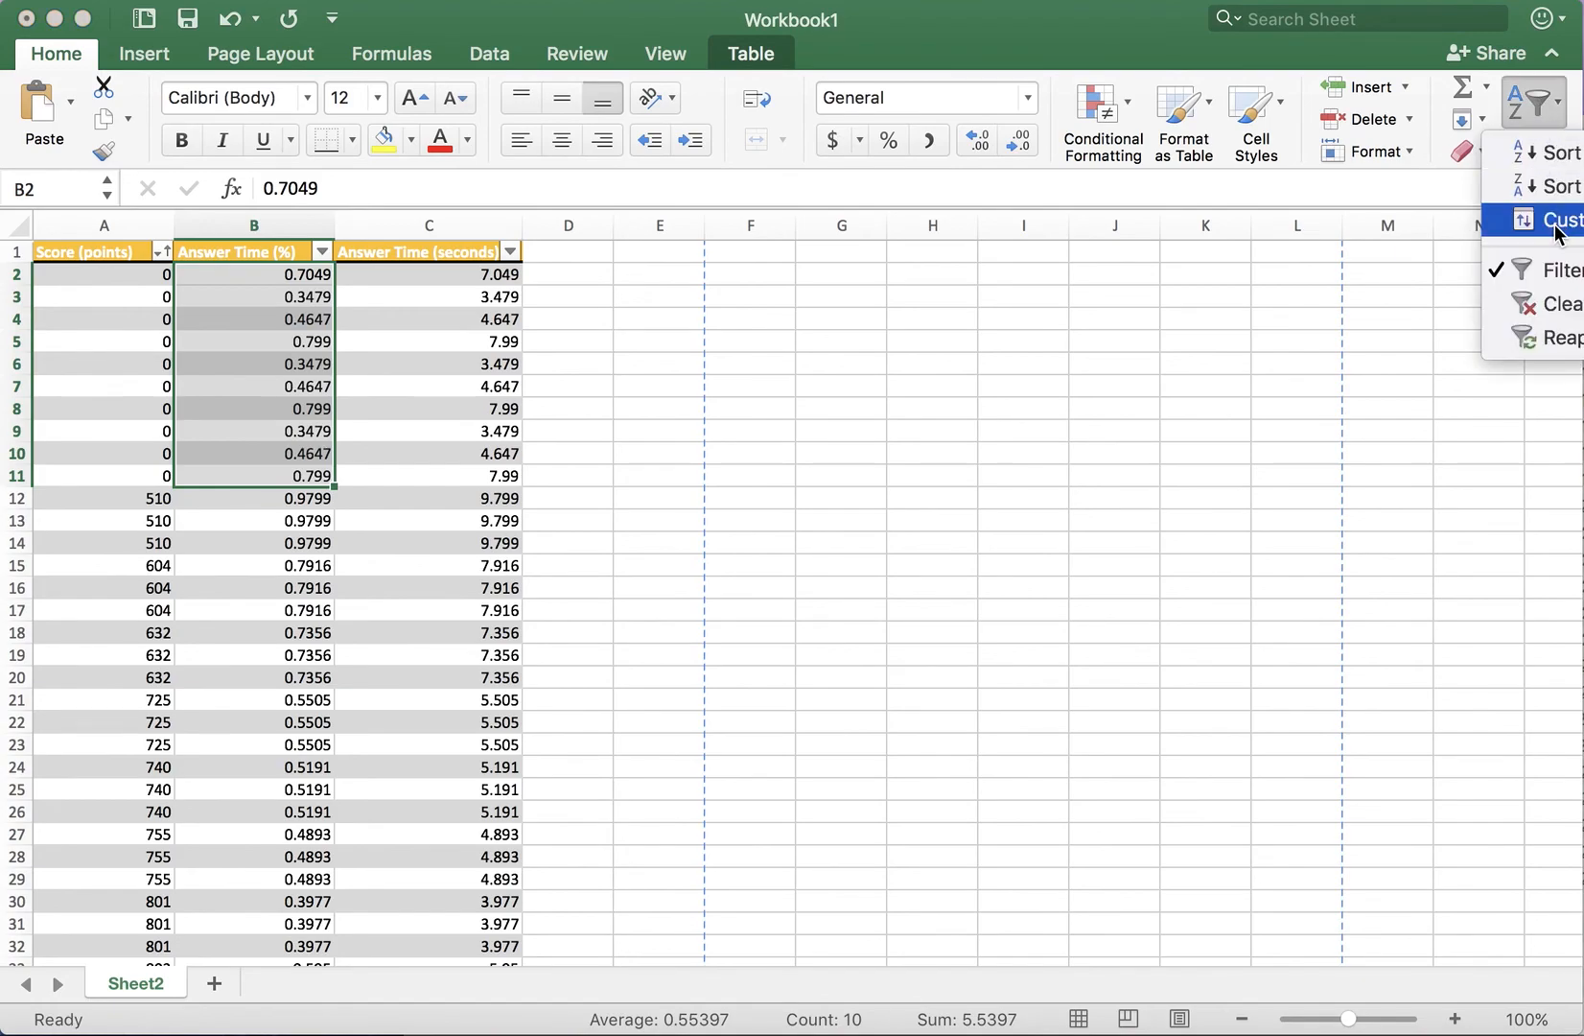
click(1561, 220)
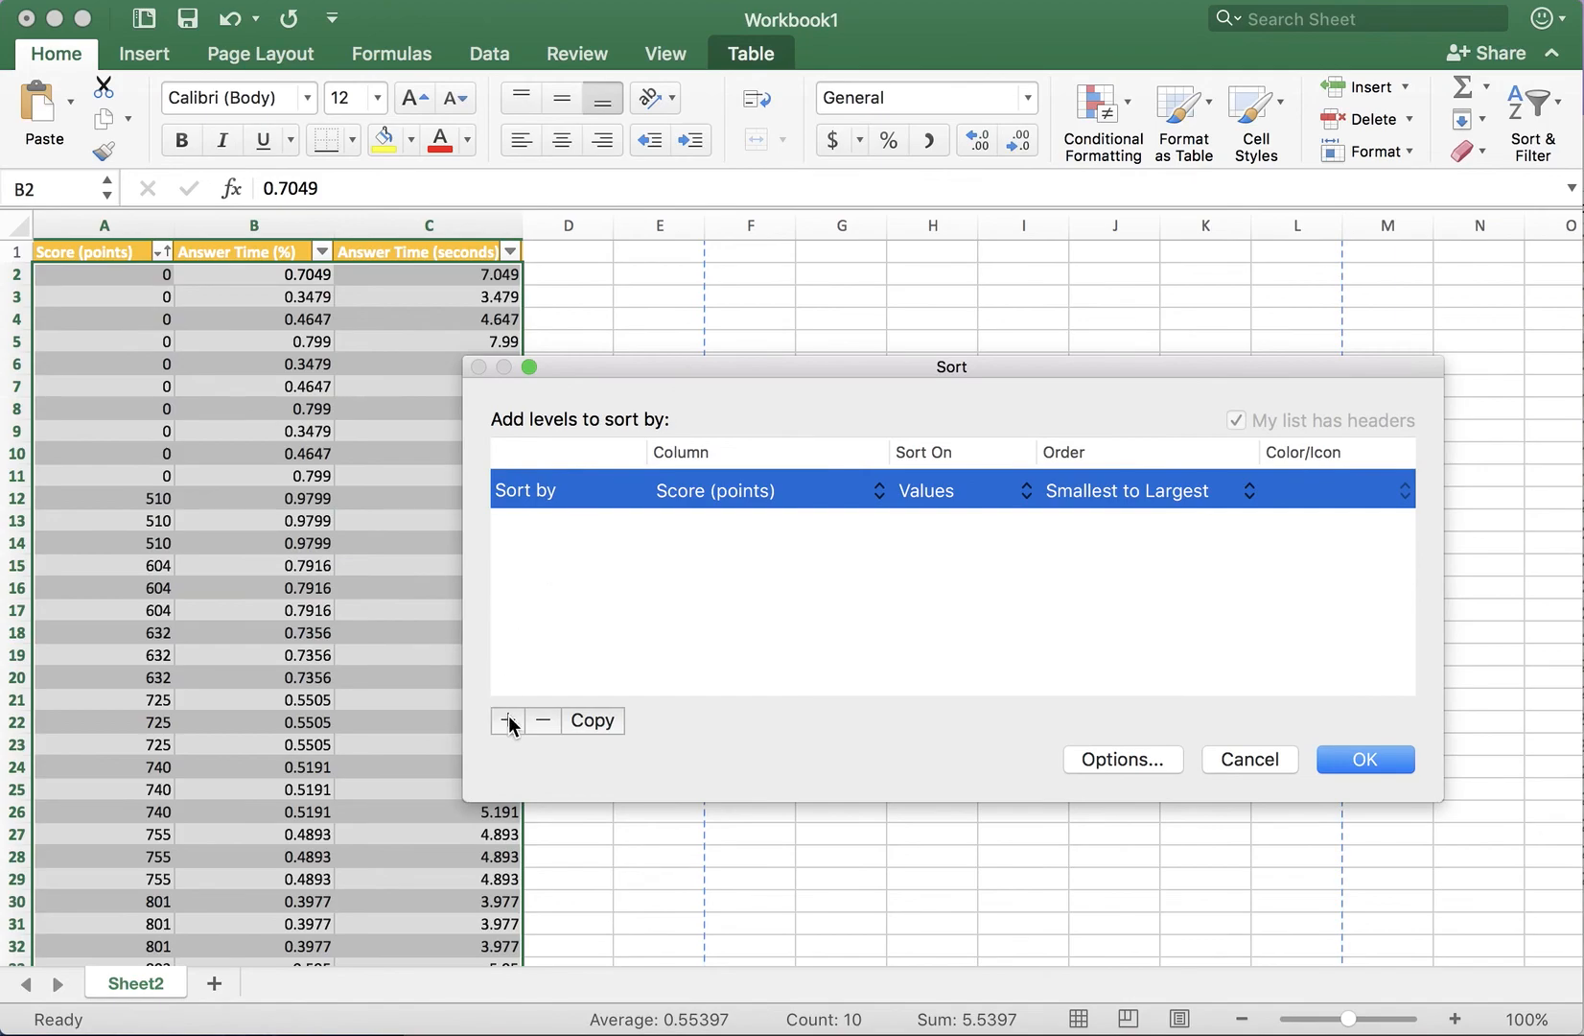
click(508, 721)
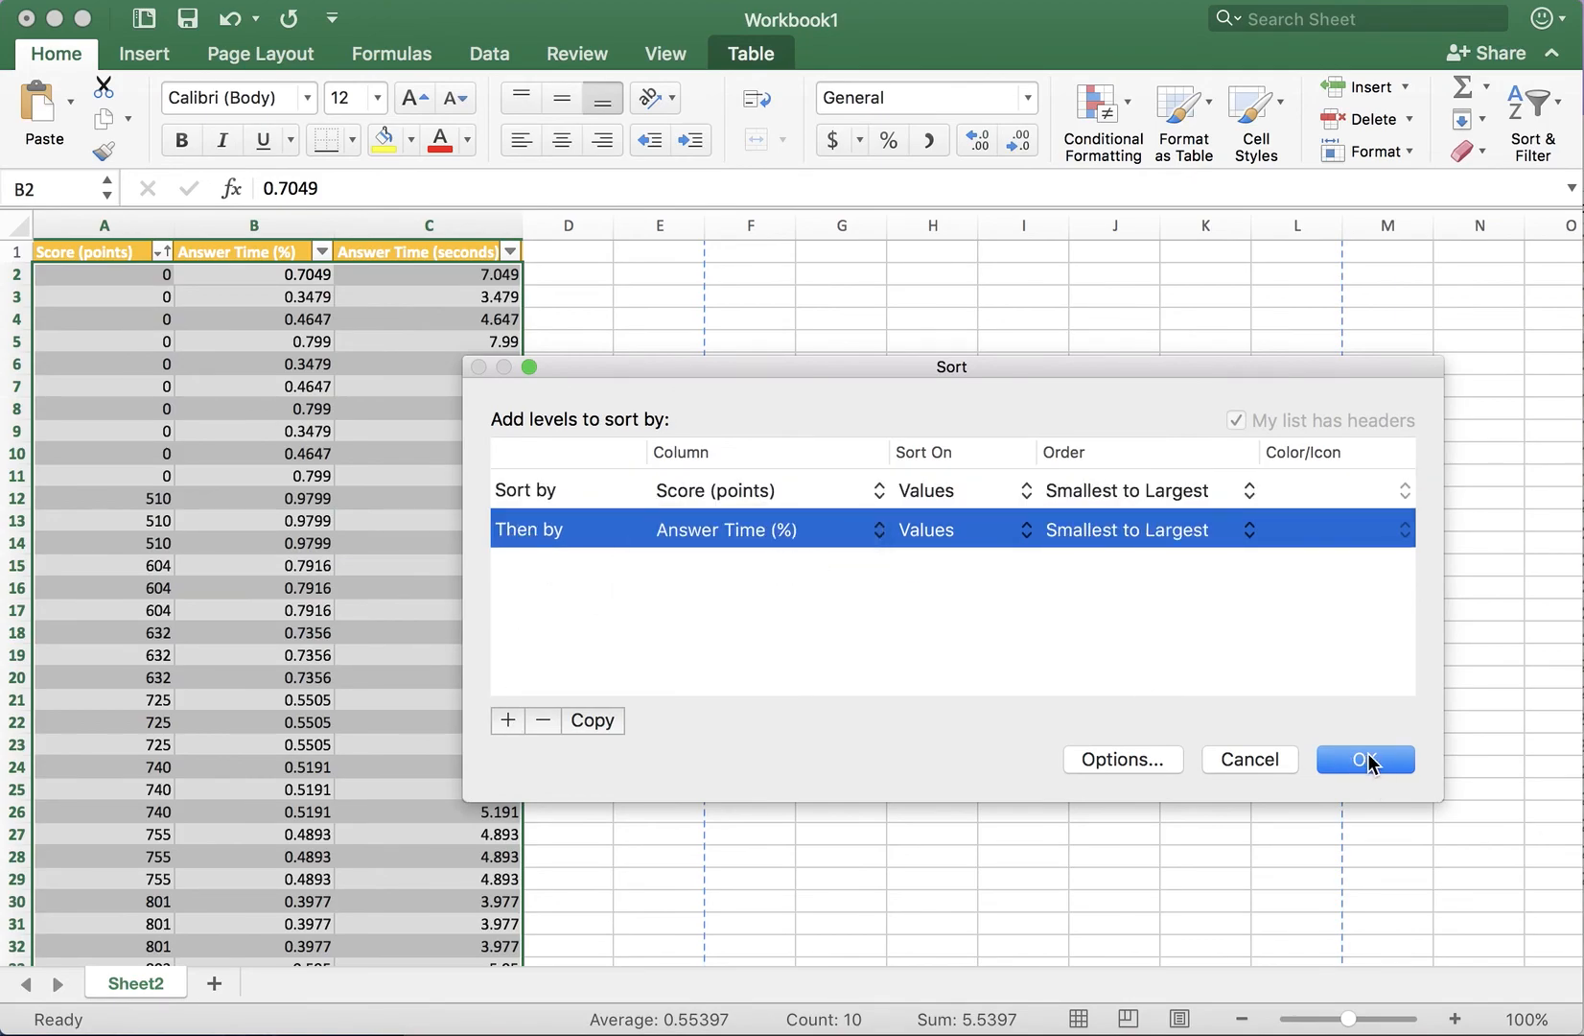
click(1363, 760)
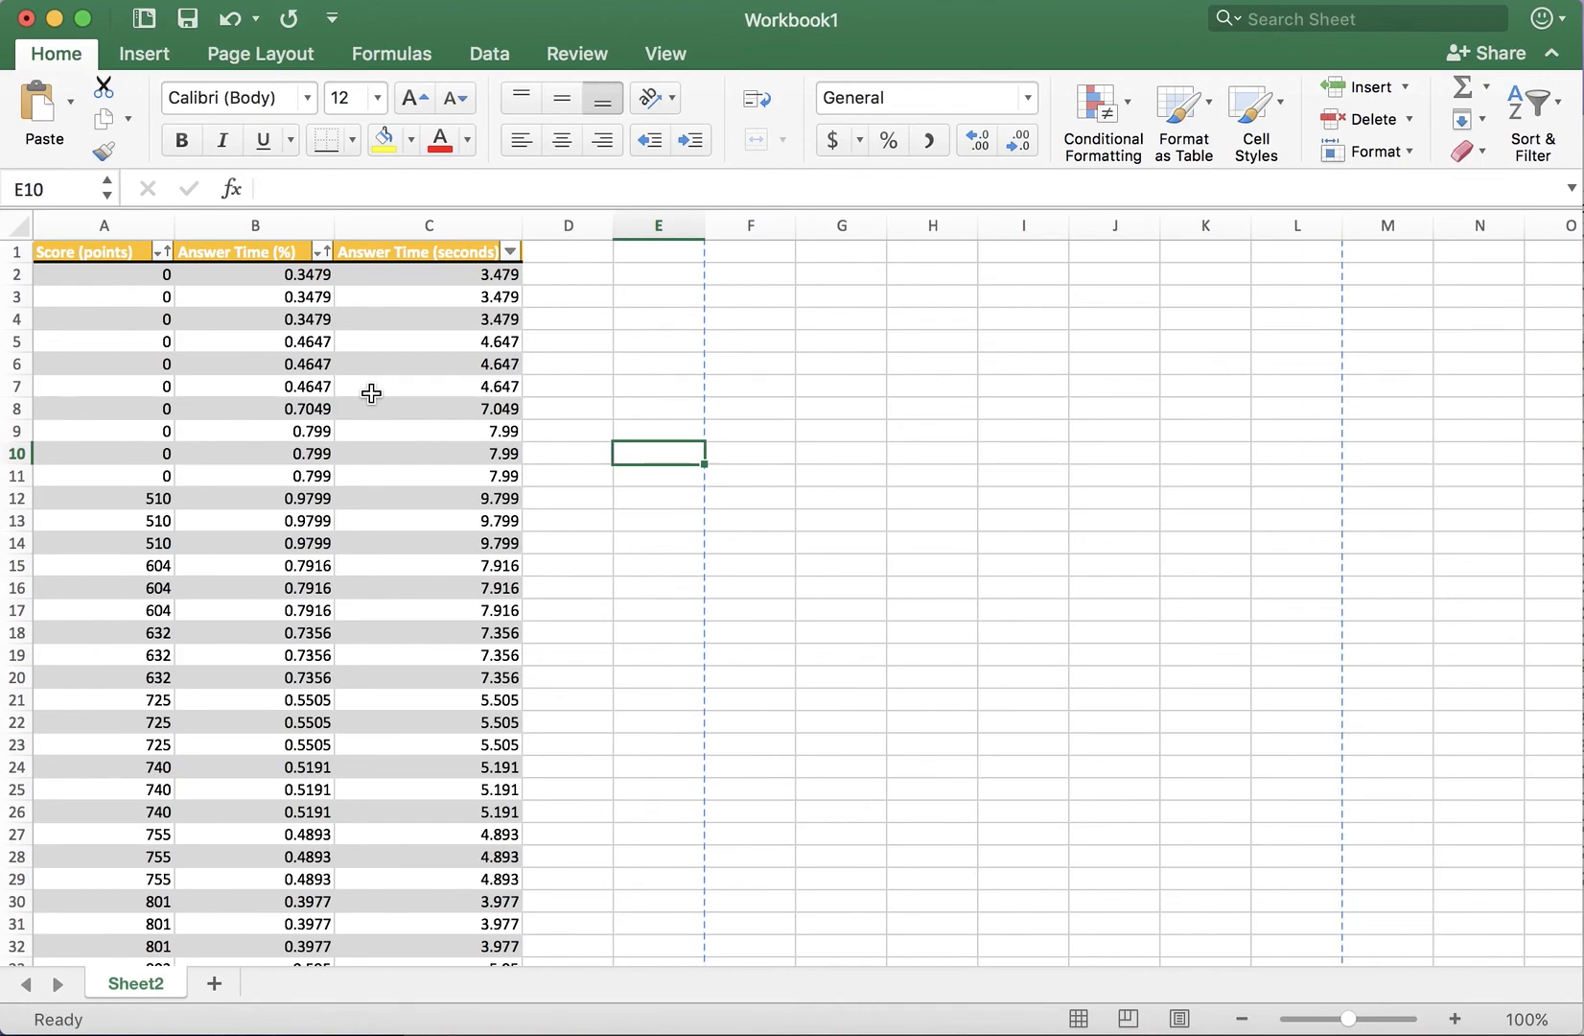
mouse_move(249, 309)
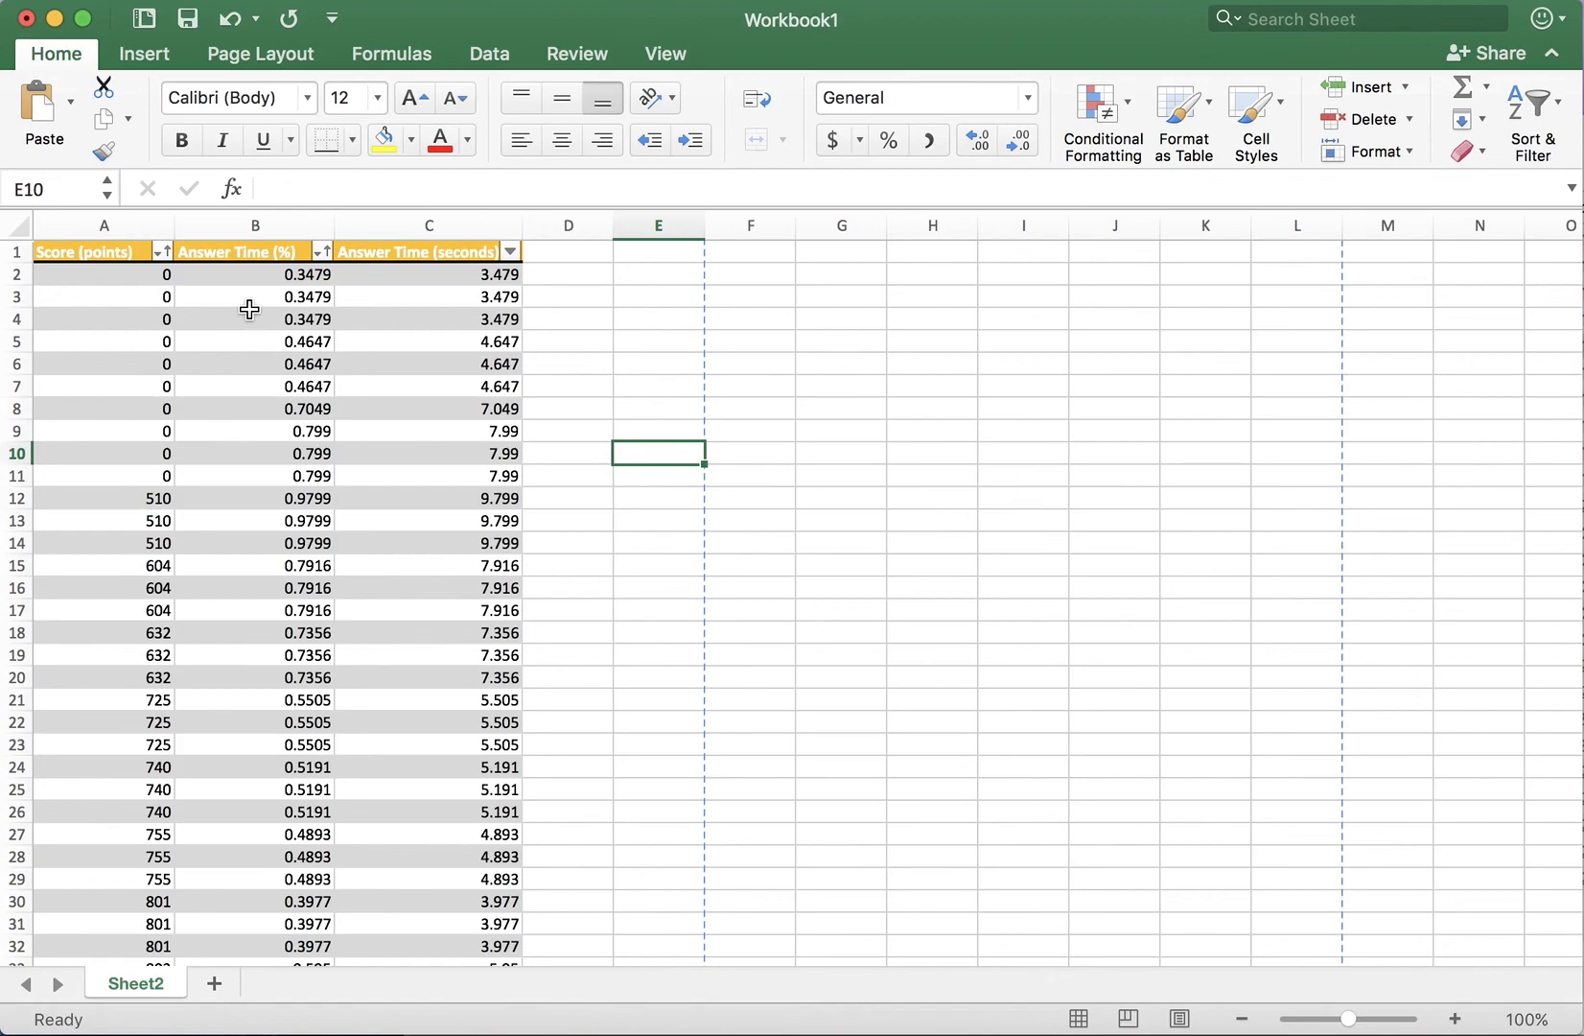
mouse_move(673, 61)
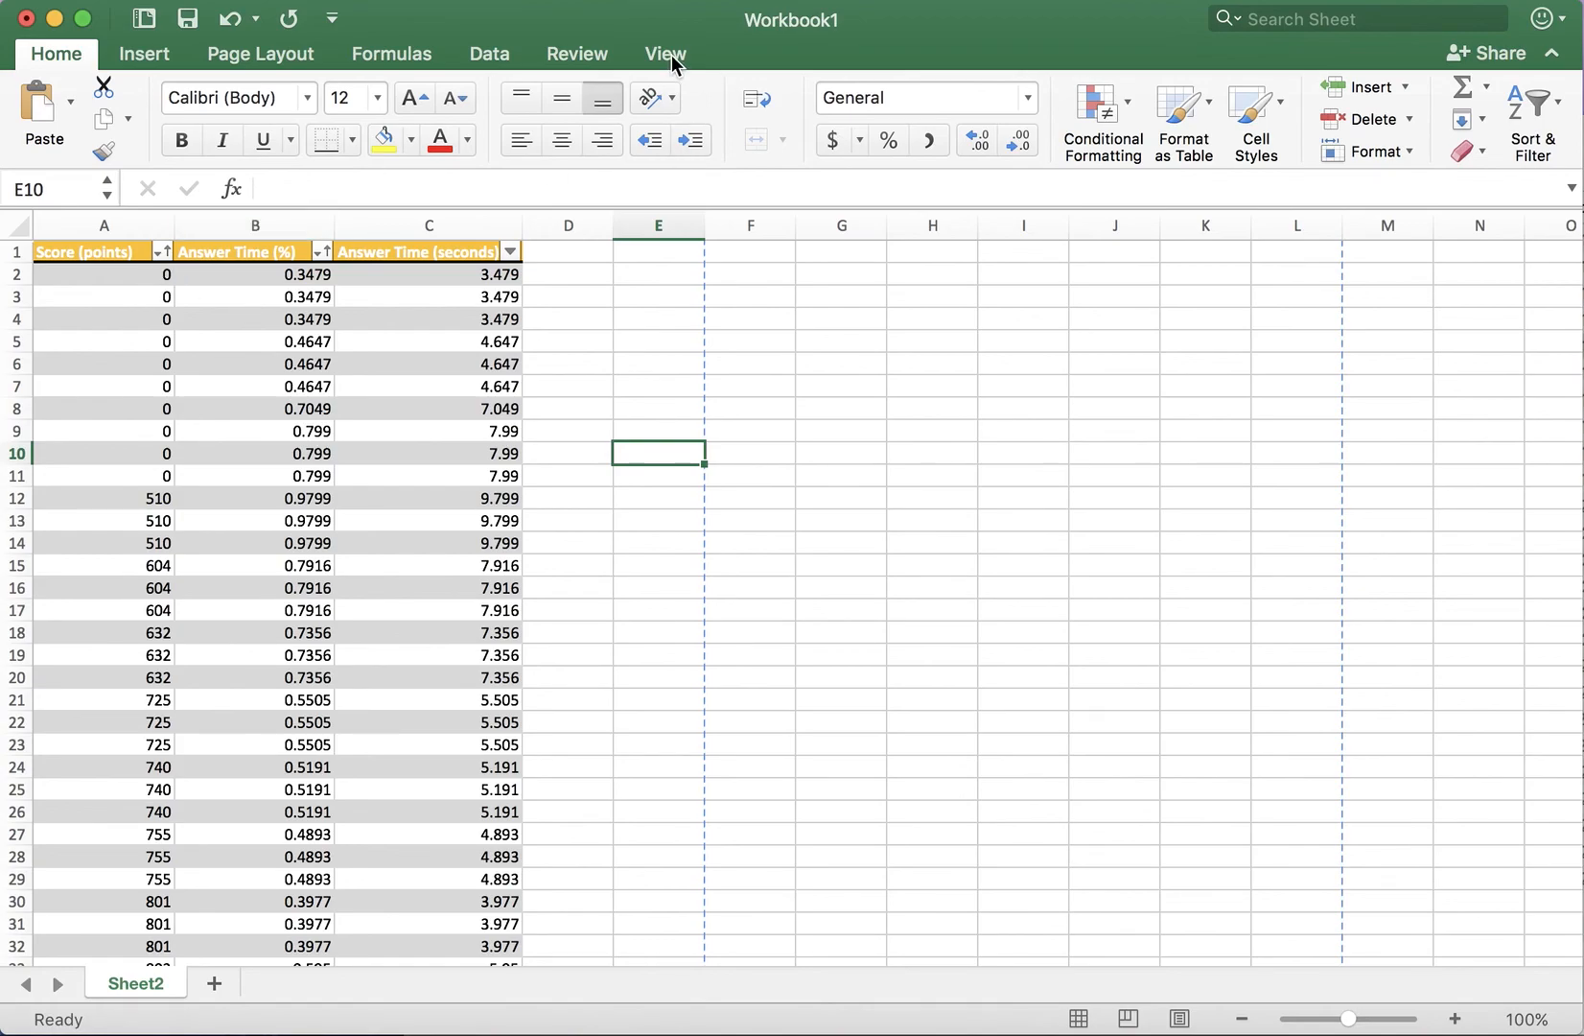
Try Freeze Panes from the View tab, scroll to test, then unfreeze
click(664, 54)
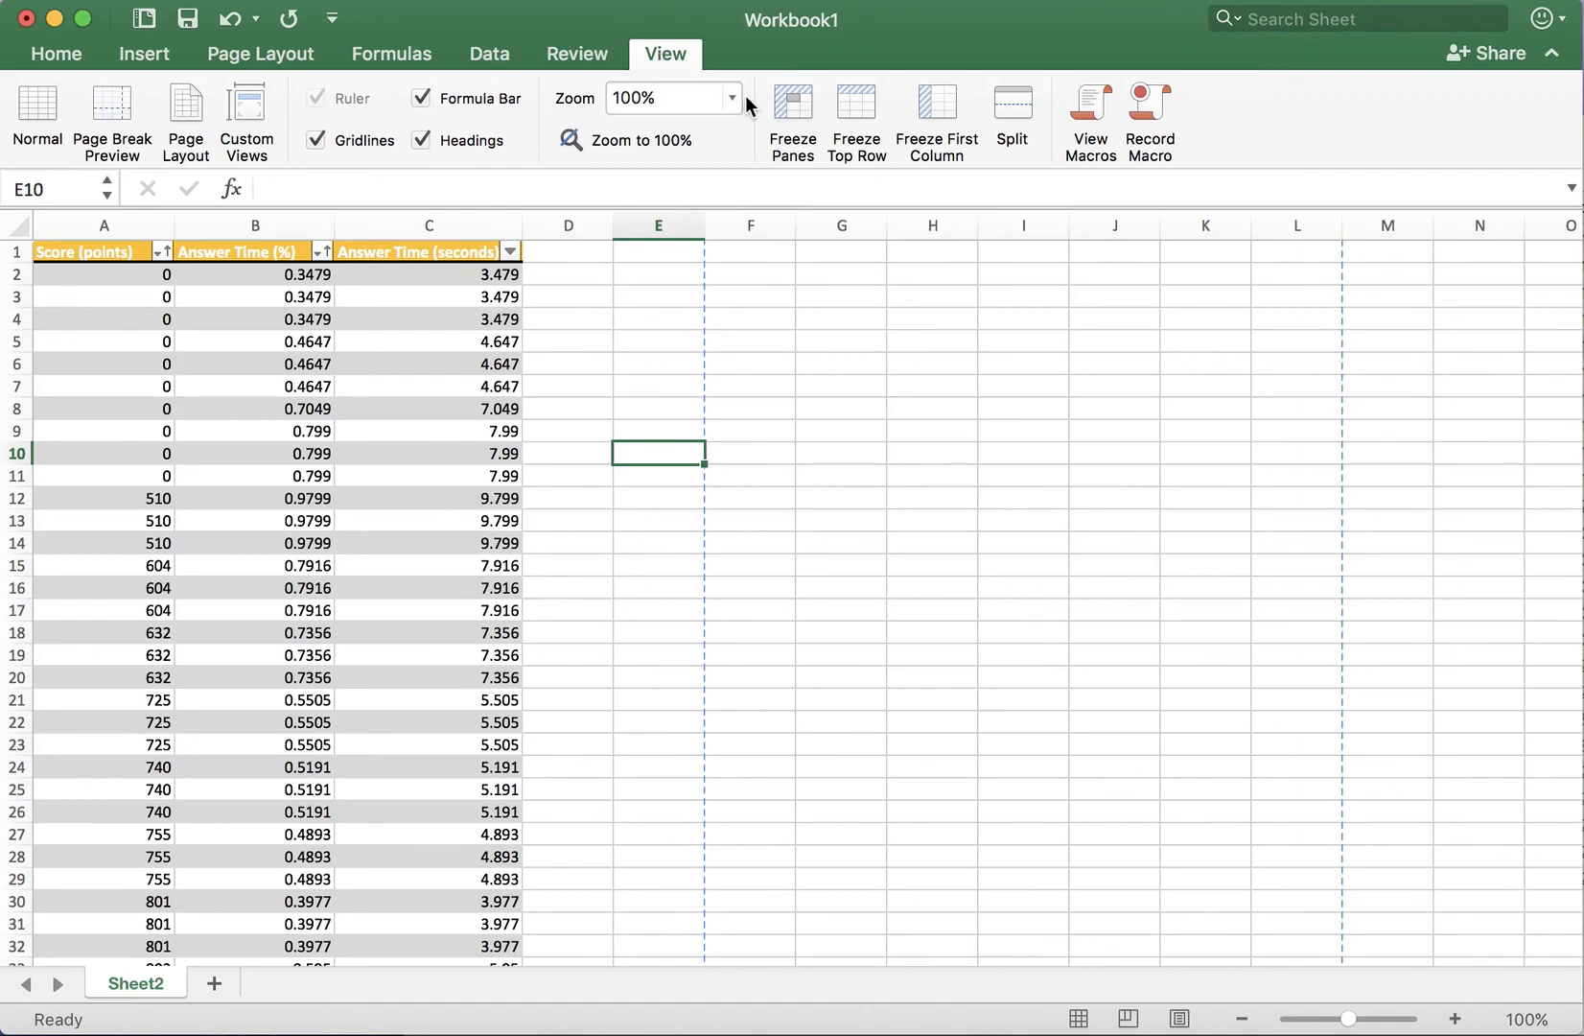
click(792, 115)
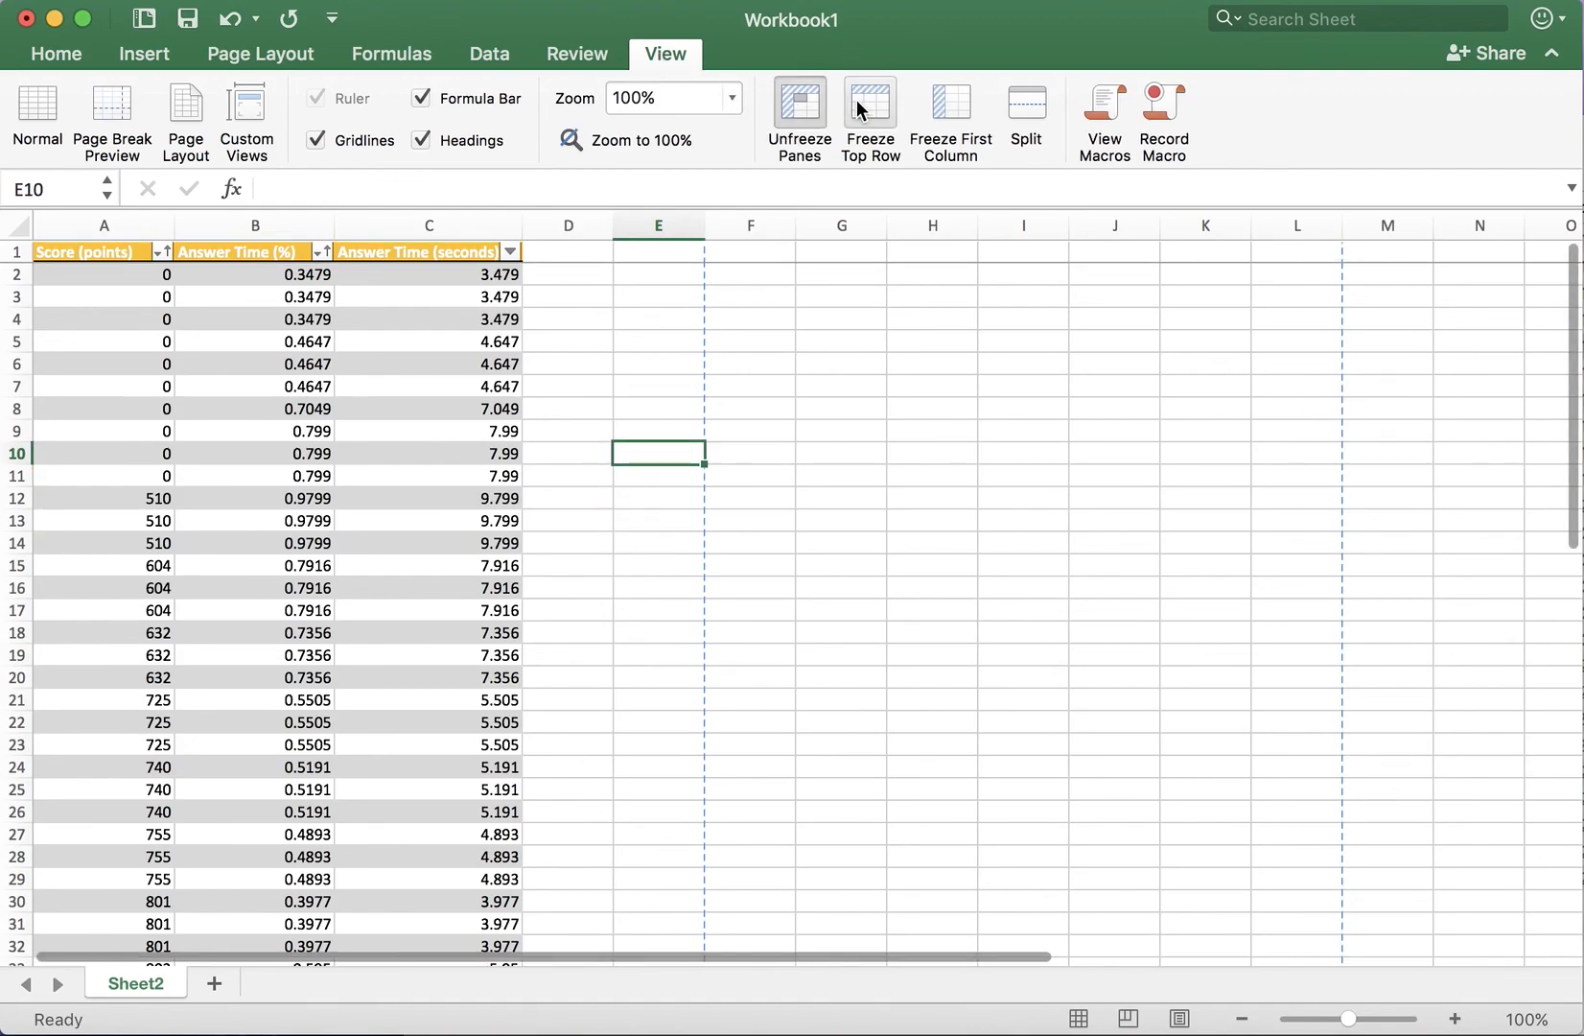
scroll(down, 3)
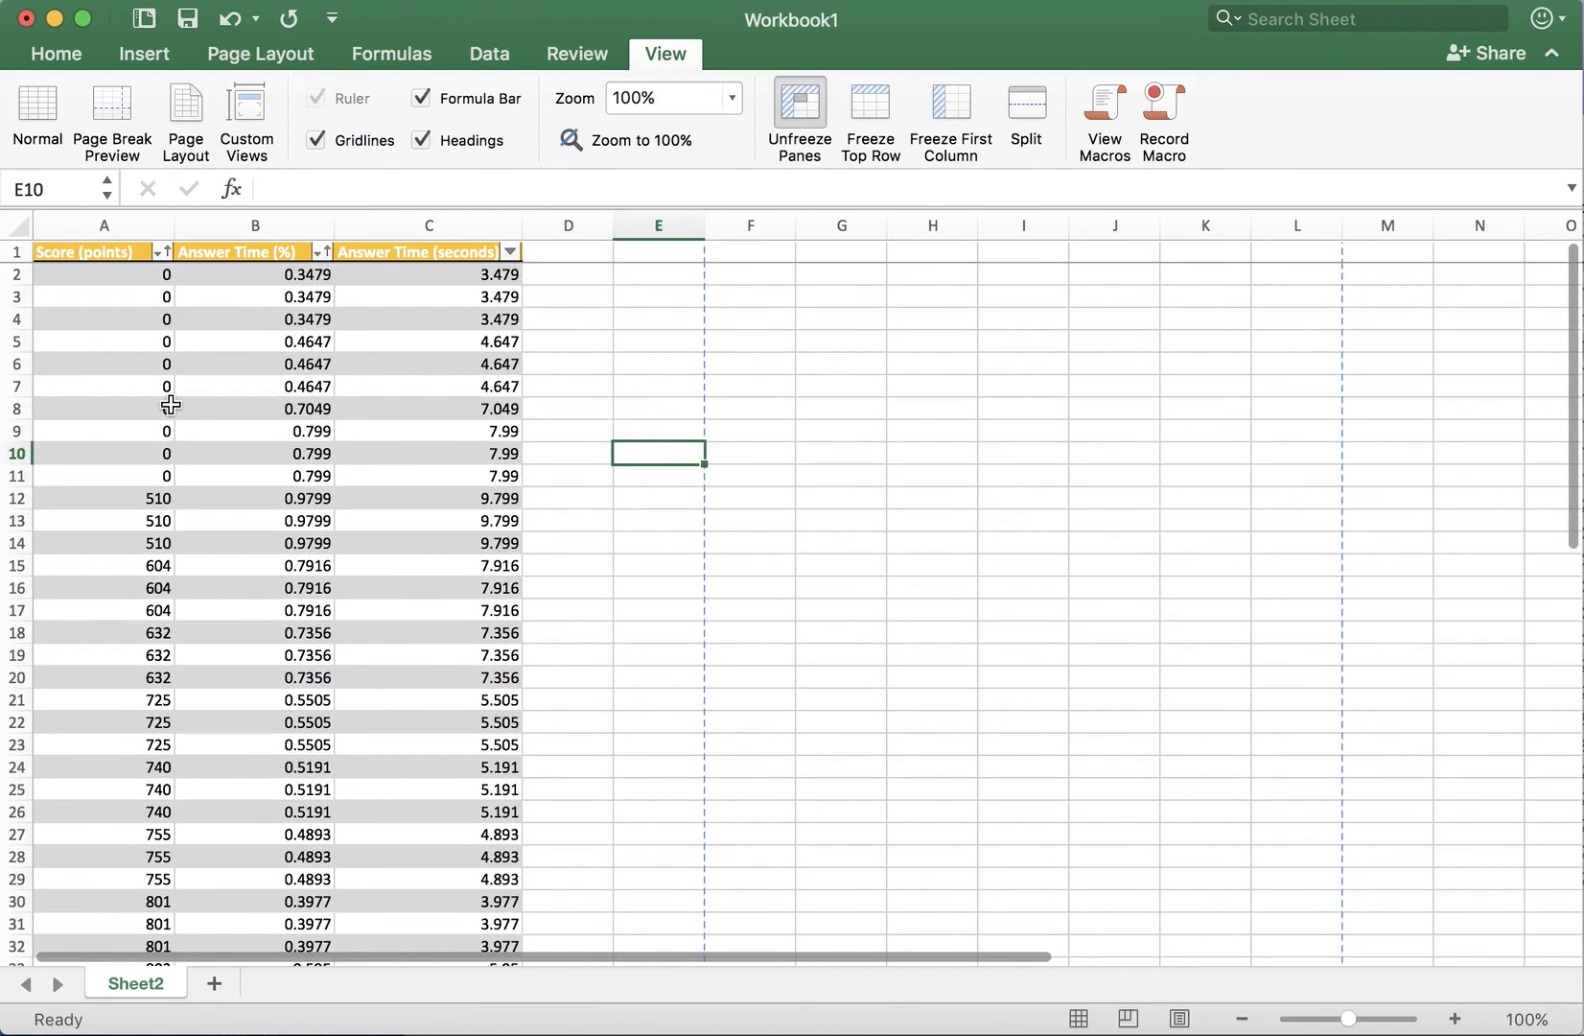
scroll(down, 3)
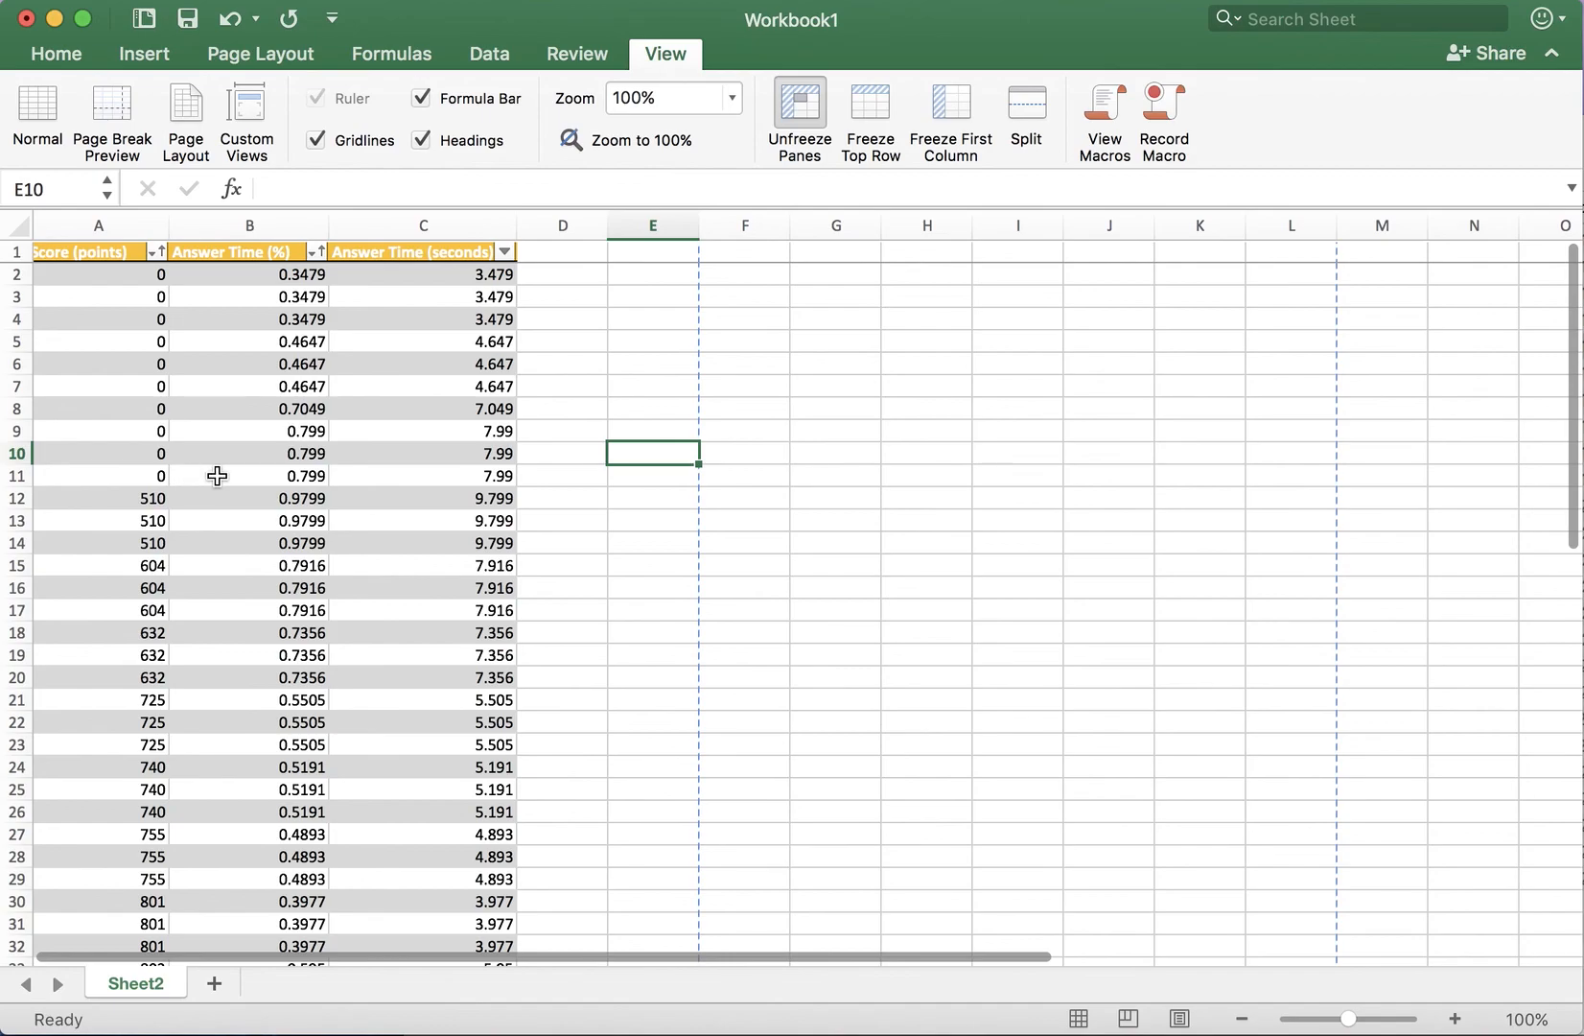
click(798, 119)
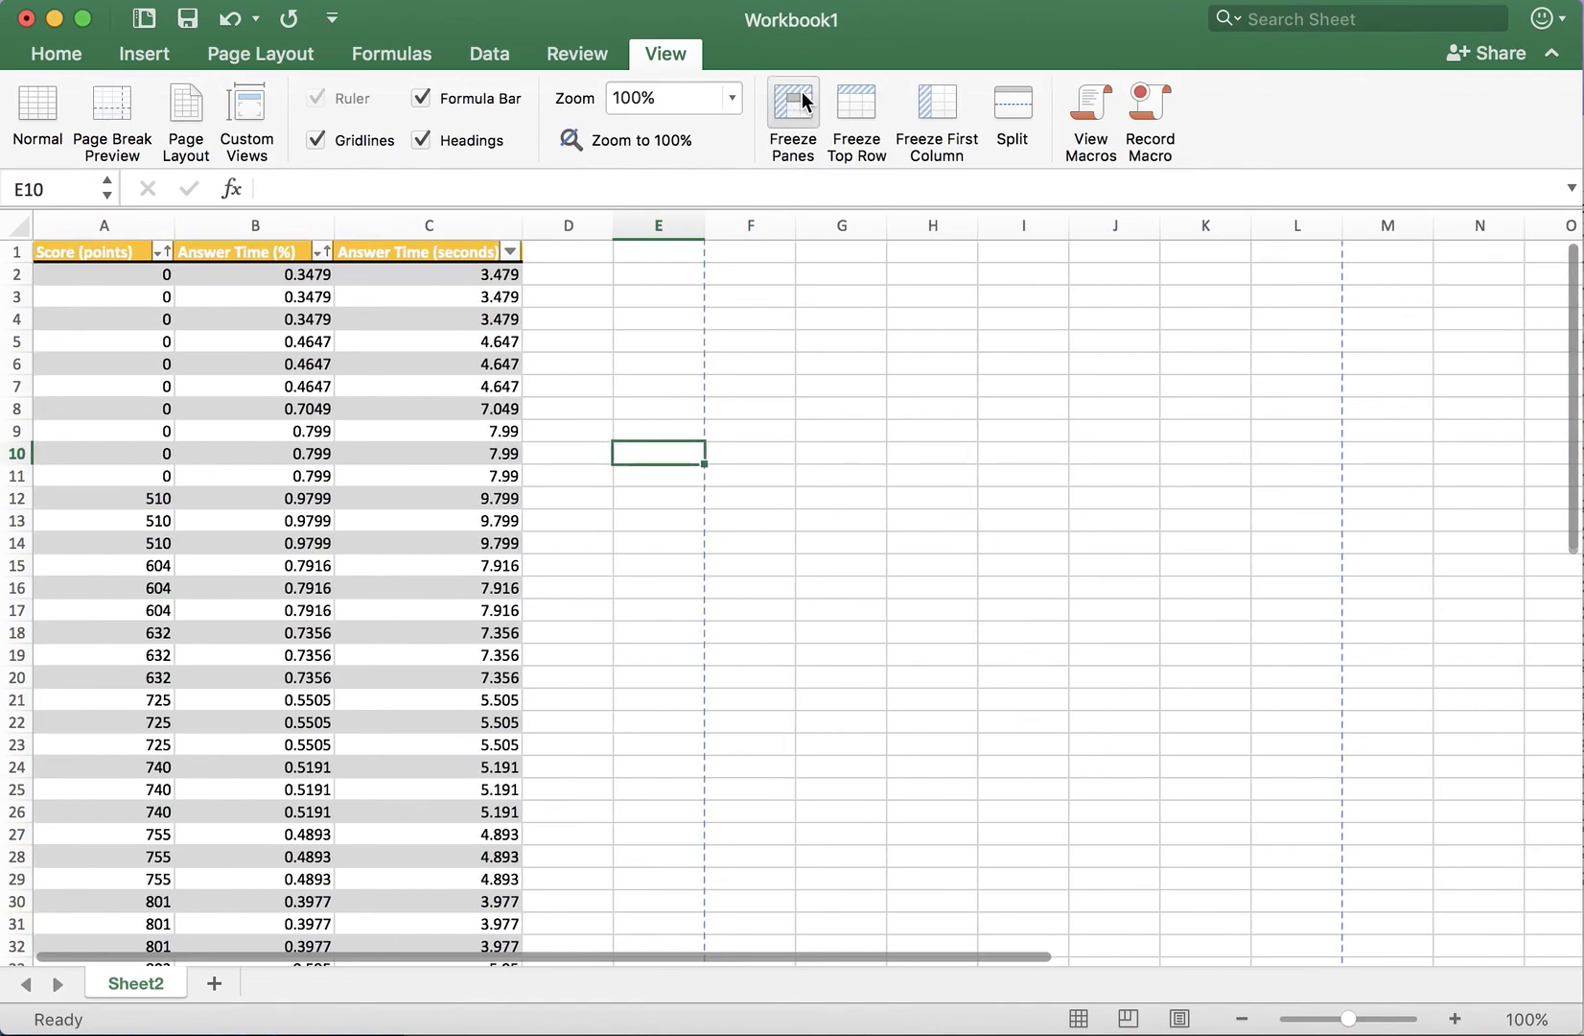
Freeze the header row above the first data row and verify it stays while scrolling
click(792, 116)
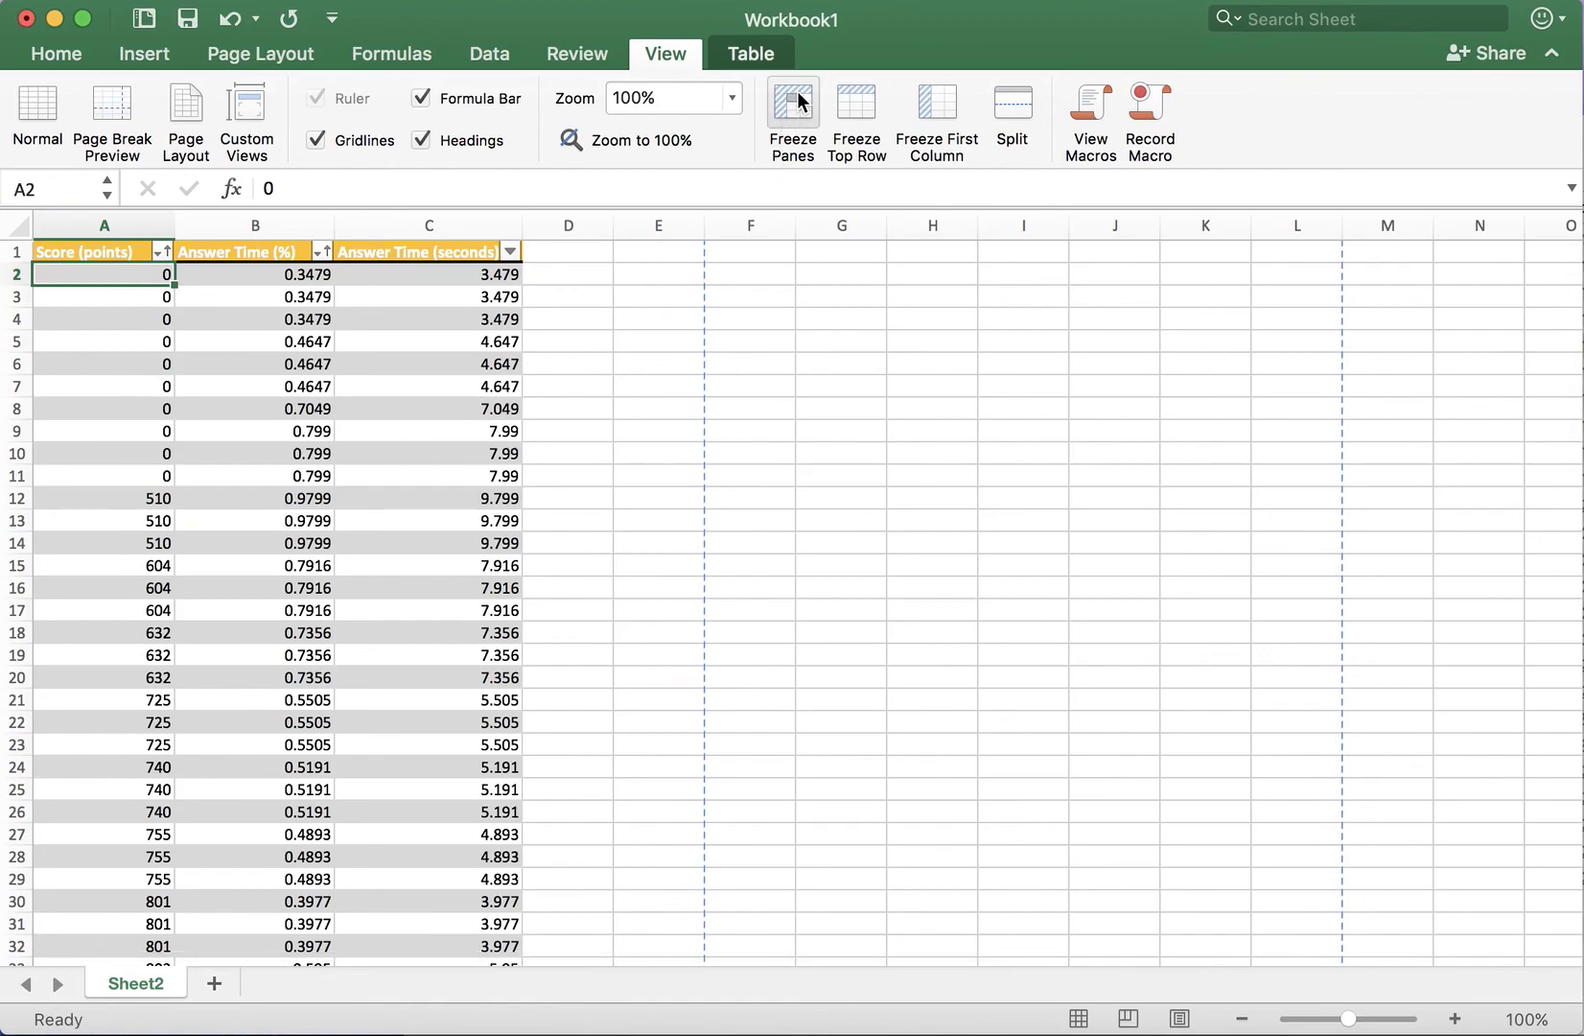
click(792, 113)
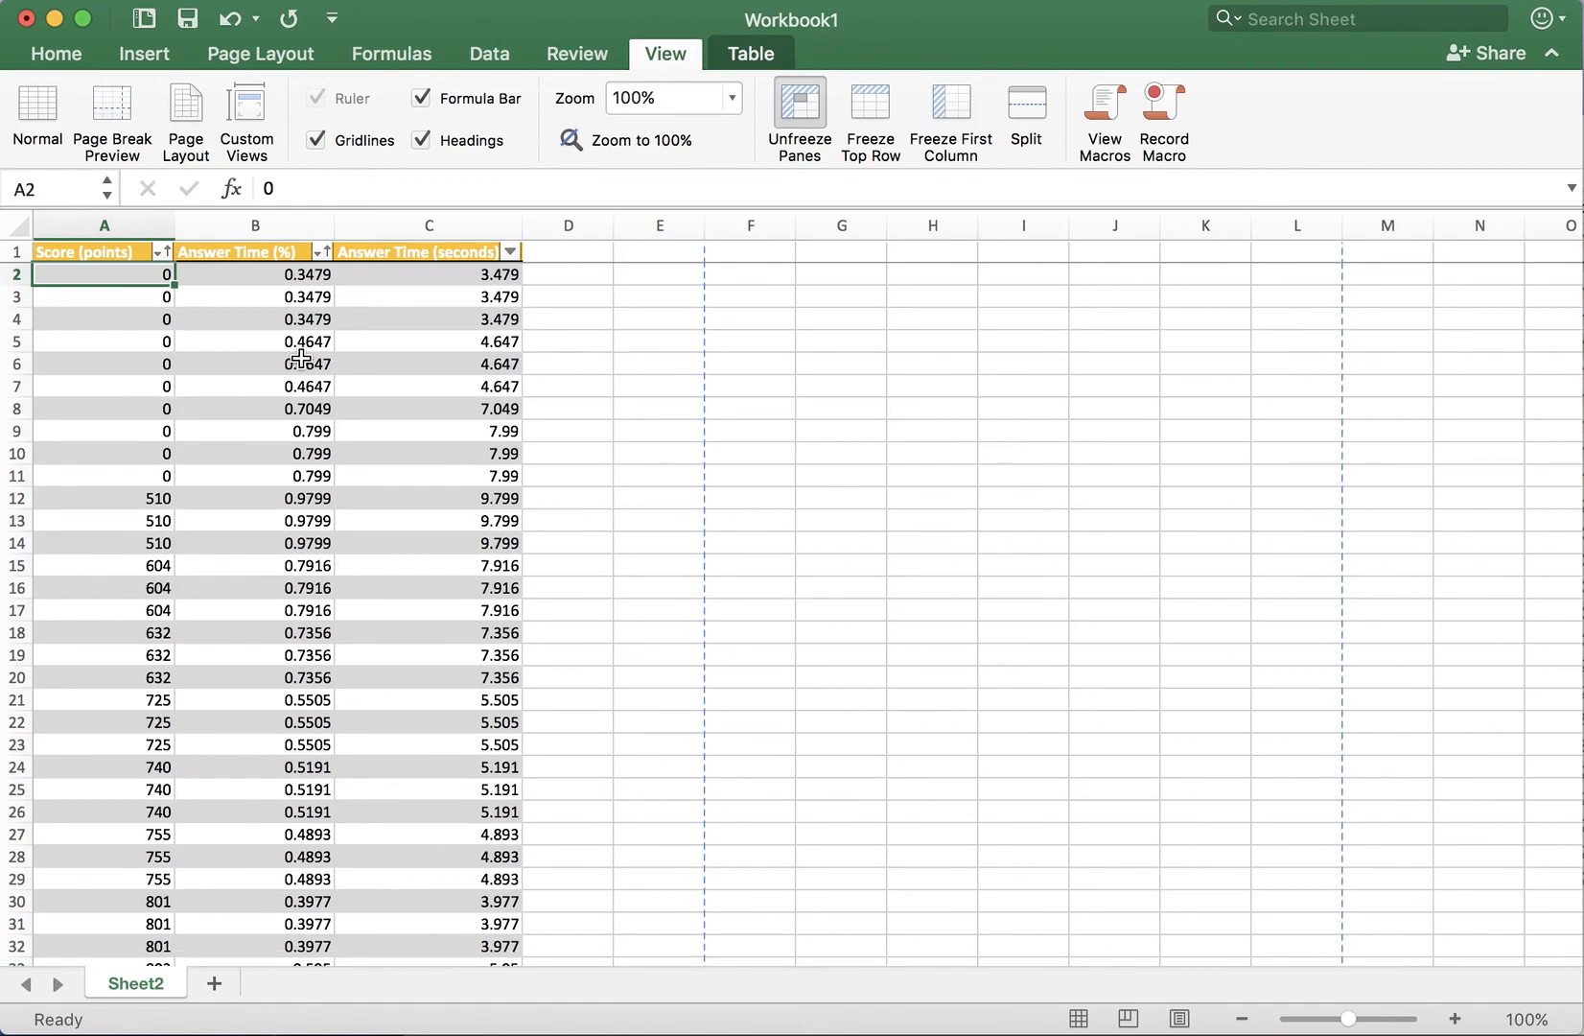
scroll(down, 3)
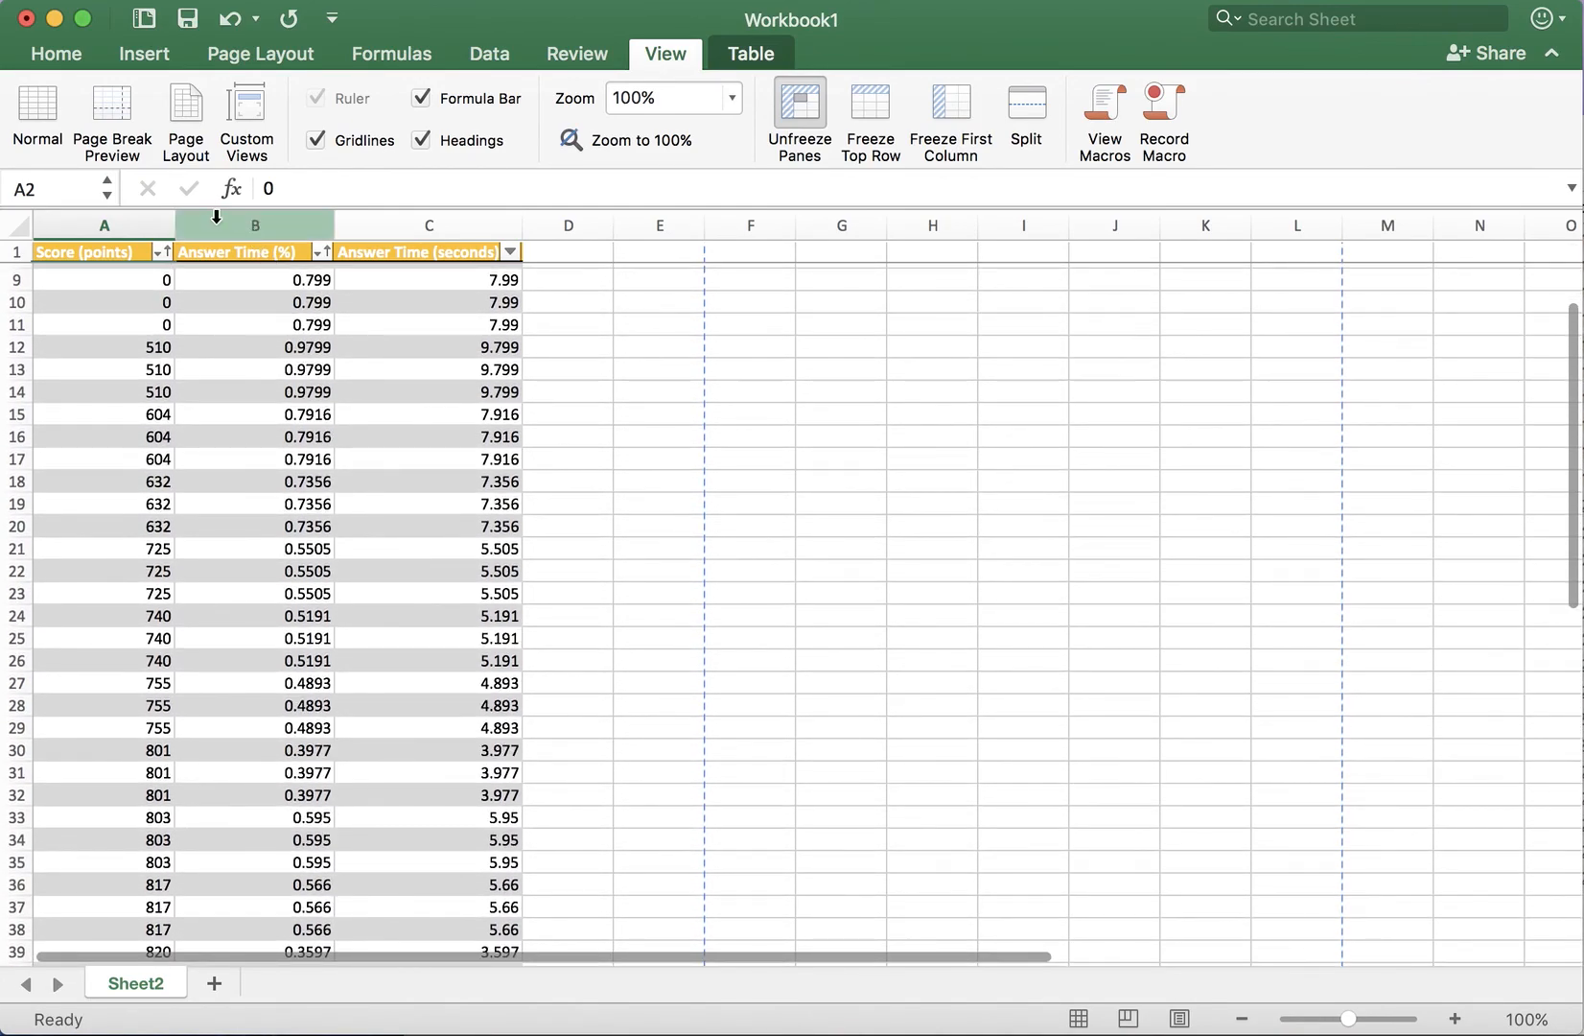
mouse_move(88, 322)
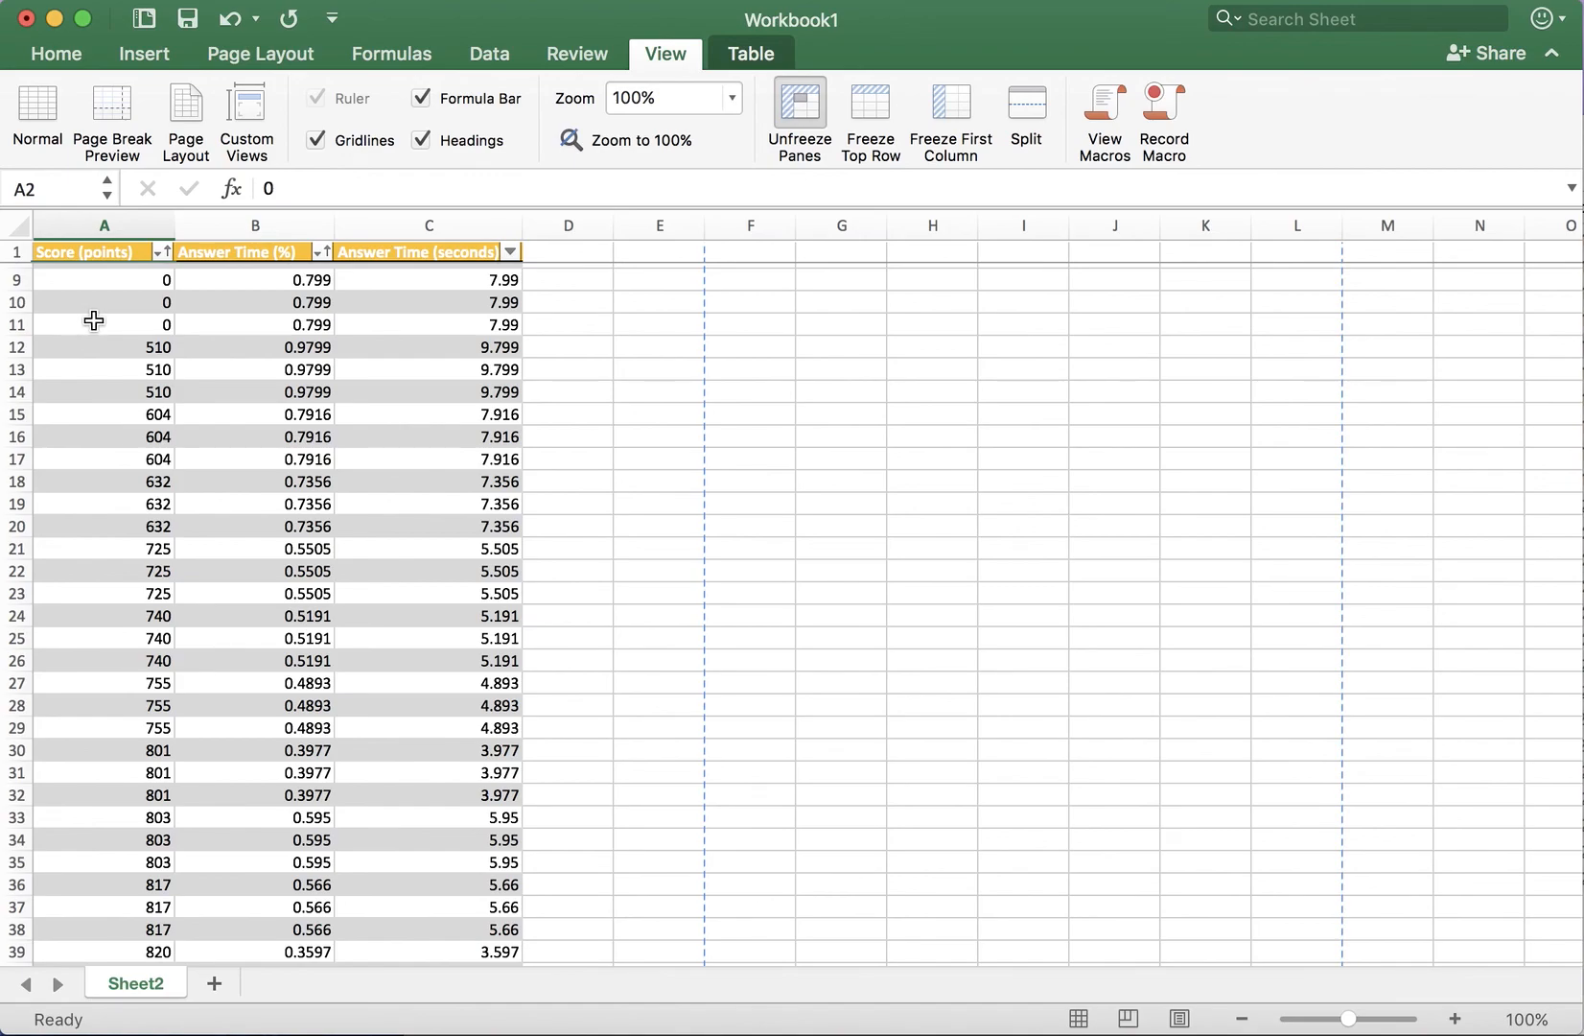
mouse_move(1304, 861)
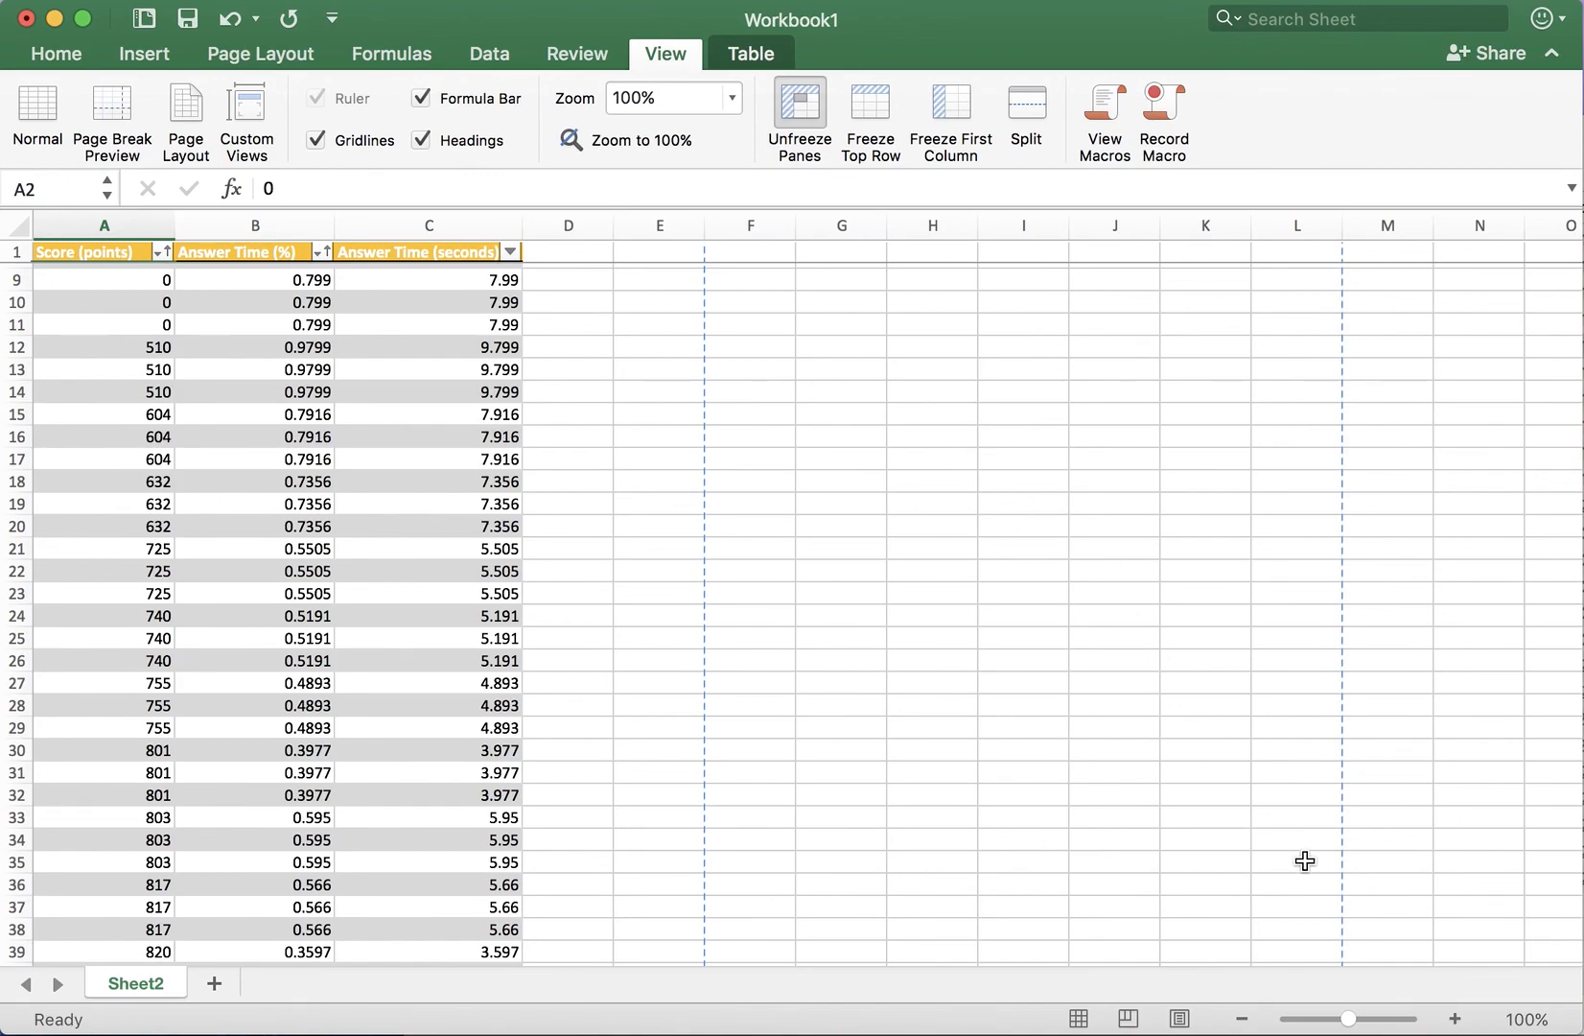
click(1178, 1019)
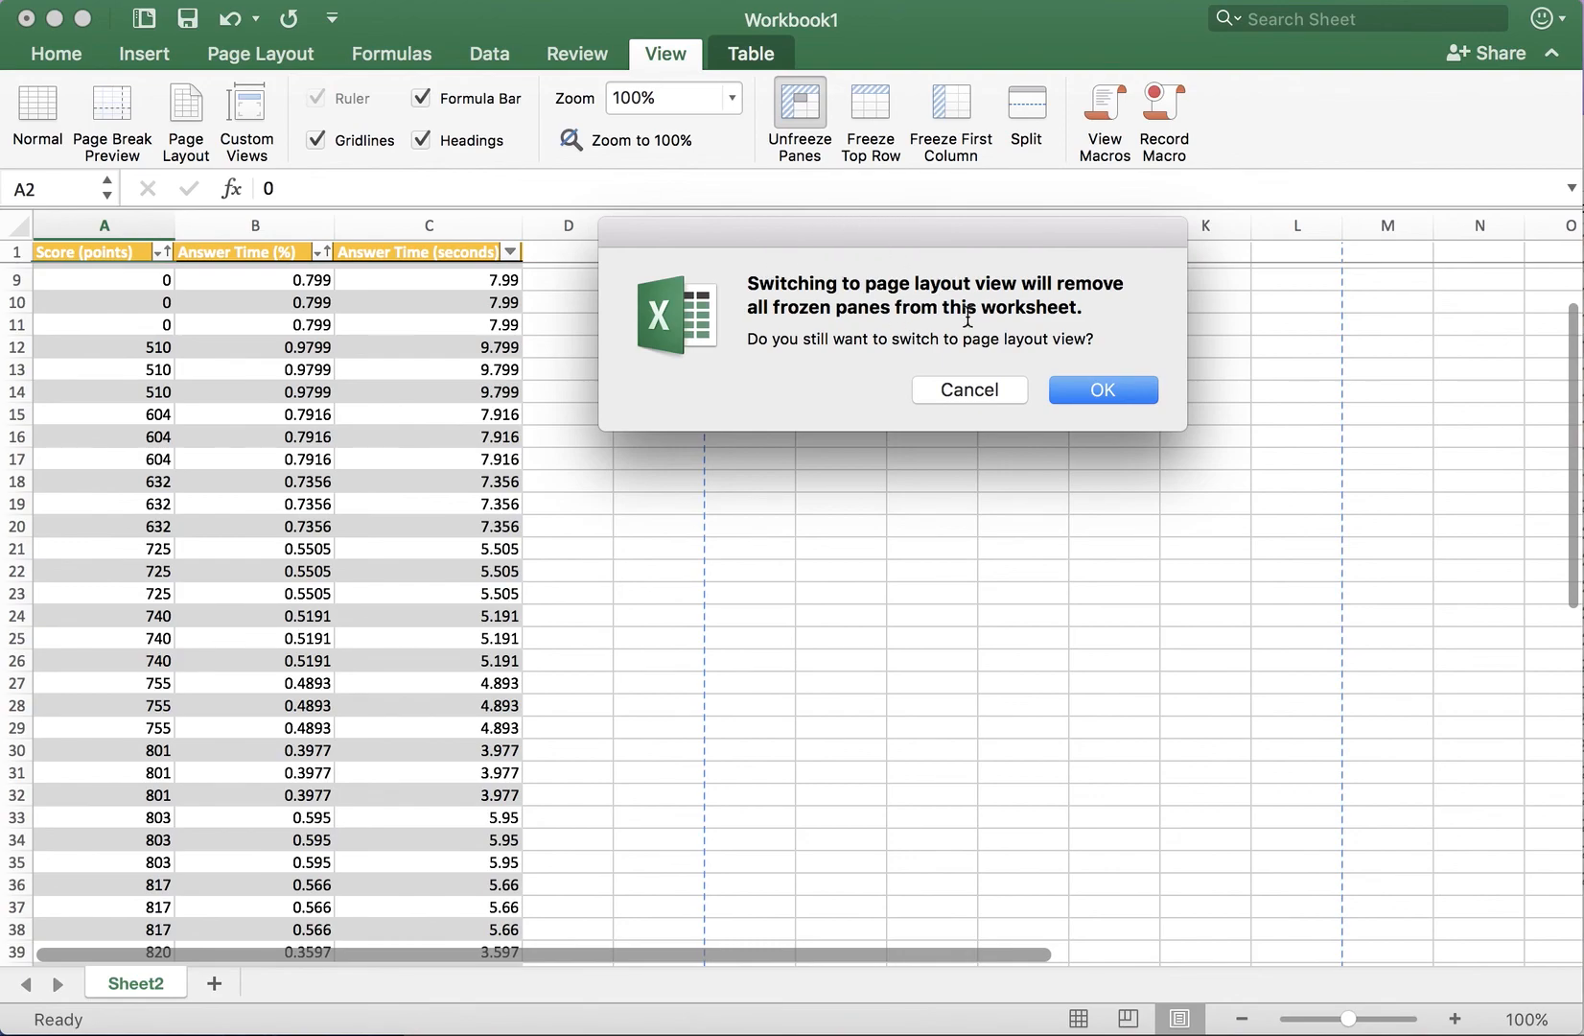
mouse_move(966, 399)
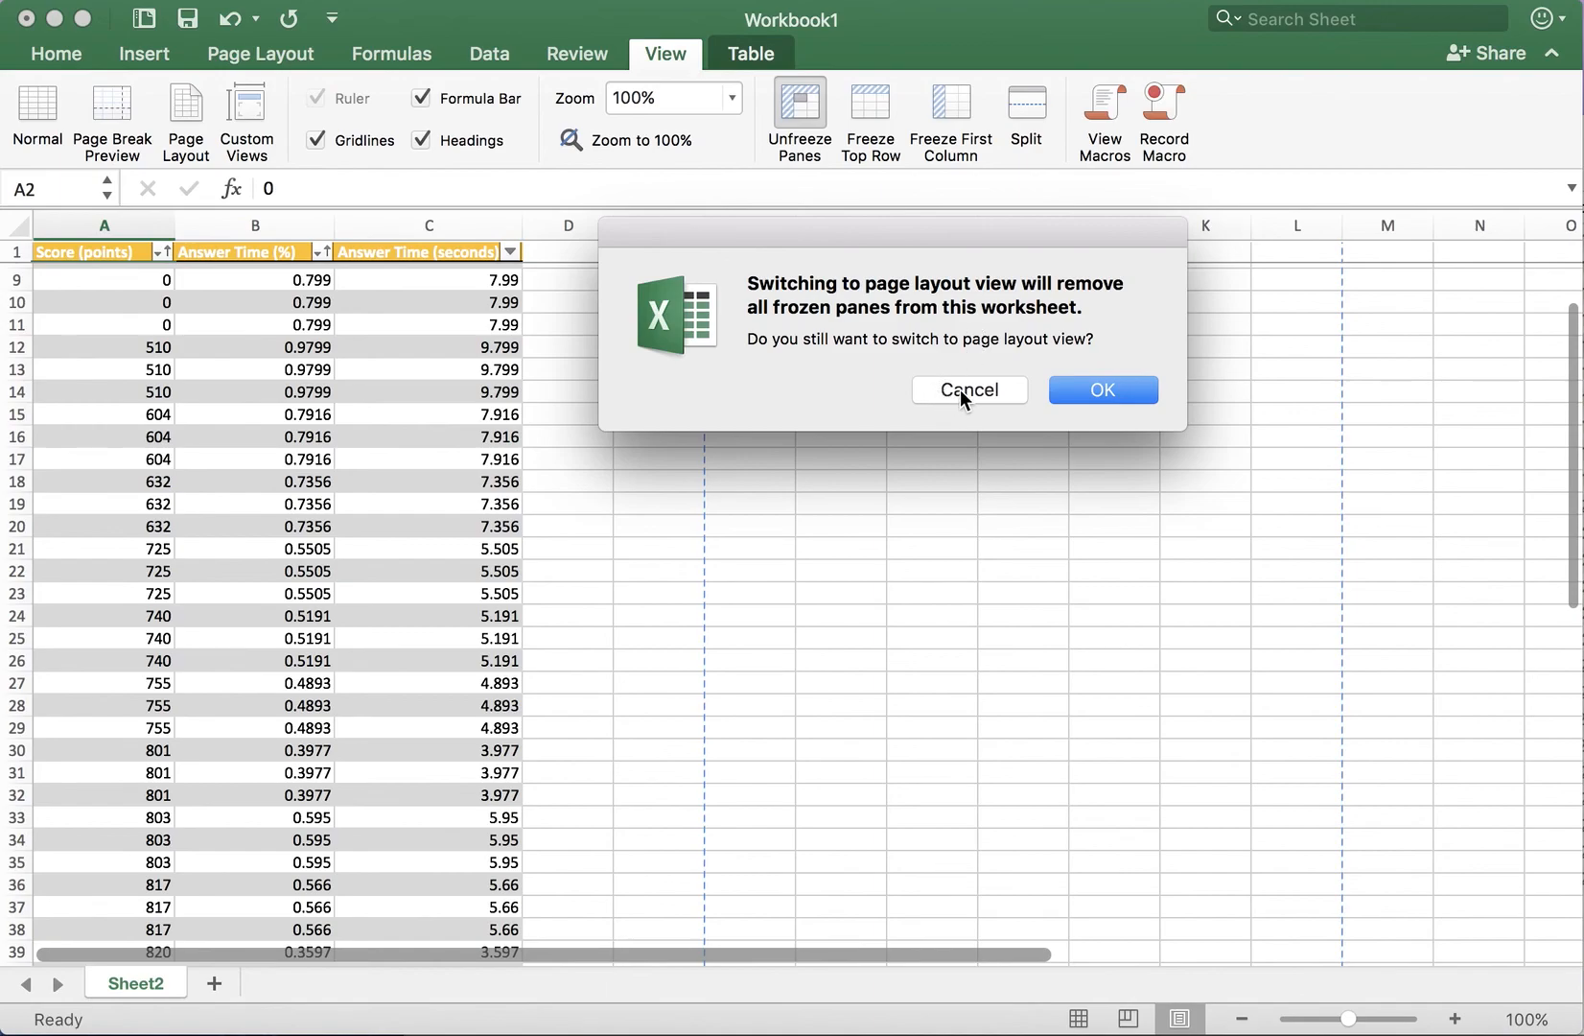
click(967, 390)
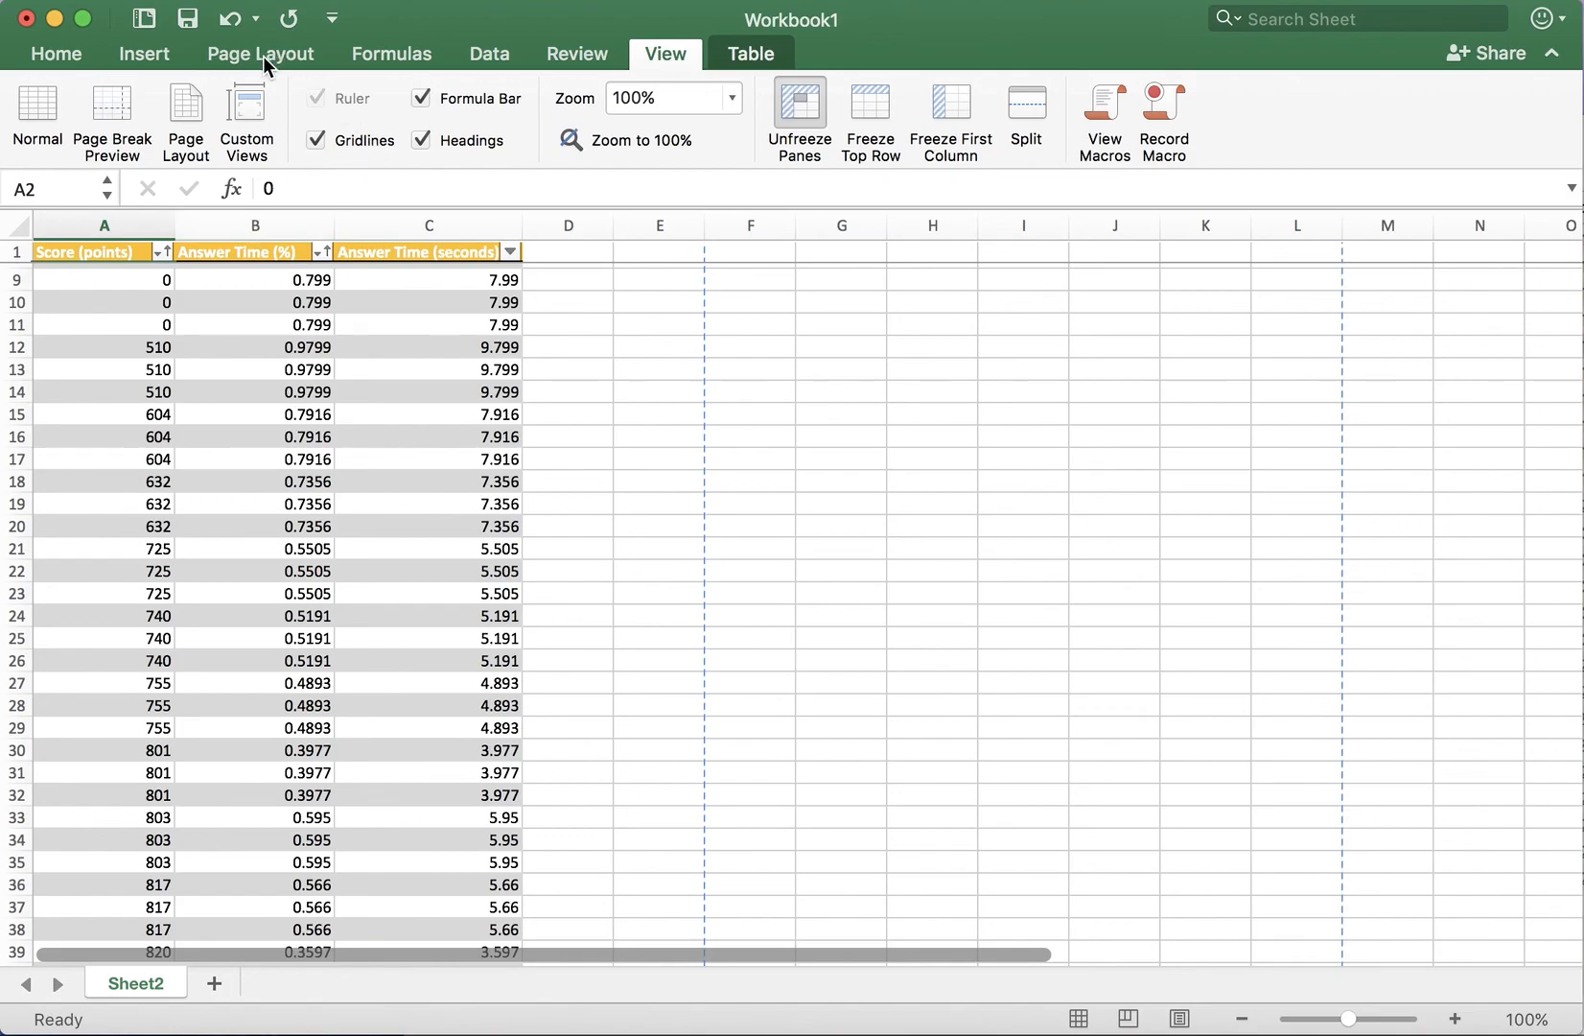
Reach Page Setup's Header/Footer settings and start a Custom Footer
click(259, 52)
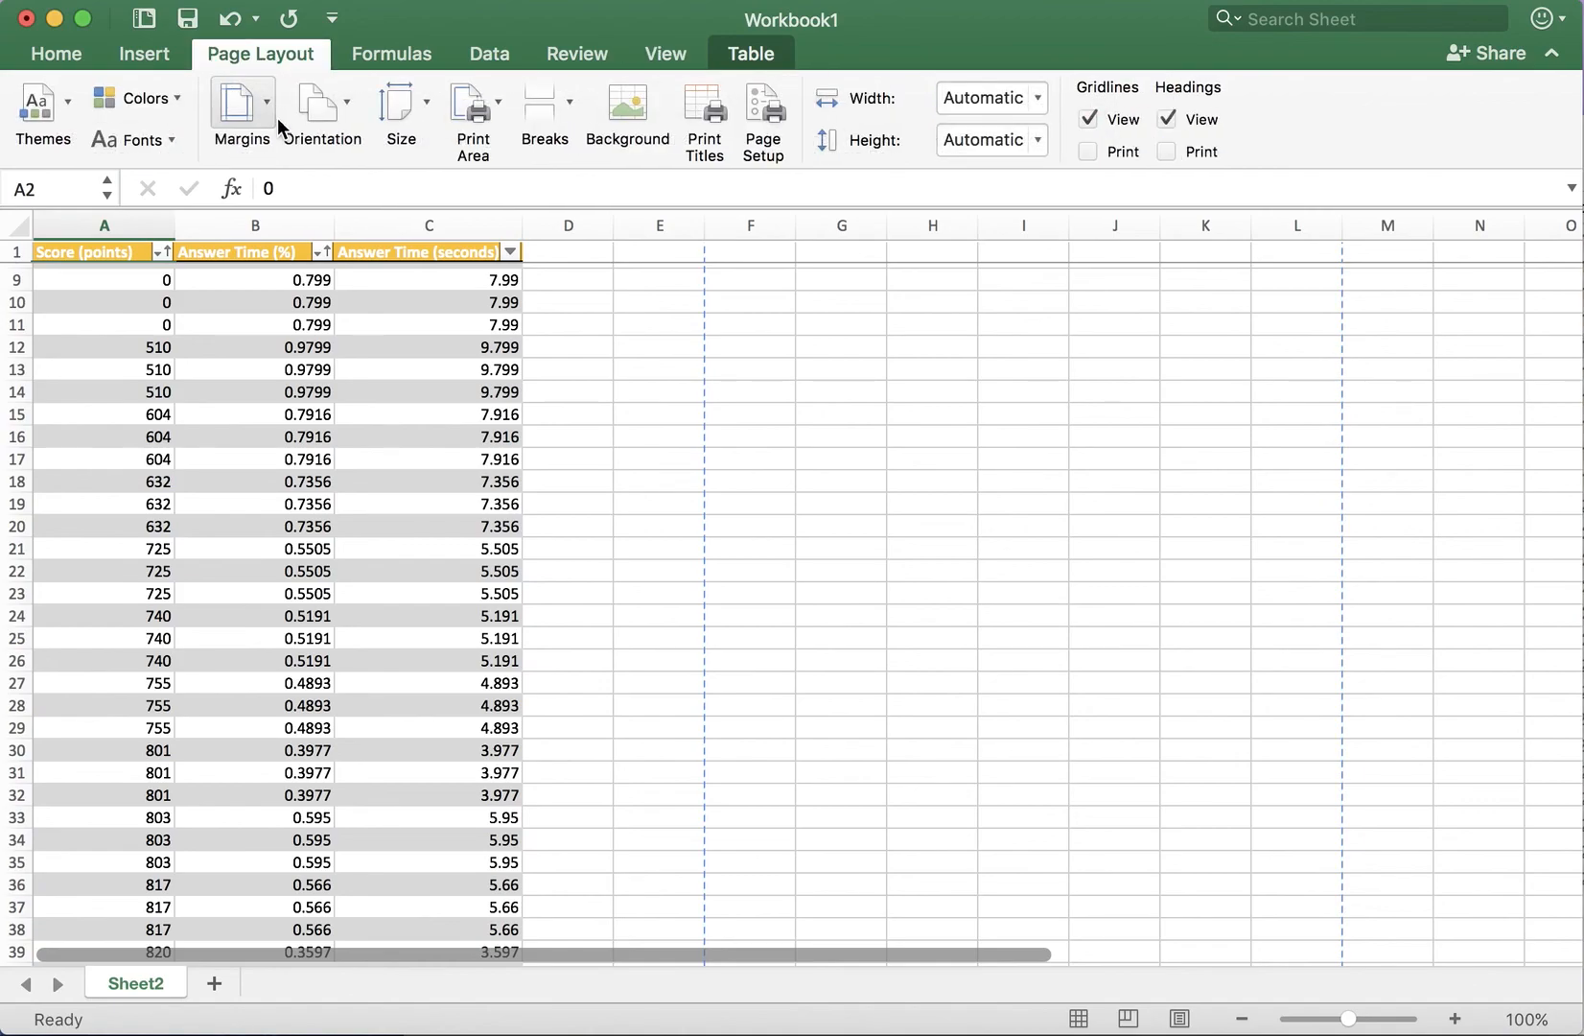
click(240, 111)
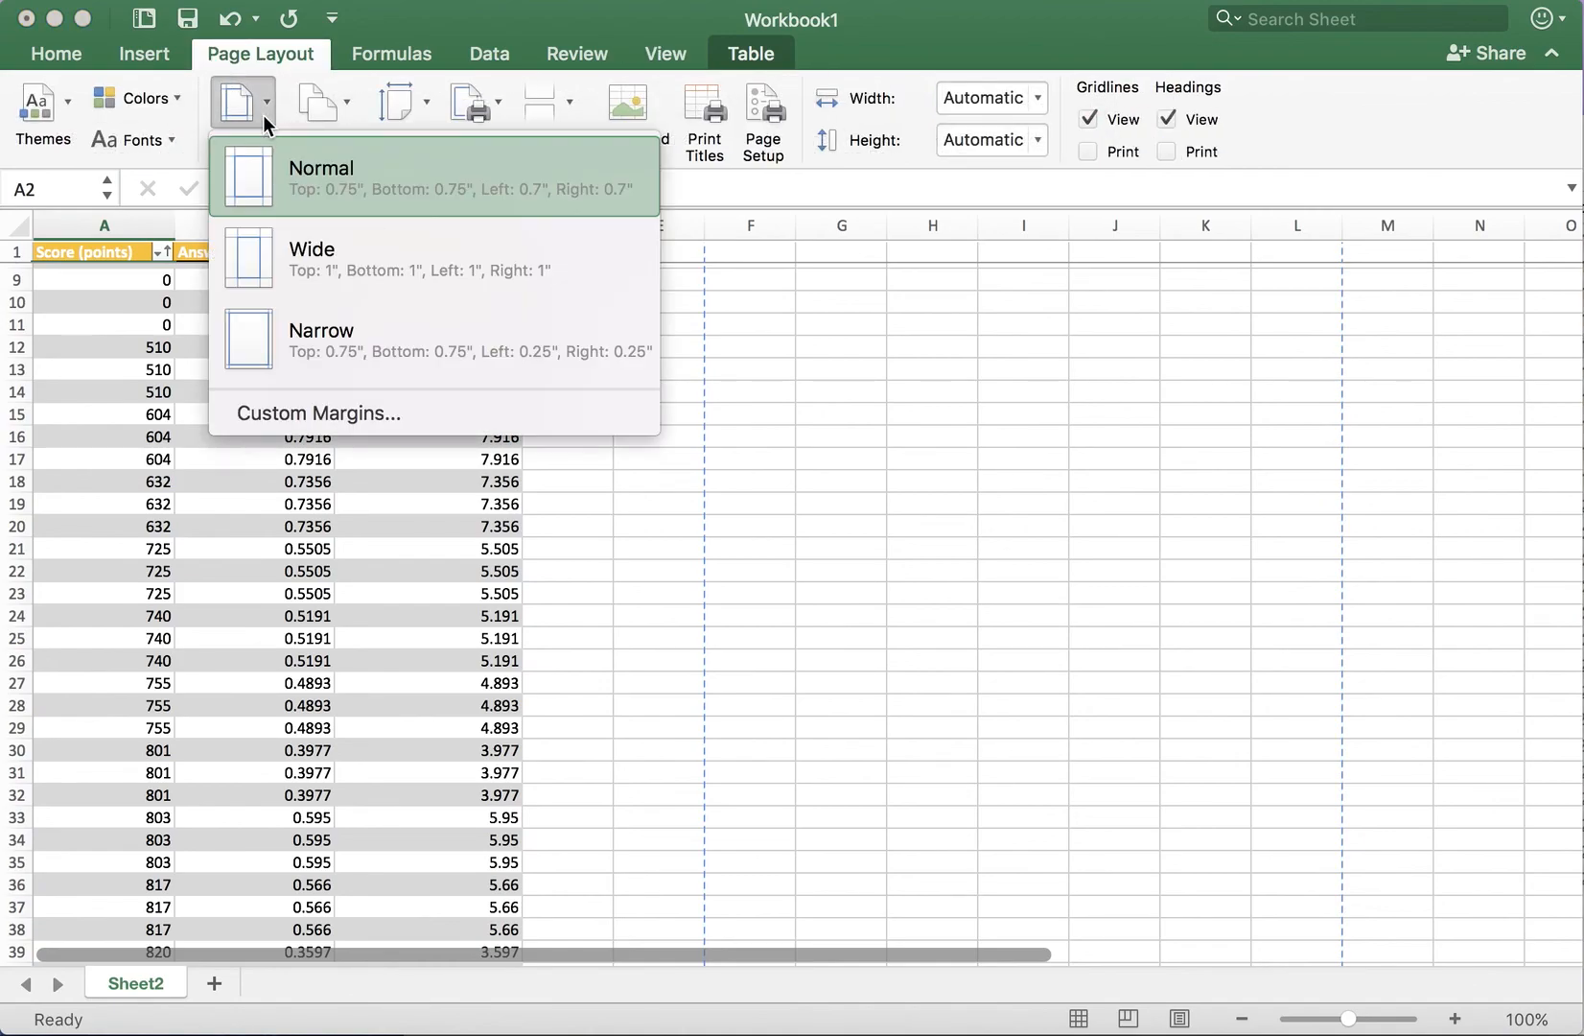
click(316, 413)
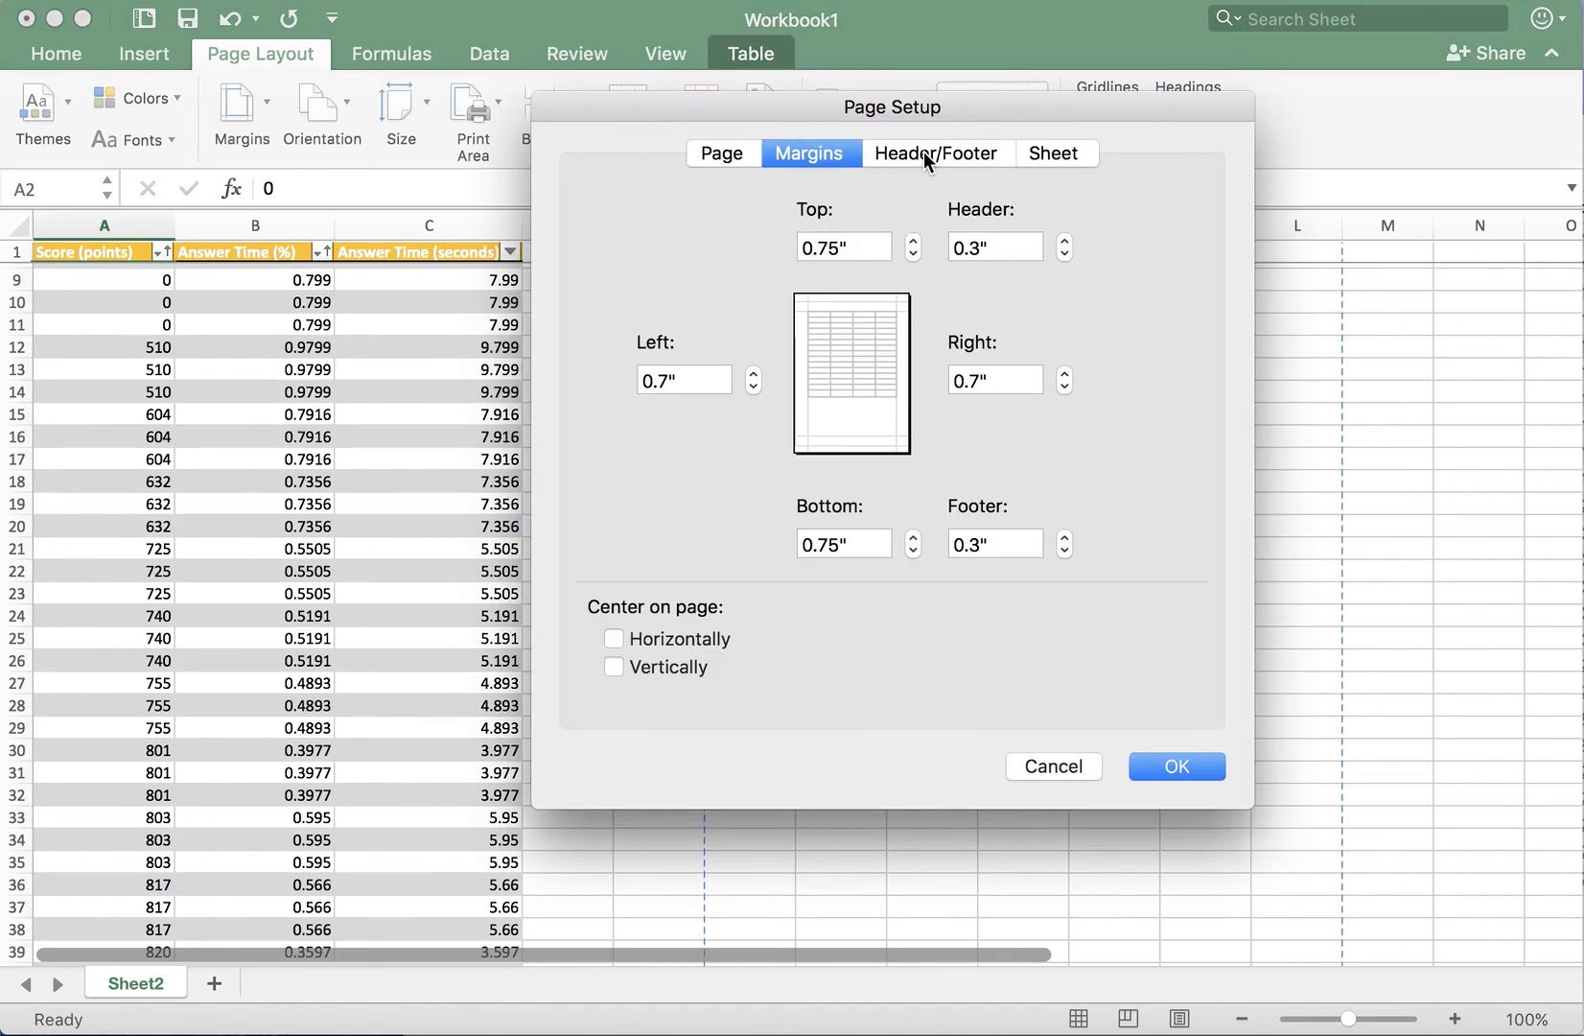
click(934, 154)
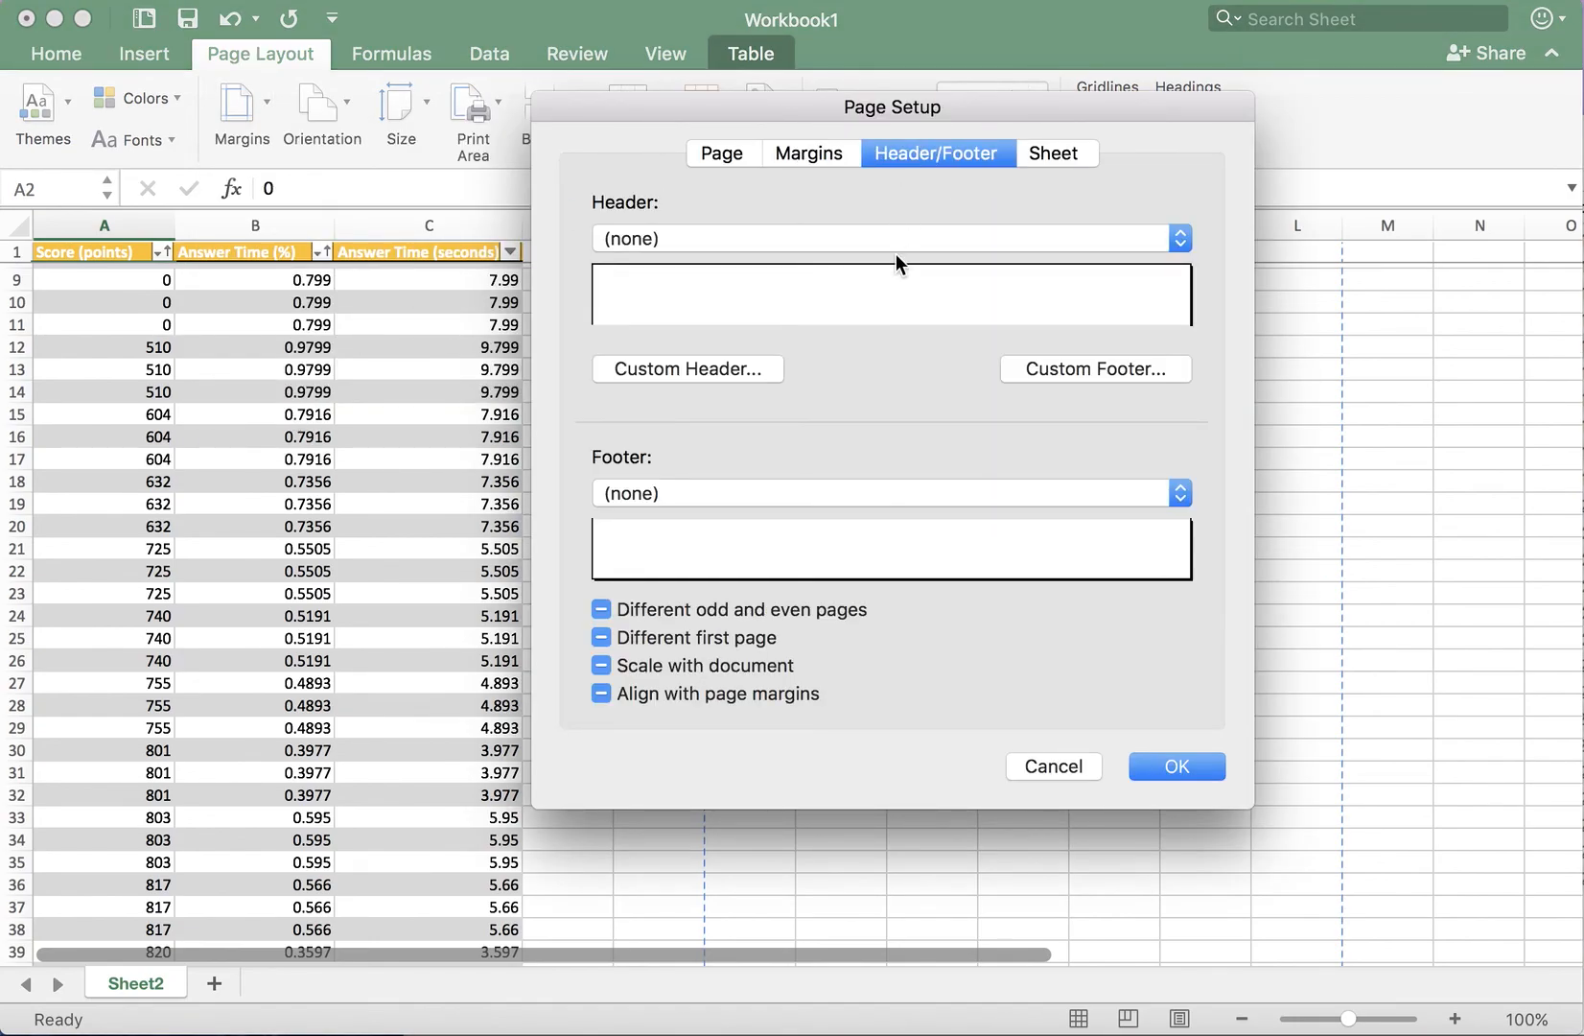
click(1096, 368)
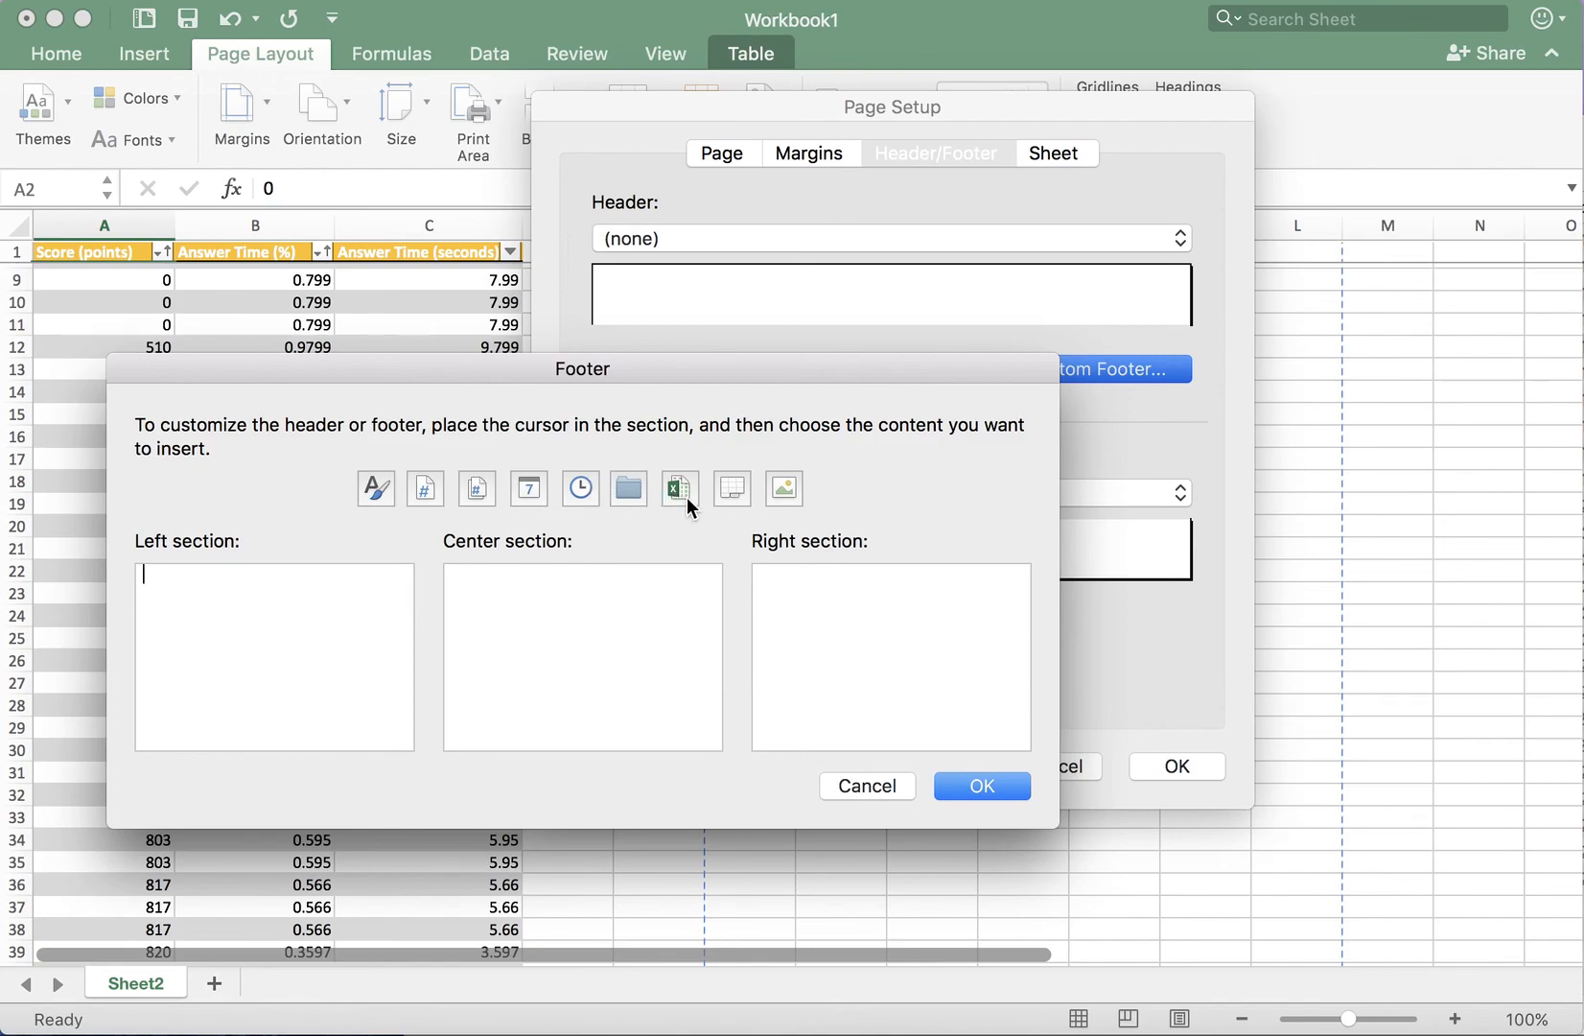
Insert File Name in the left footer and Path, File, Sheet Name in the centre, then confirm
click(679, 487)
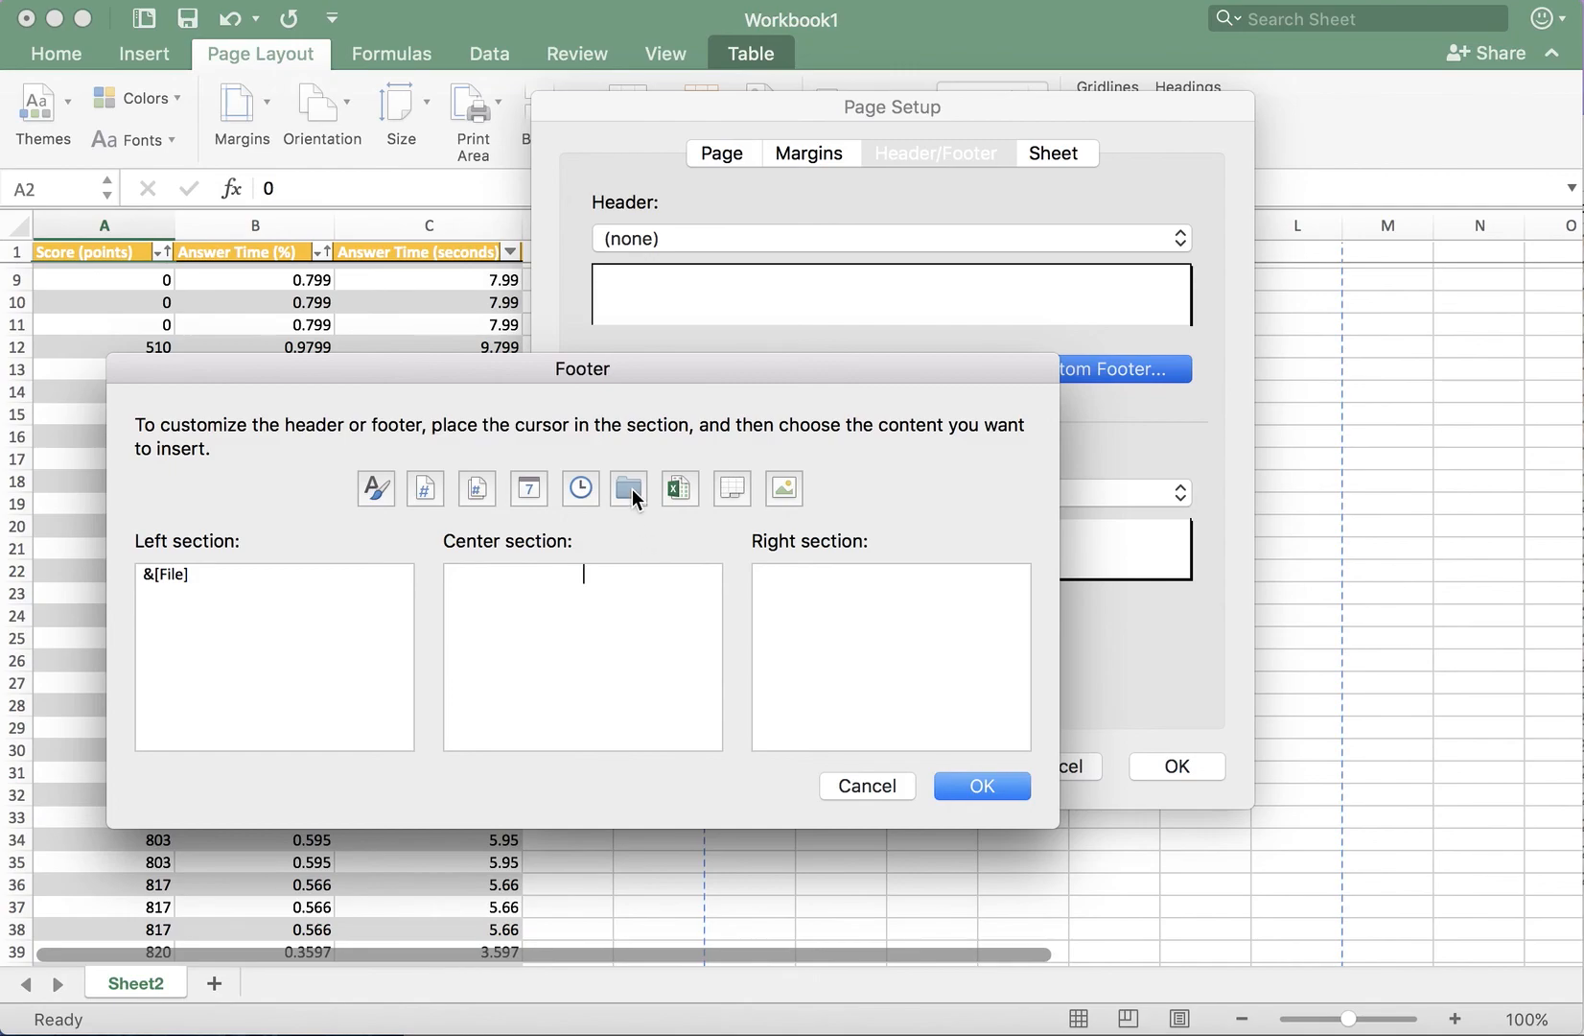
click(629, 487)
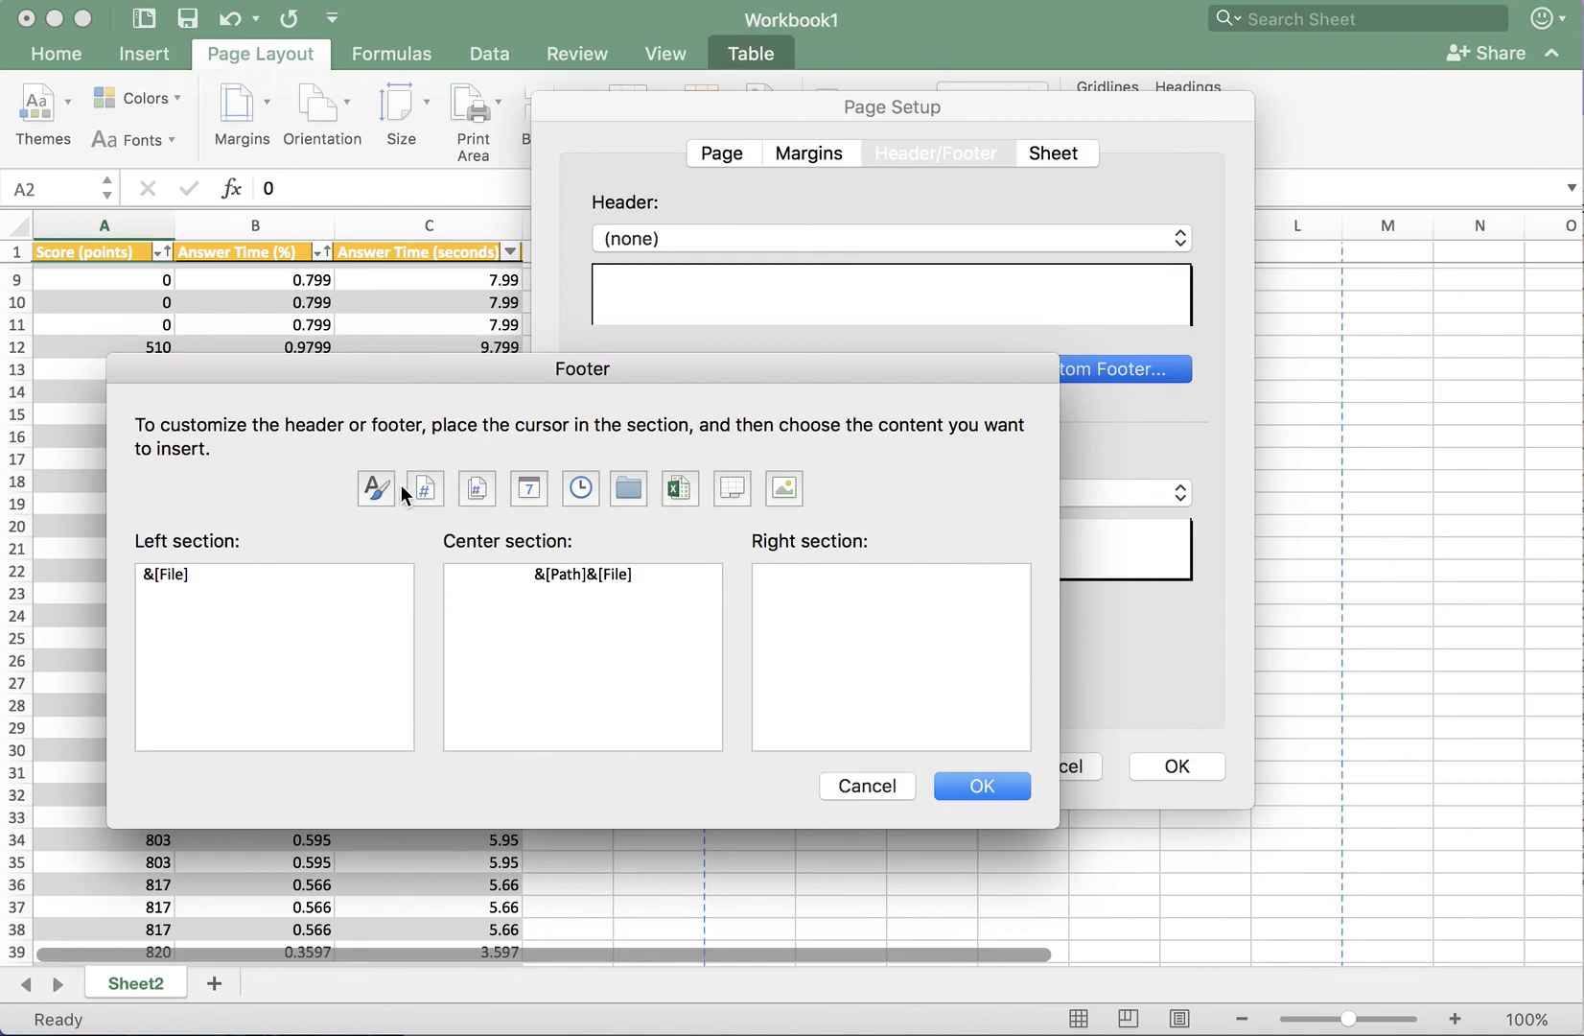
mouse_move(784, 502)
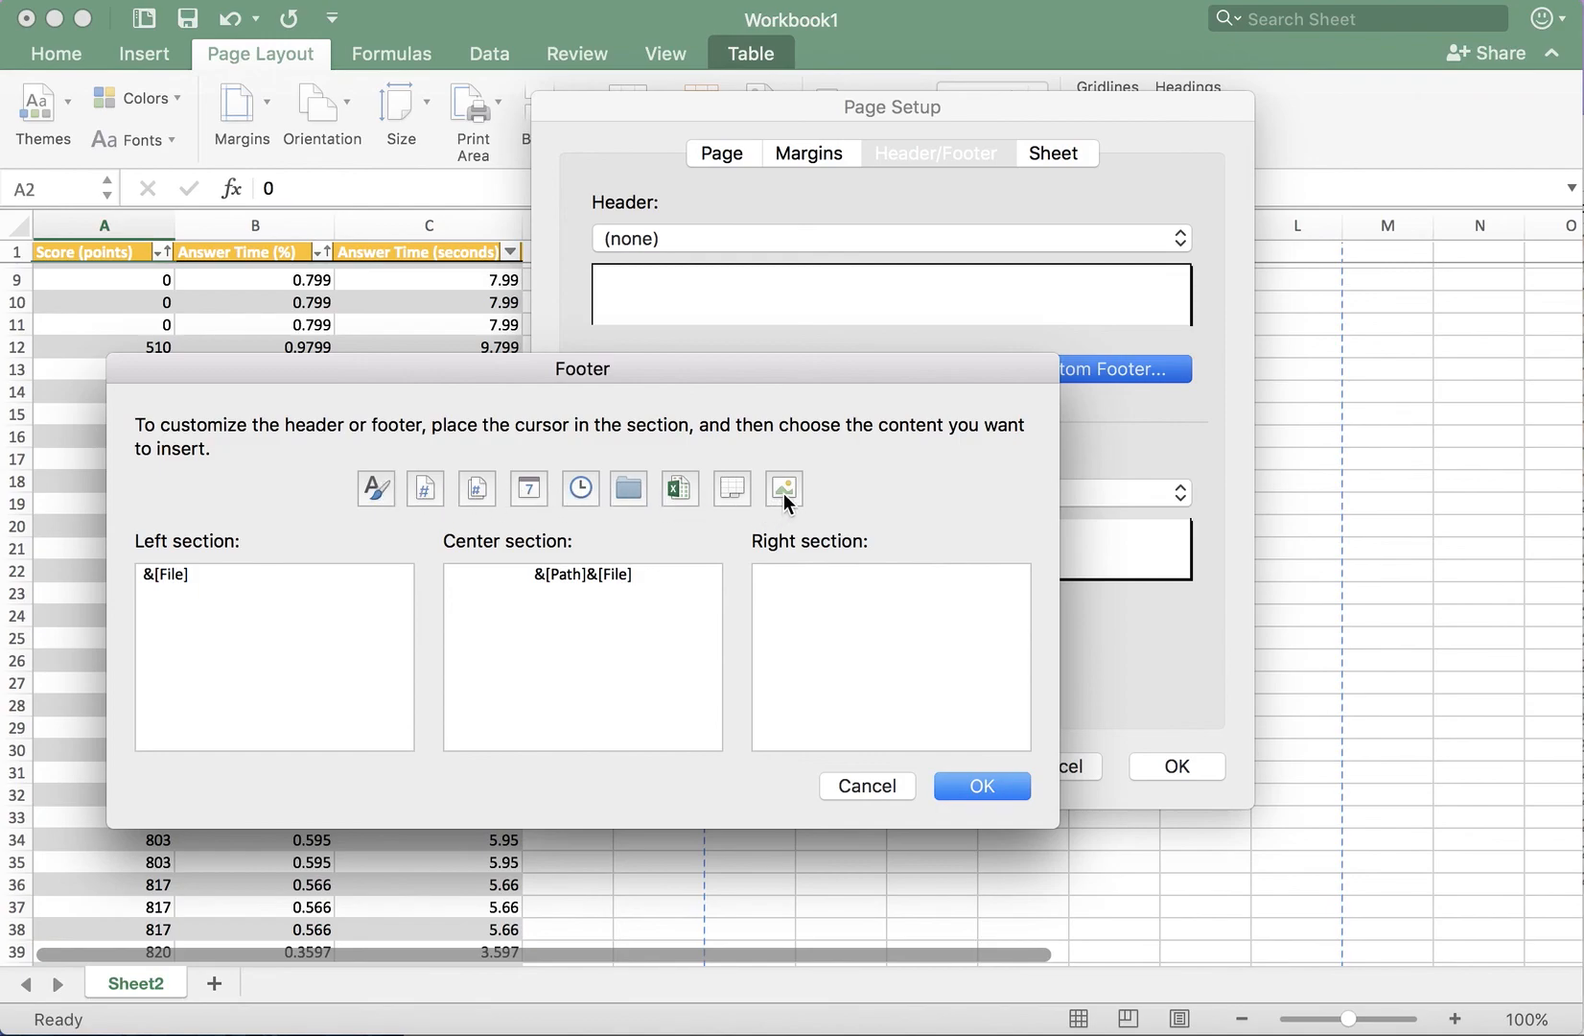
click(731, 487)
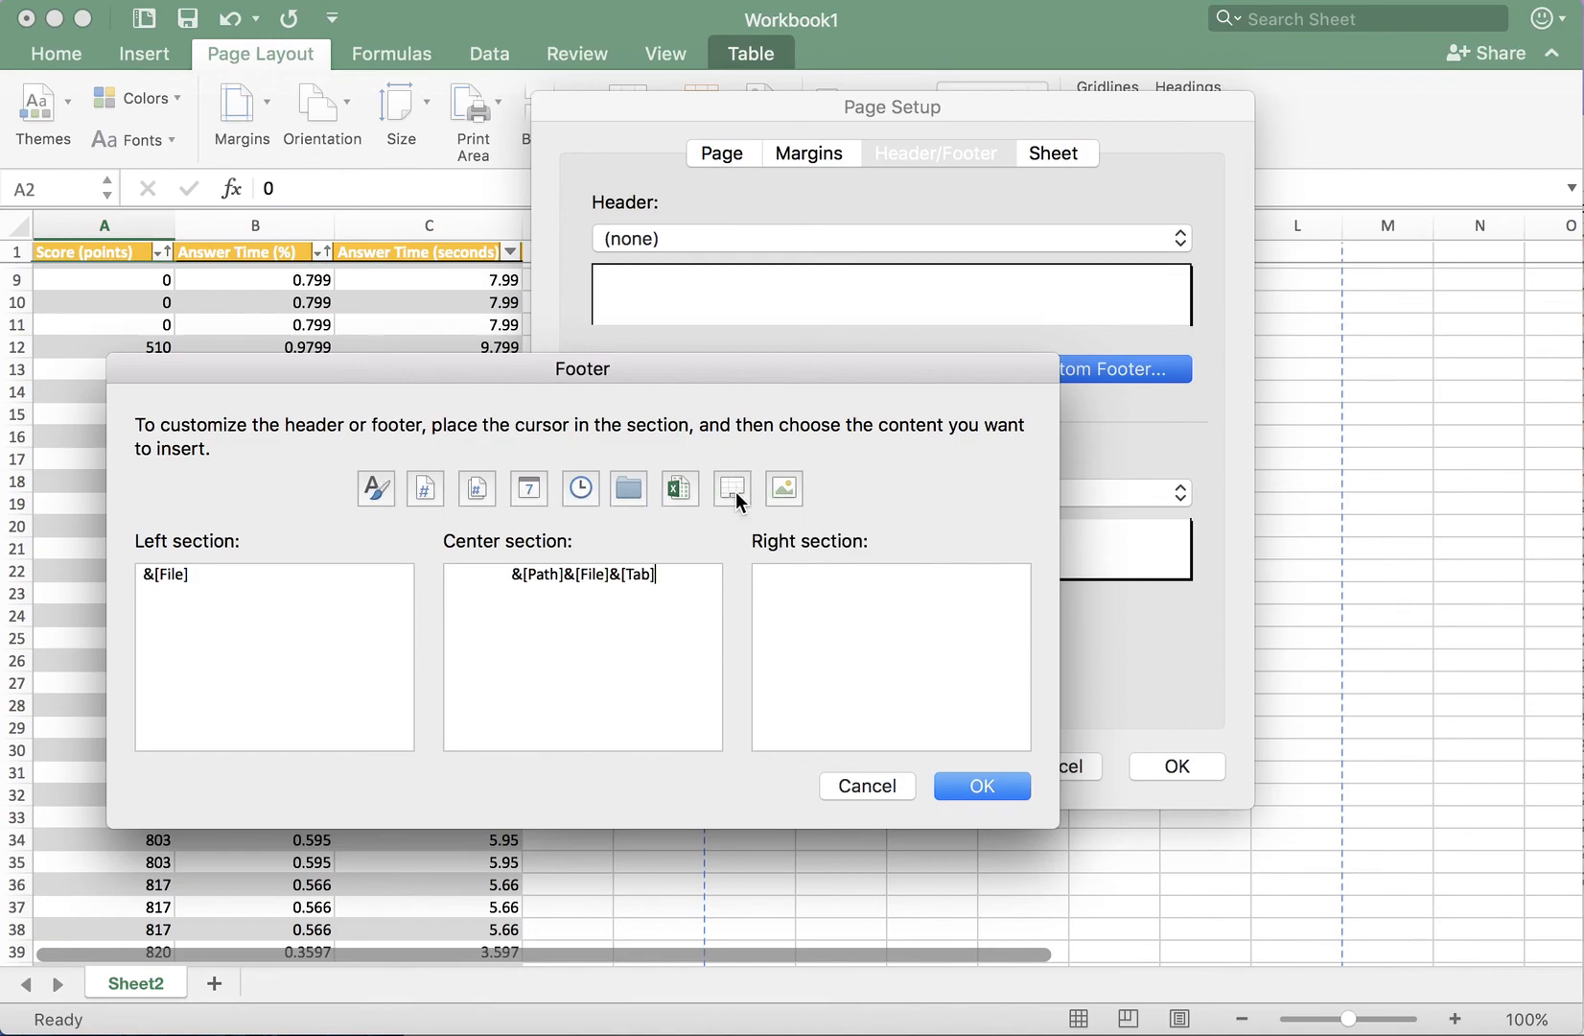
click(731, 487)
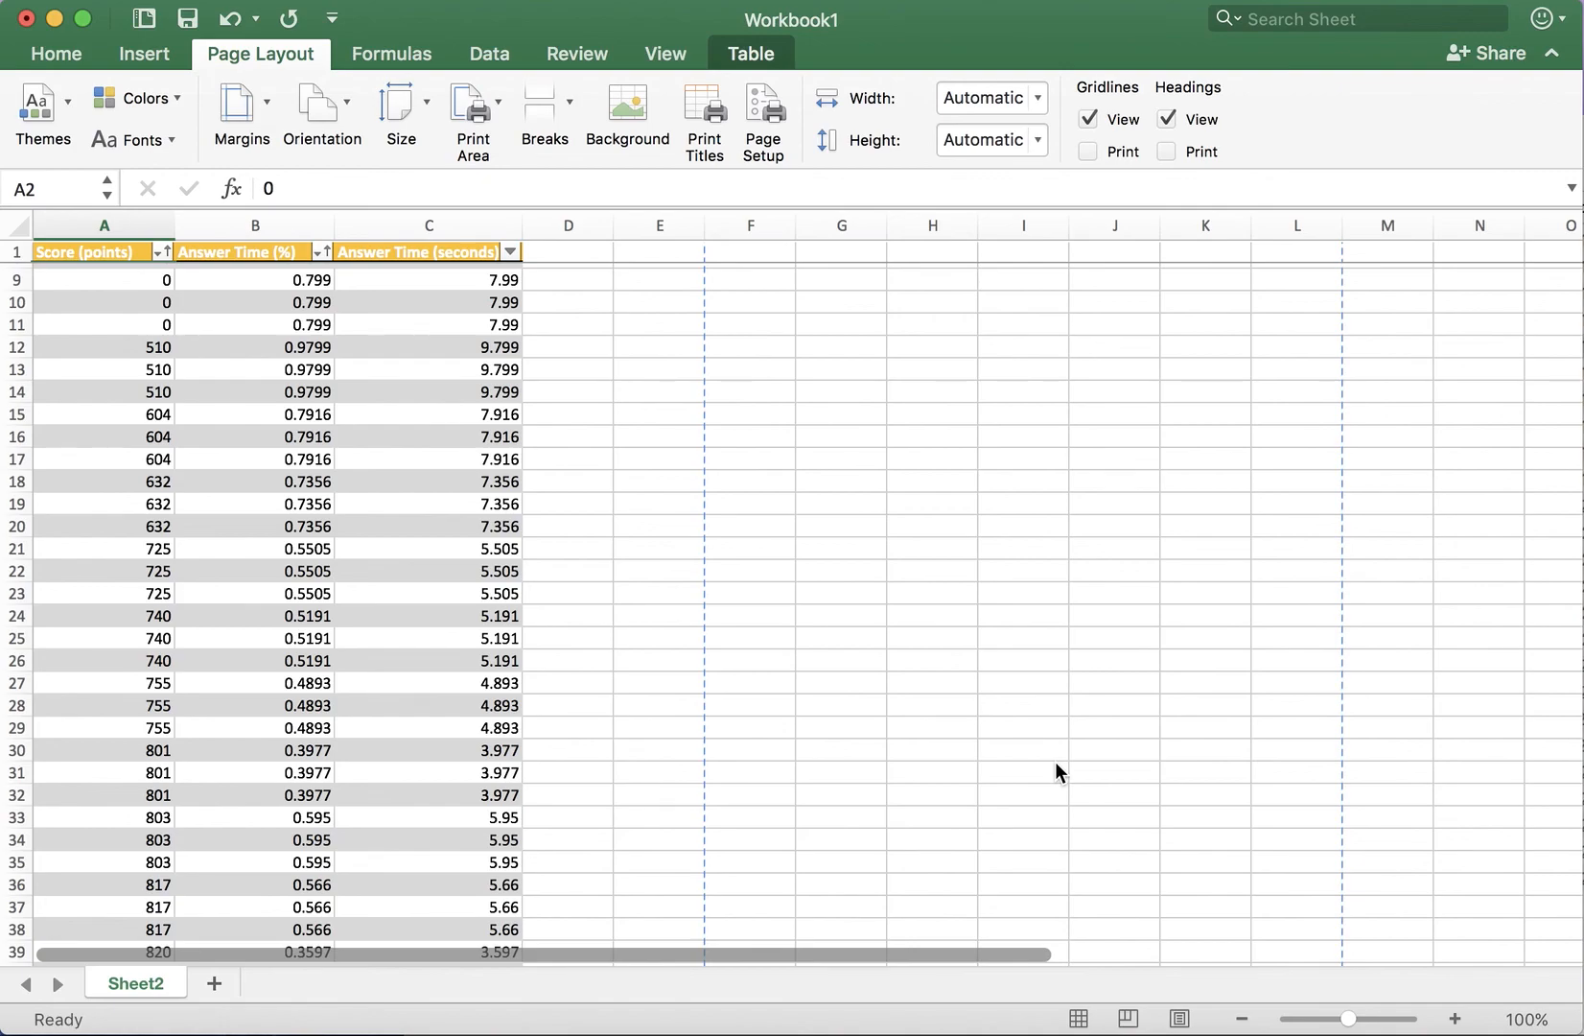
Review the Table design options with Header Row, Total Row and Banded Rows on
click(428, 347)
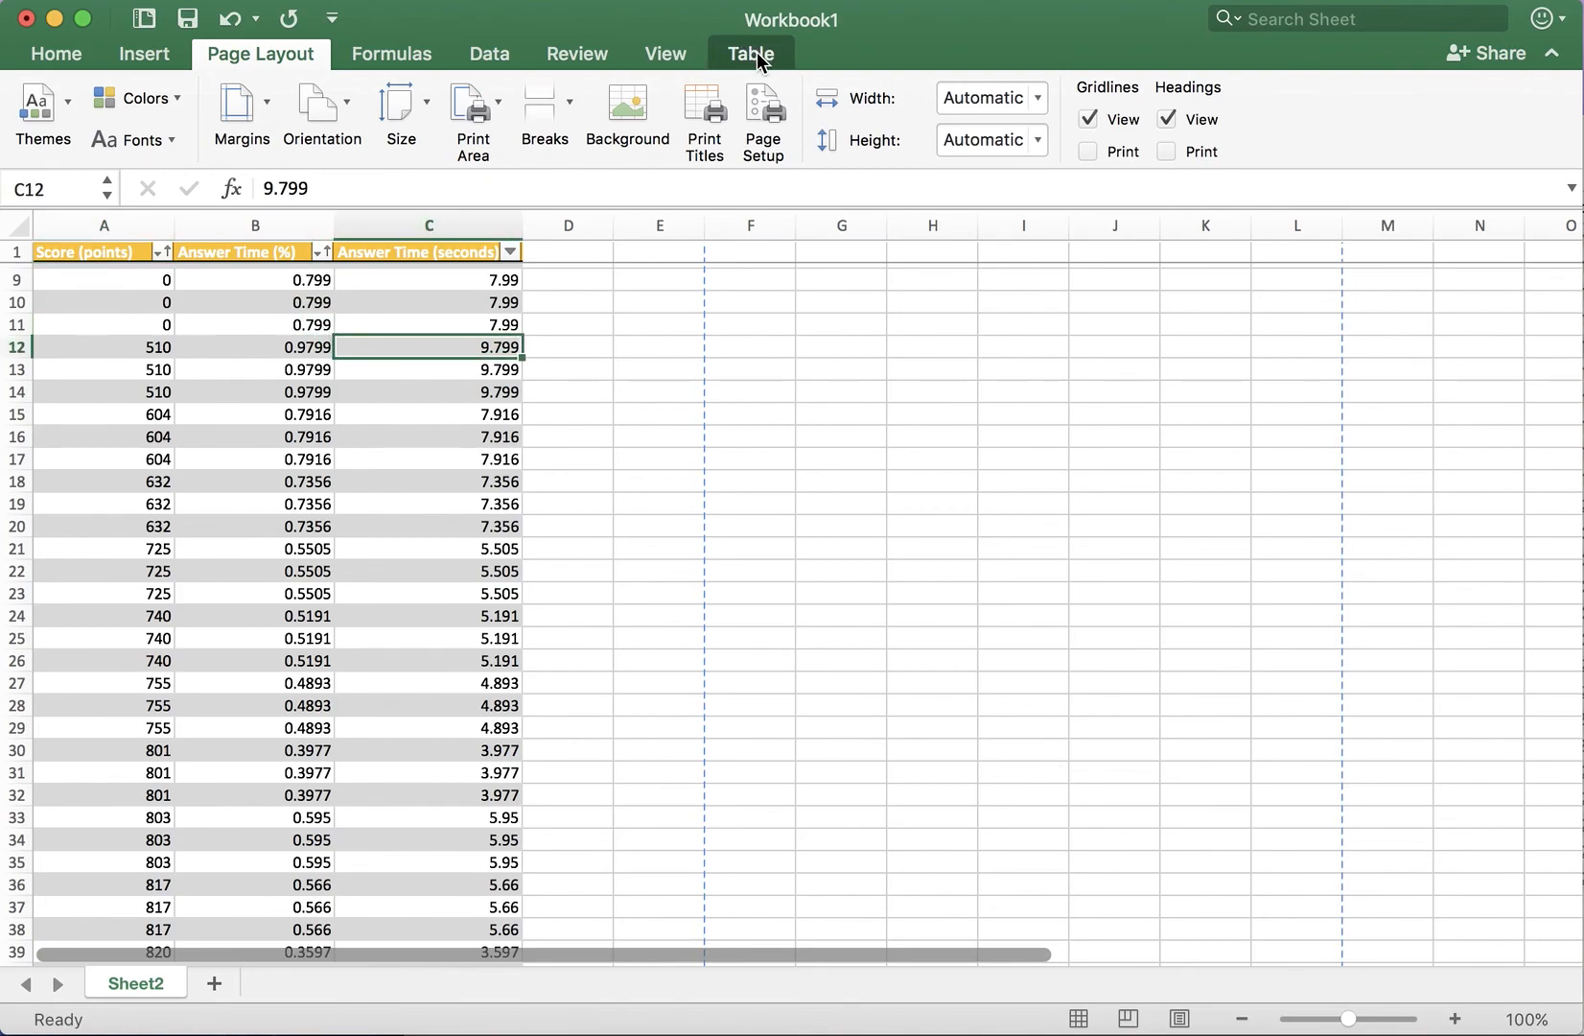
mouse_move(344, 345)
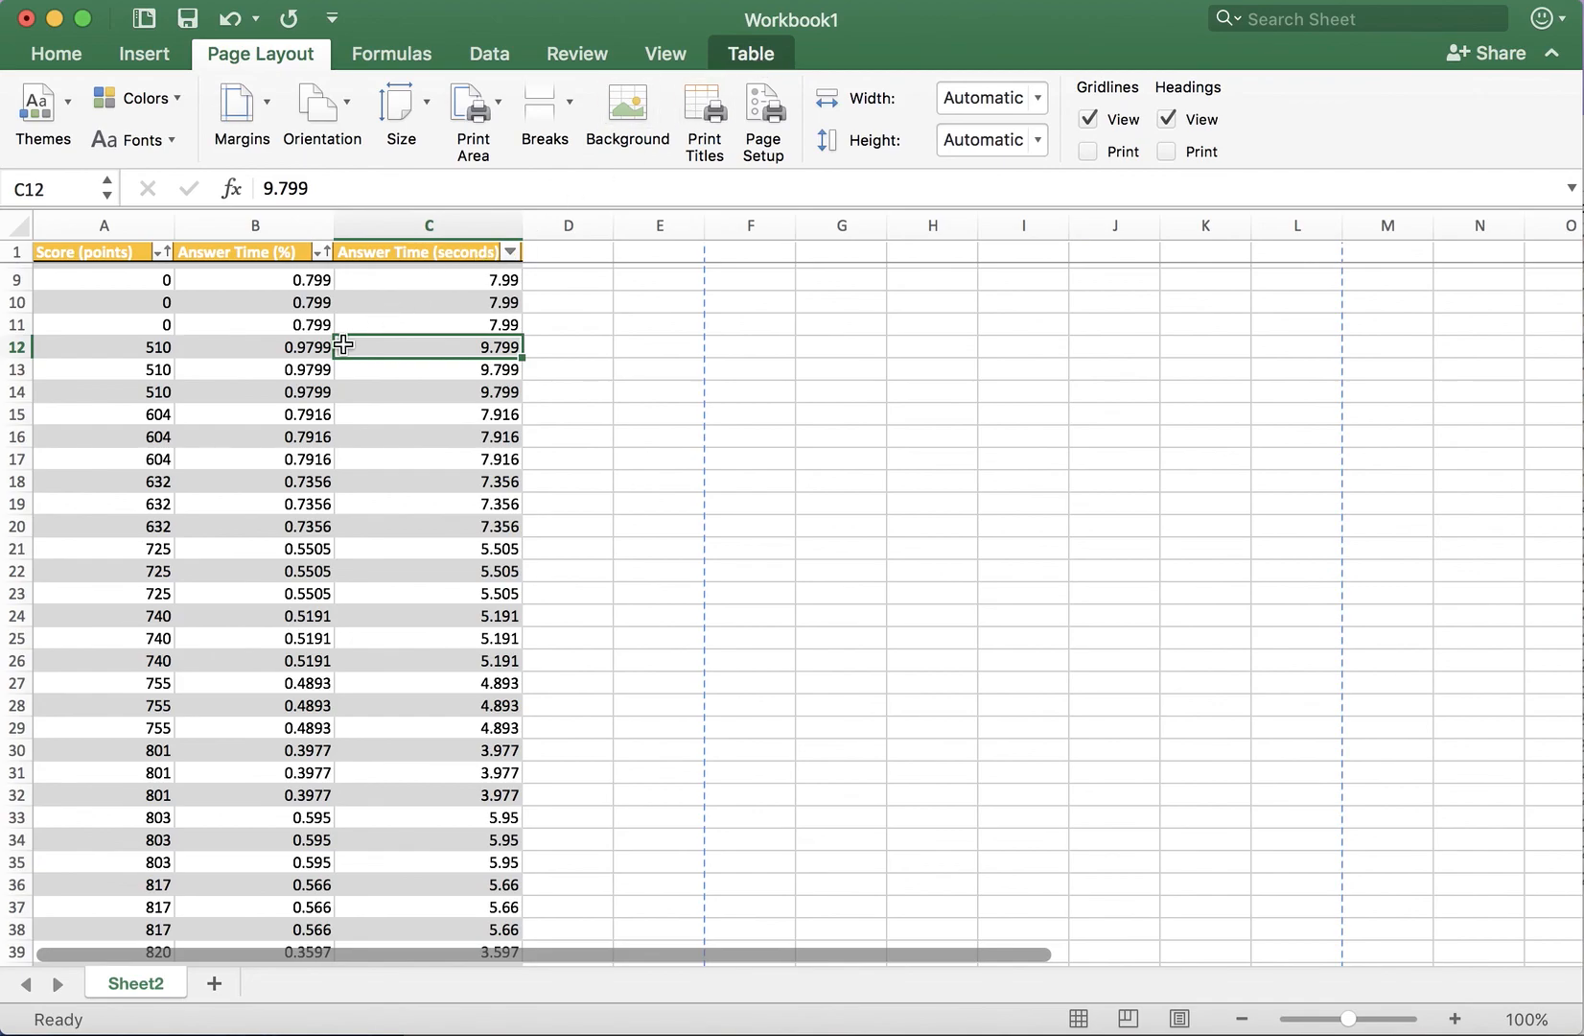
click(750, 54)
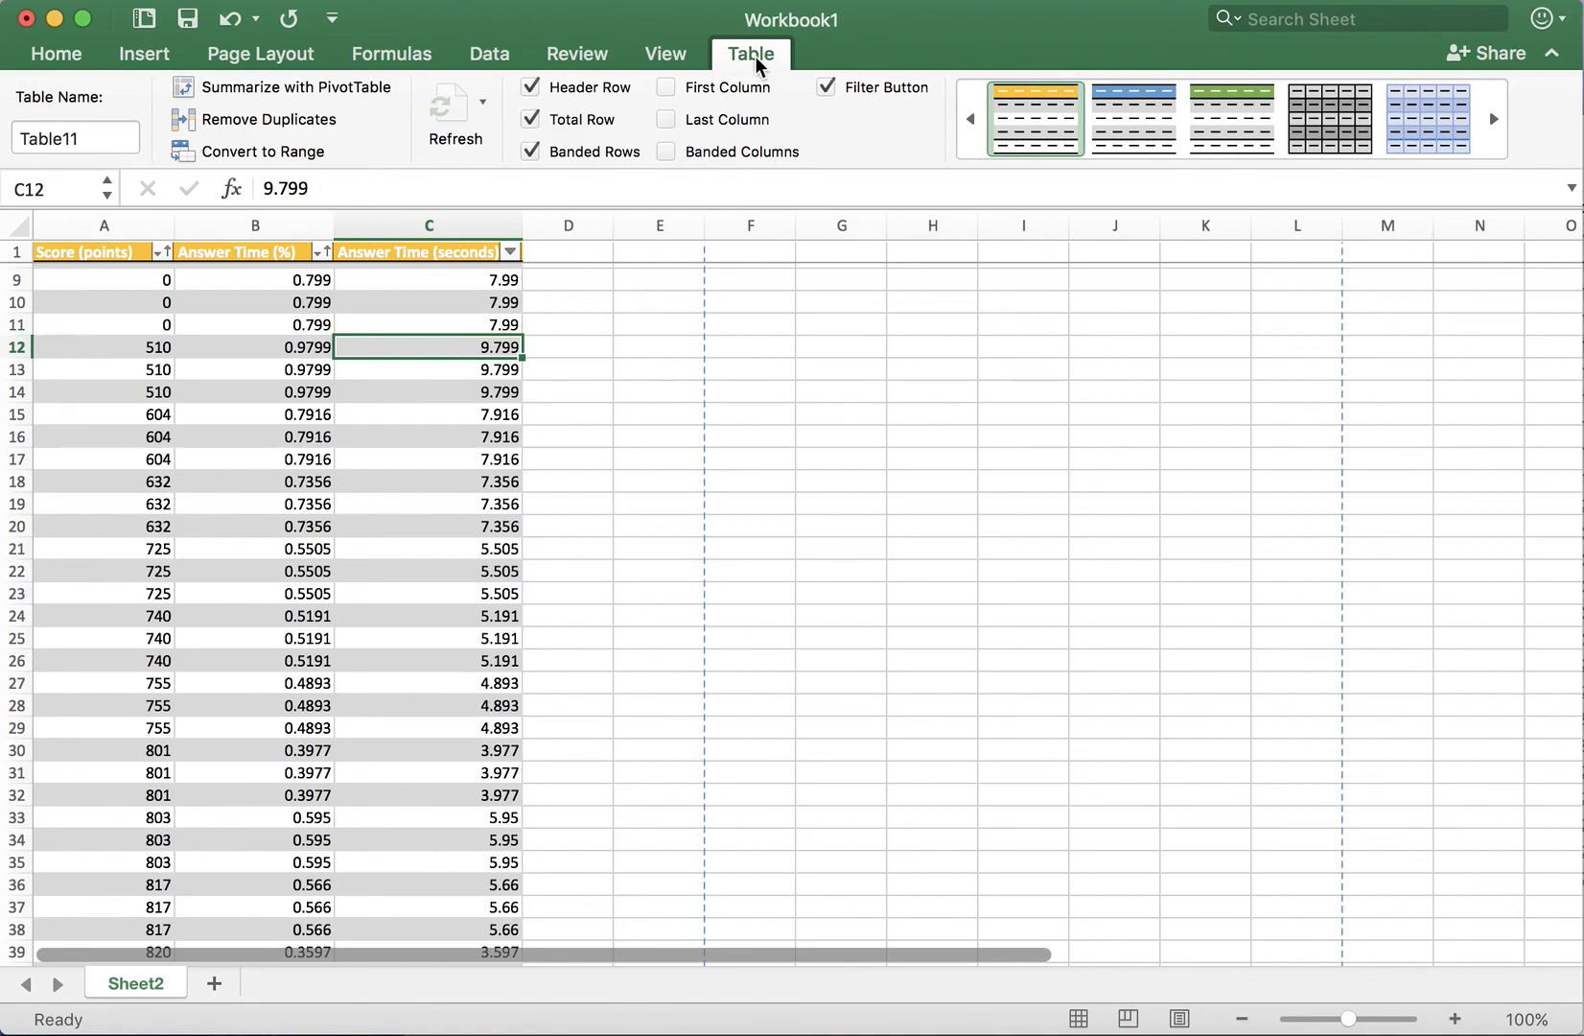
mouse_move(271, 119)
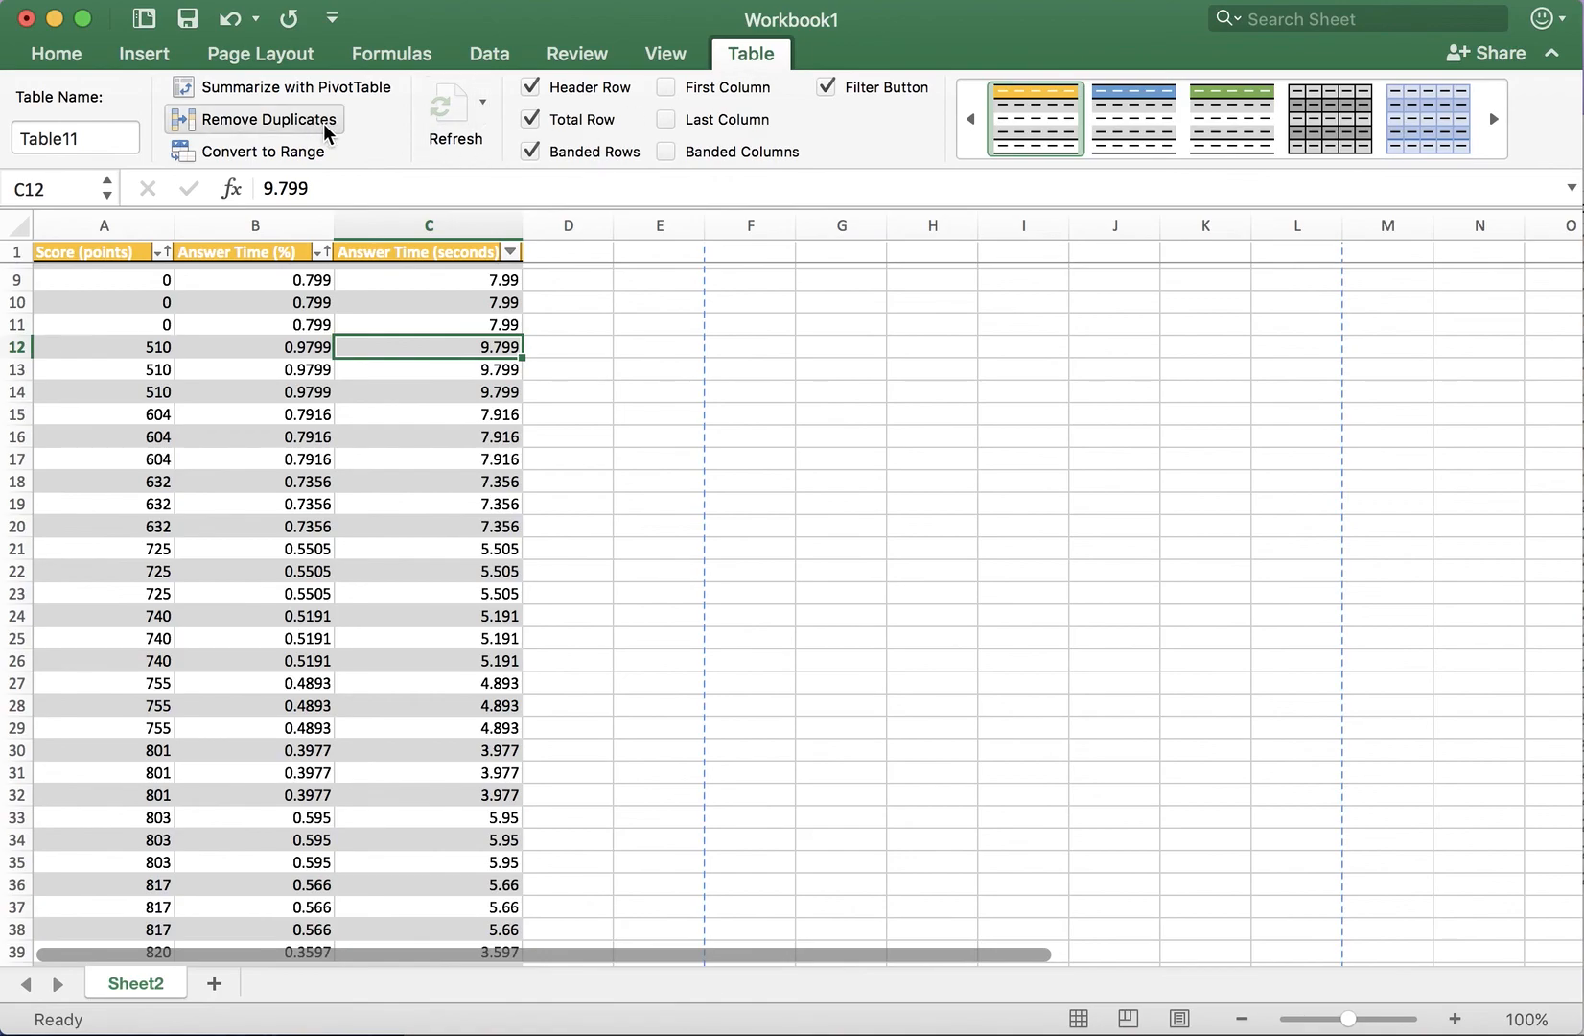
mouse_move(290, 119)
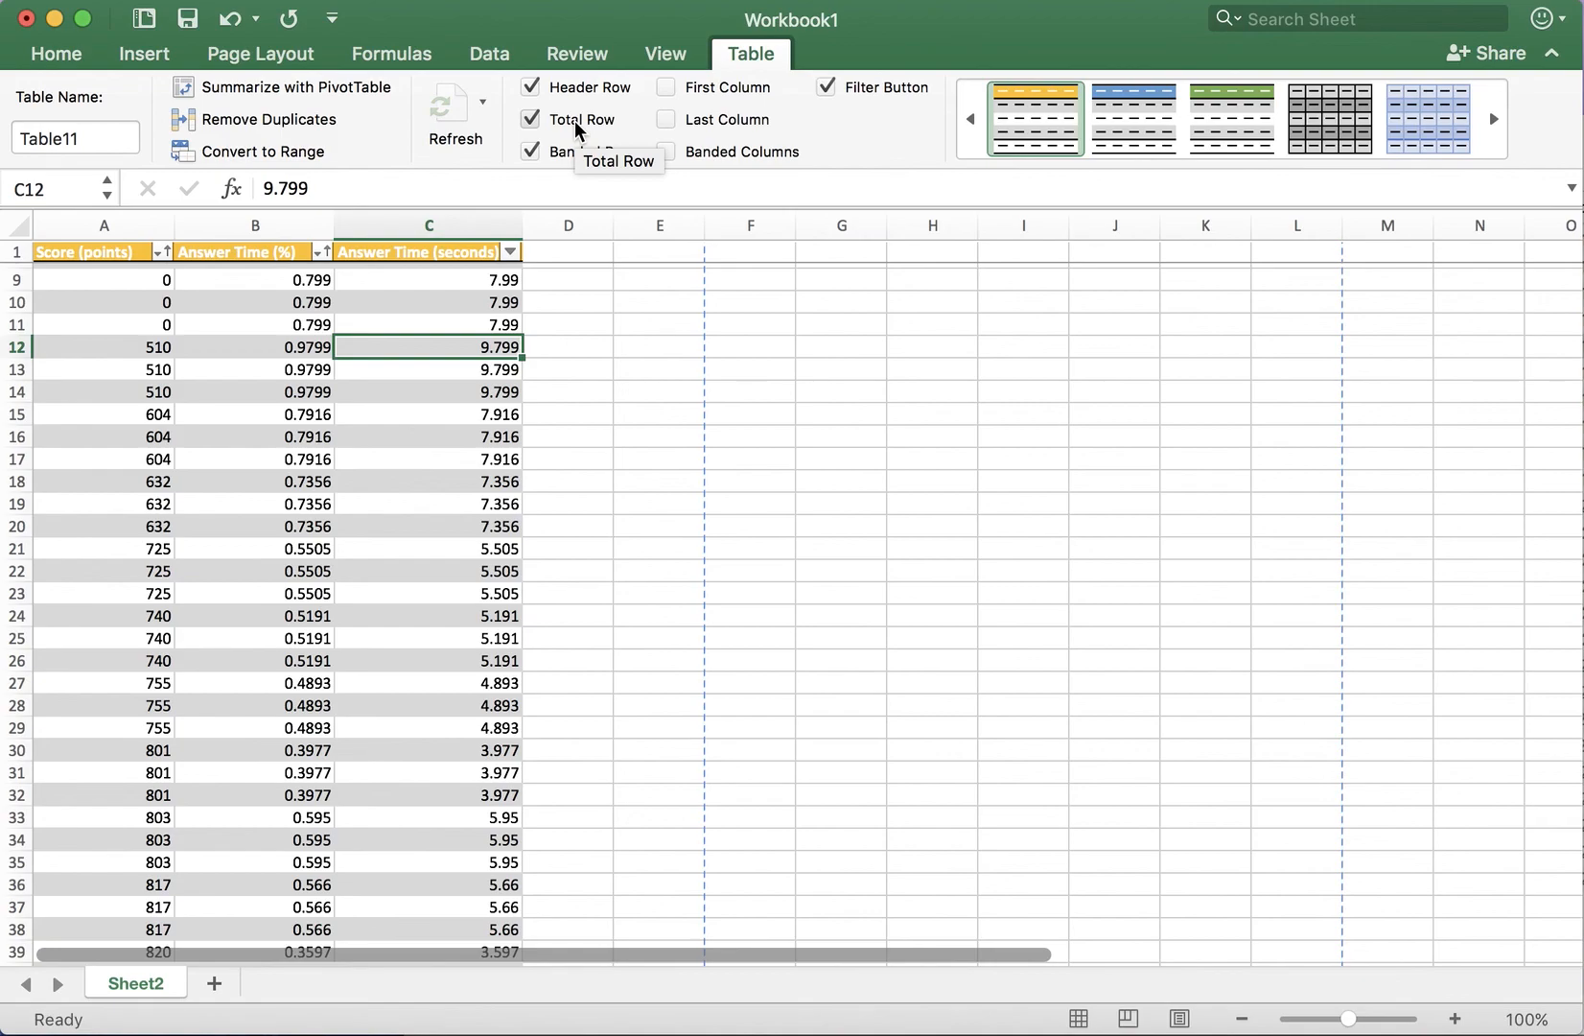
click(1132, 117)
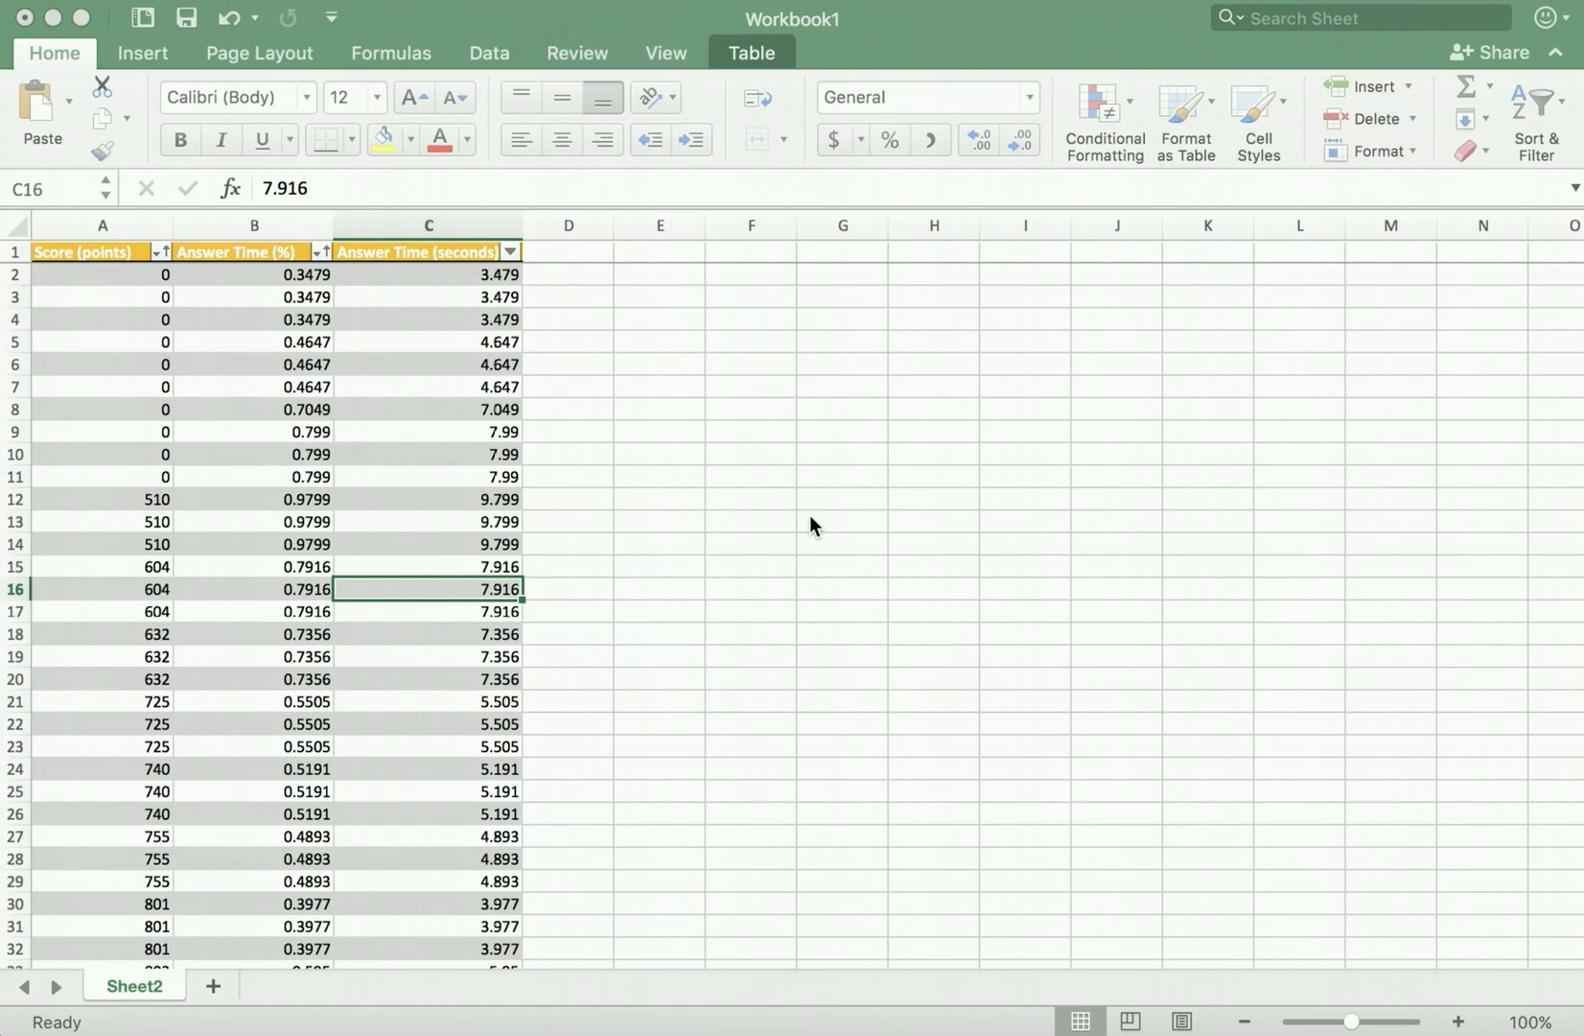
scroll(down, 3)
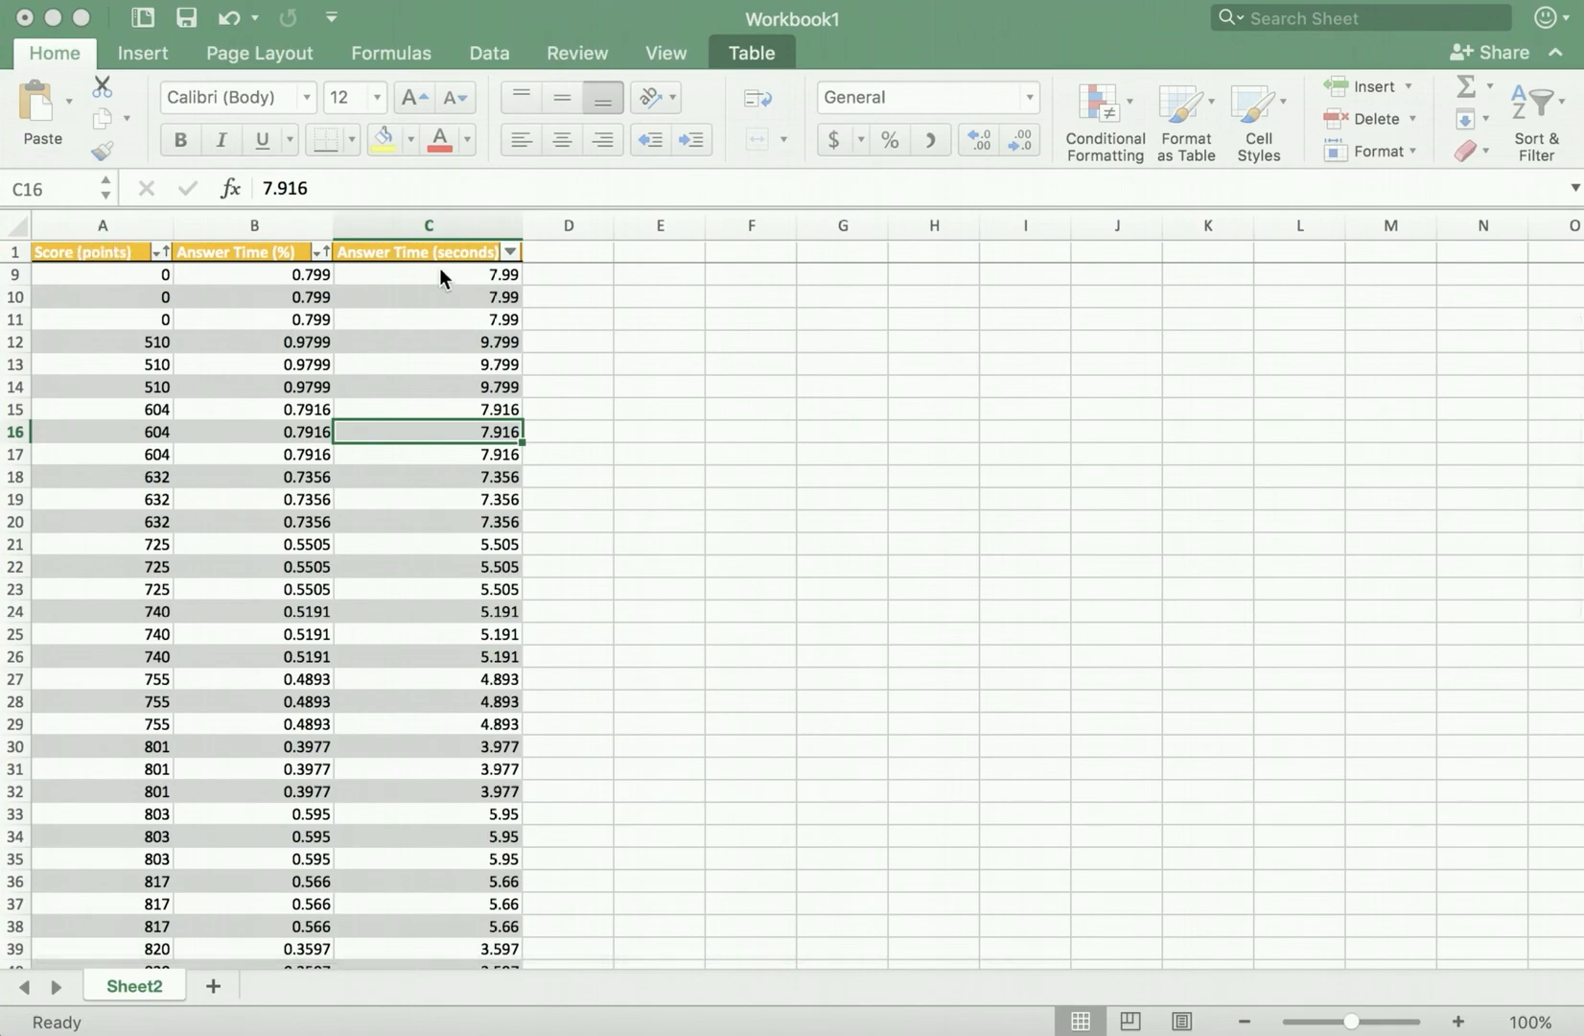
scroll(down, 3)
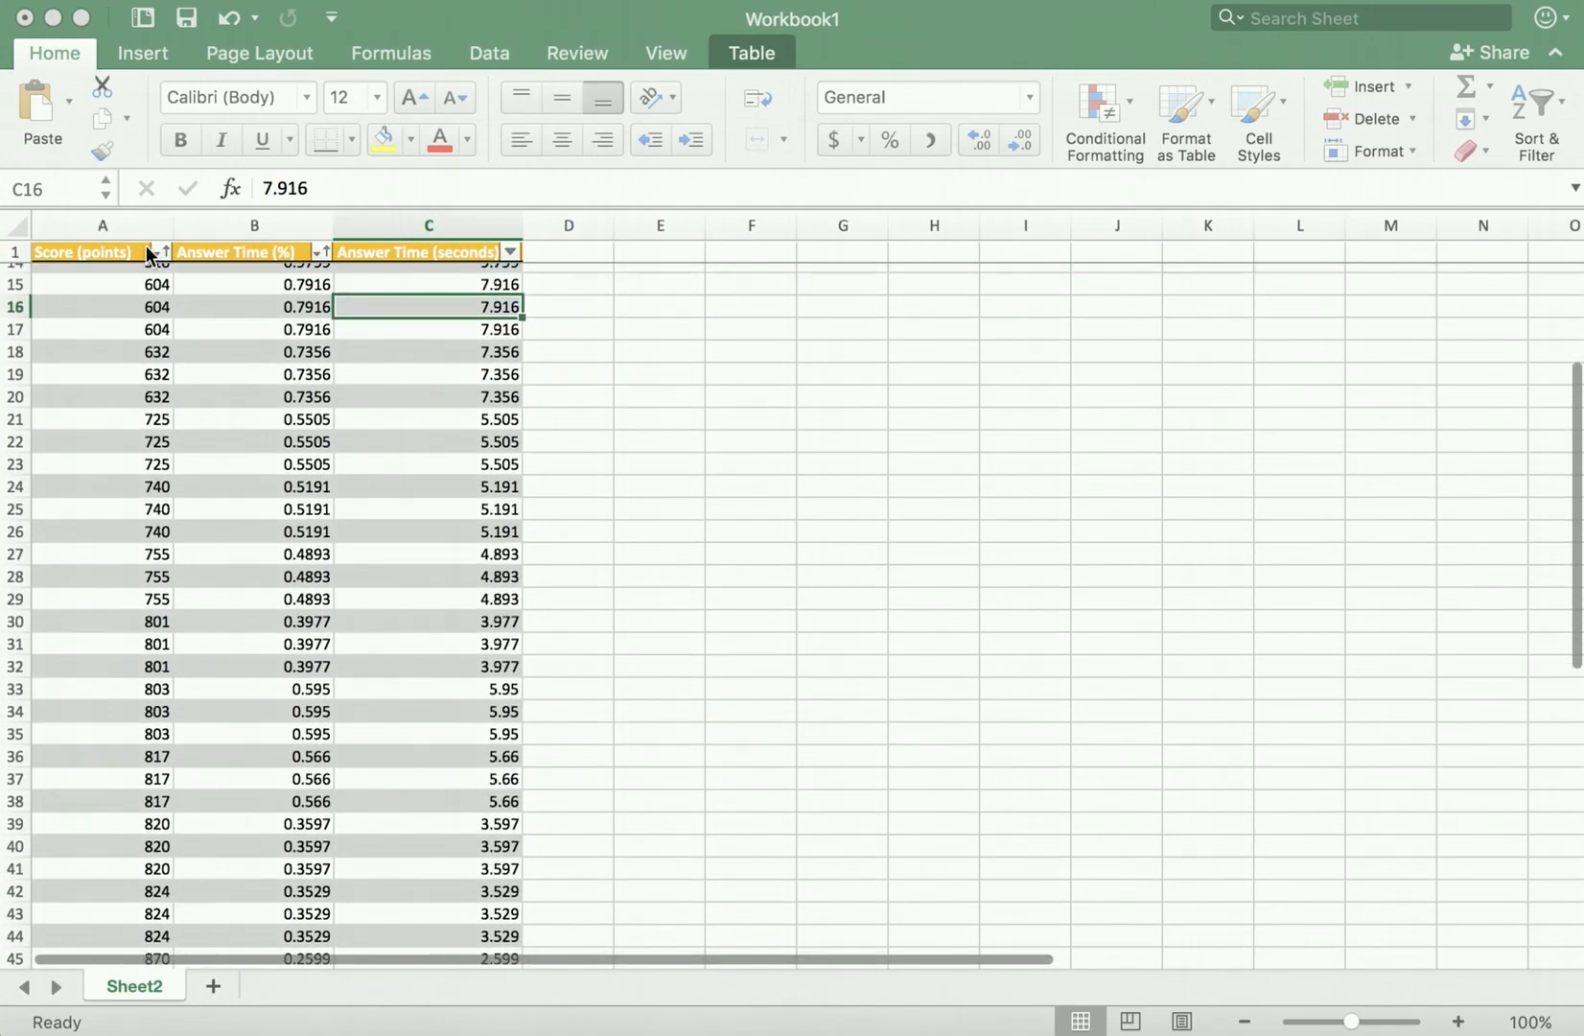
mouse_move(382, 453)
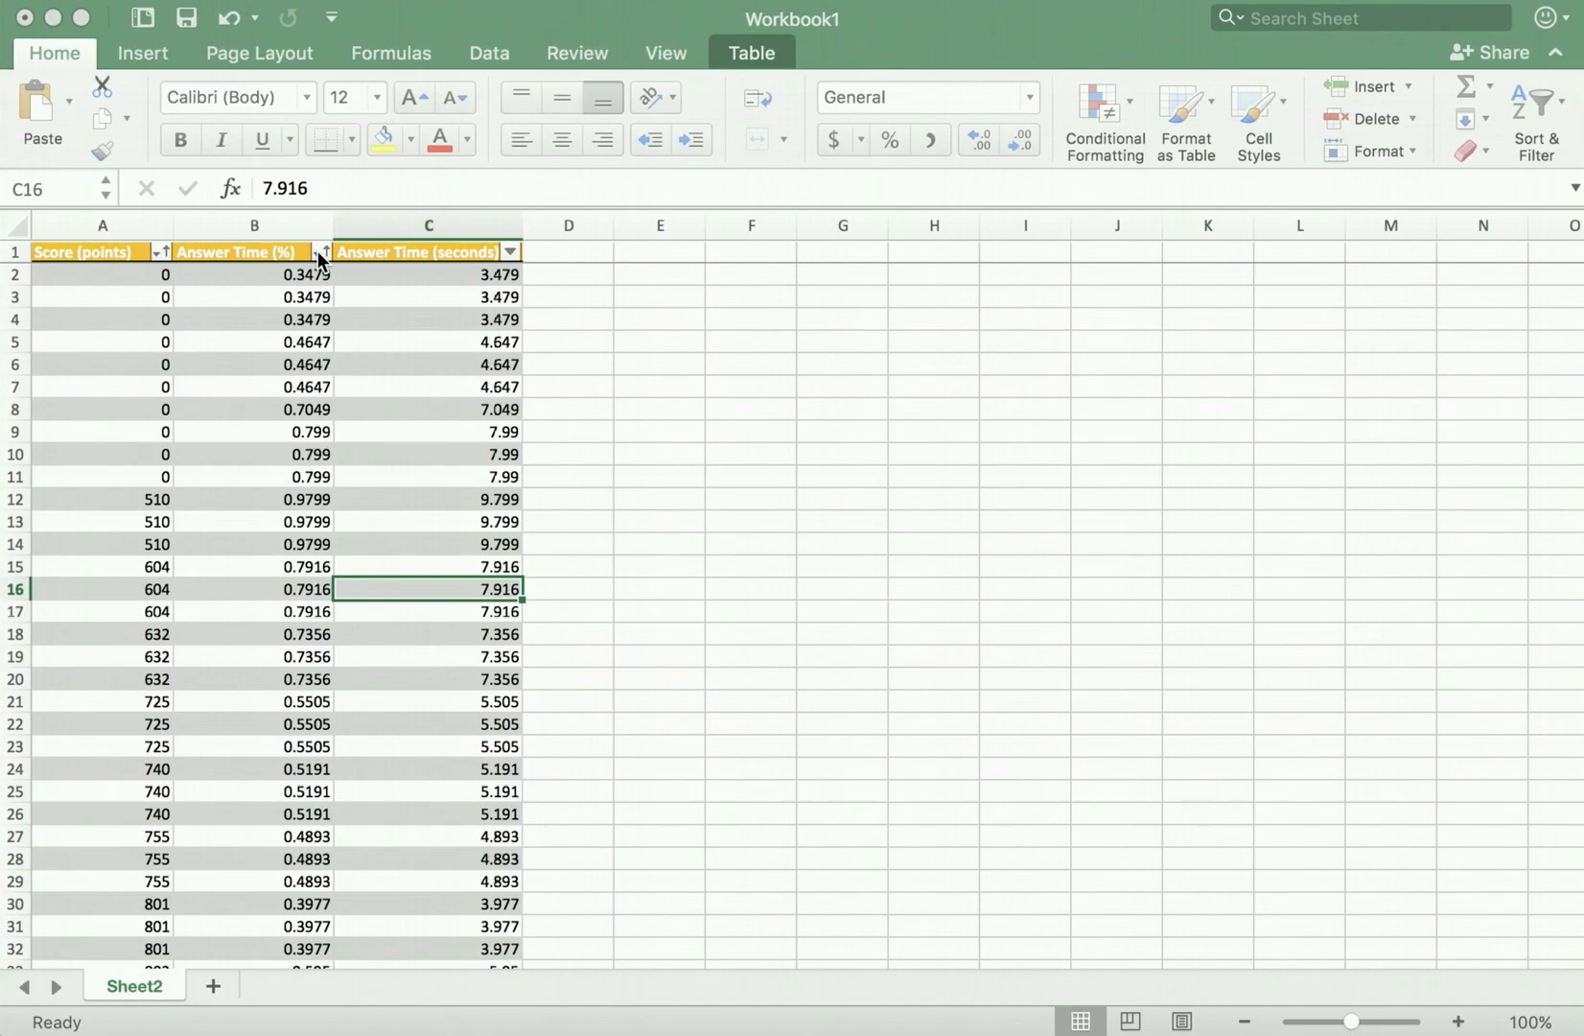
Confirm the Page Setup Sheet settings via Print Titles, showing page break lines
click(259, 52)
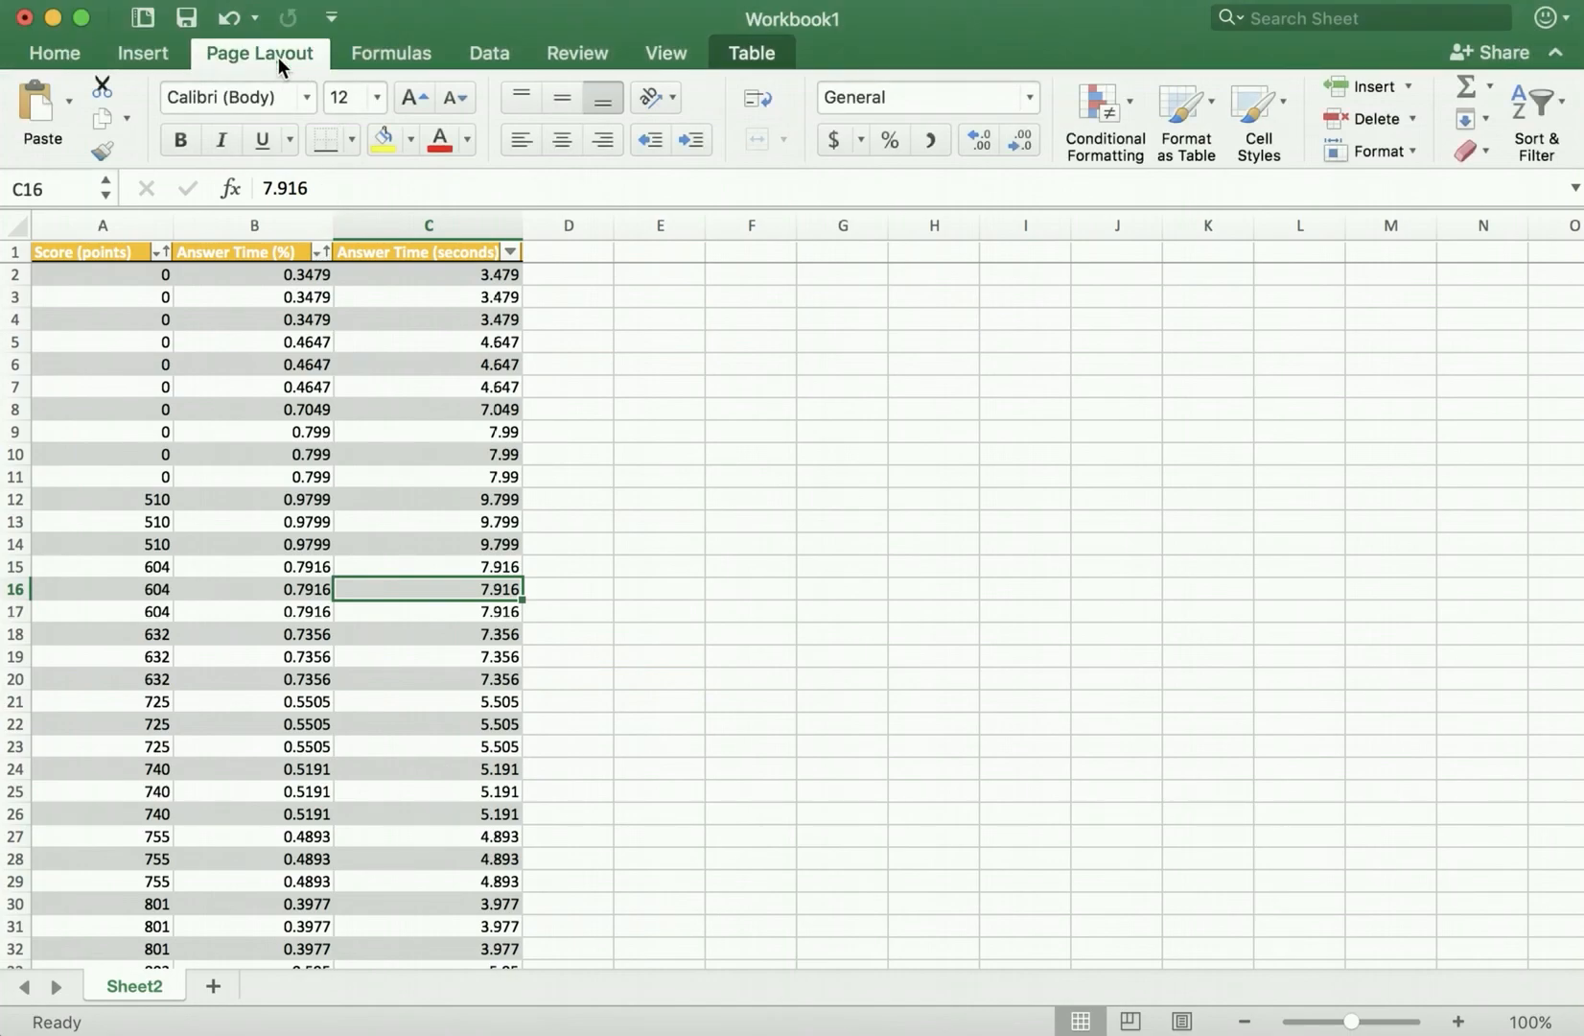
click(259, 52)
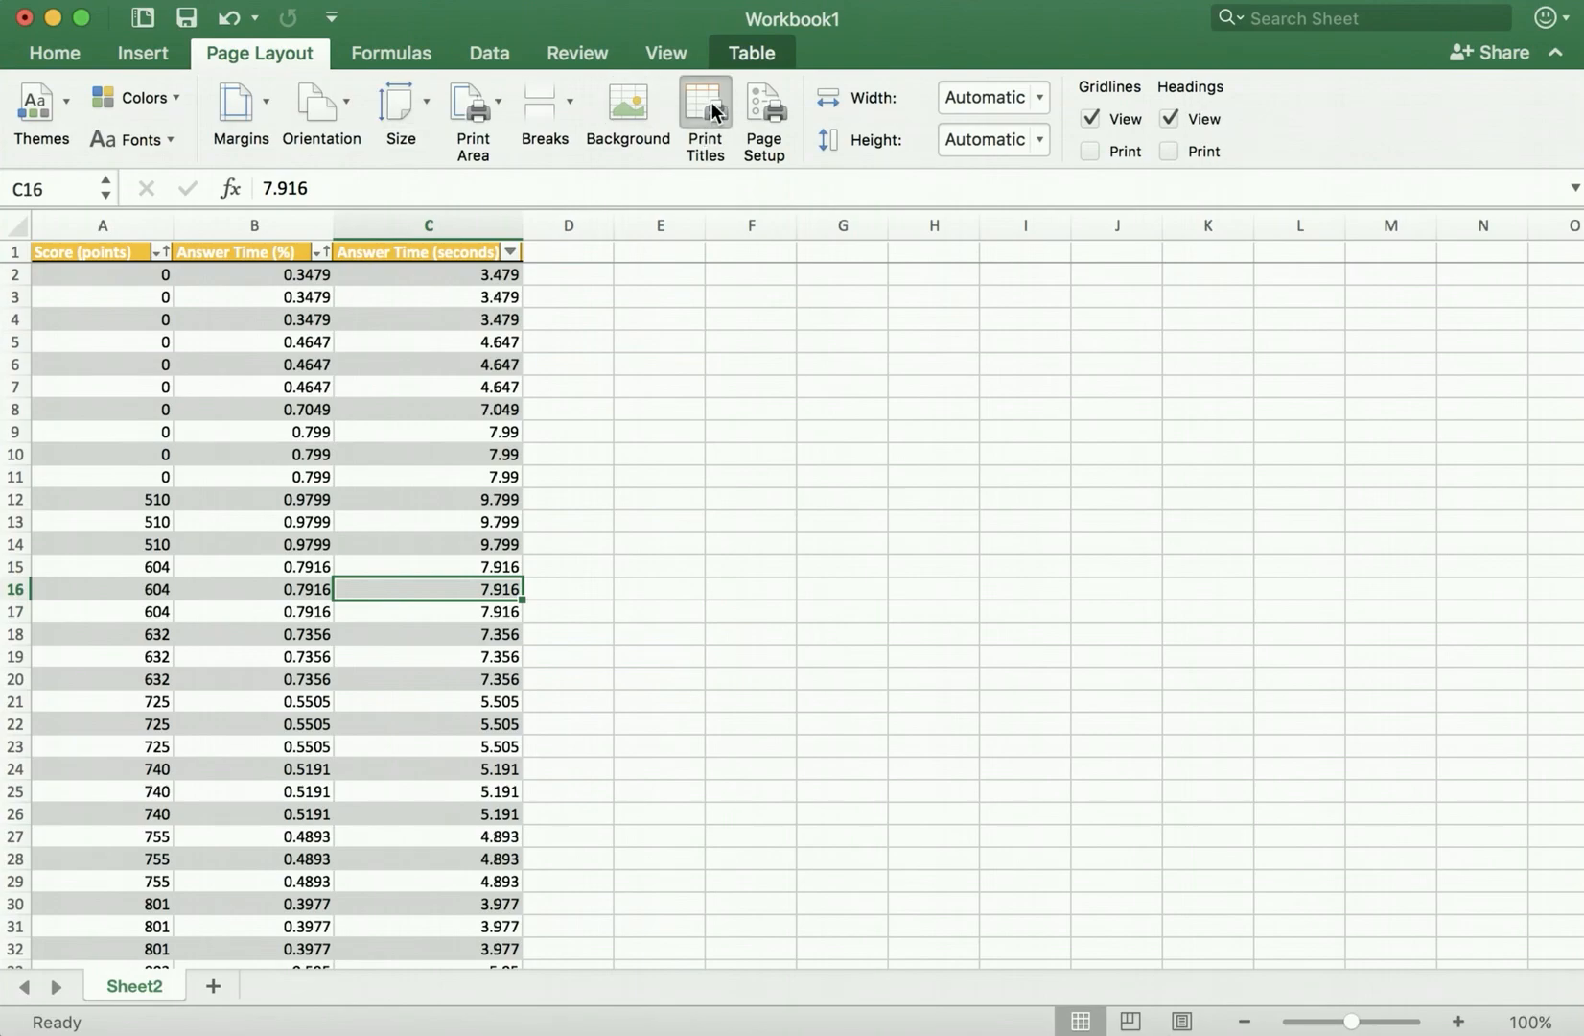
click(704, 115)
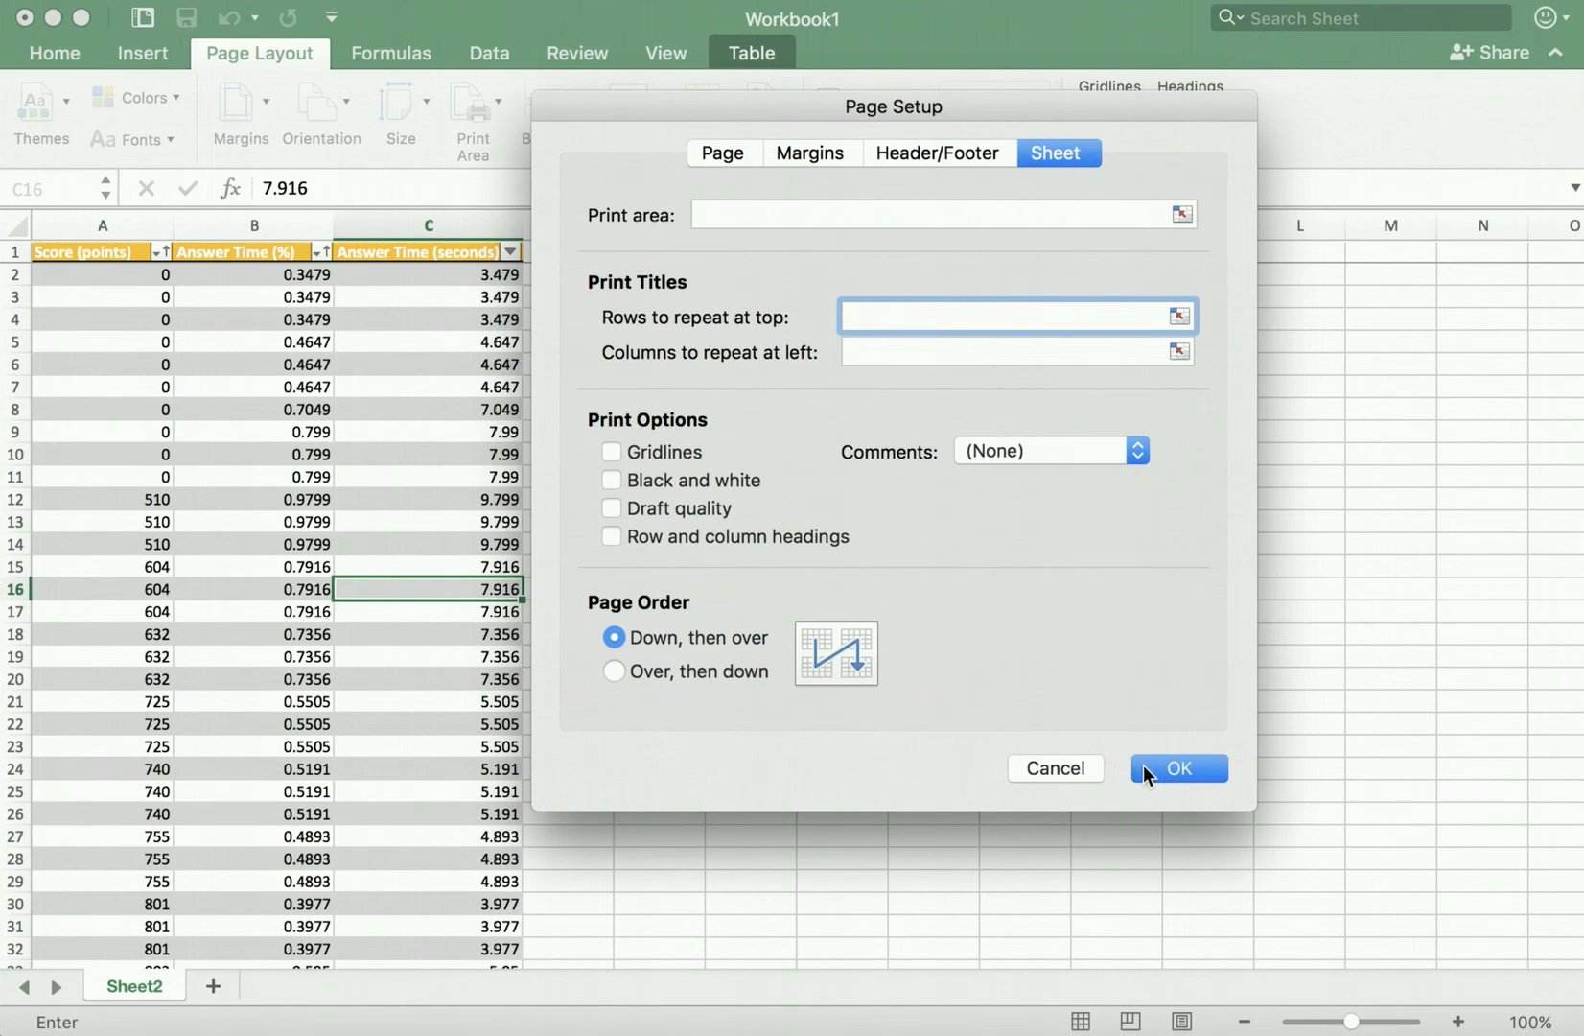
click(1177, 768)
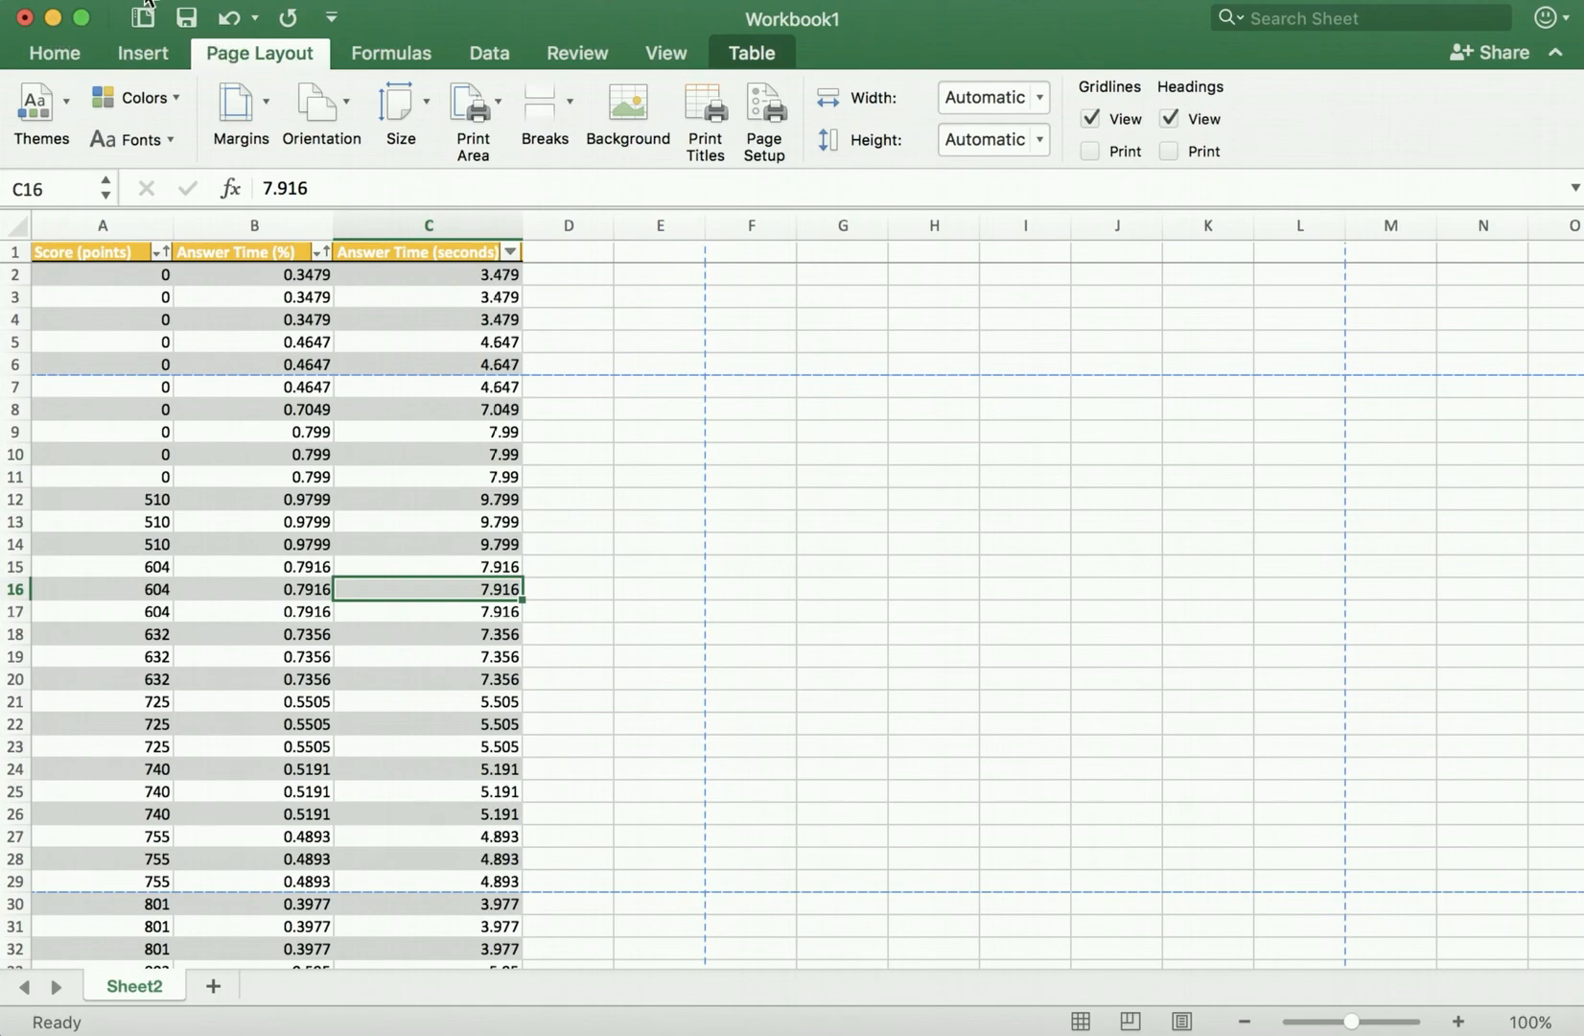
click(140, 9)
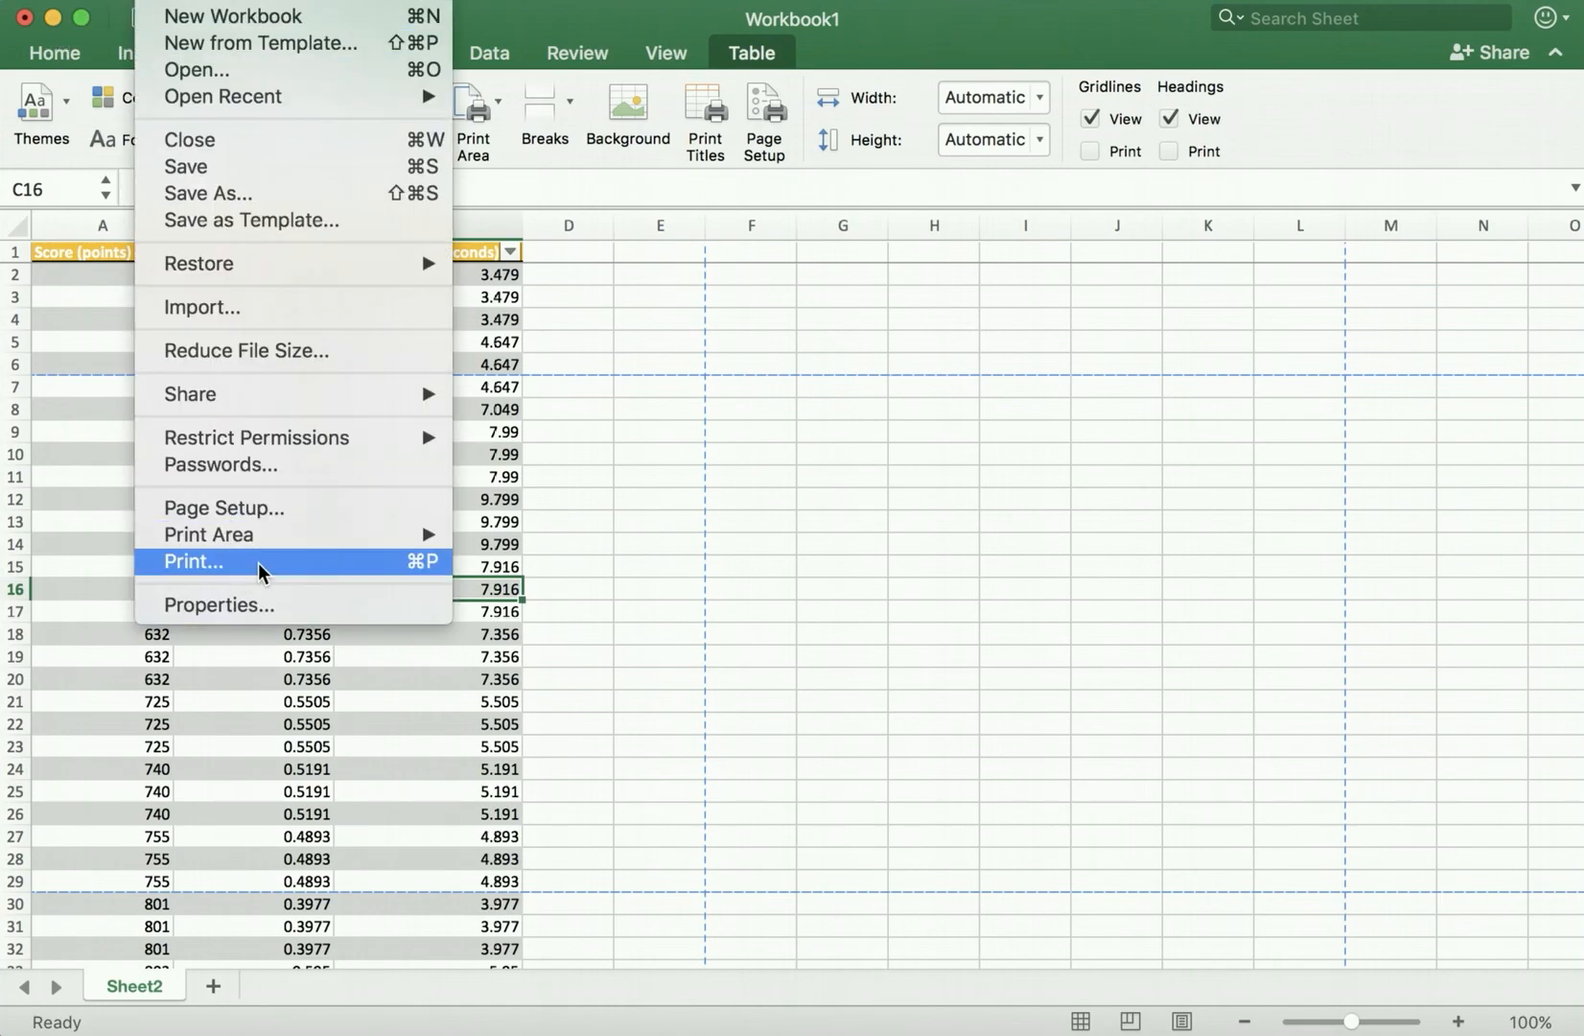
click(194, 560)
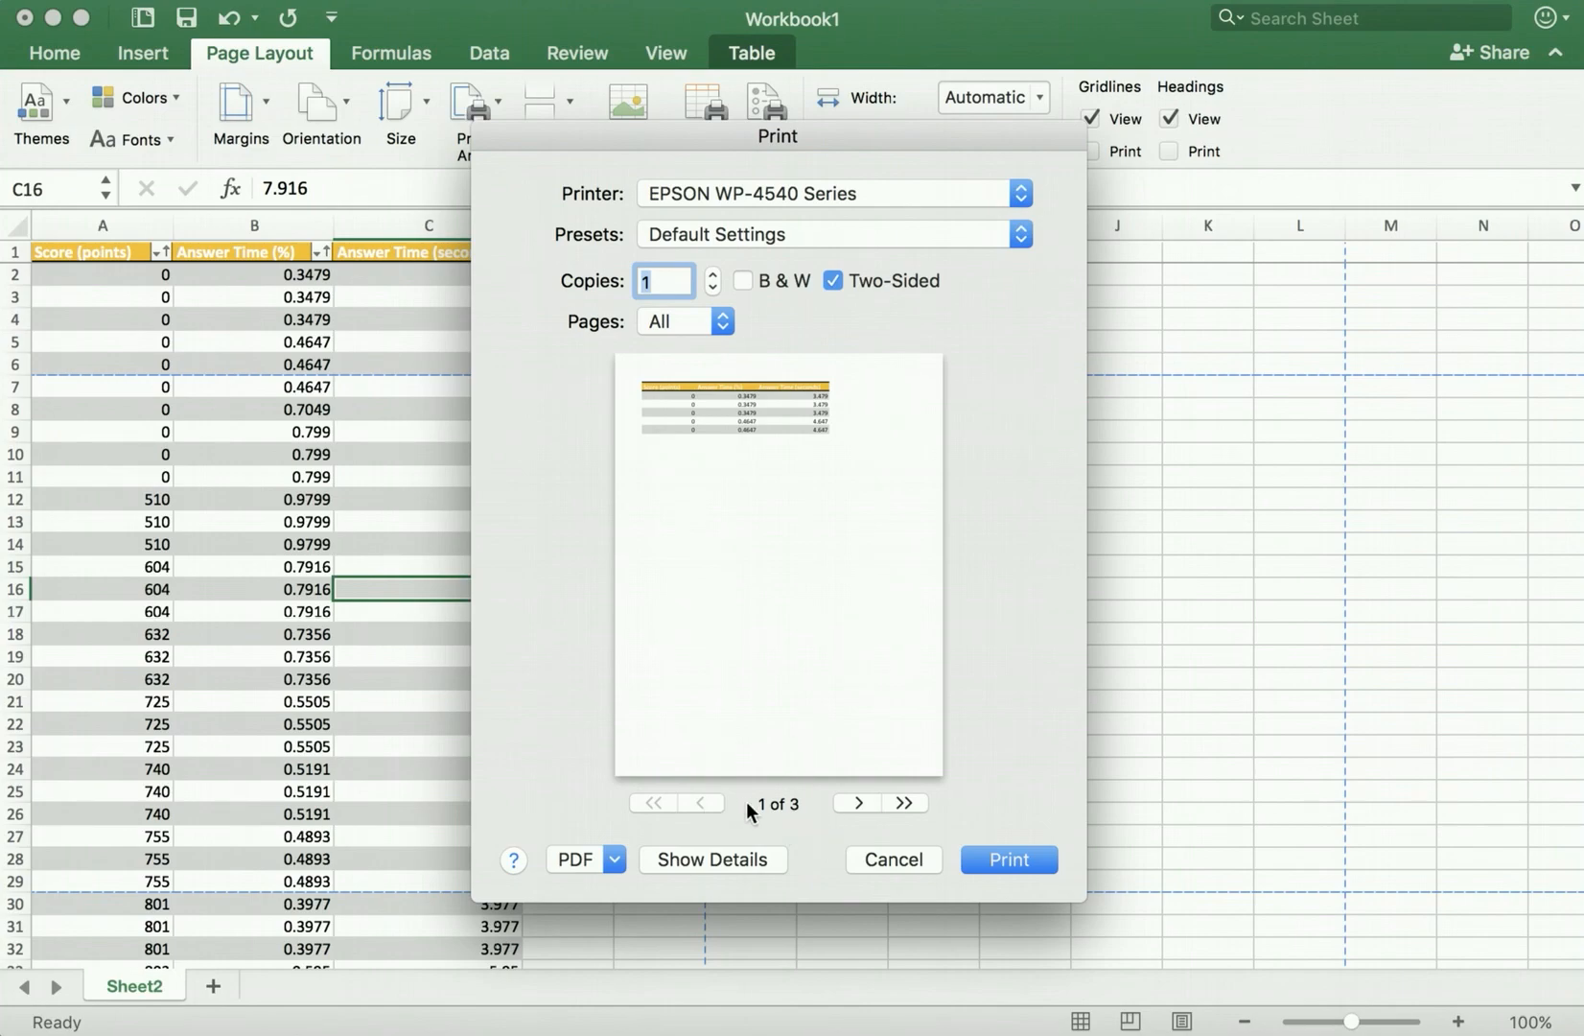
mouse_move(775, 447)
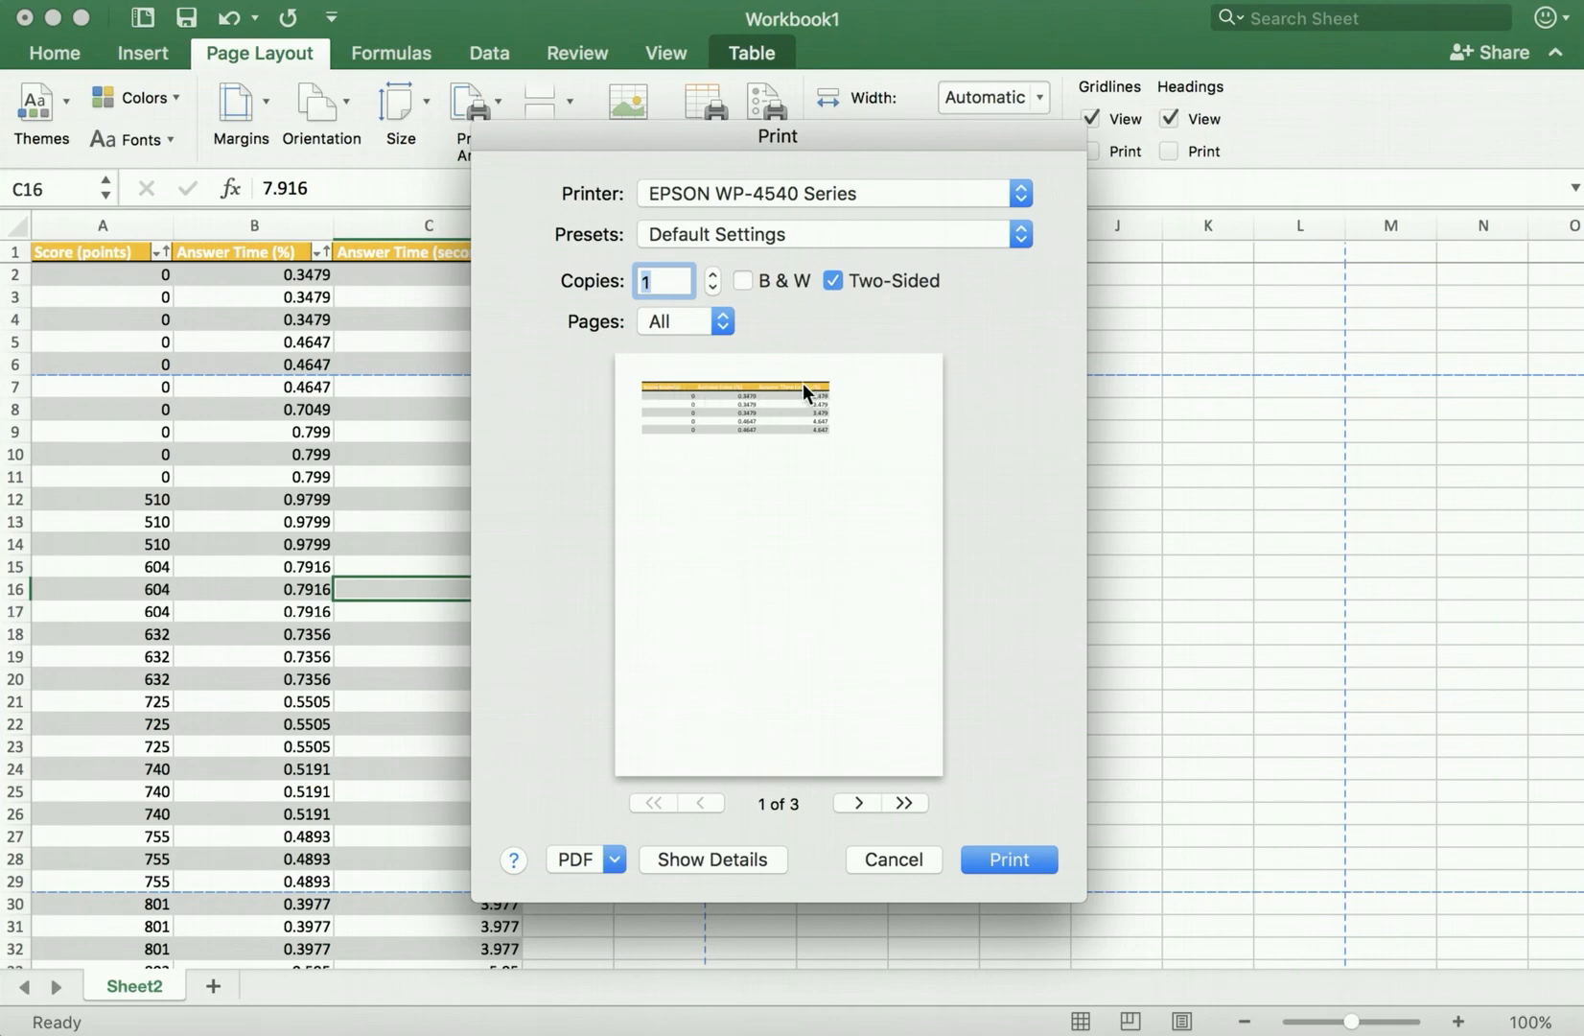
click(857, 802)
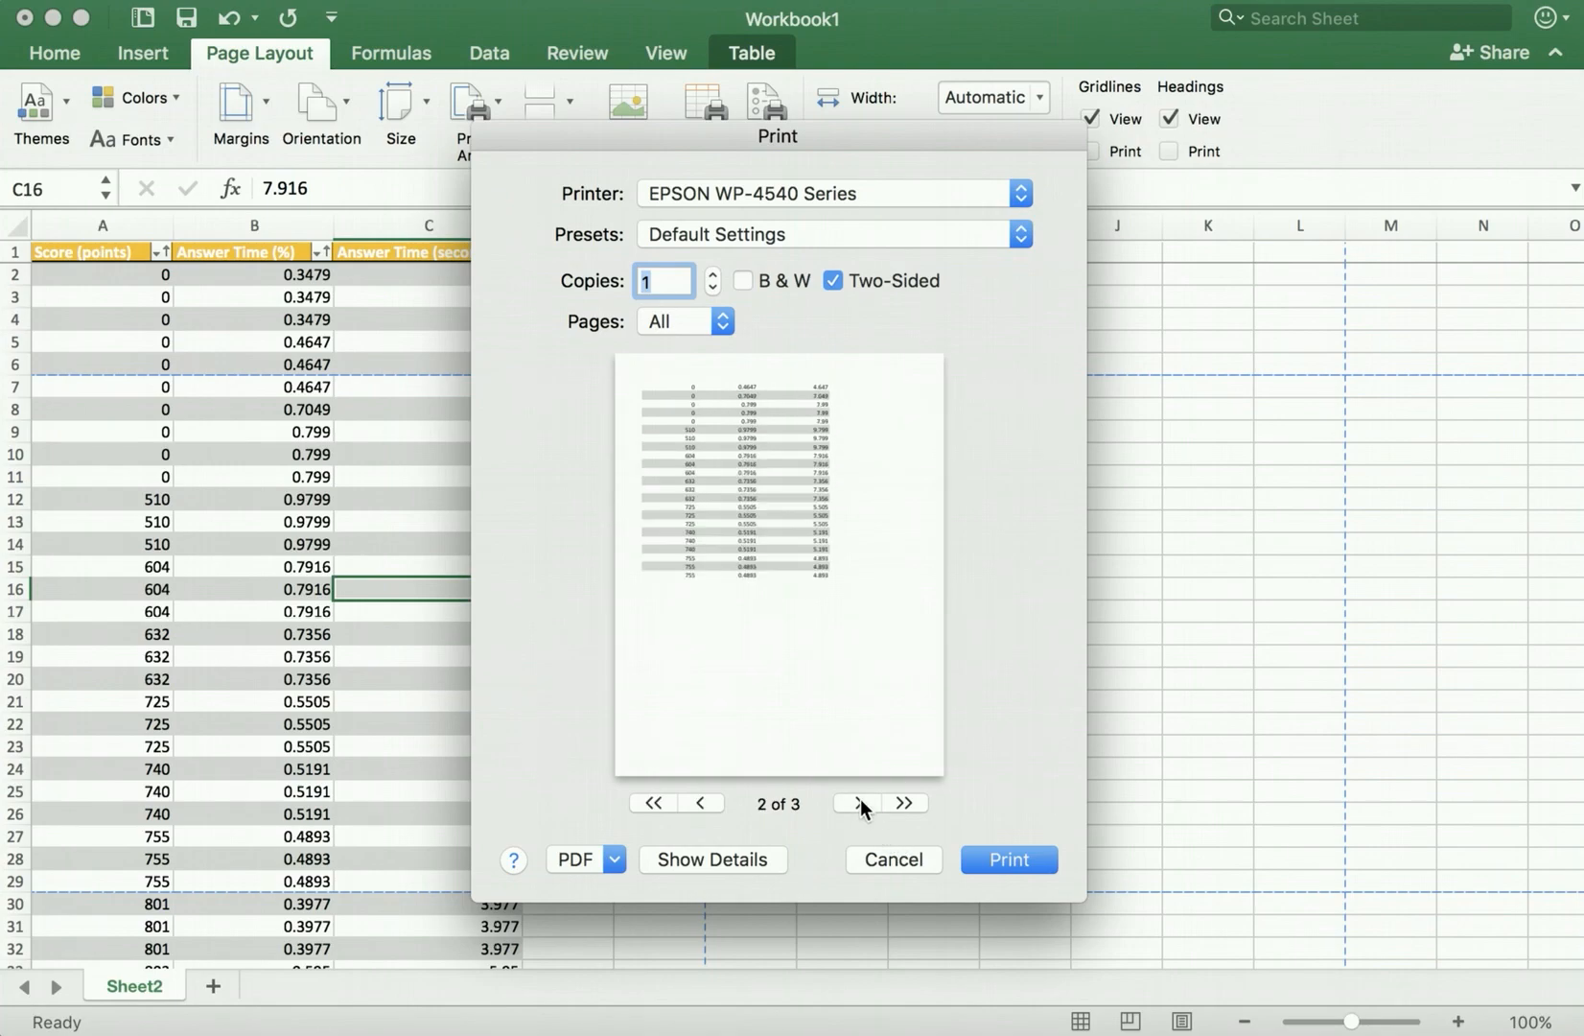
click(855, 801)
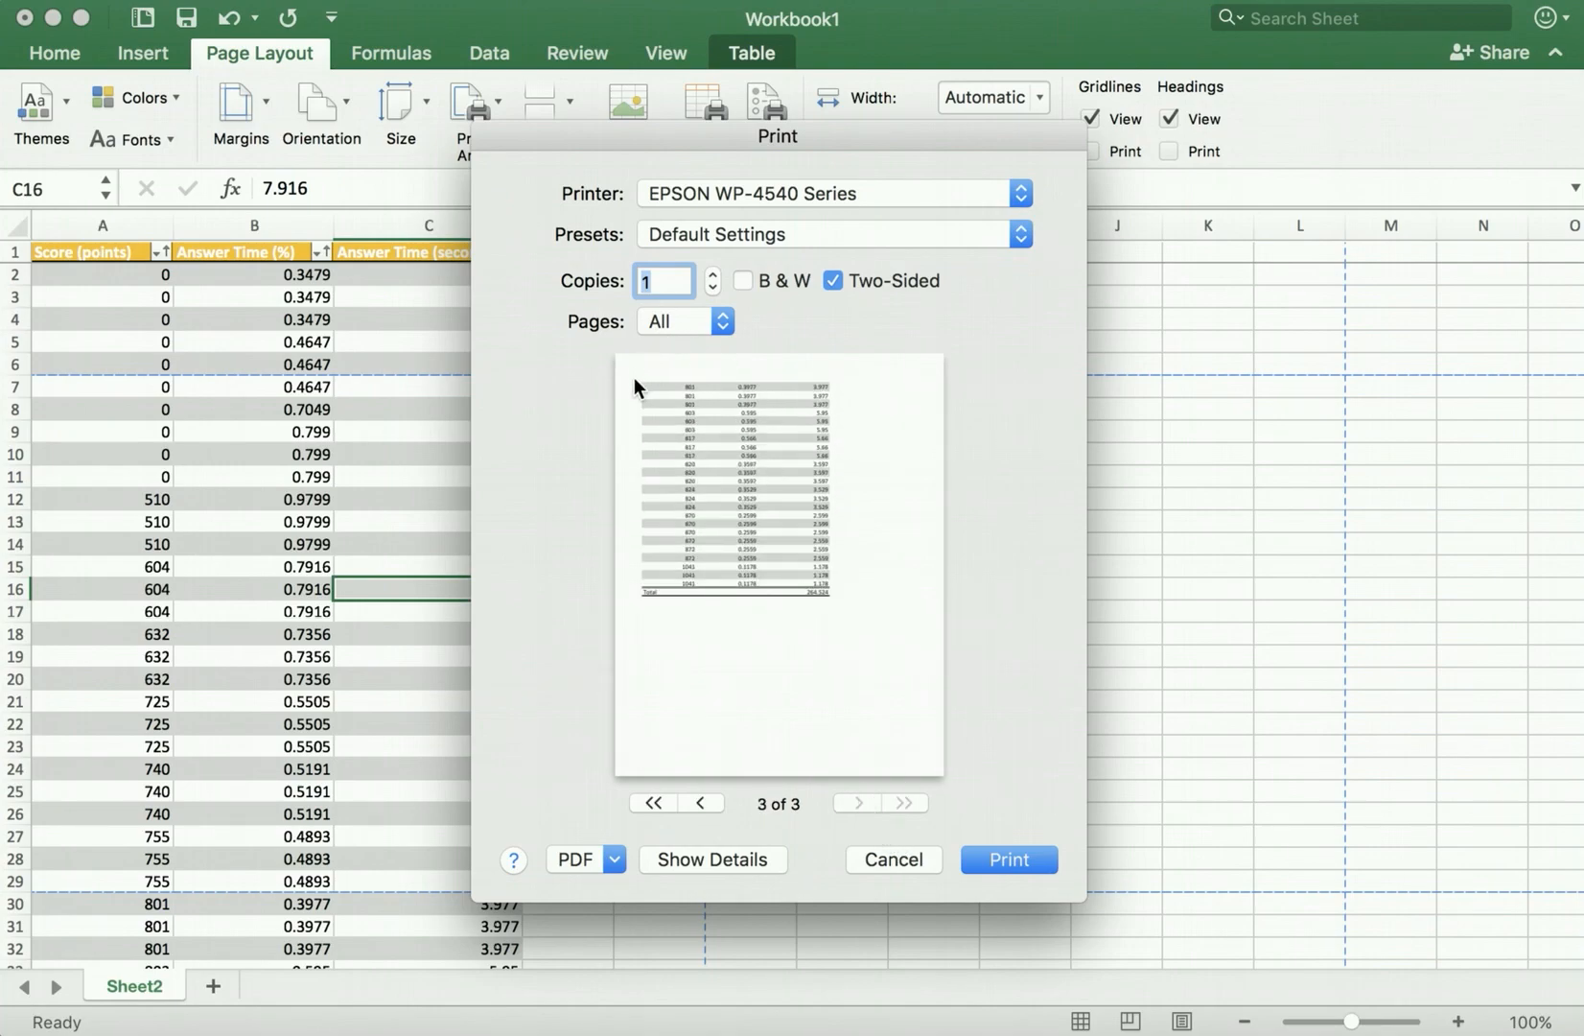
mouse_move(828, 405)
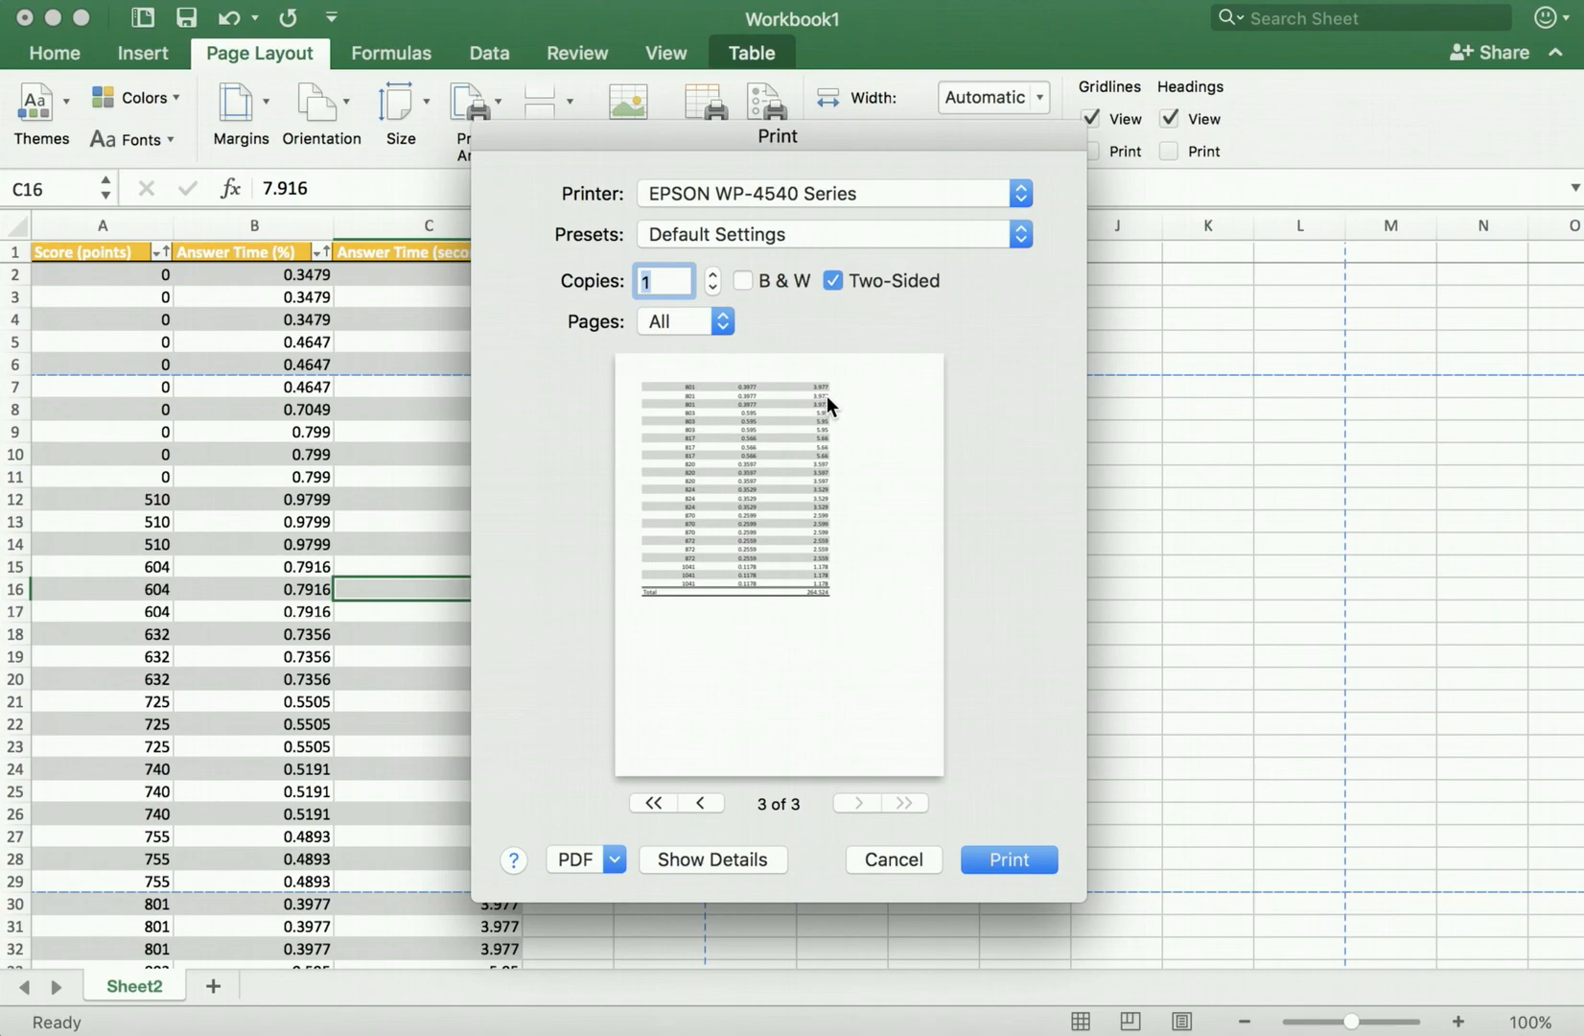
mouse_move(697, 397)
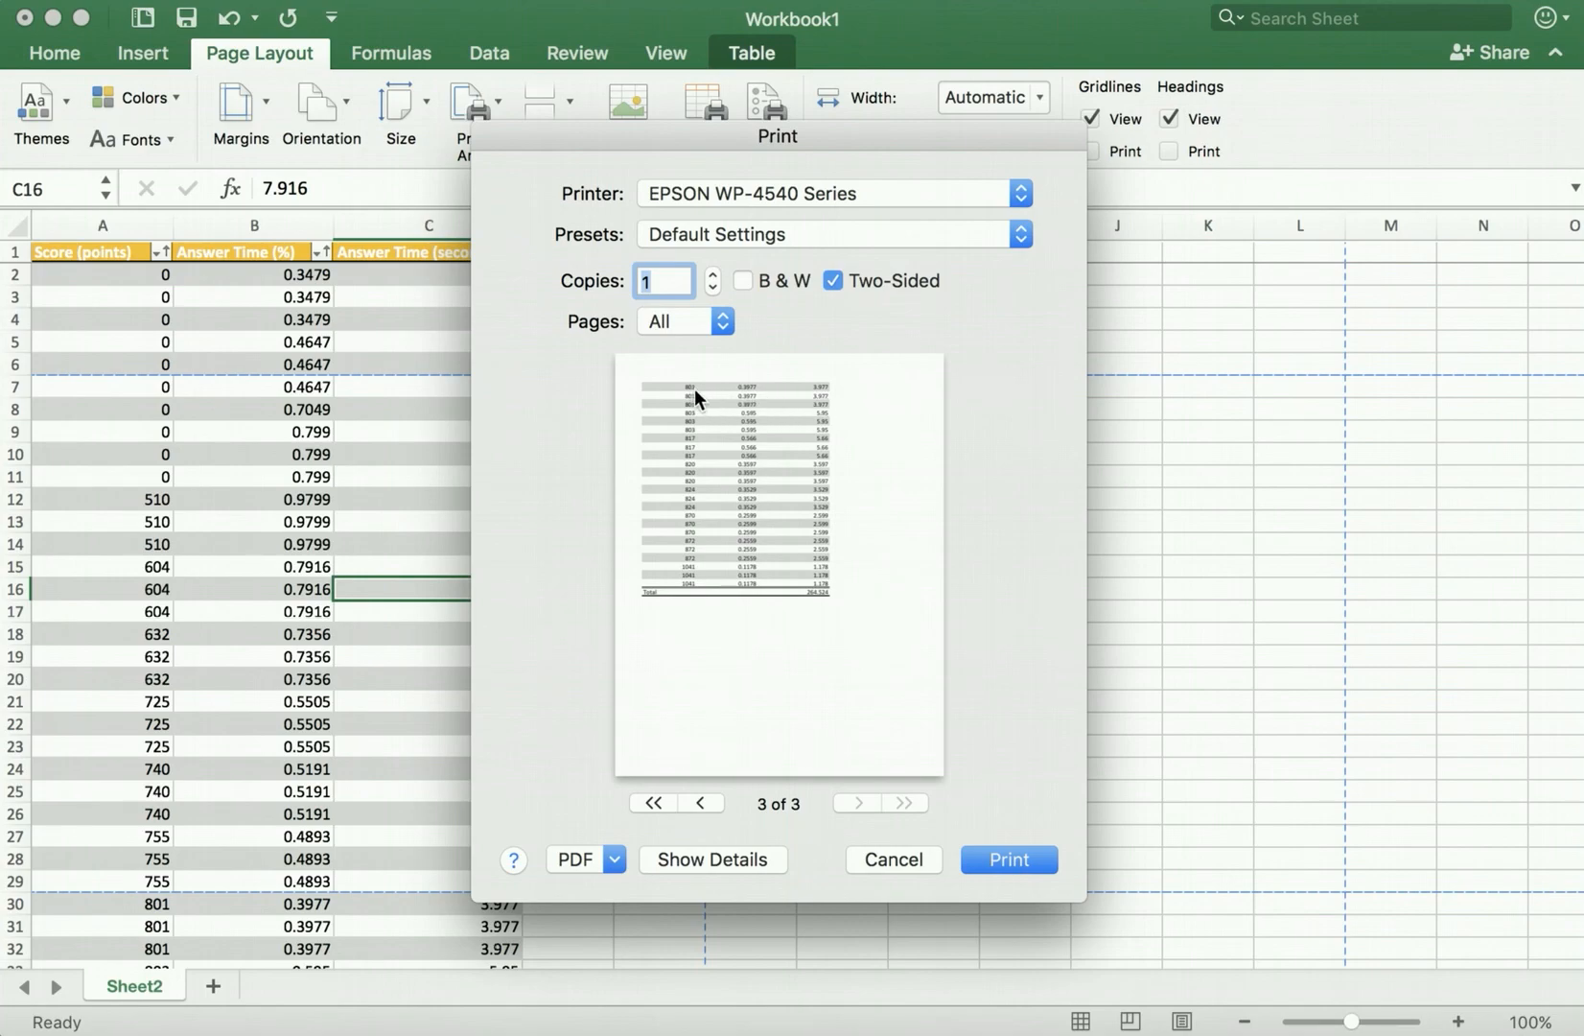
mouse_move(654, 387)
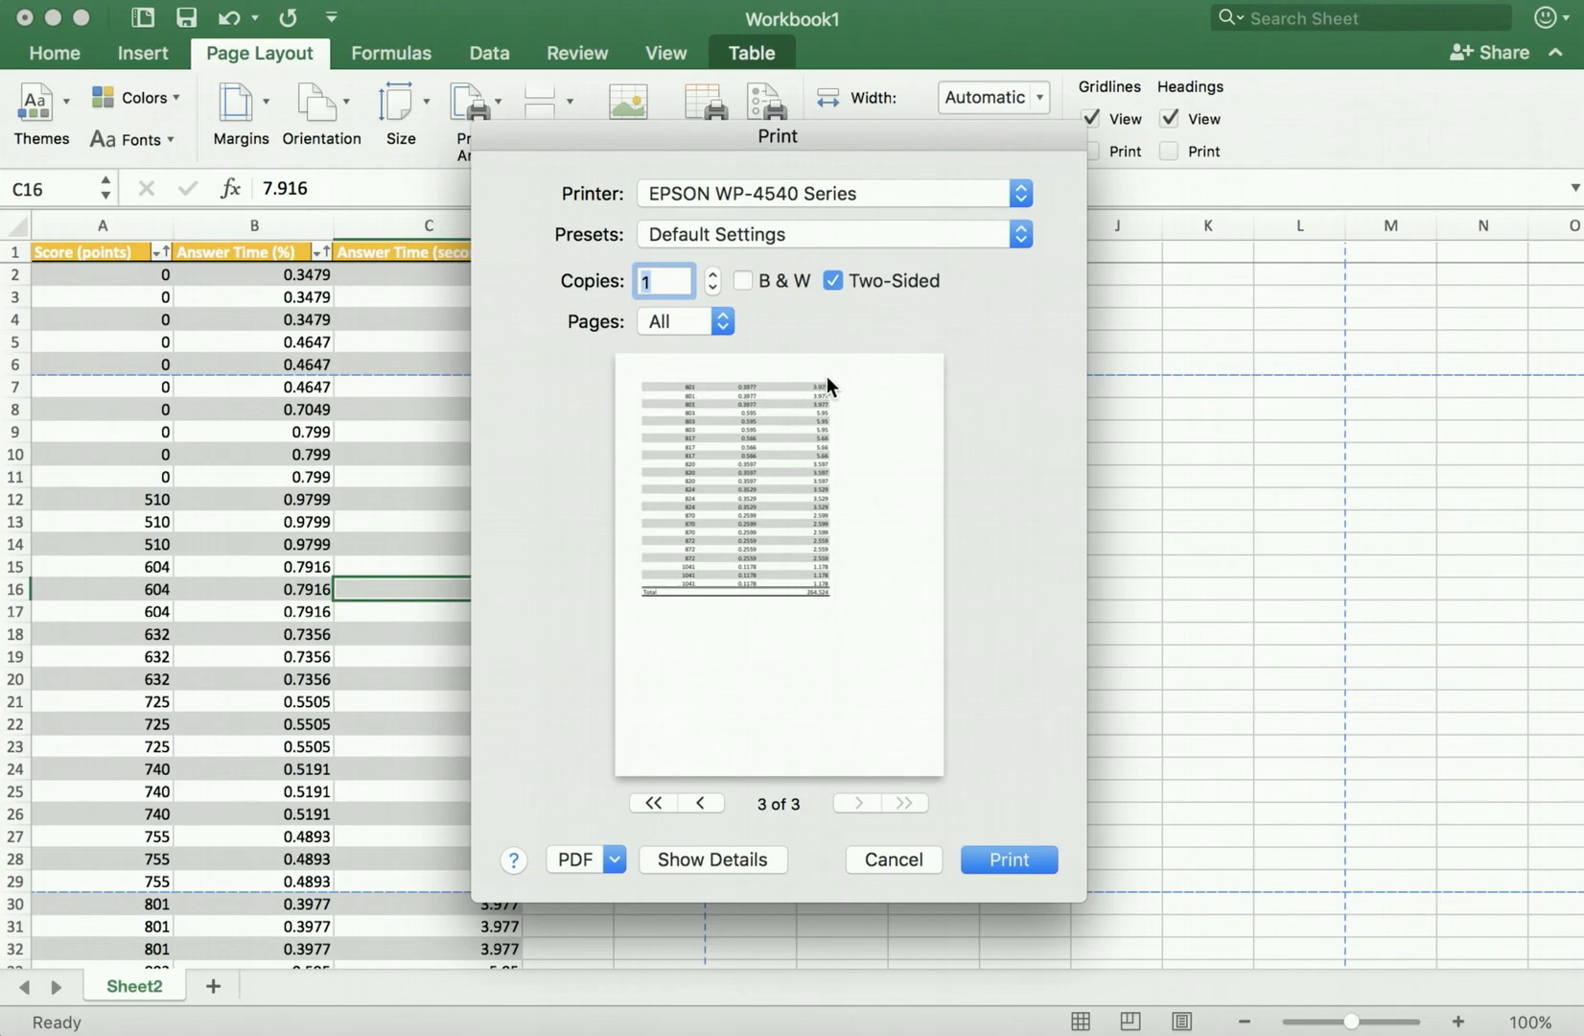
mouse_move(794, 669)
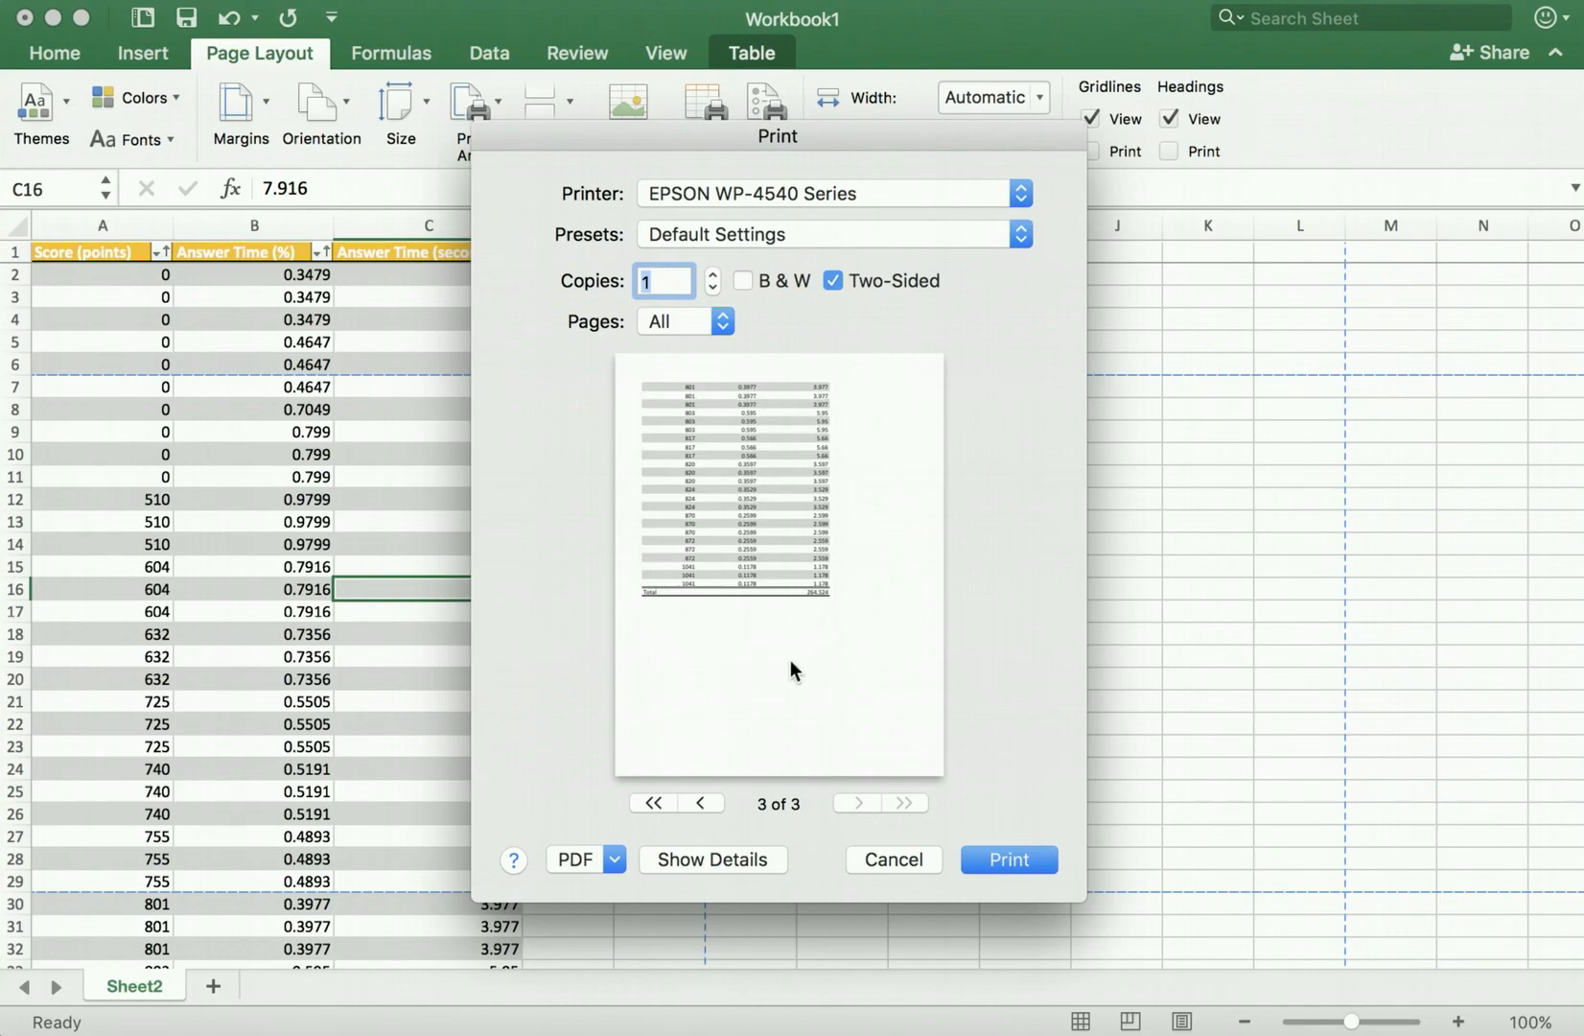
mouse_move(670, 385)
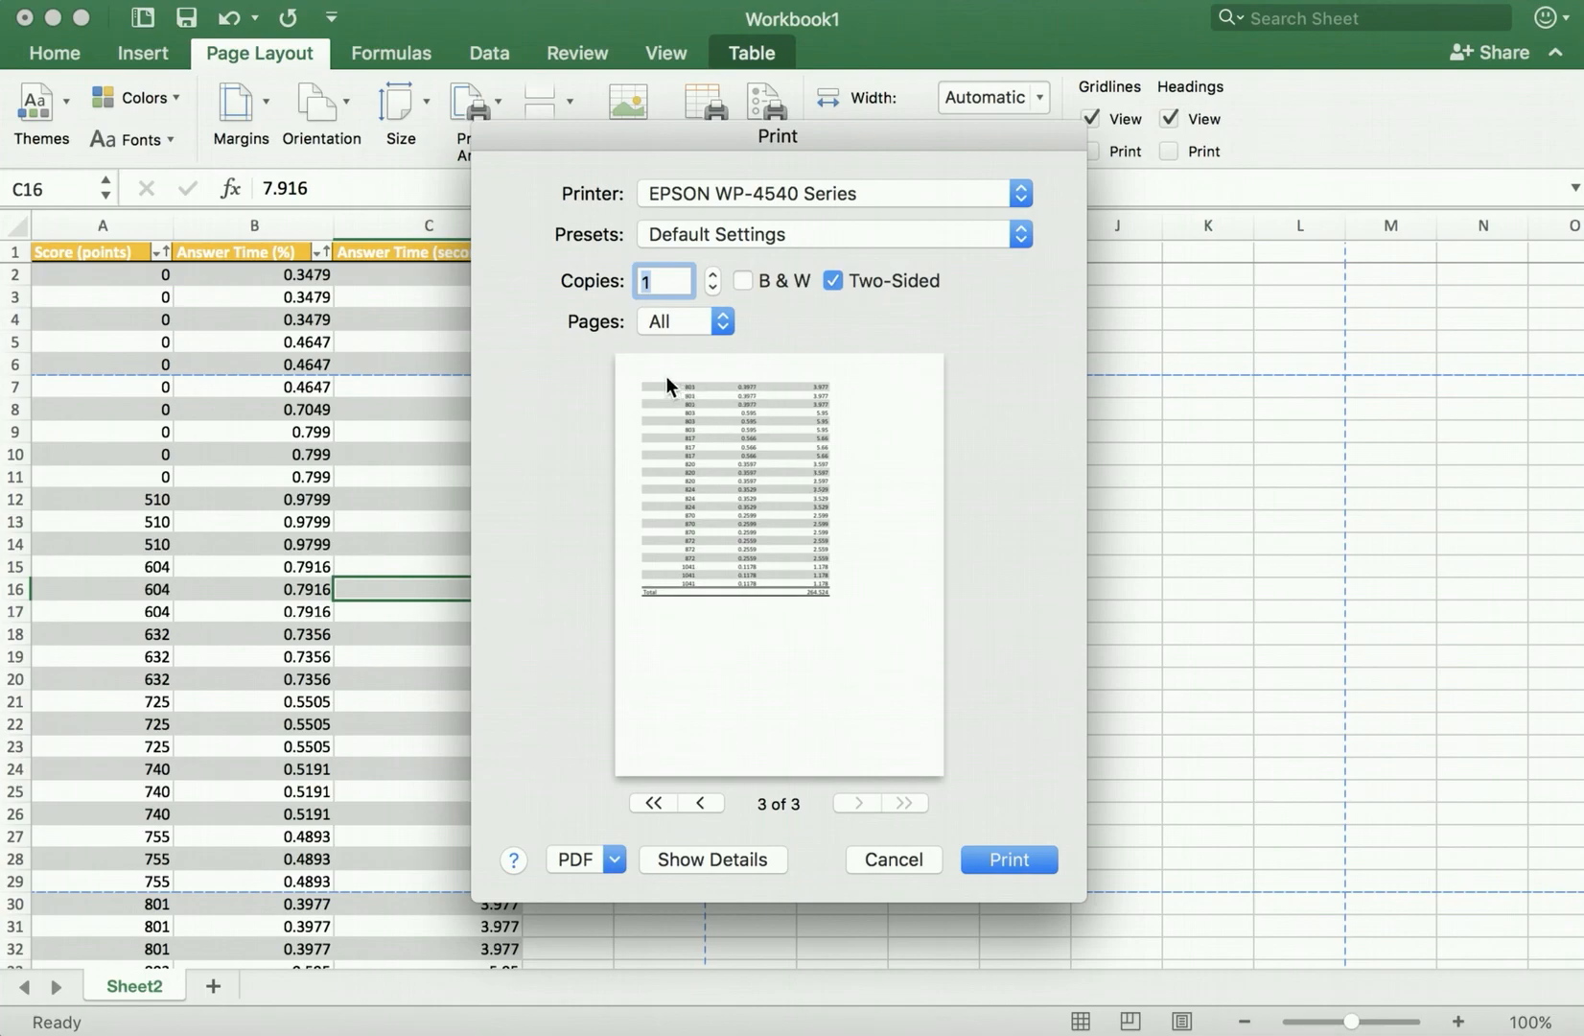
click(892, 859)
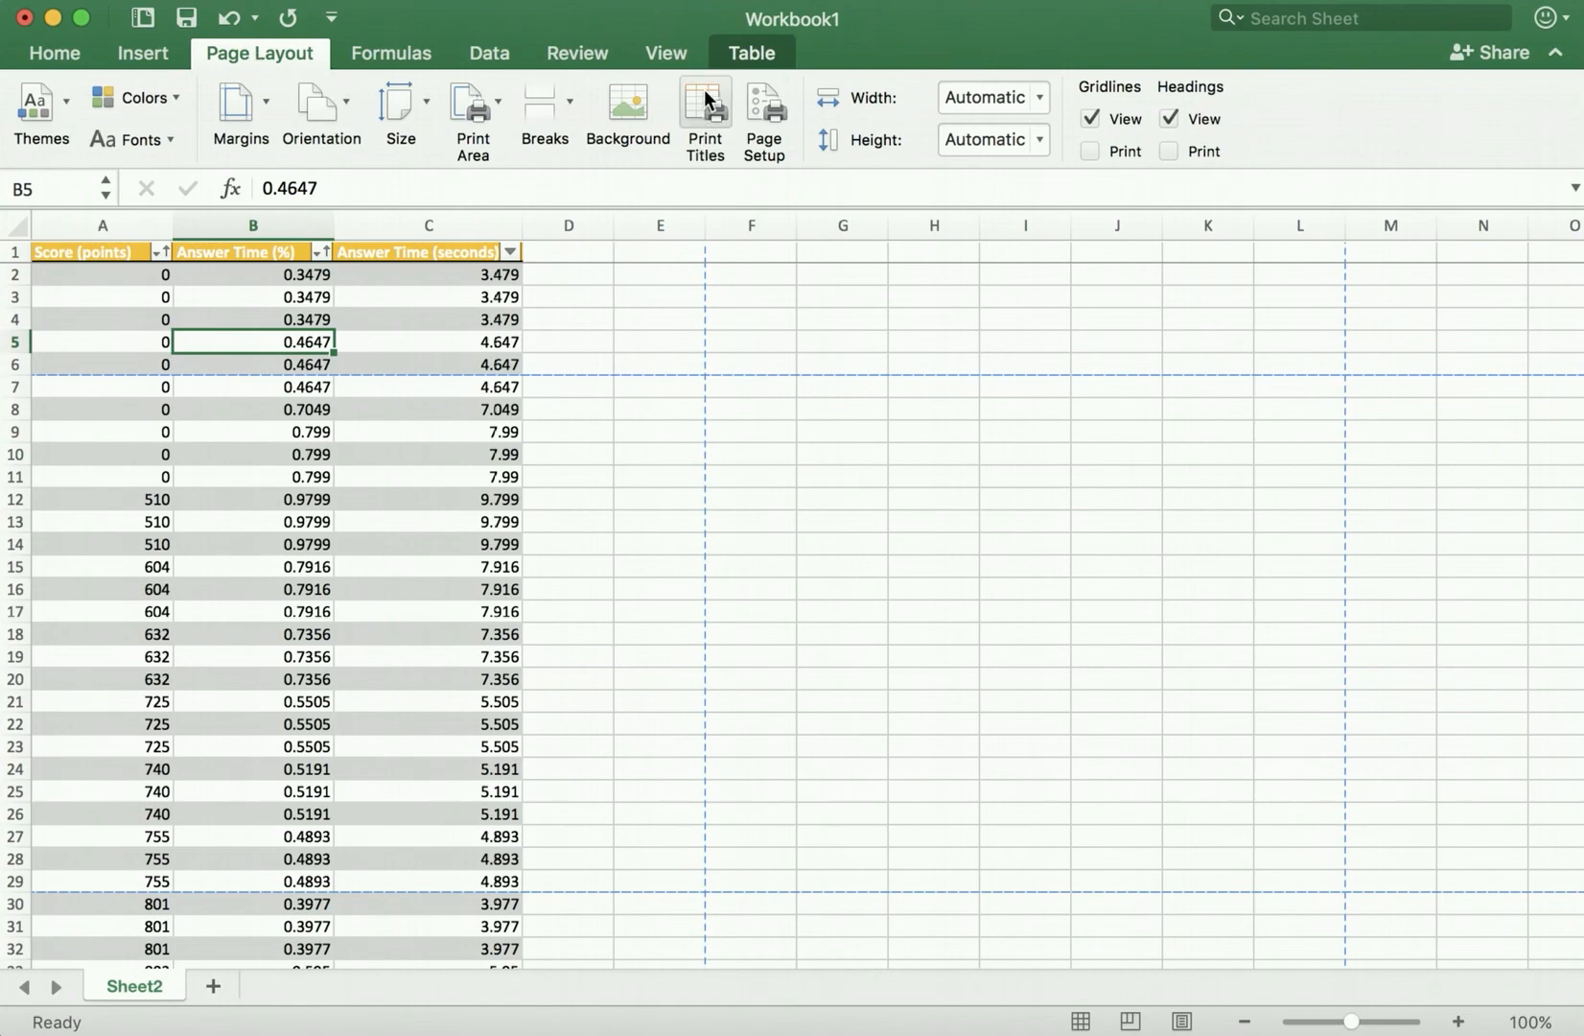
Set Rows to repeat at top to $1:$1 so the header row prints on every page
click(704, 119)
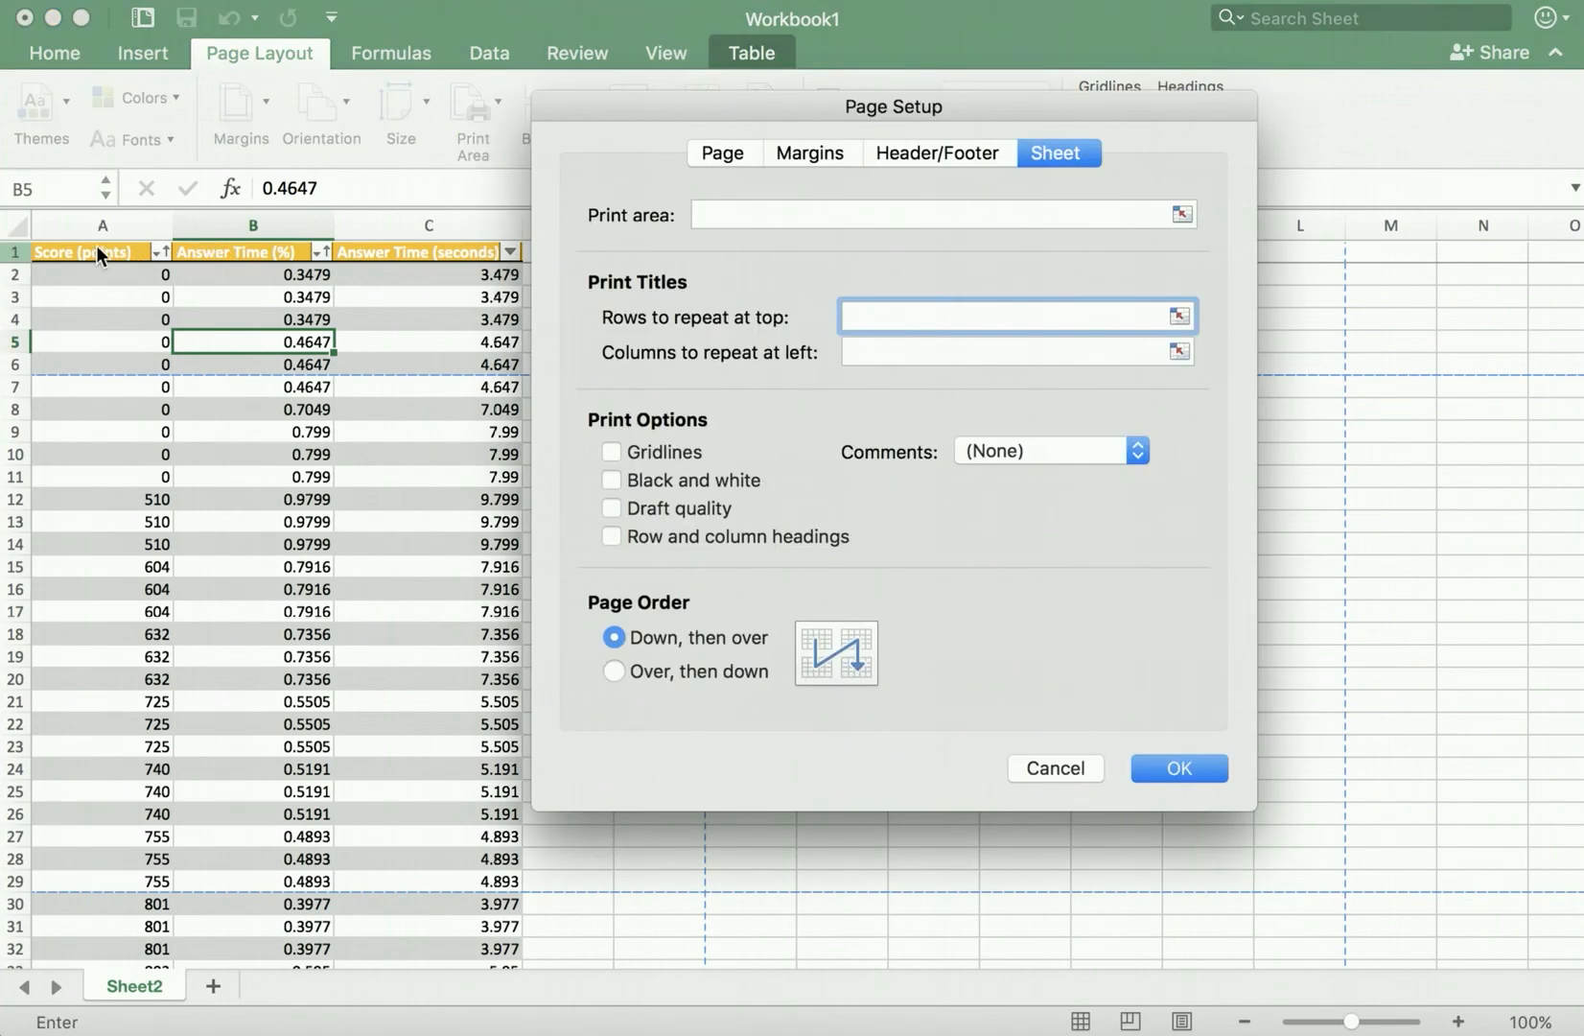
click(13, 251)
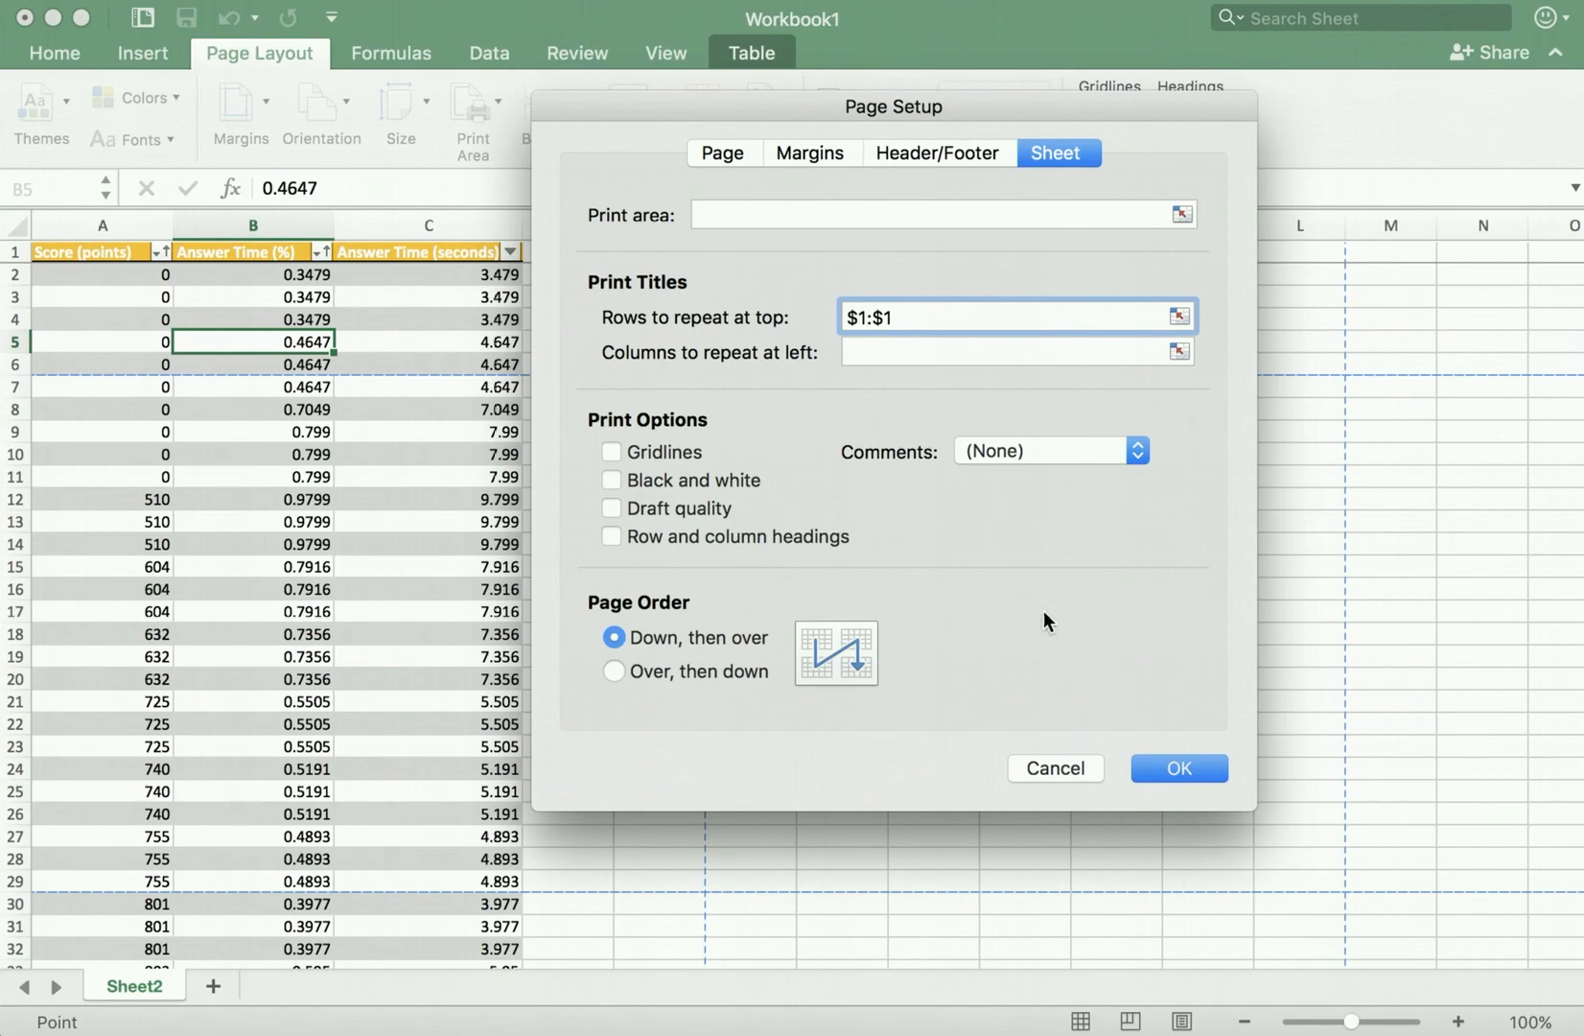
click(1177, 767)
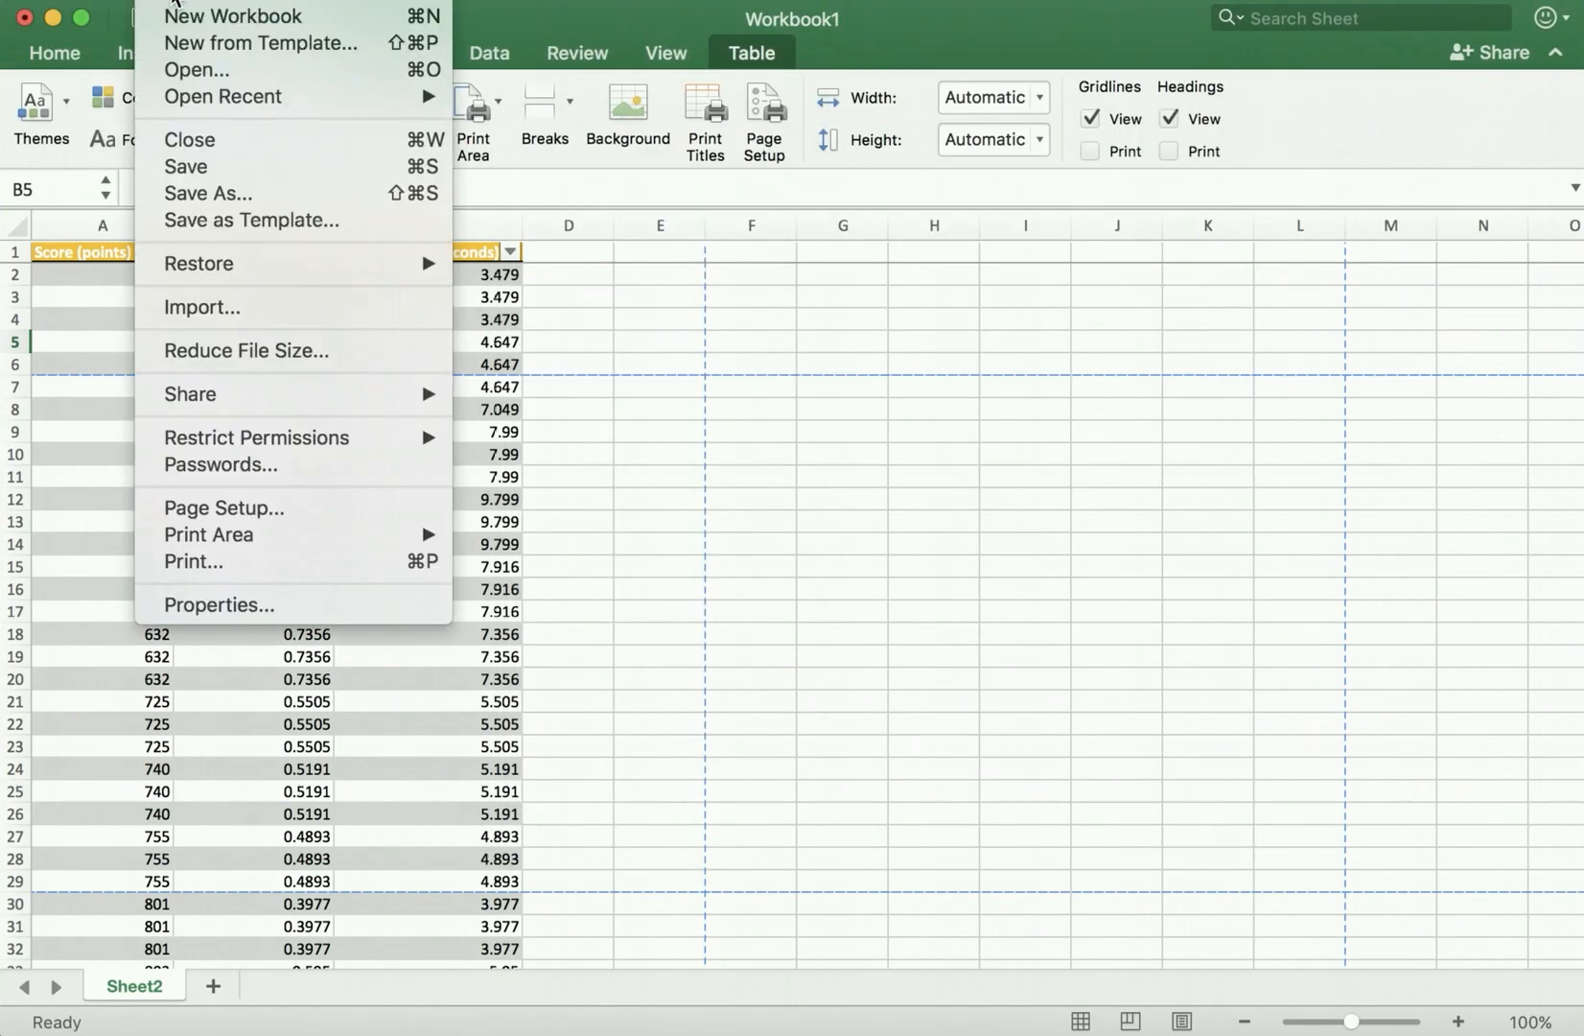
click(194, 560)
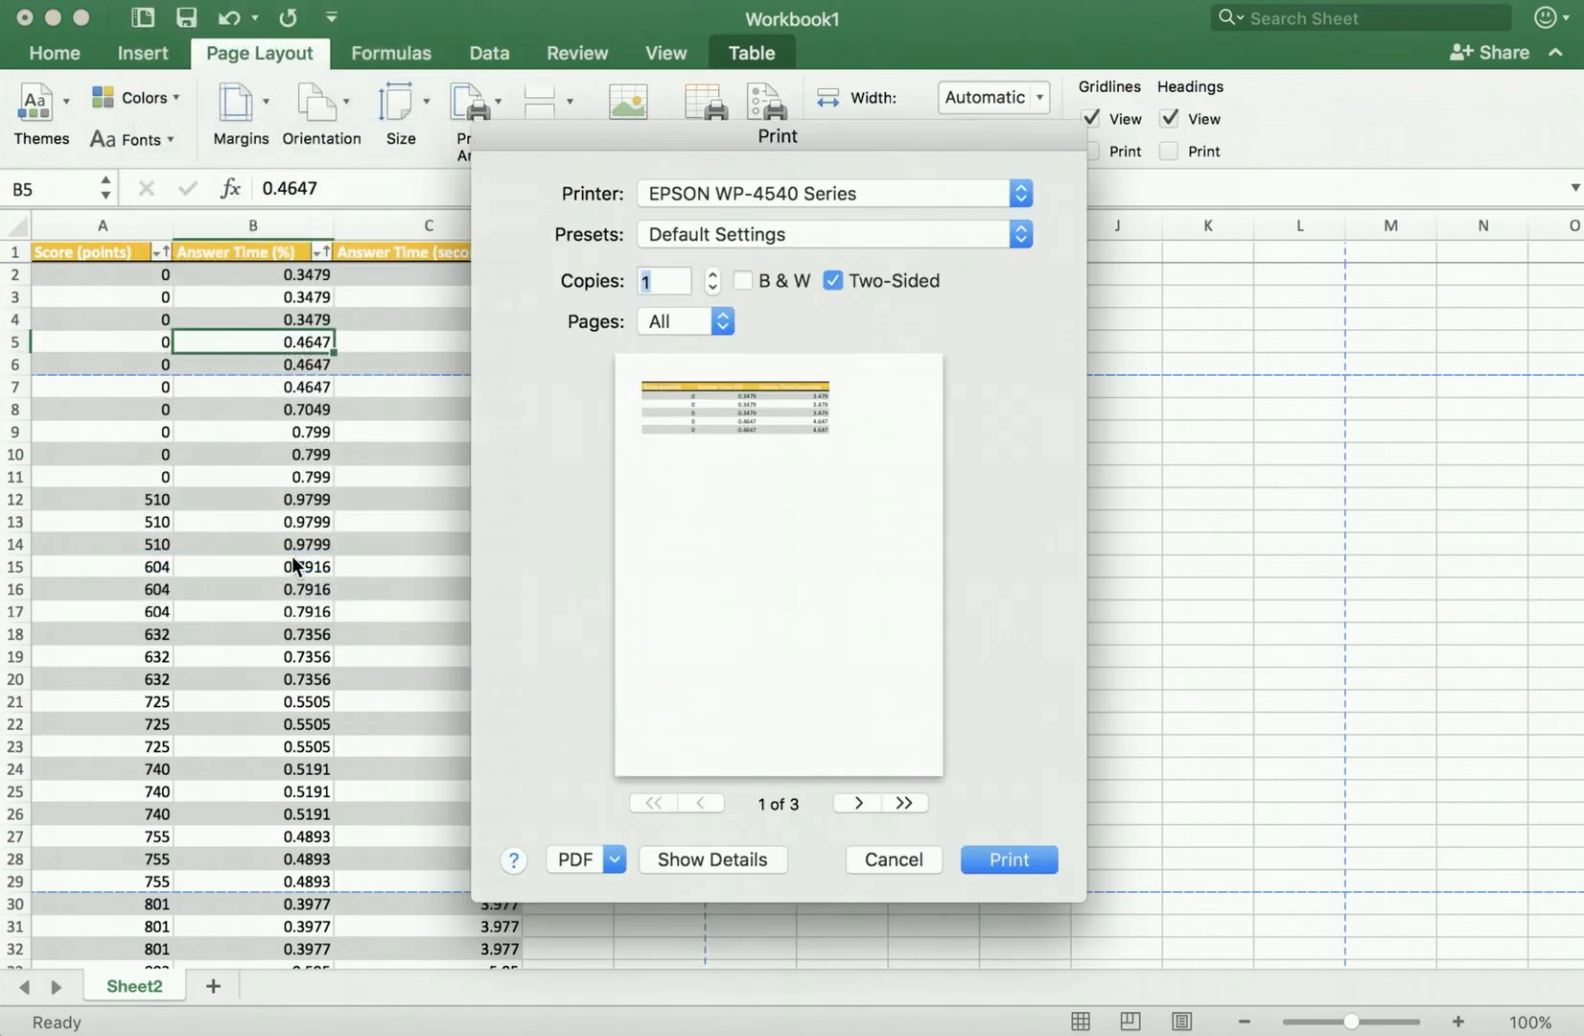
click(857, 802)
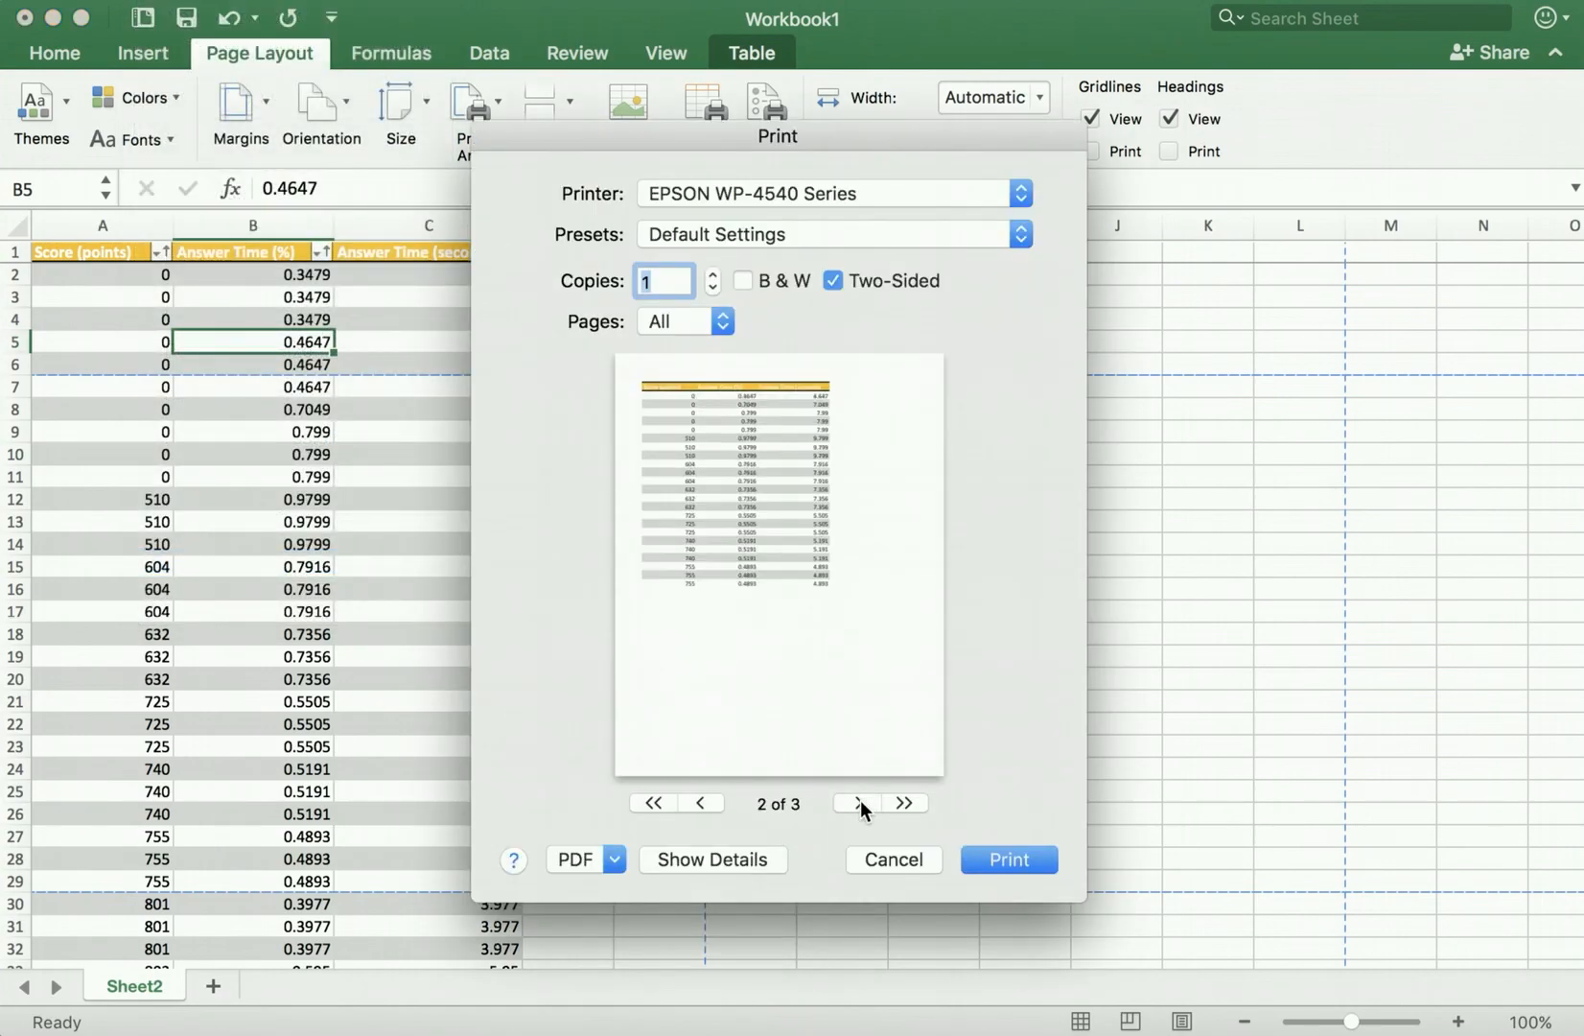
click(857, 802)
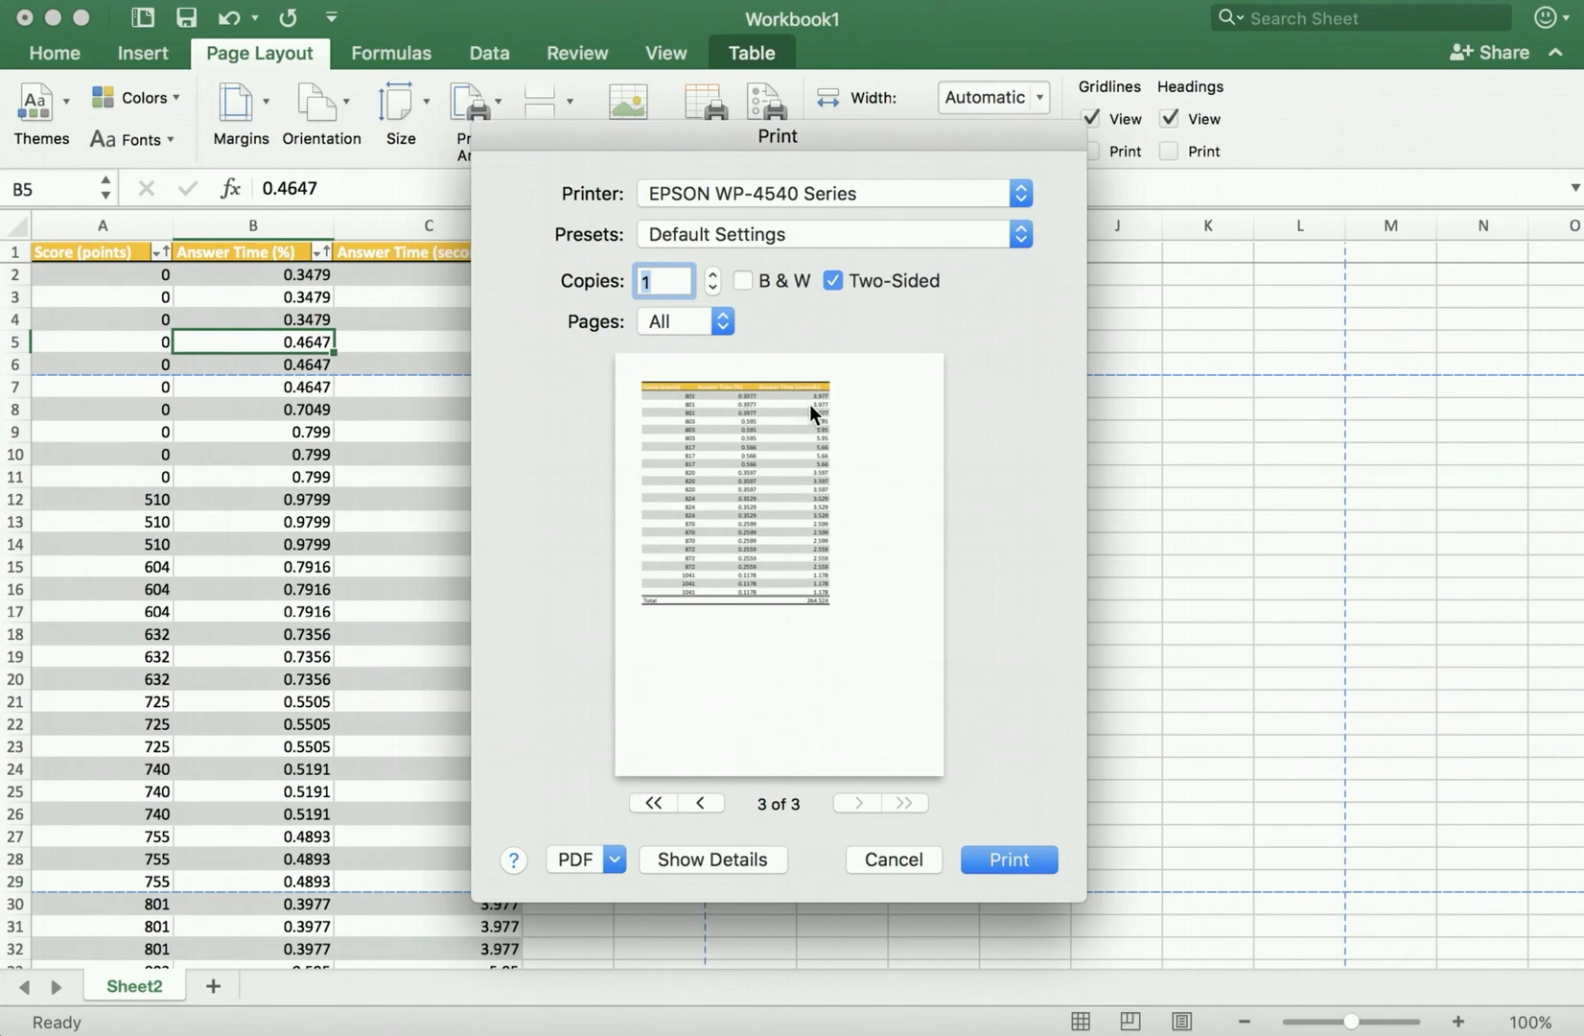
mouse_move(913, 865)
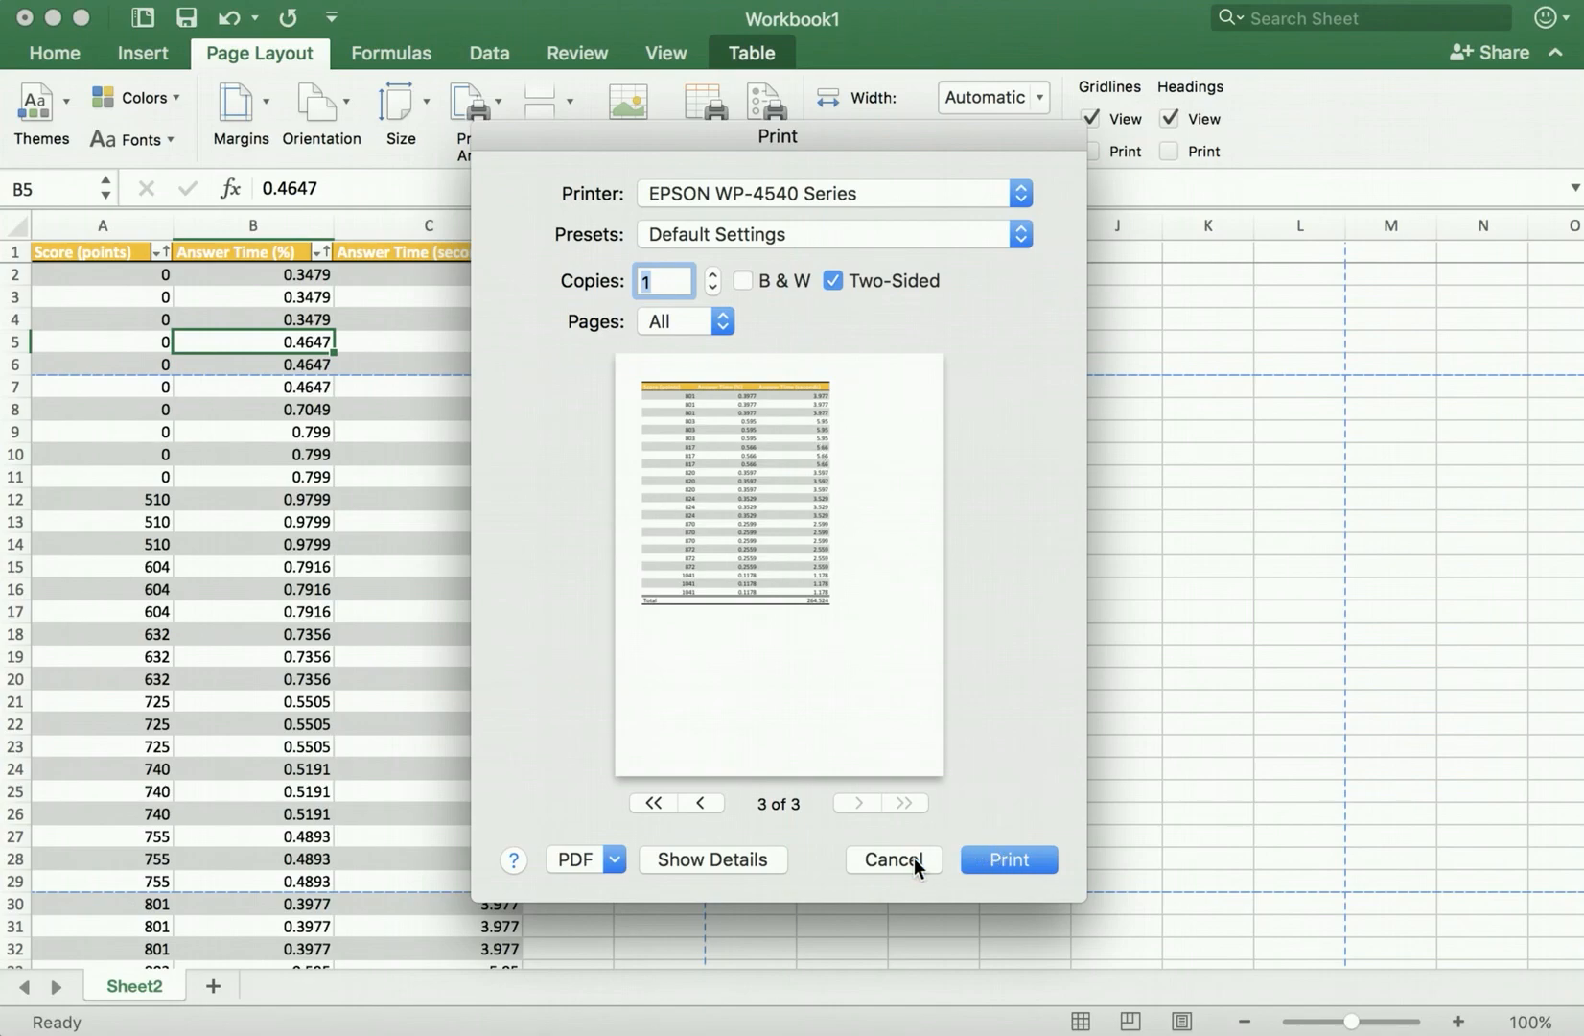
click(894, 859)
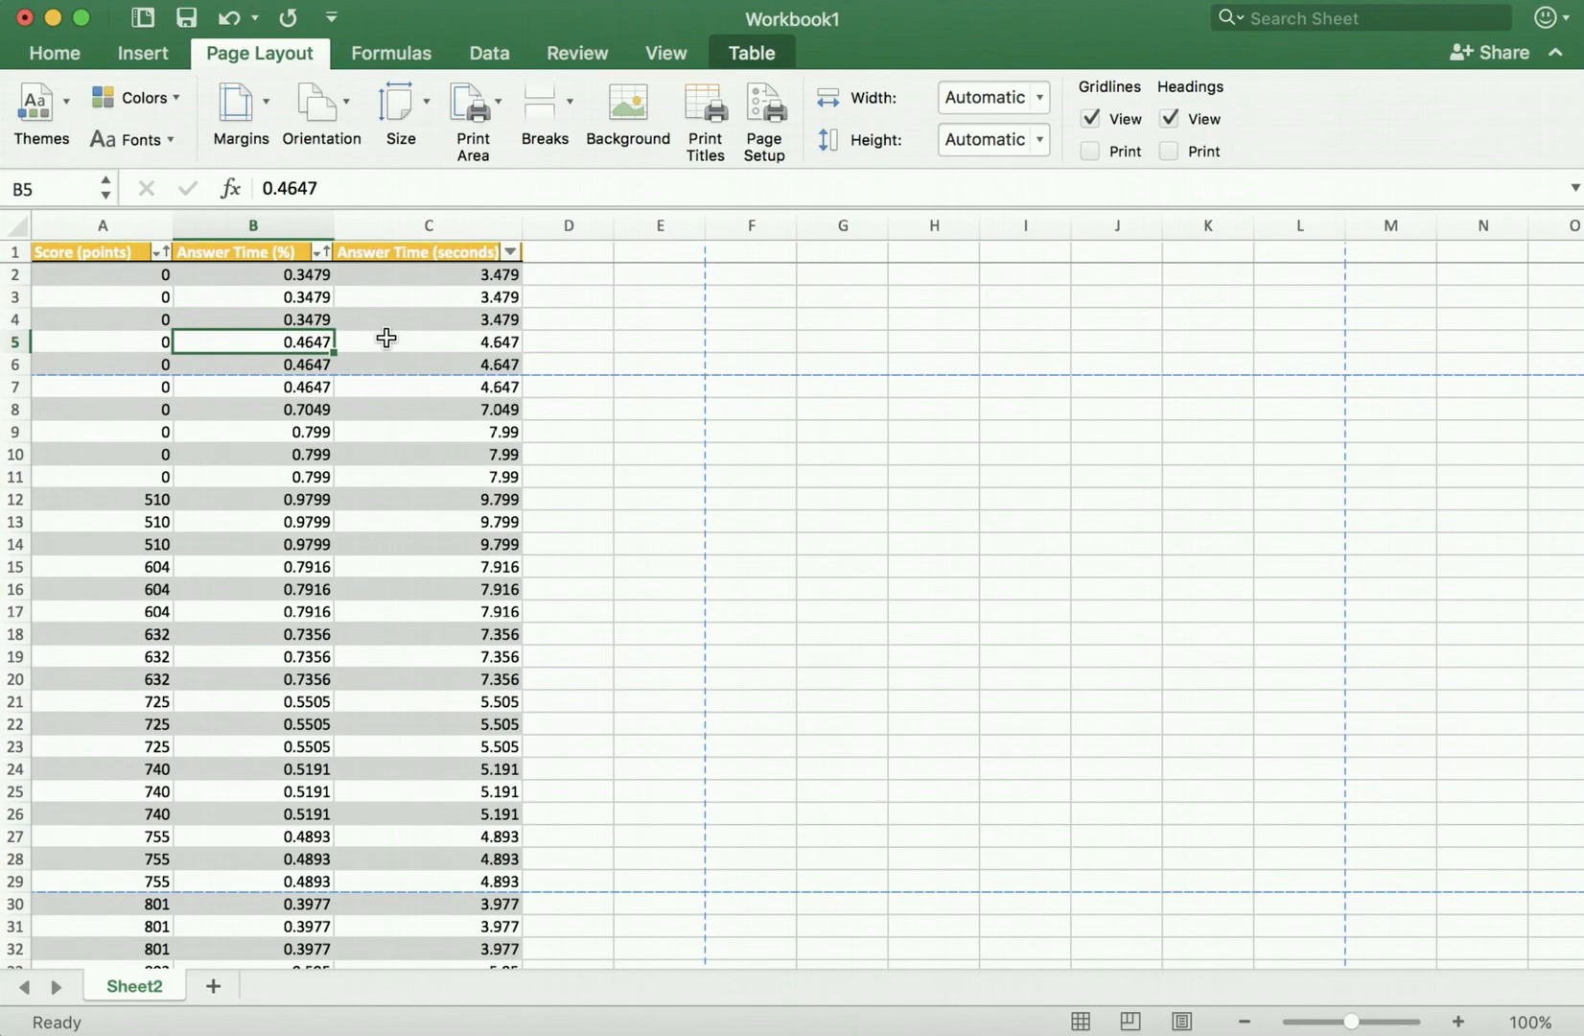
mouse_move(351, 390)
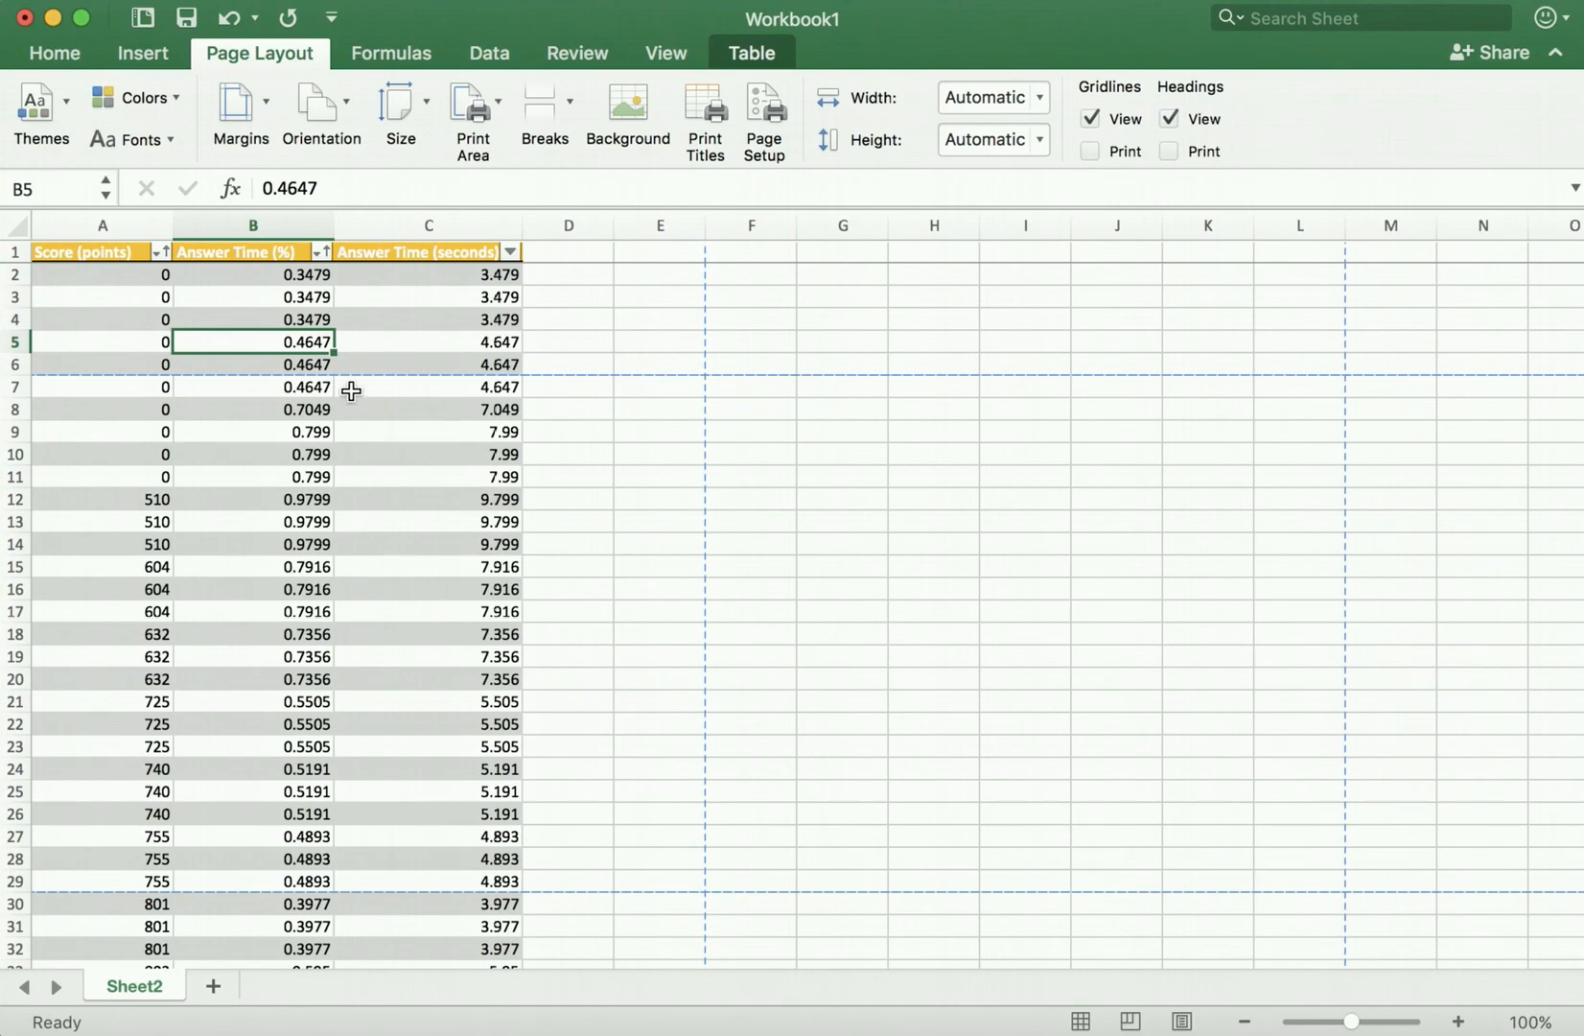
Insert a manual page break above row 12 from cell A12
click(101, 476)
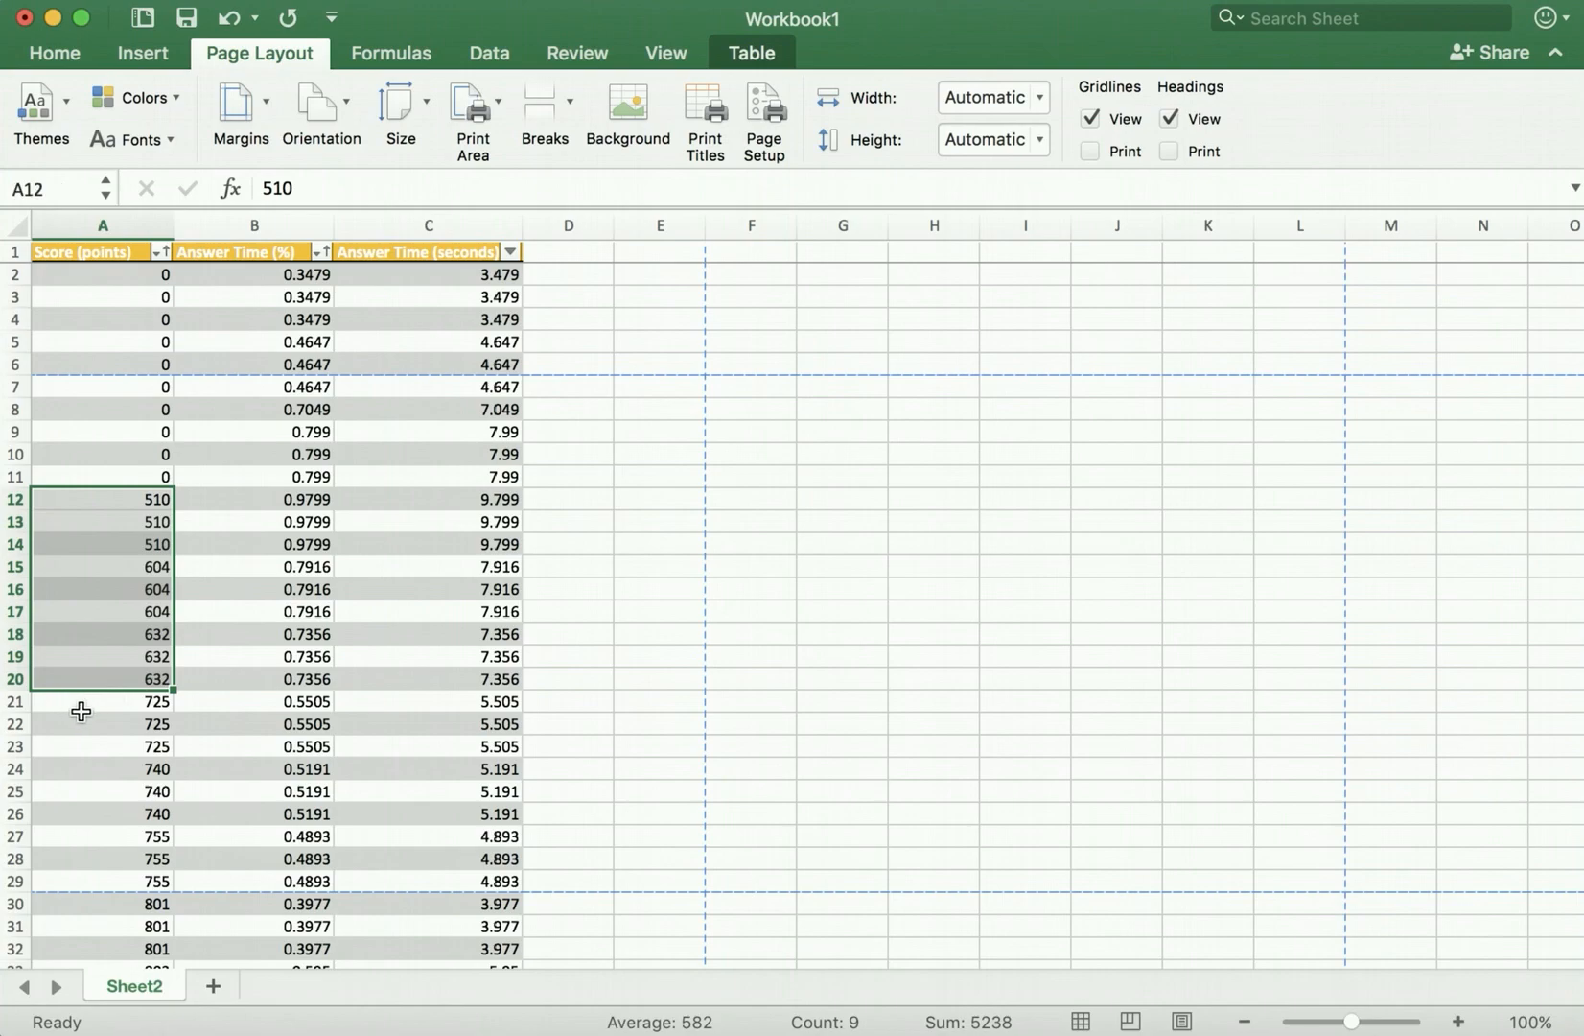
mouse_move(101, 436)
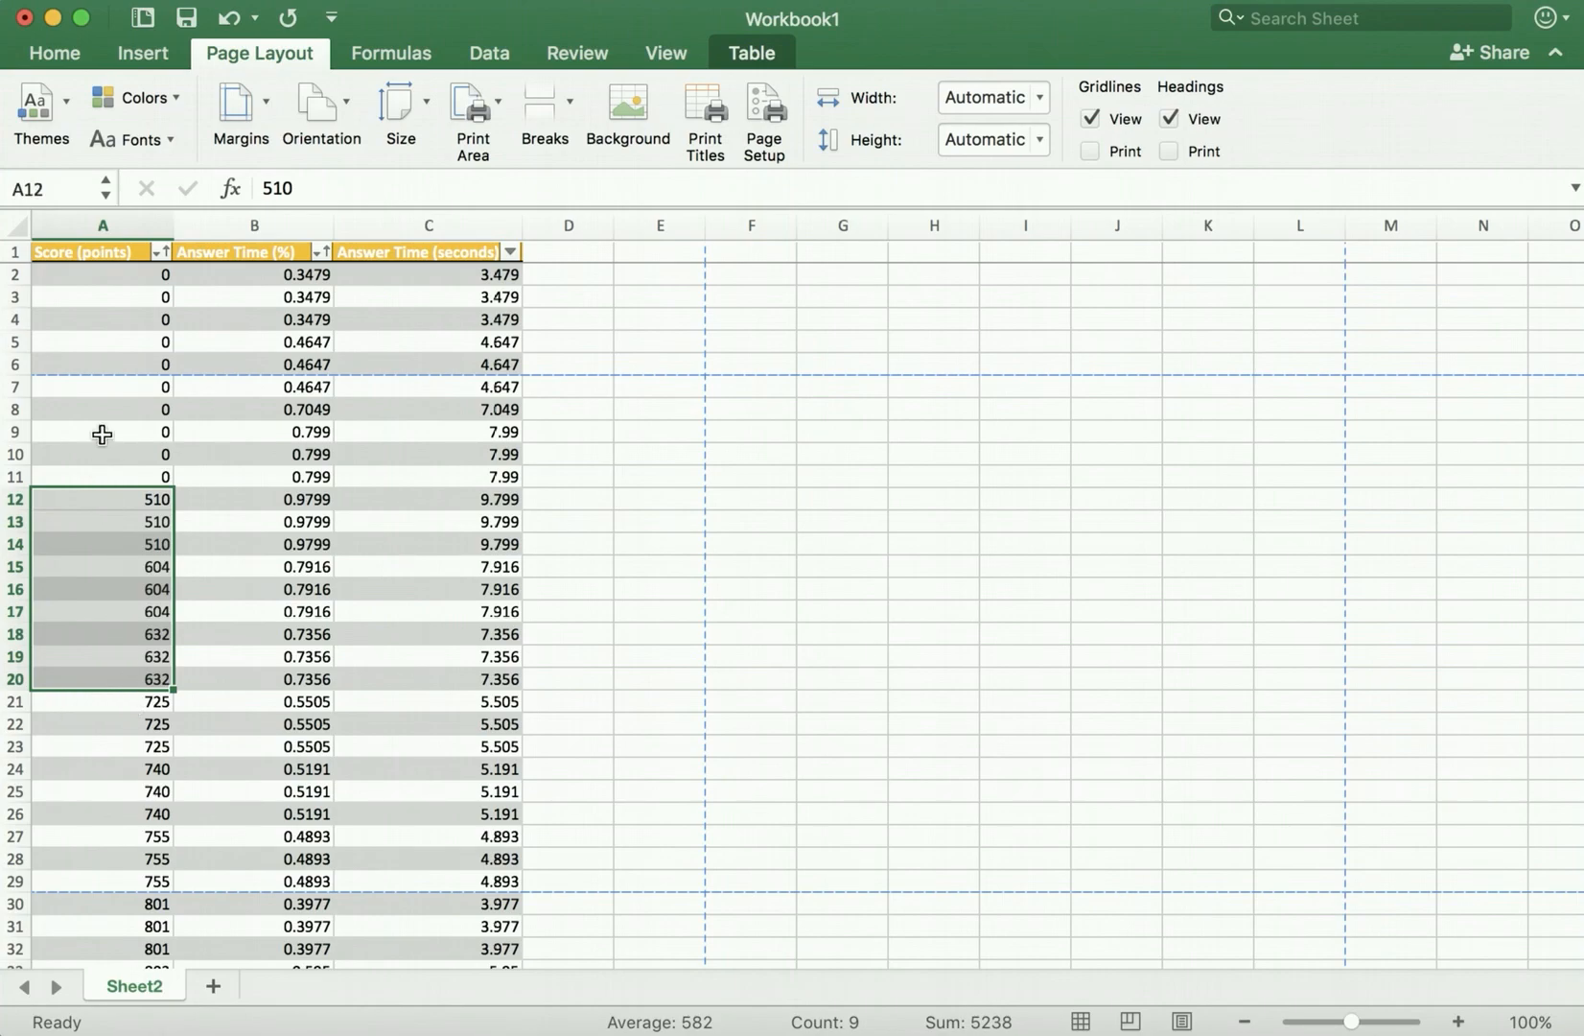
click(101, 431)
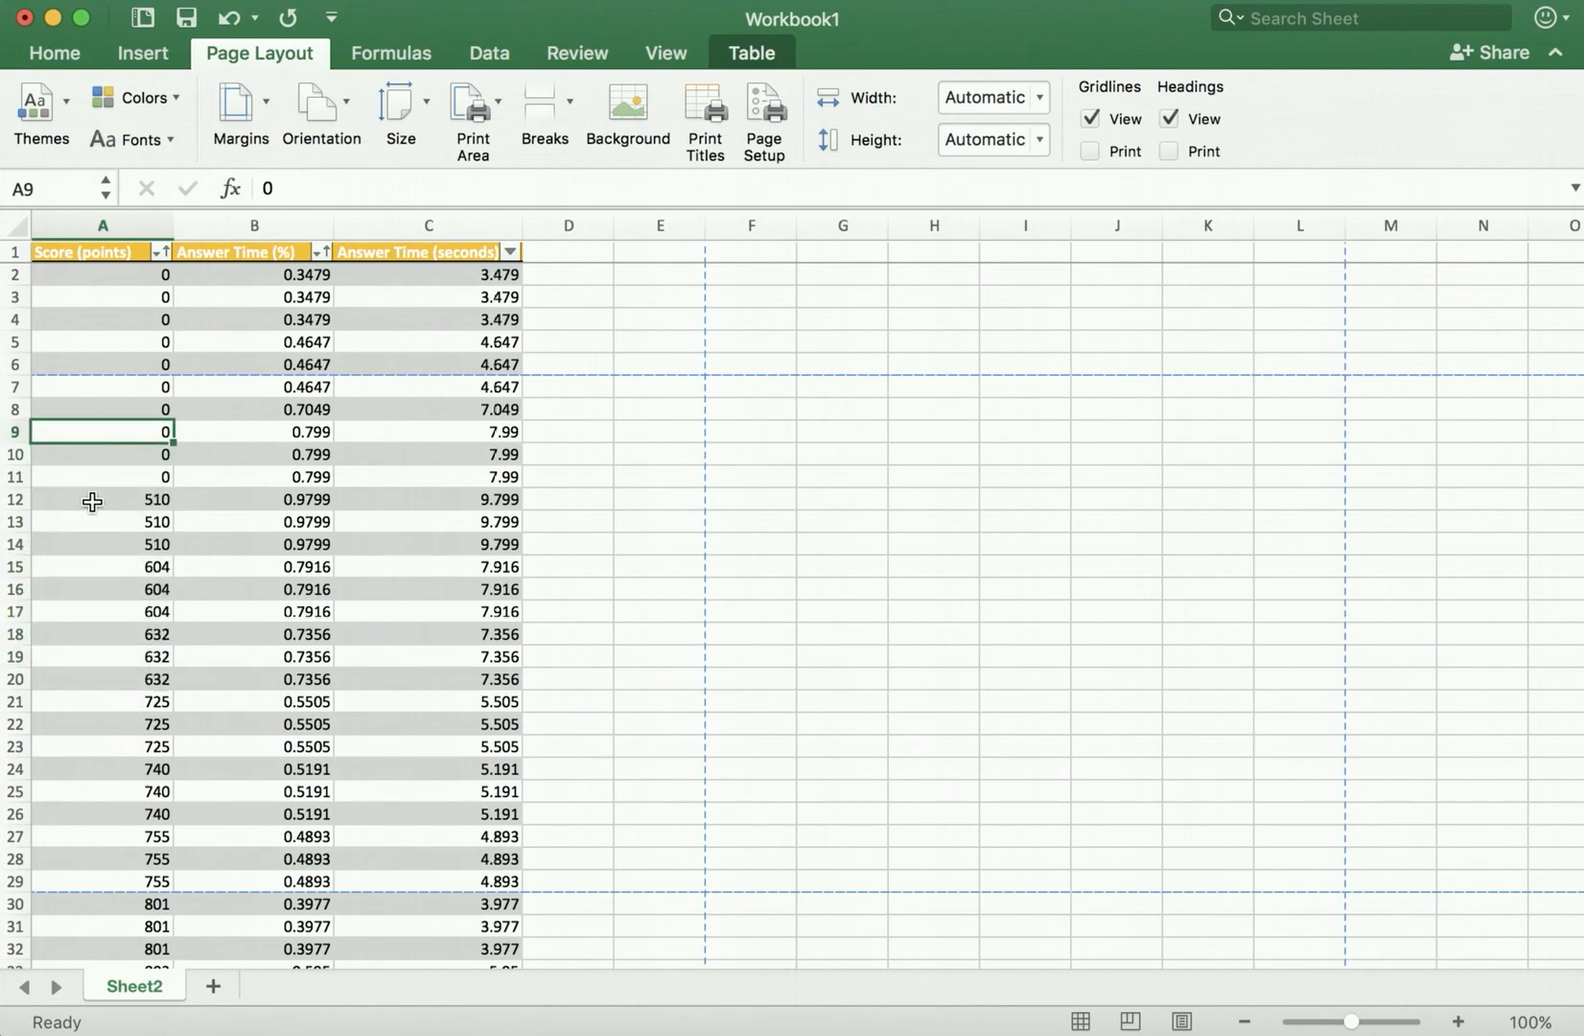
click(101, 499)
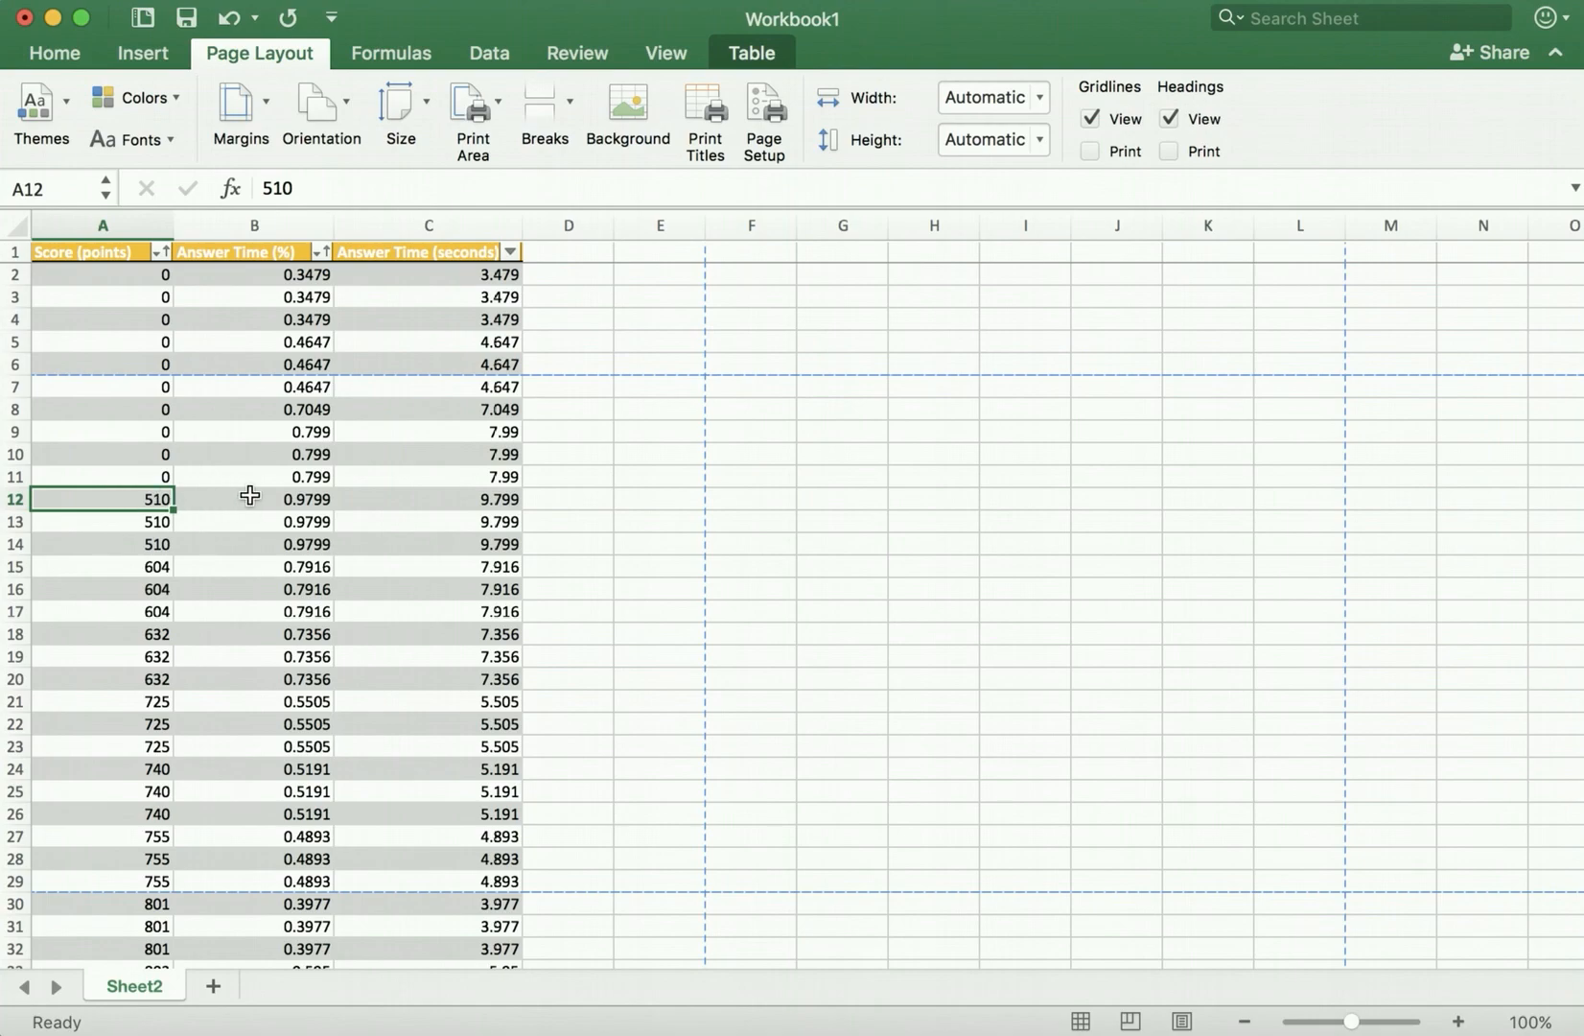
mouse_move(342, 92)
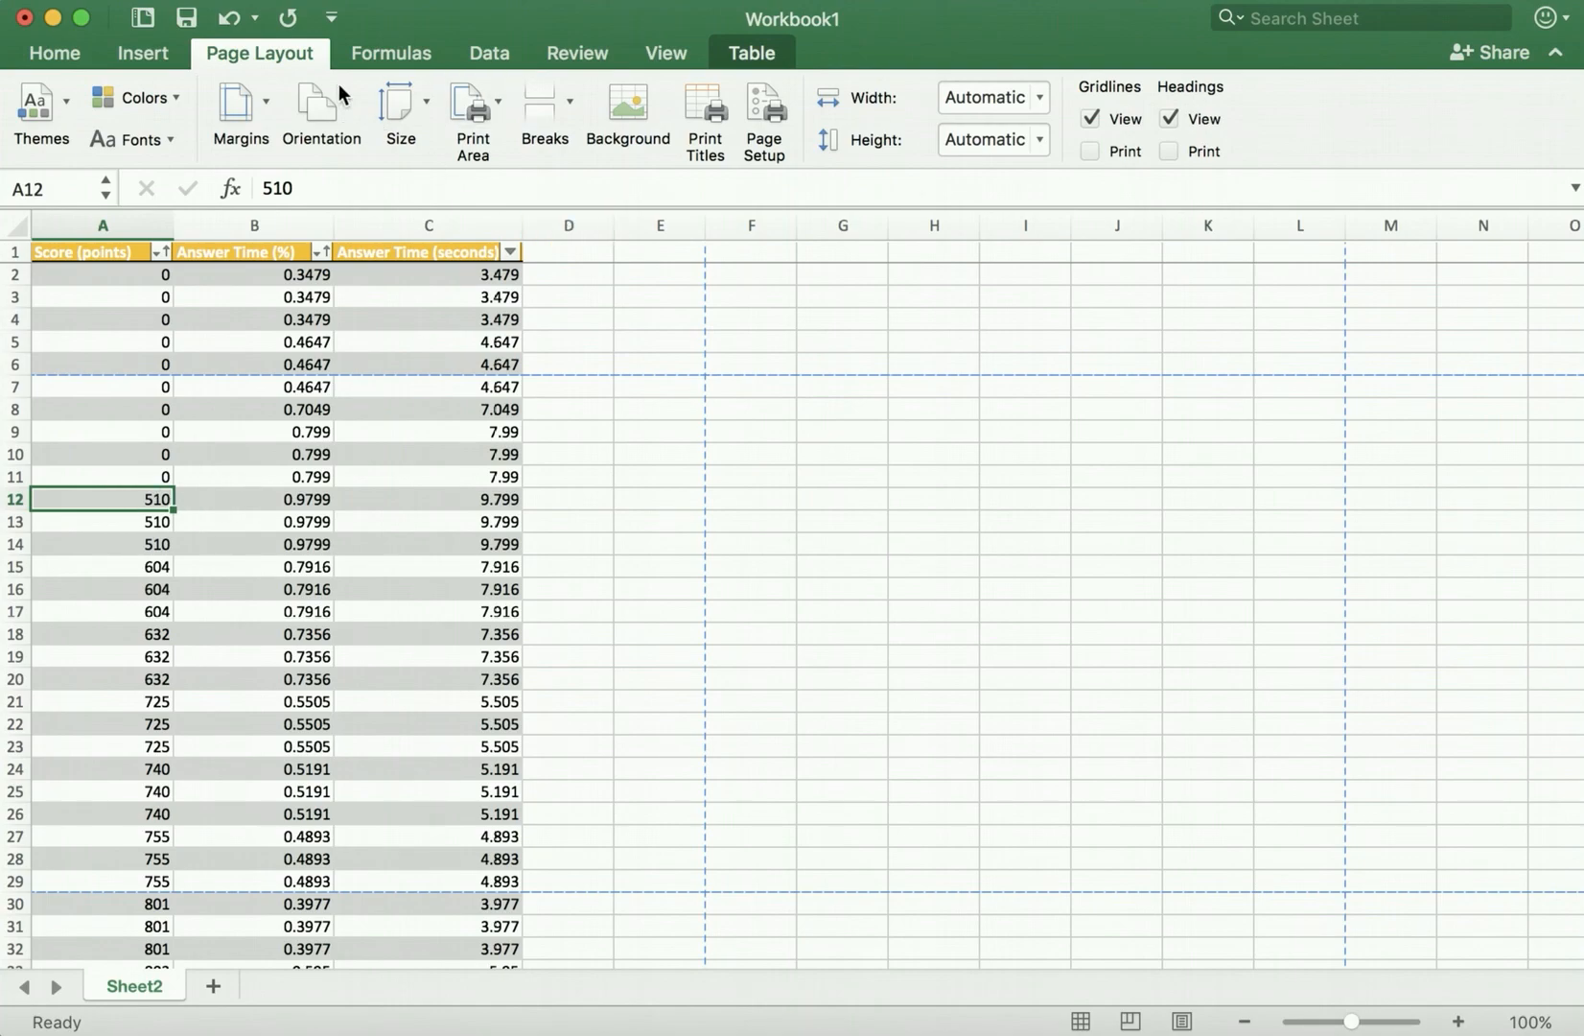
click(542, 112)
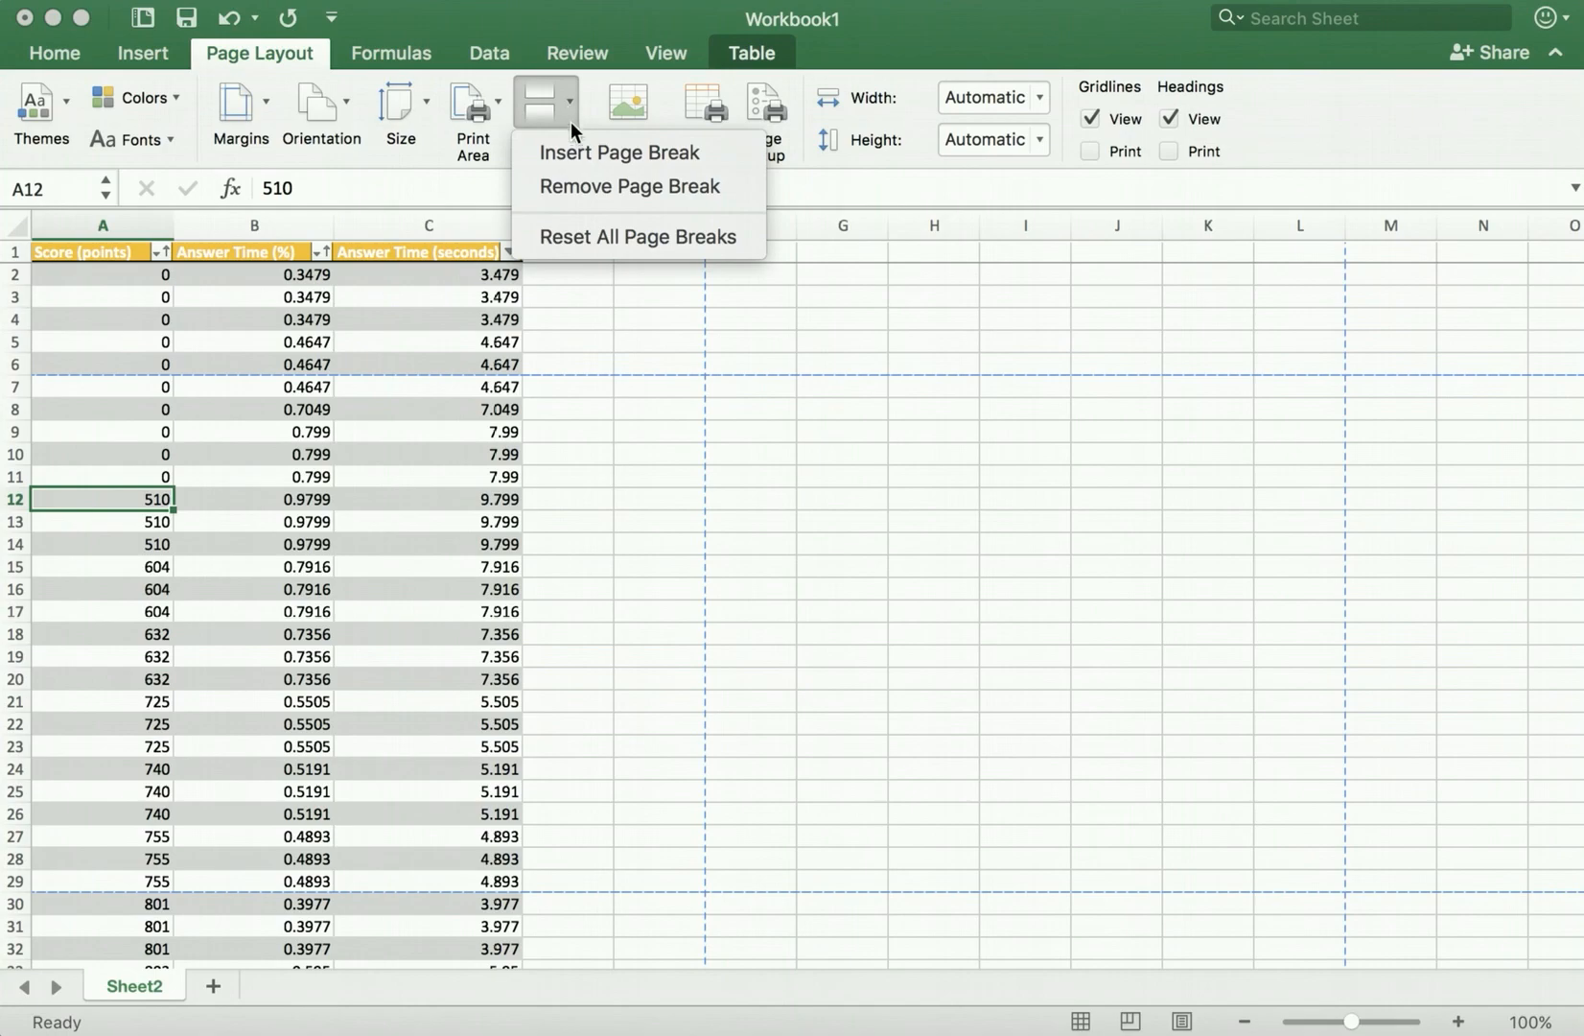
click(543, 105)
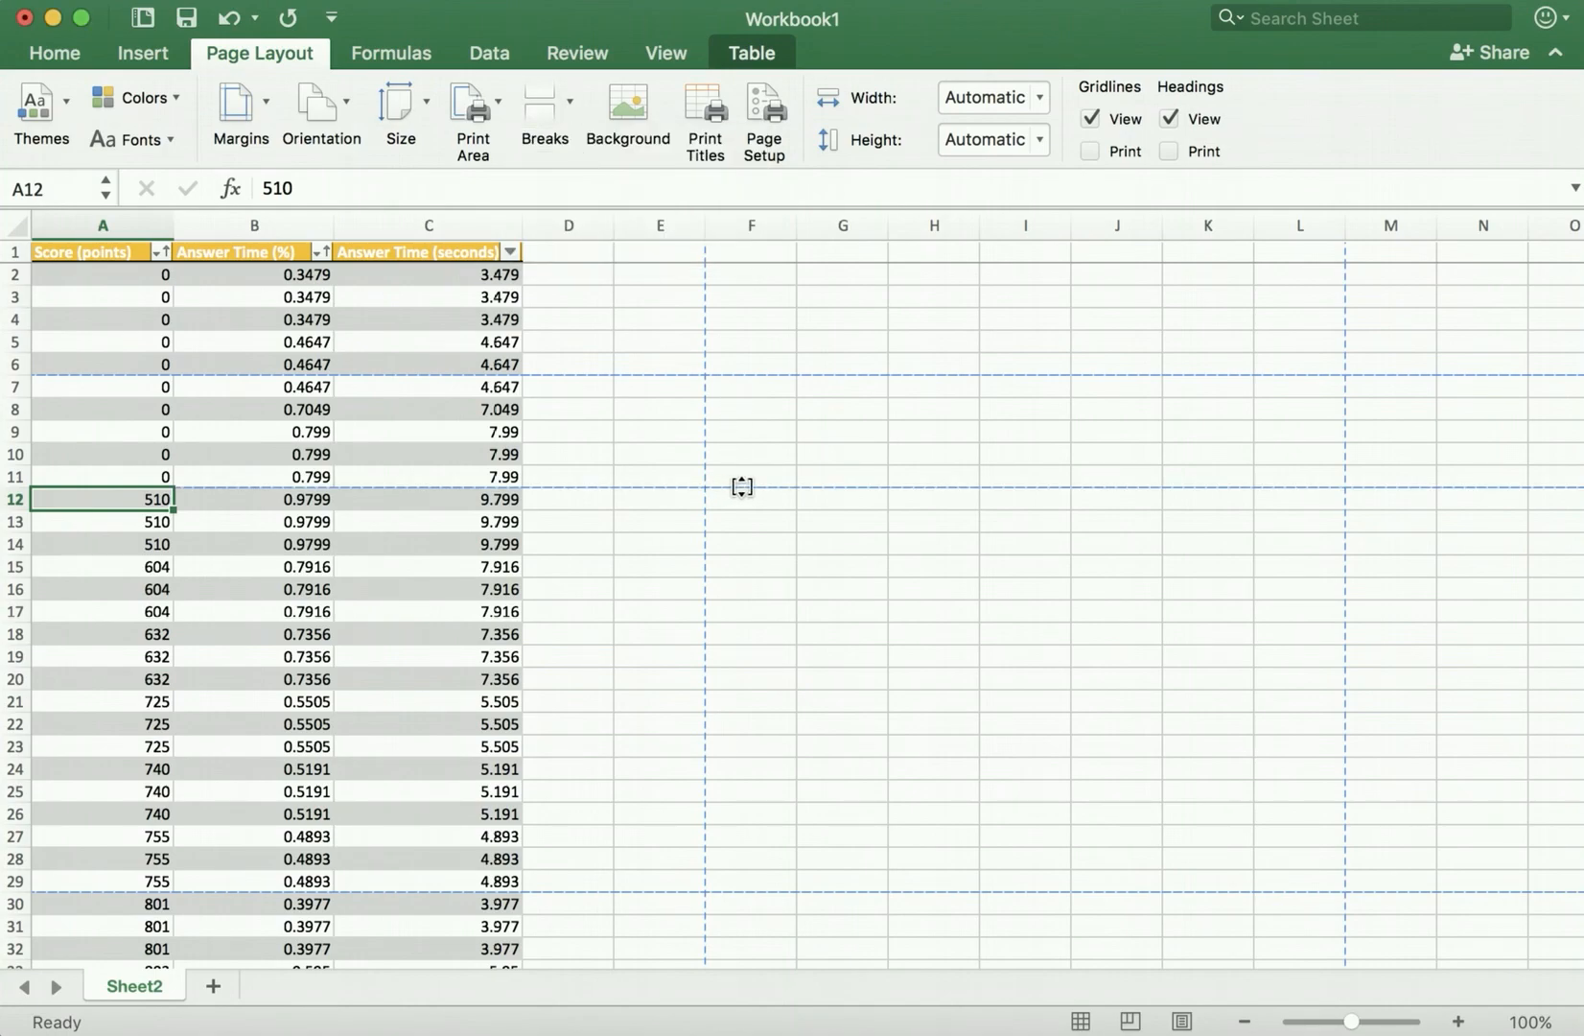
mouse_move(418, 485)
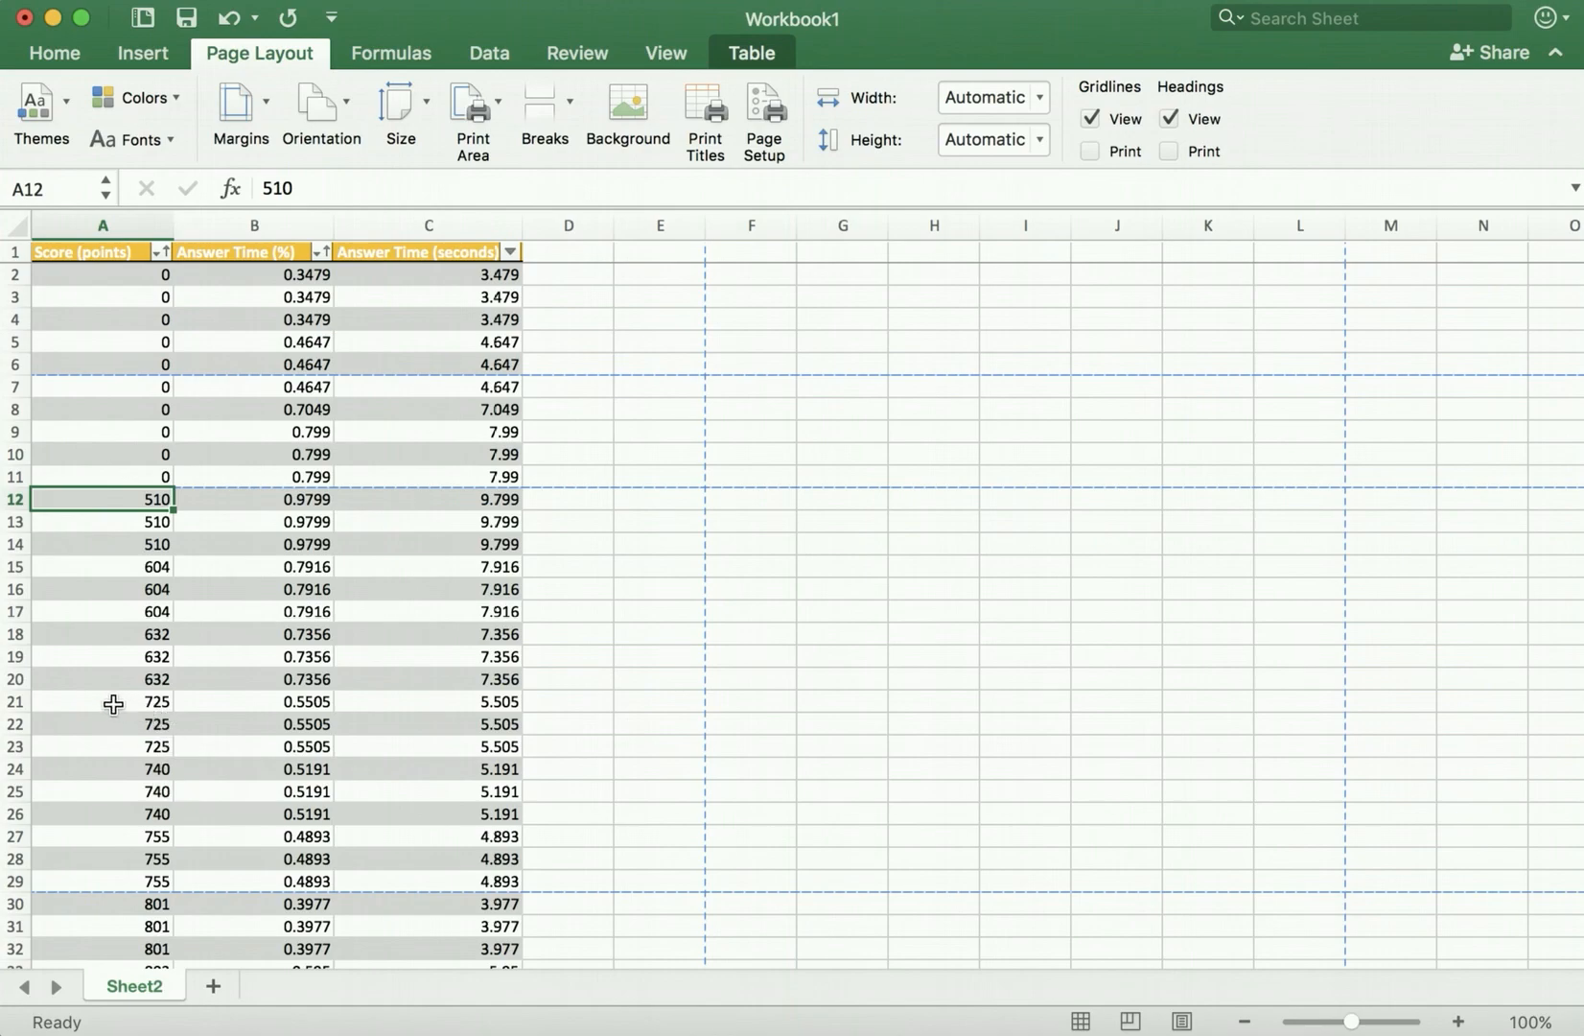
Insert a second manual page break above row 21 from cell A21
click(113, 702)
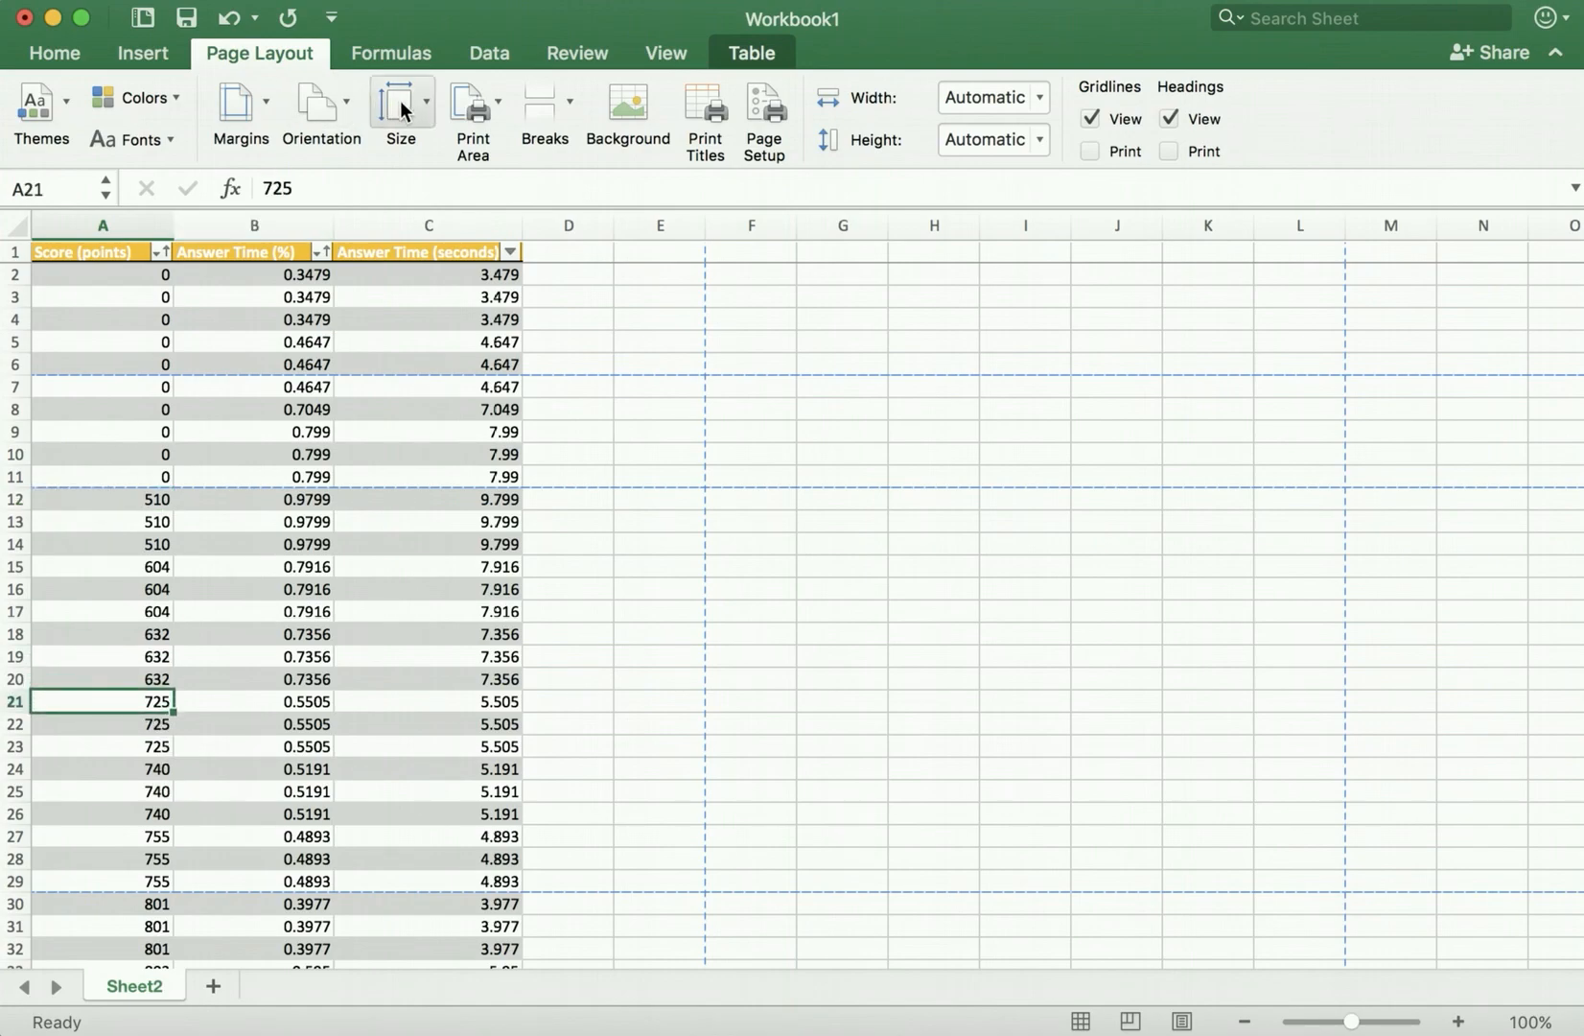
click(543, 111)
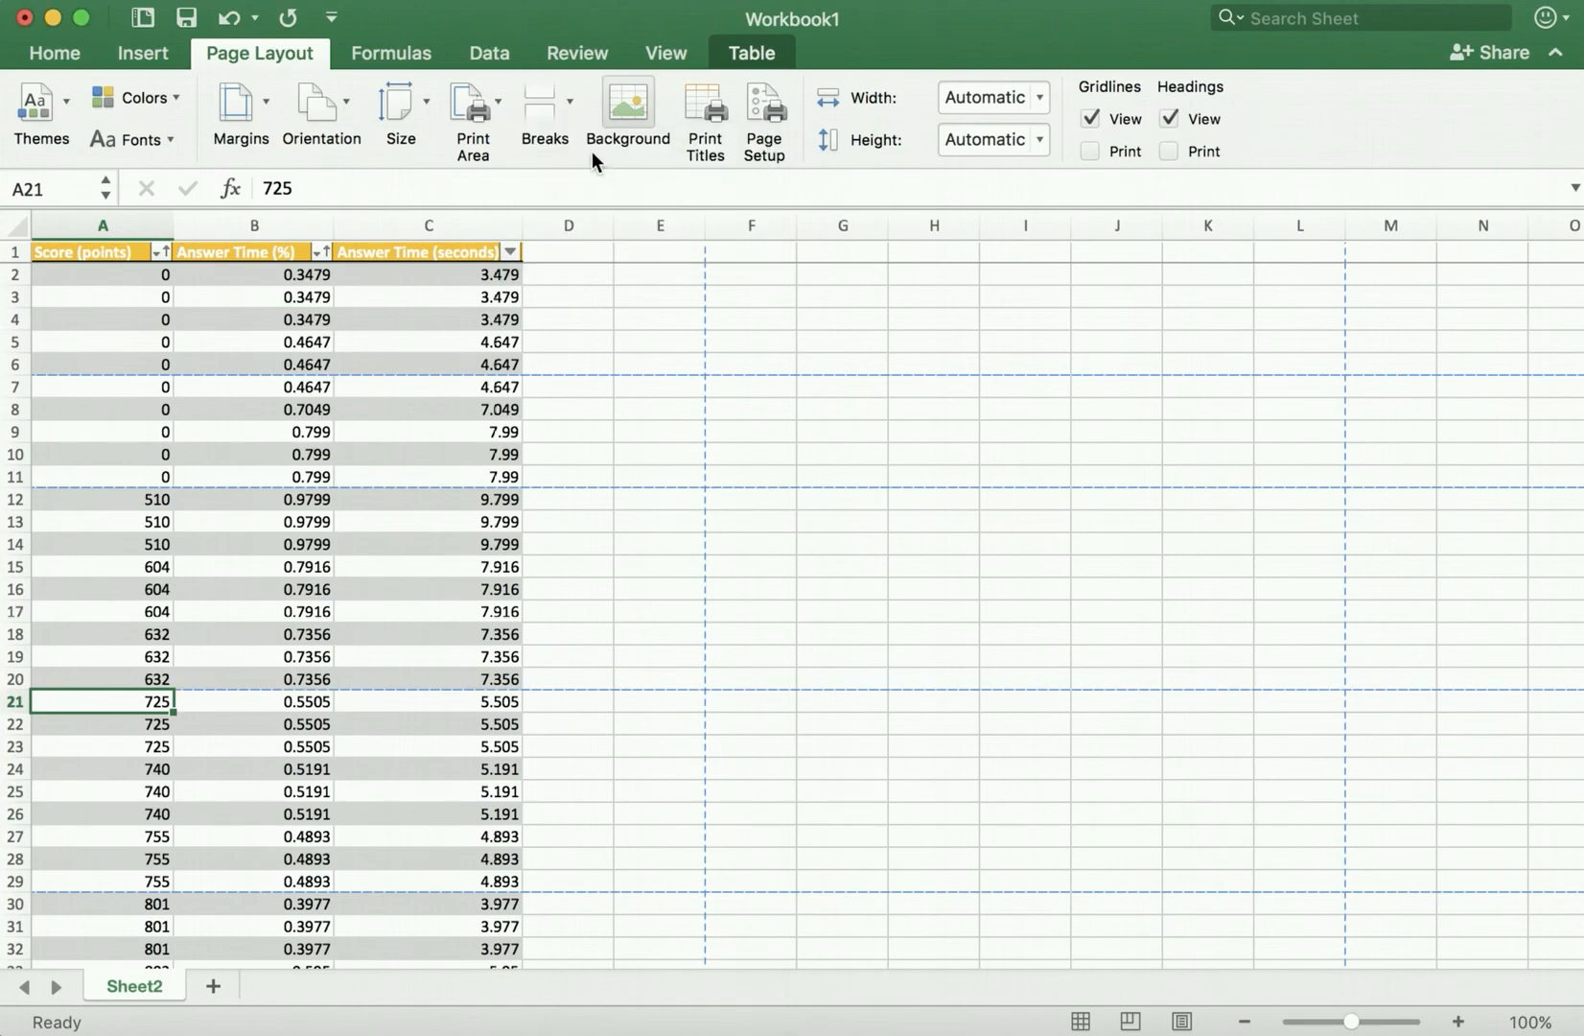
mouse_move(384, 397)
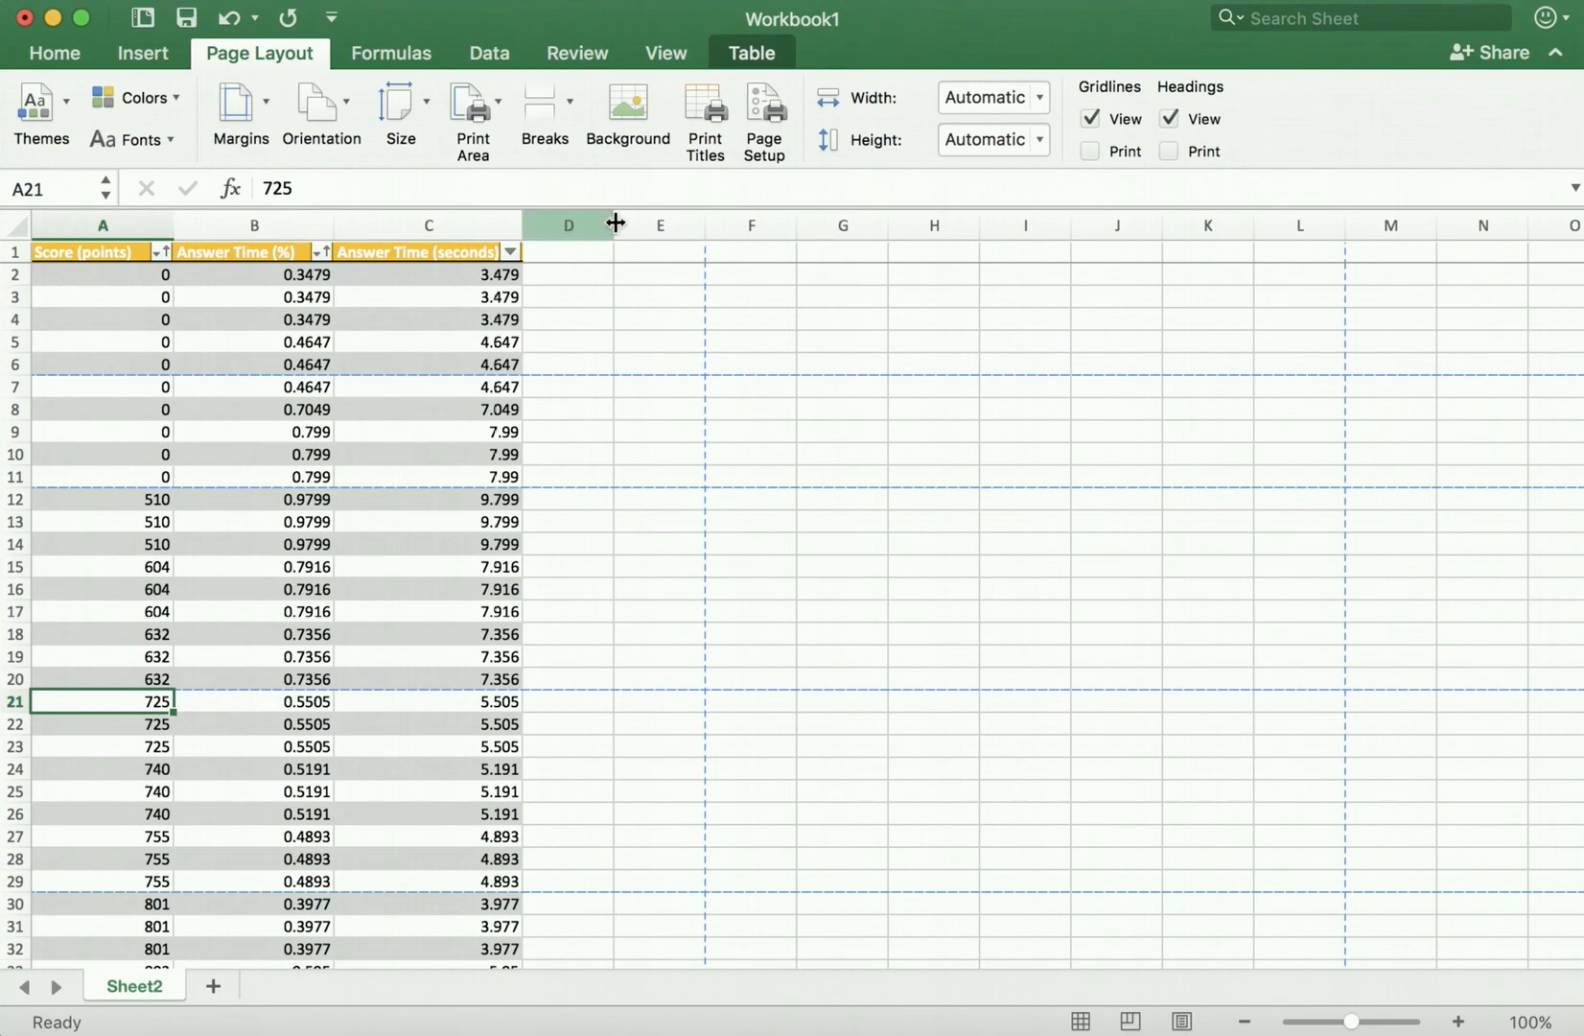
click(666, 51)
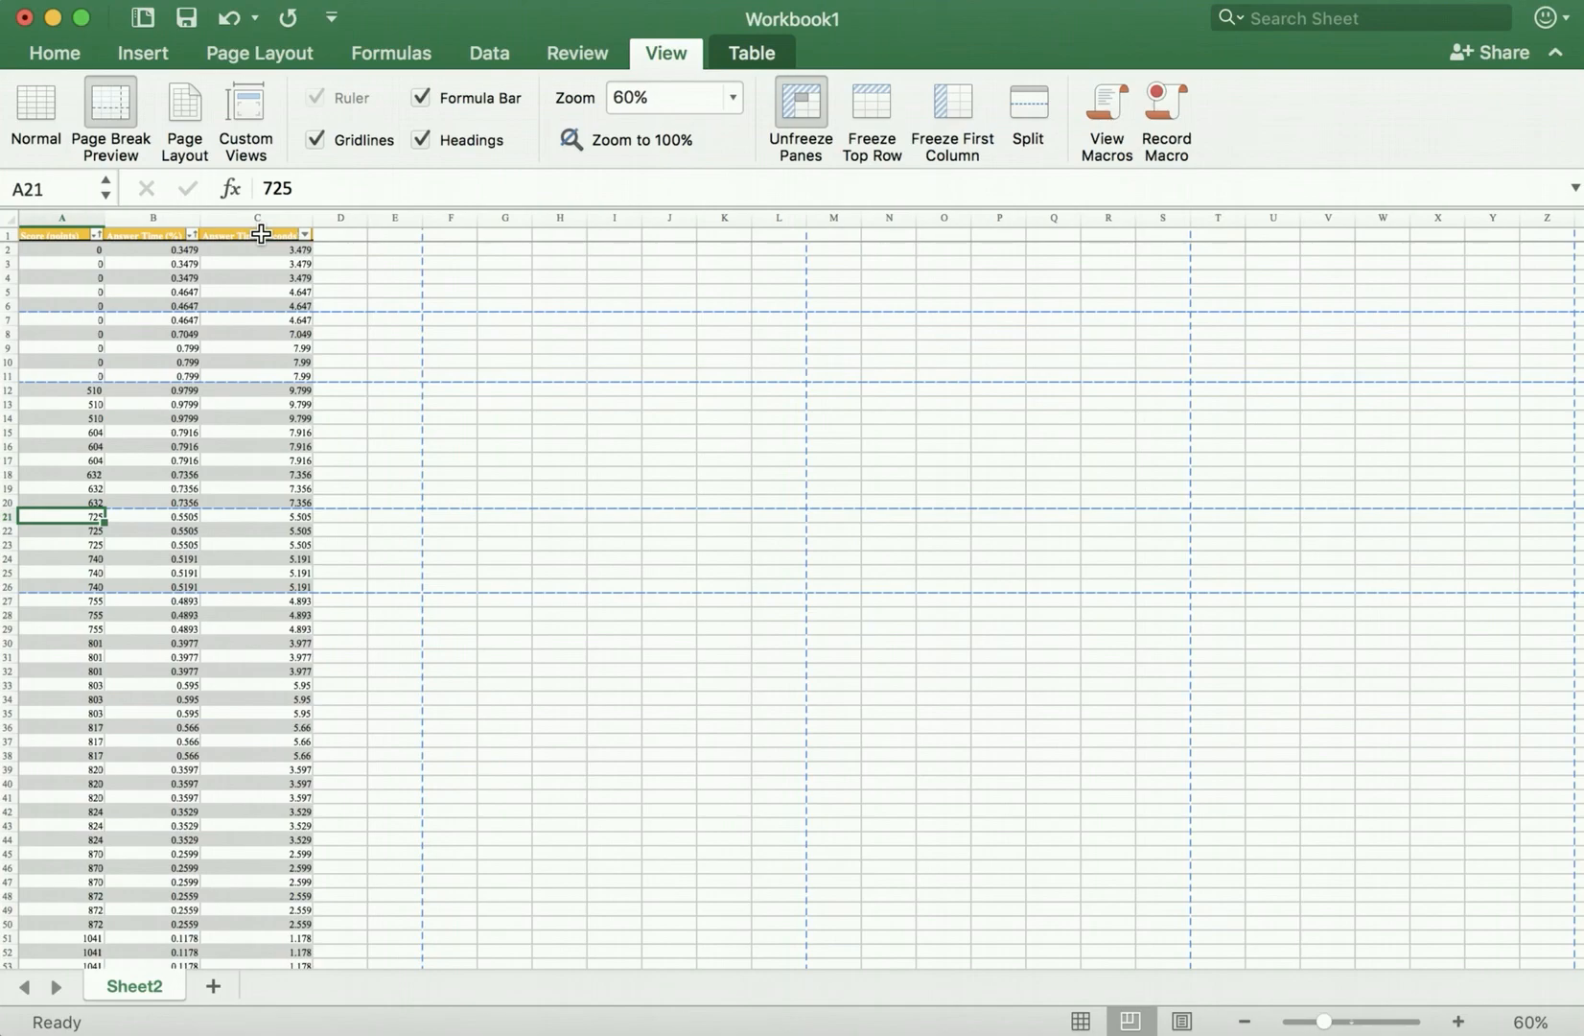
mouse_move(267, 269)
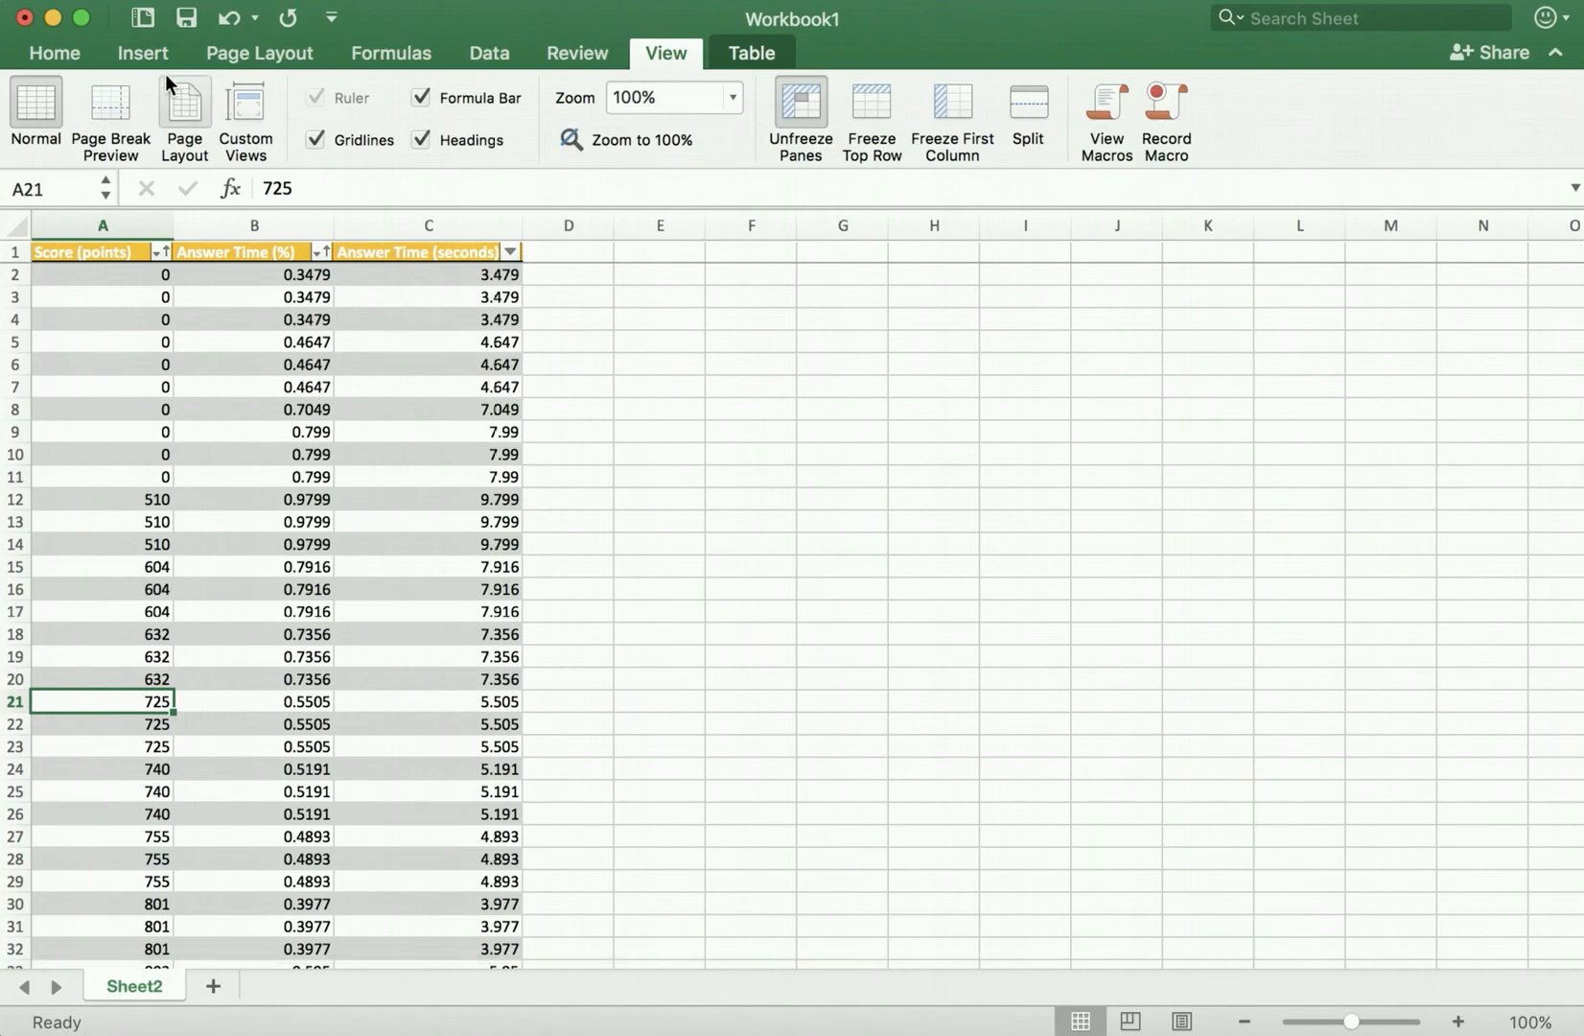
Apply green gradient data bars to the Answer Time (seconds) values in C2:C11
click(54, 51)
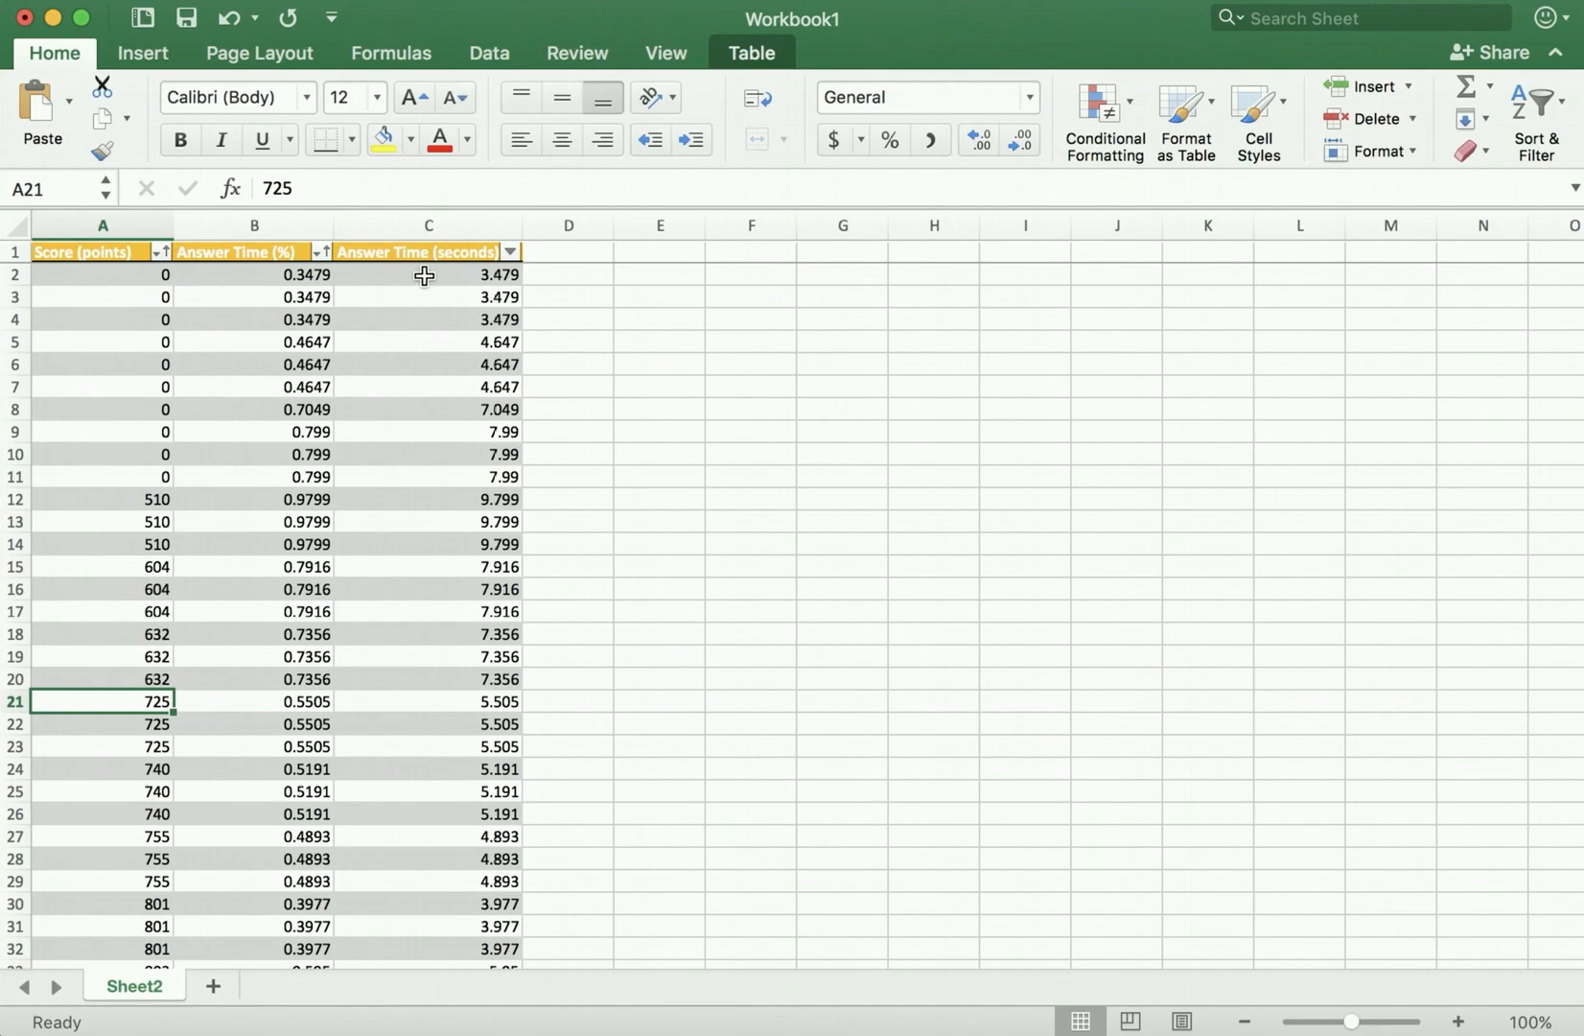
drag(424, 274, 437, 476)
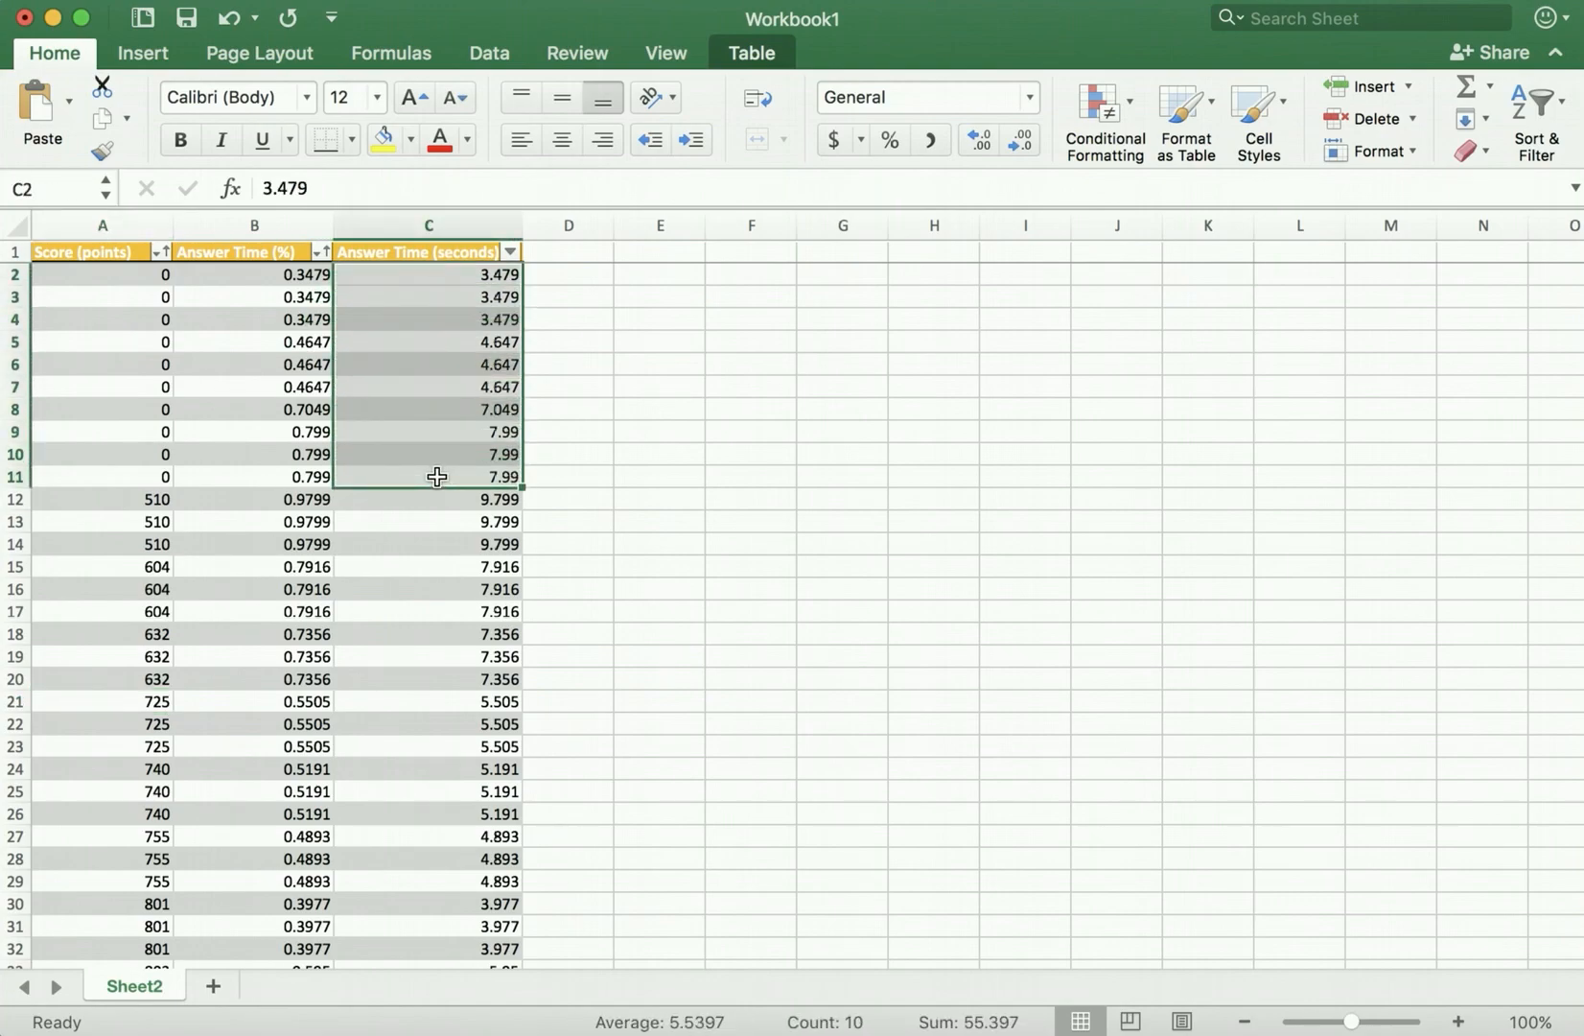
mouse_move(761, 349)
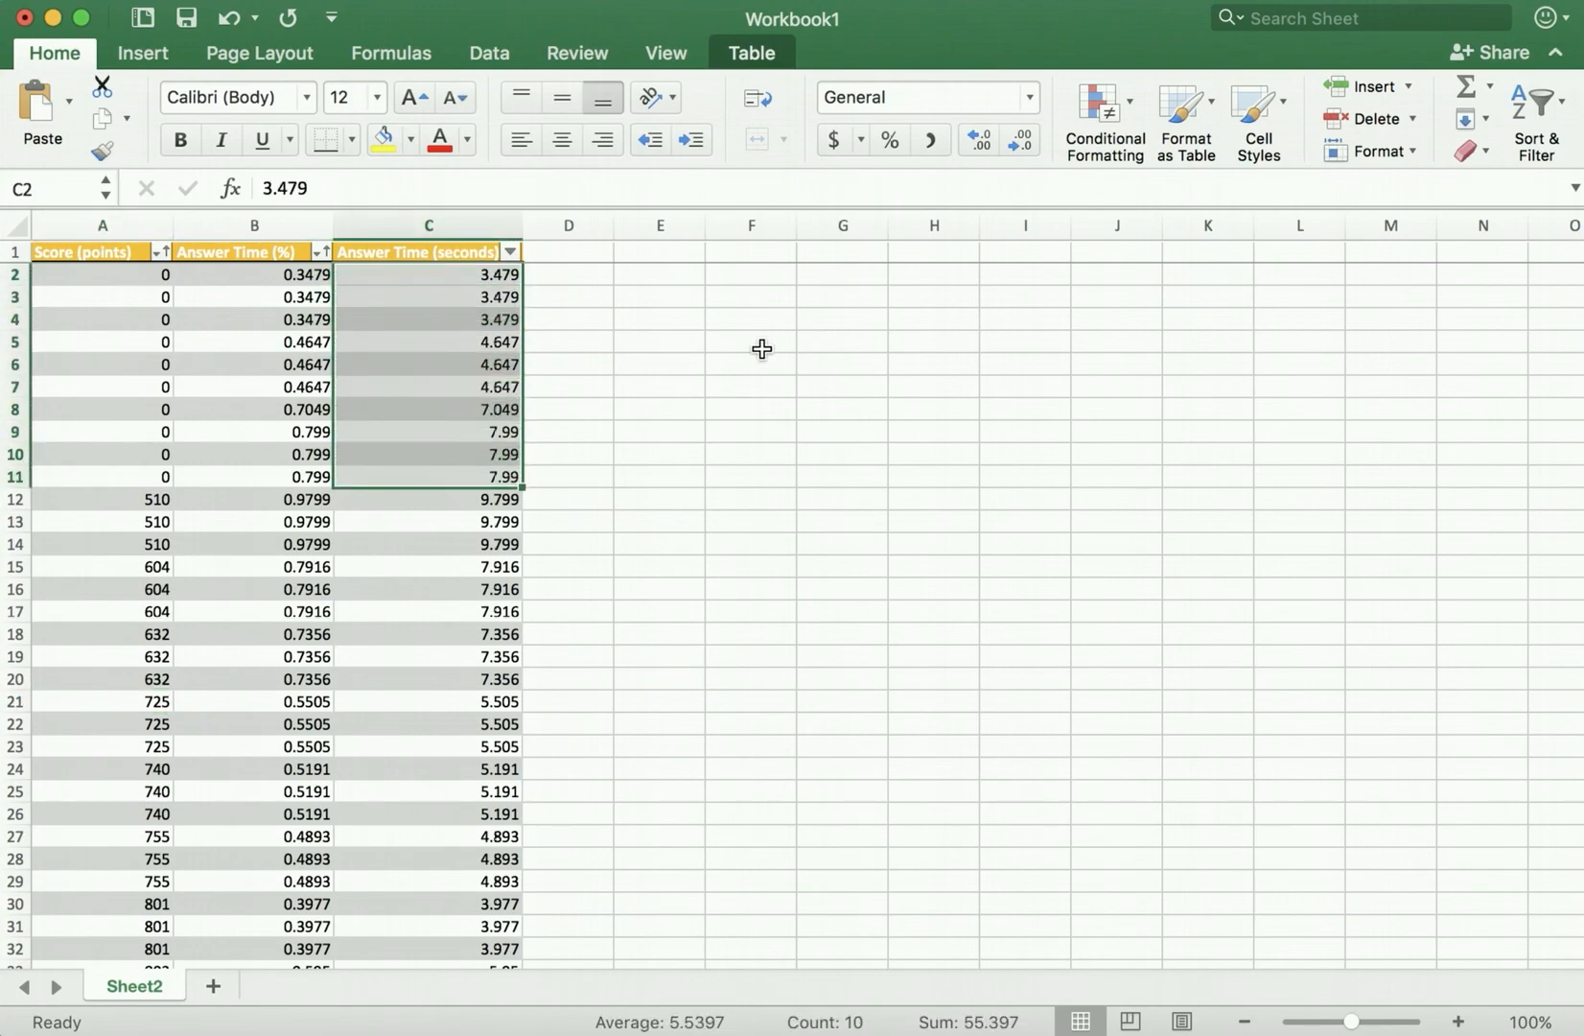
mouse_move(1105, 102)
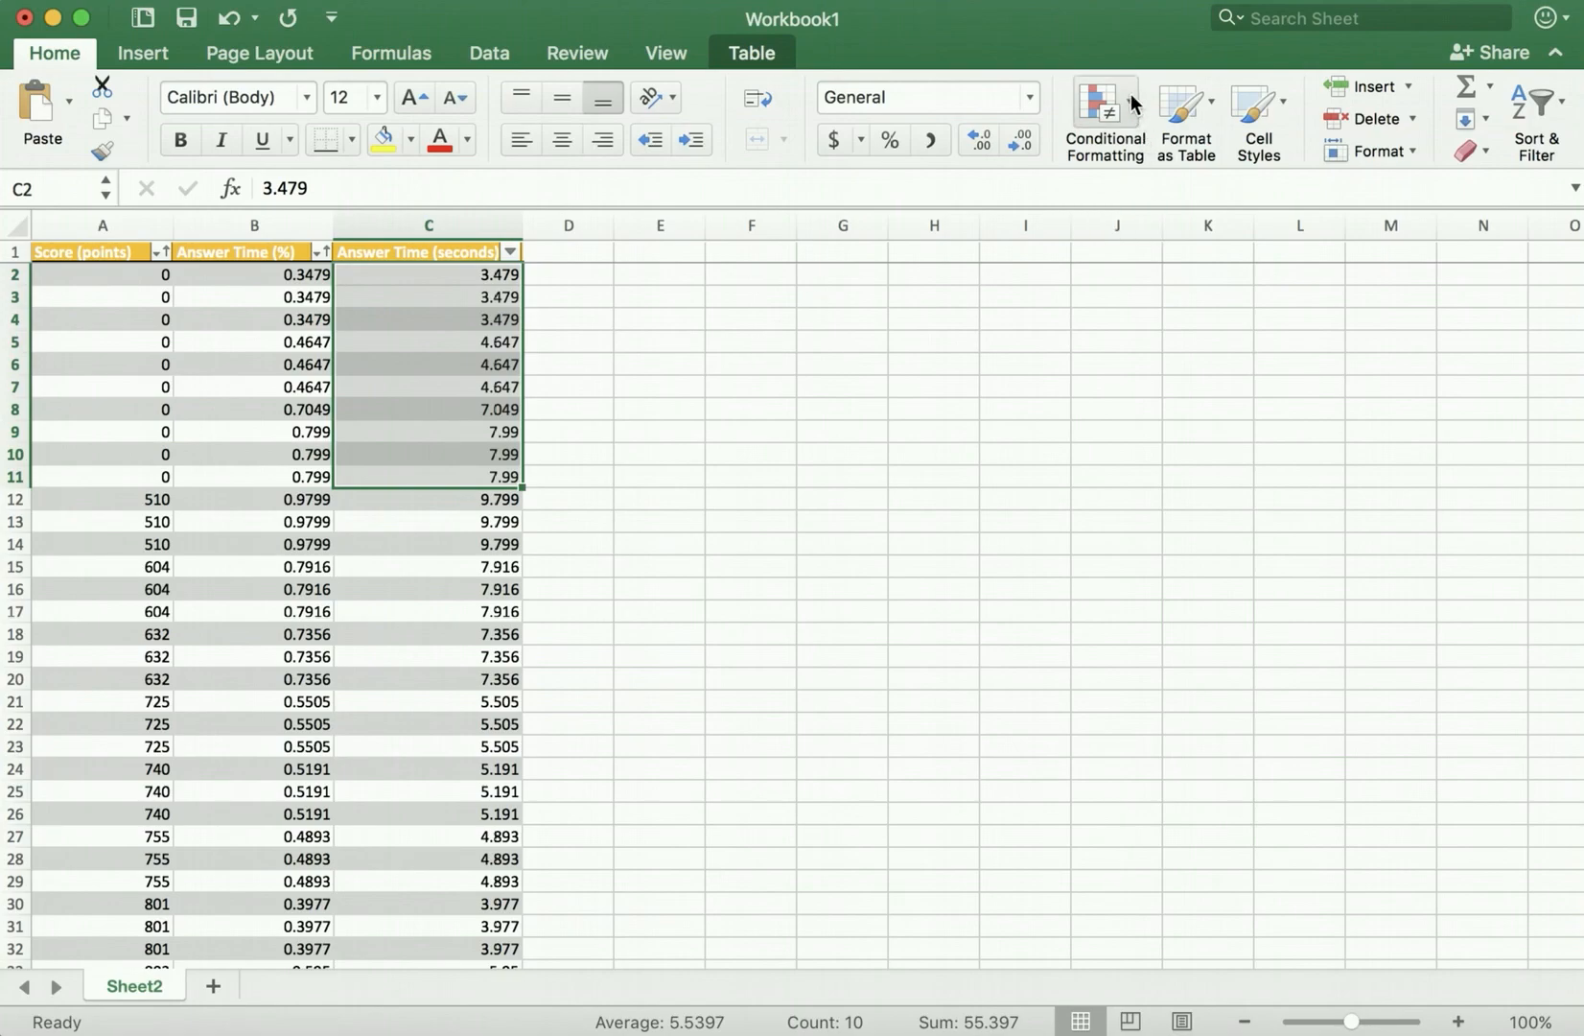
mouse_move(1131, 71)
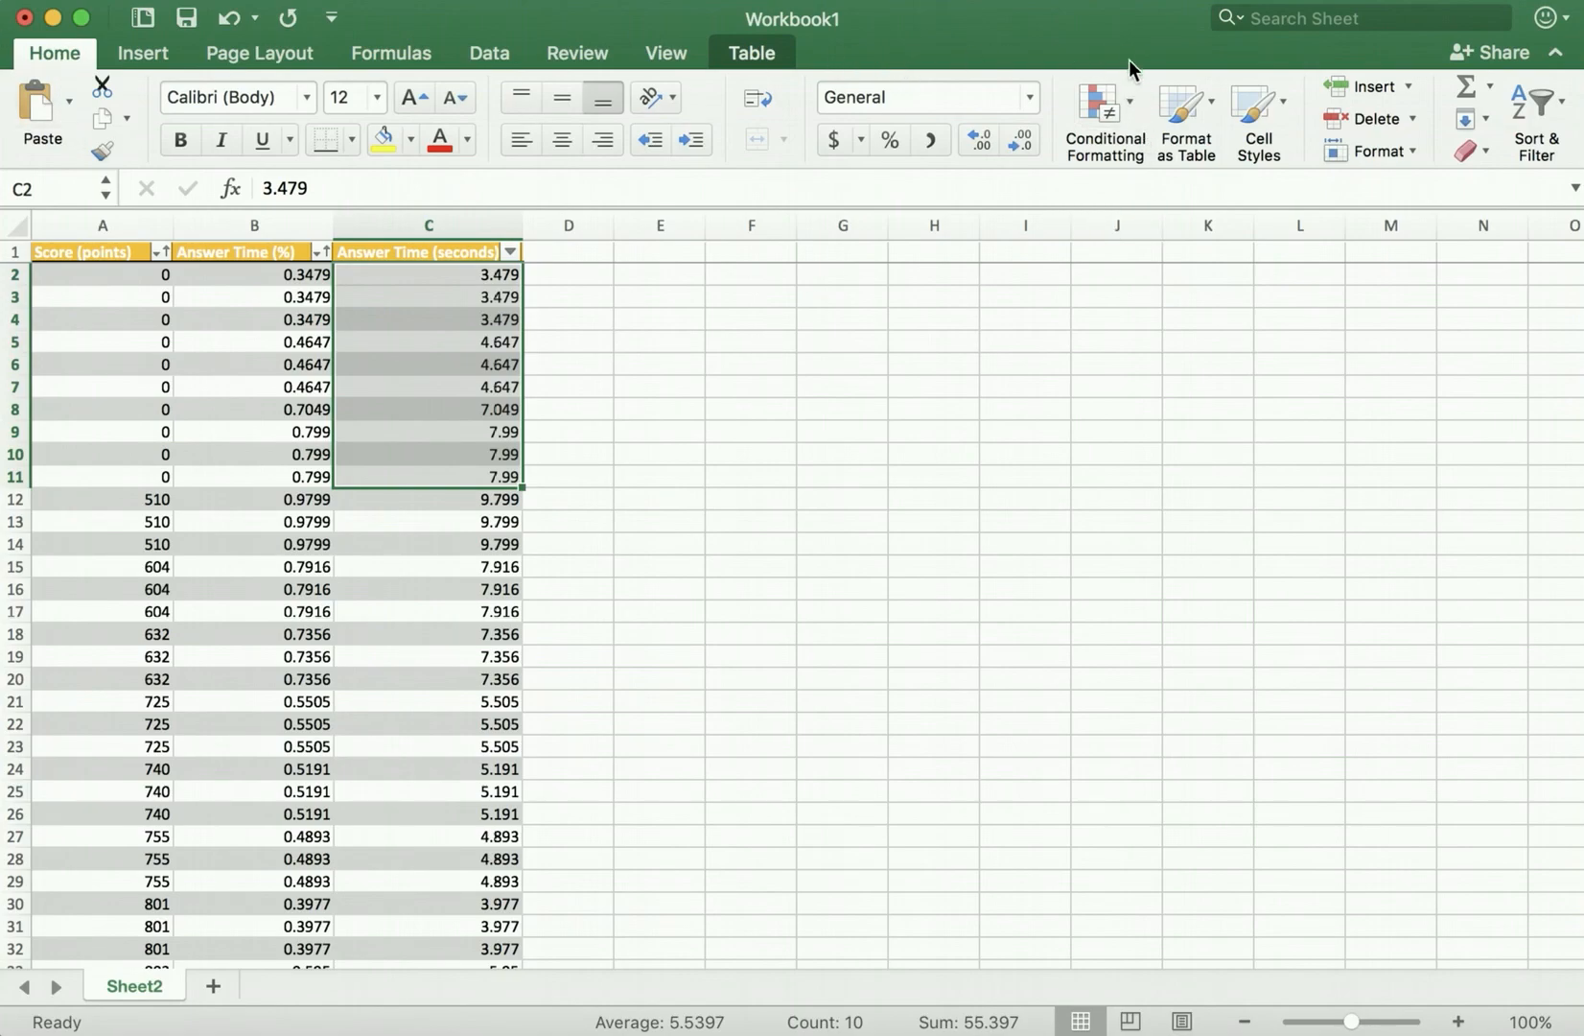
click(1103, 117)
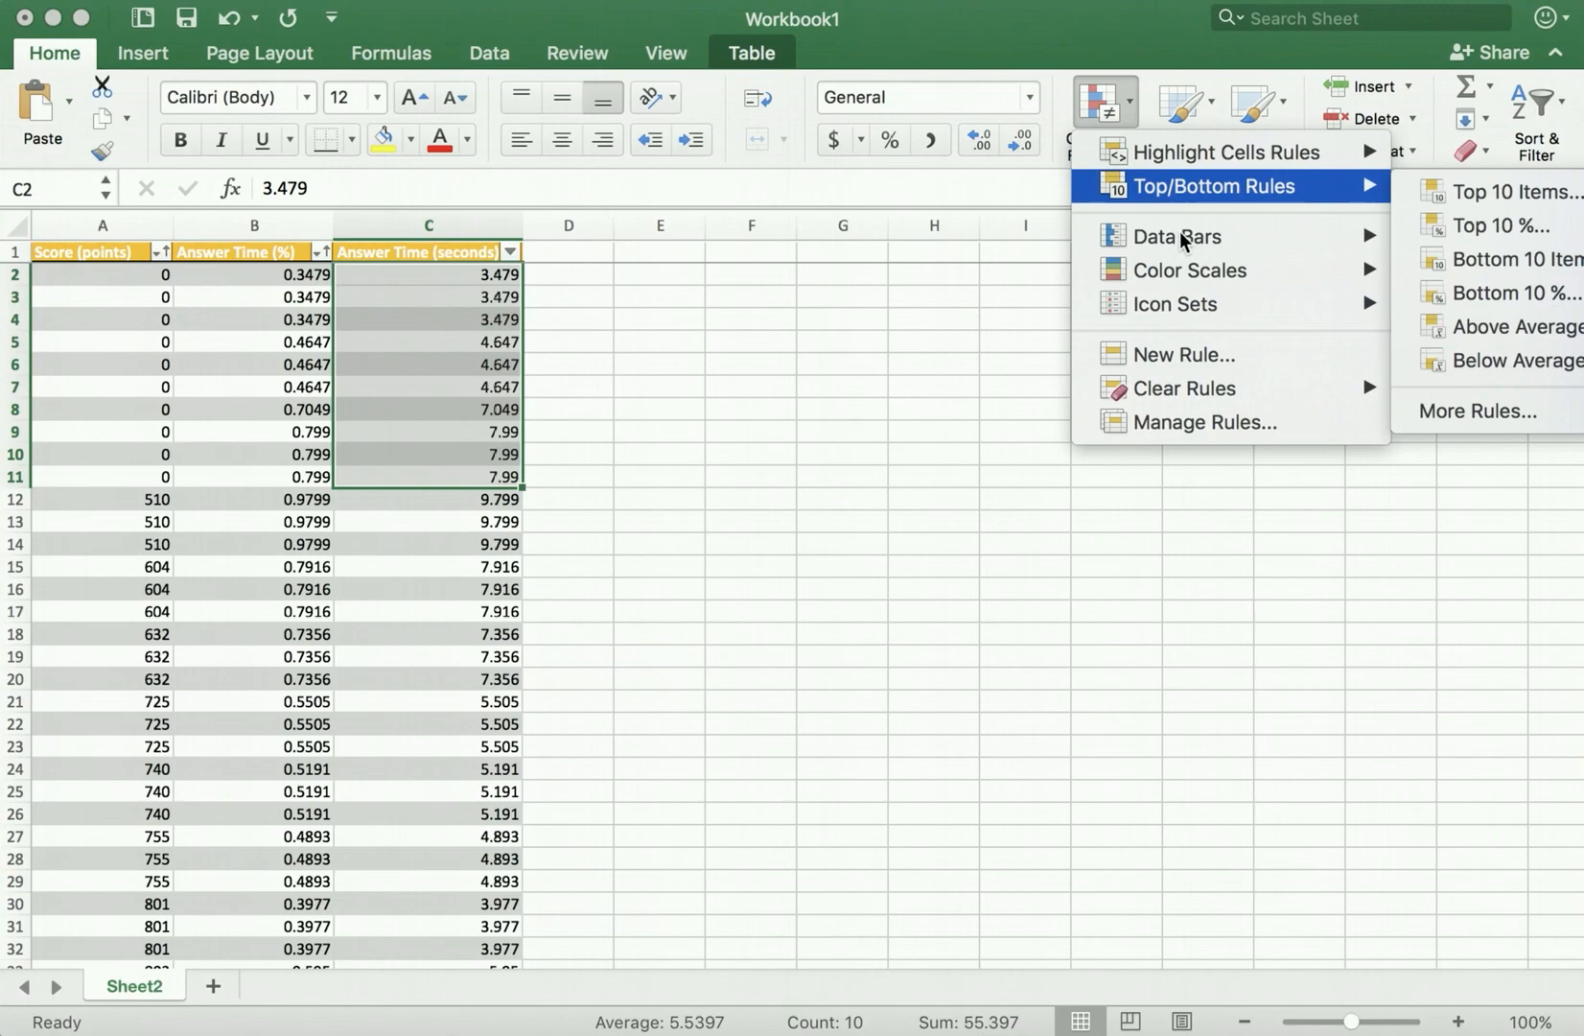
mouse_move(1175, 235)
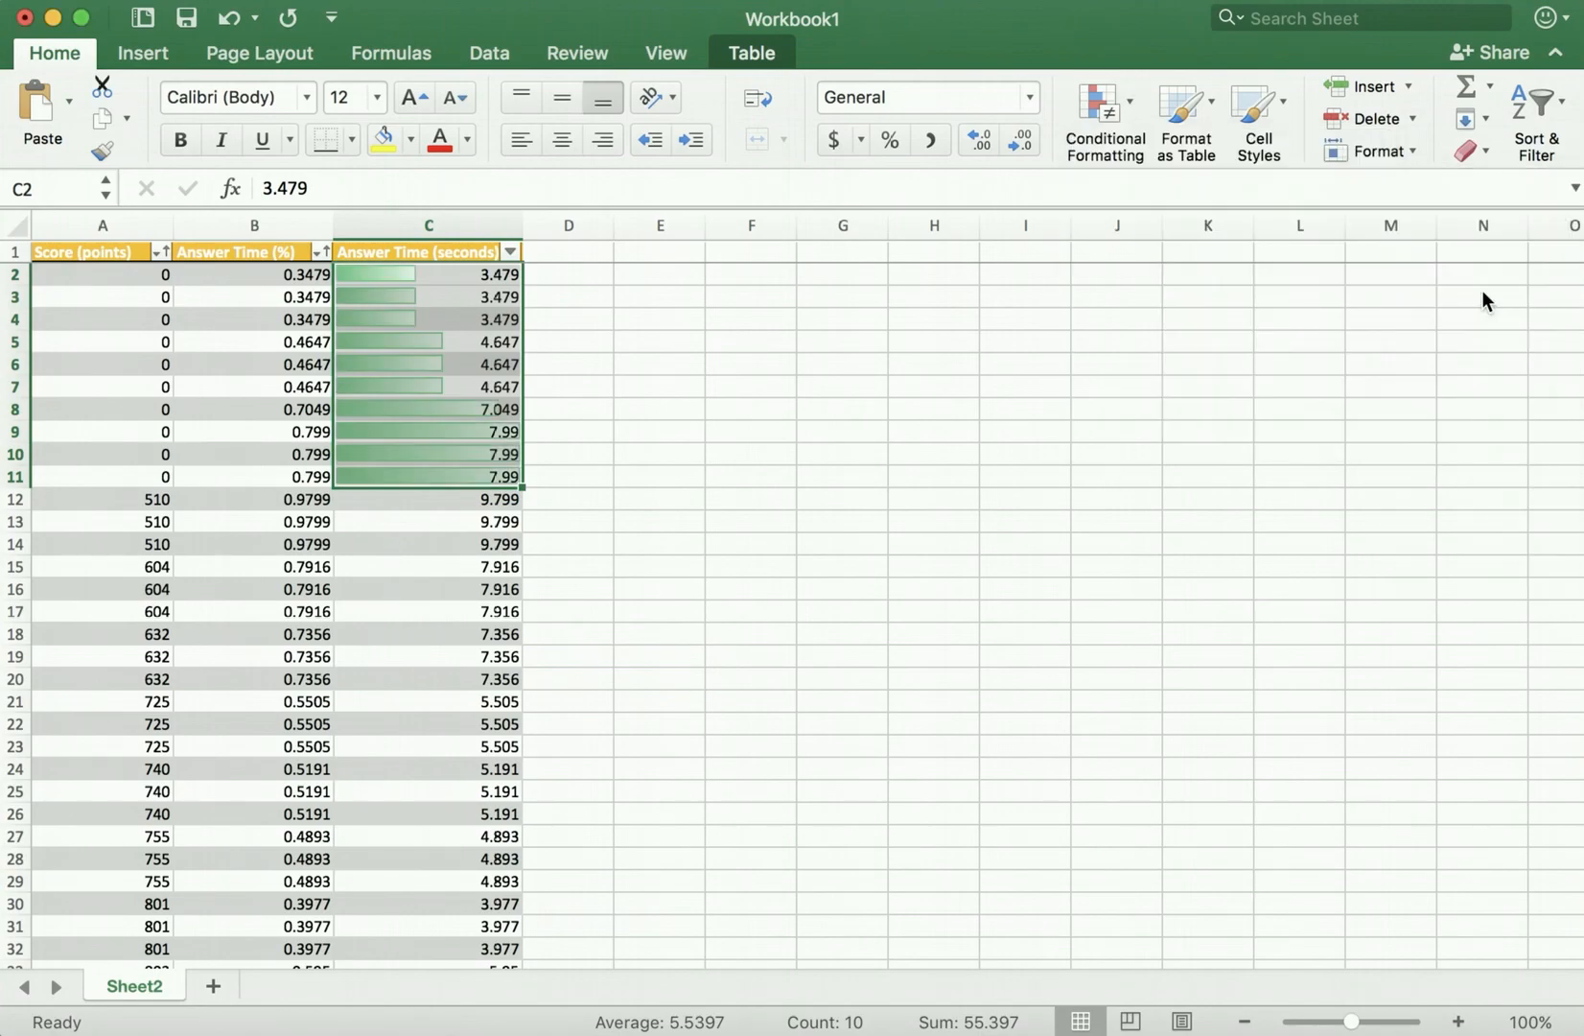
click(658, 409)
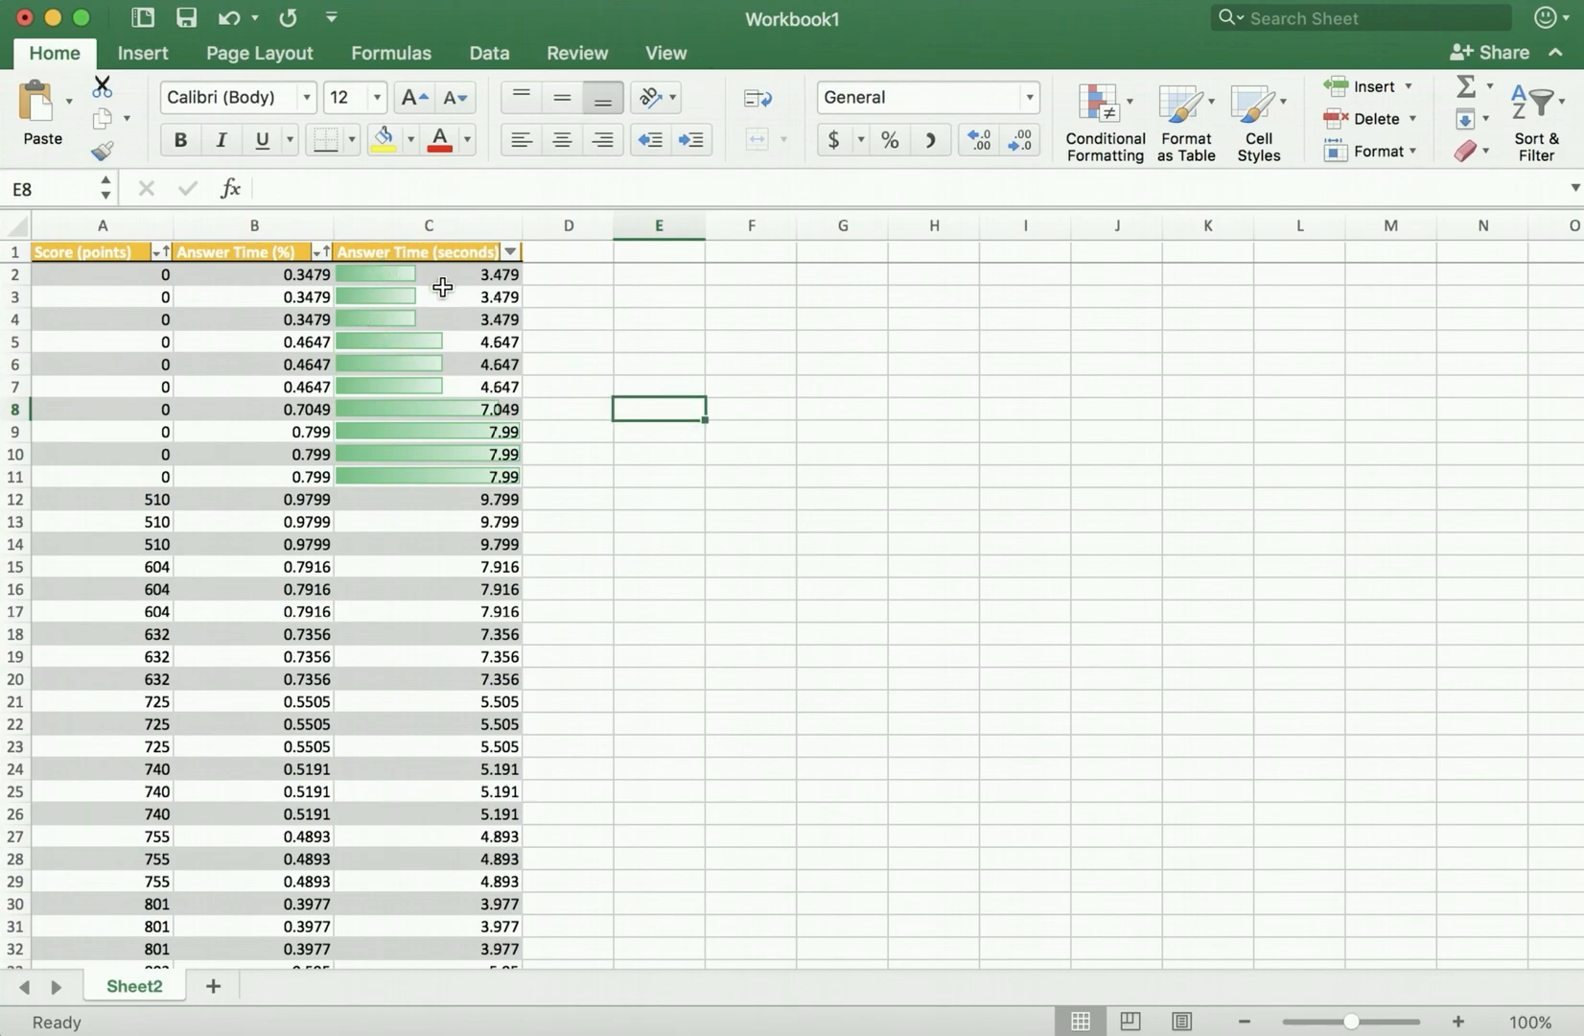
mouse_move(505, 485)
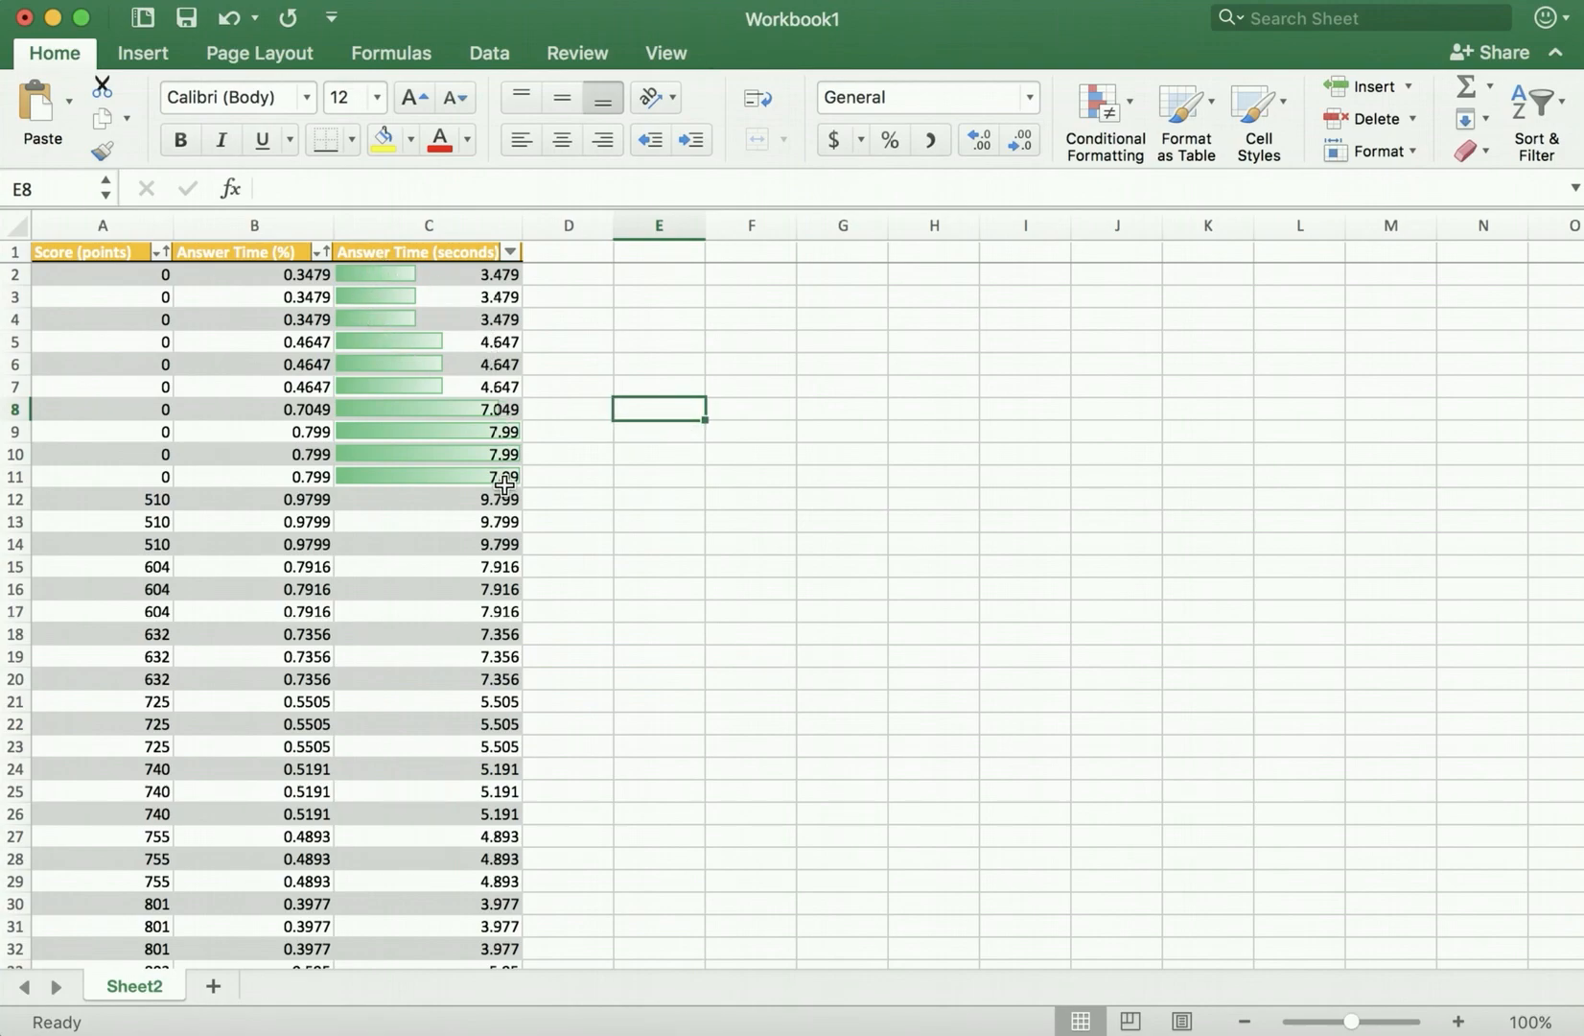
mouse_move(382, 276)
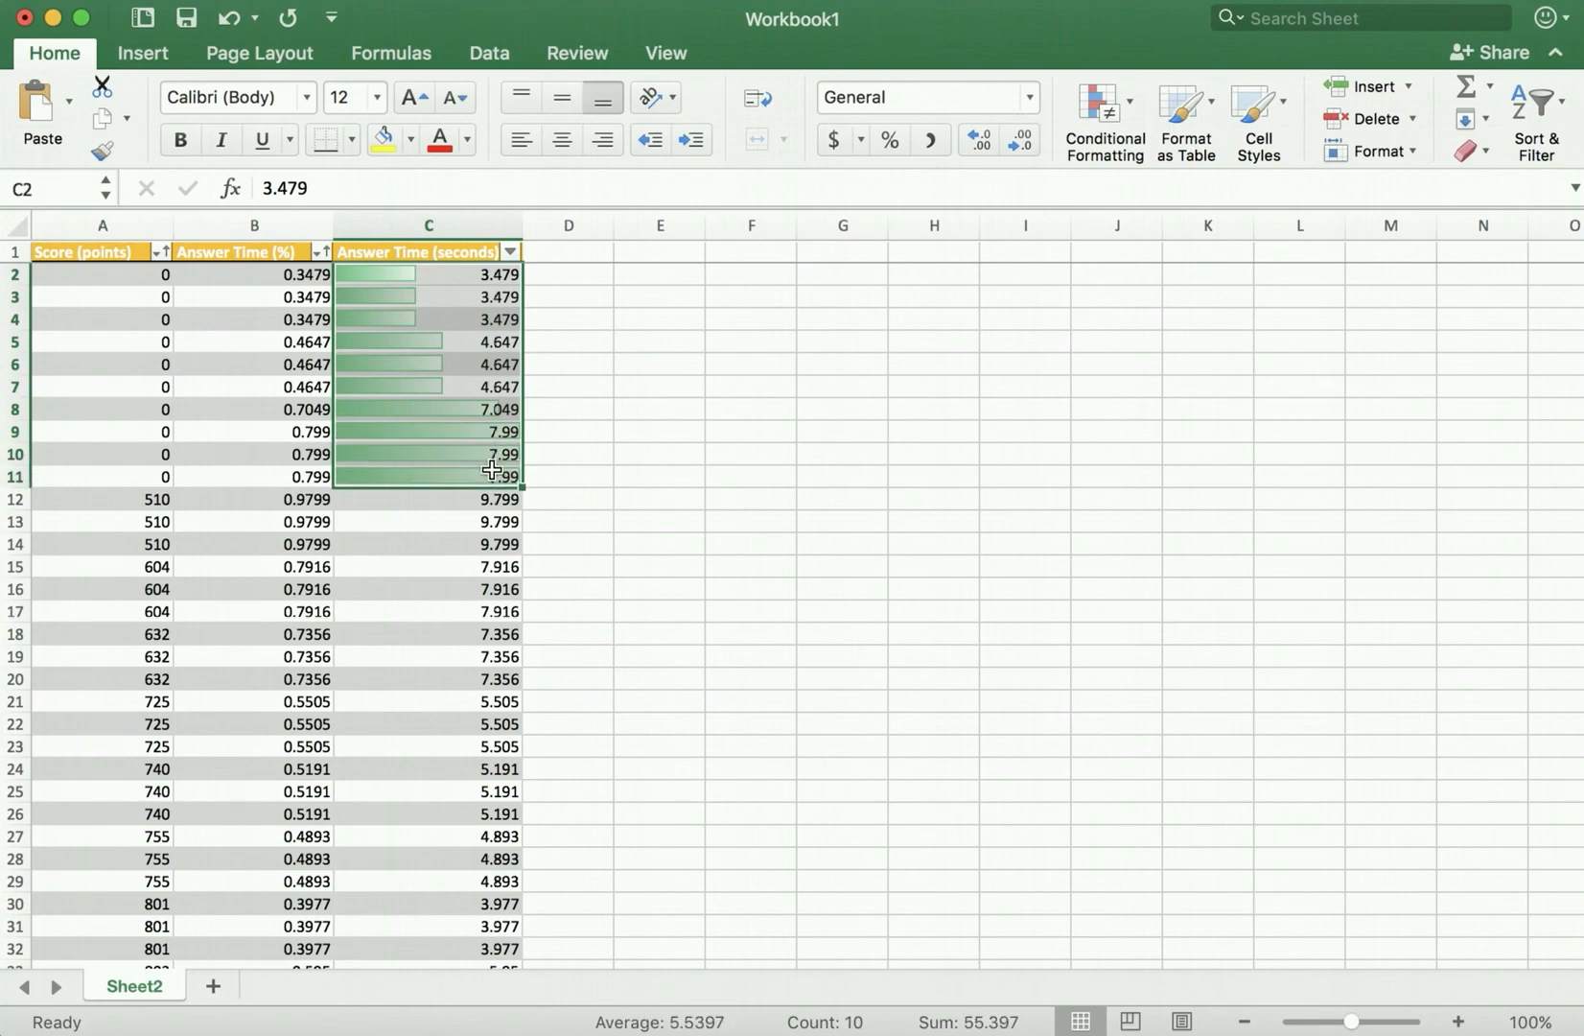
Add a Greater Than 5 highlight rule with light red fill and dark red text to the answer times
click(1101, 119)
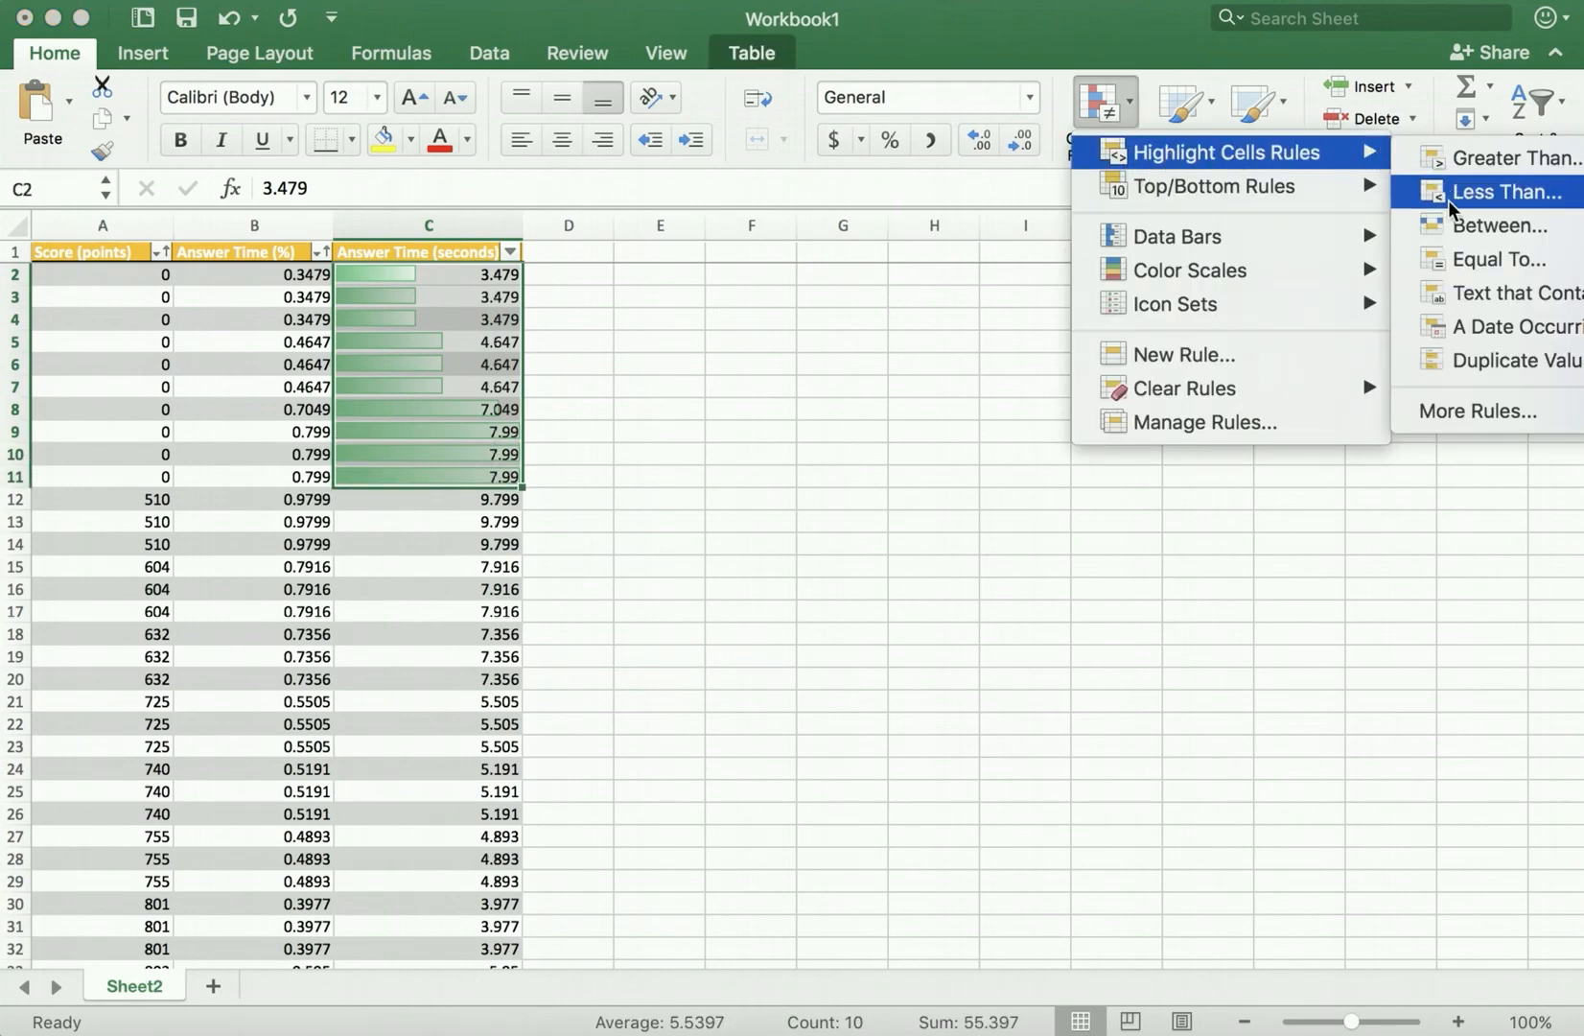
mouse_move(1498, 224)
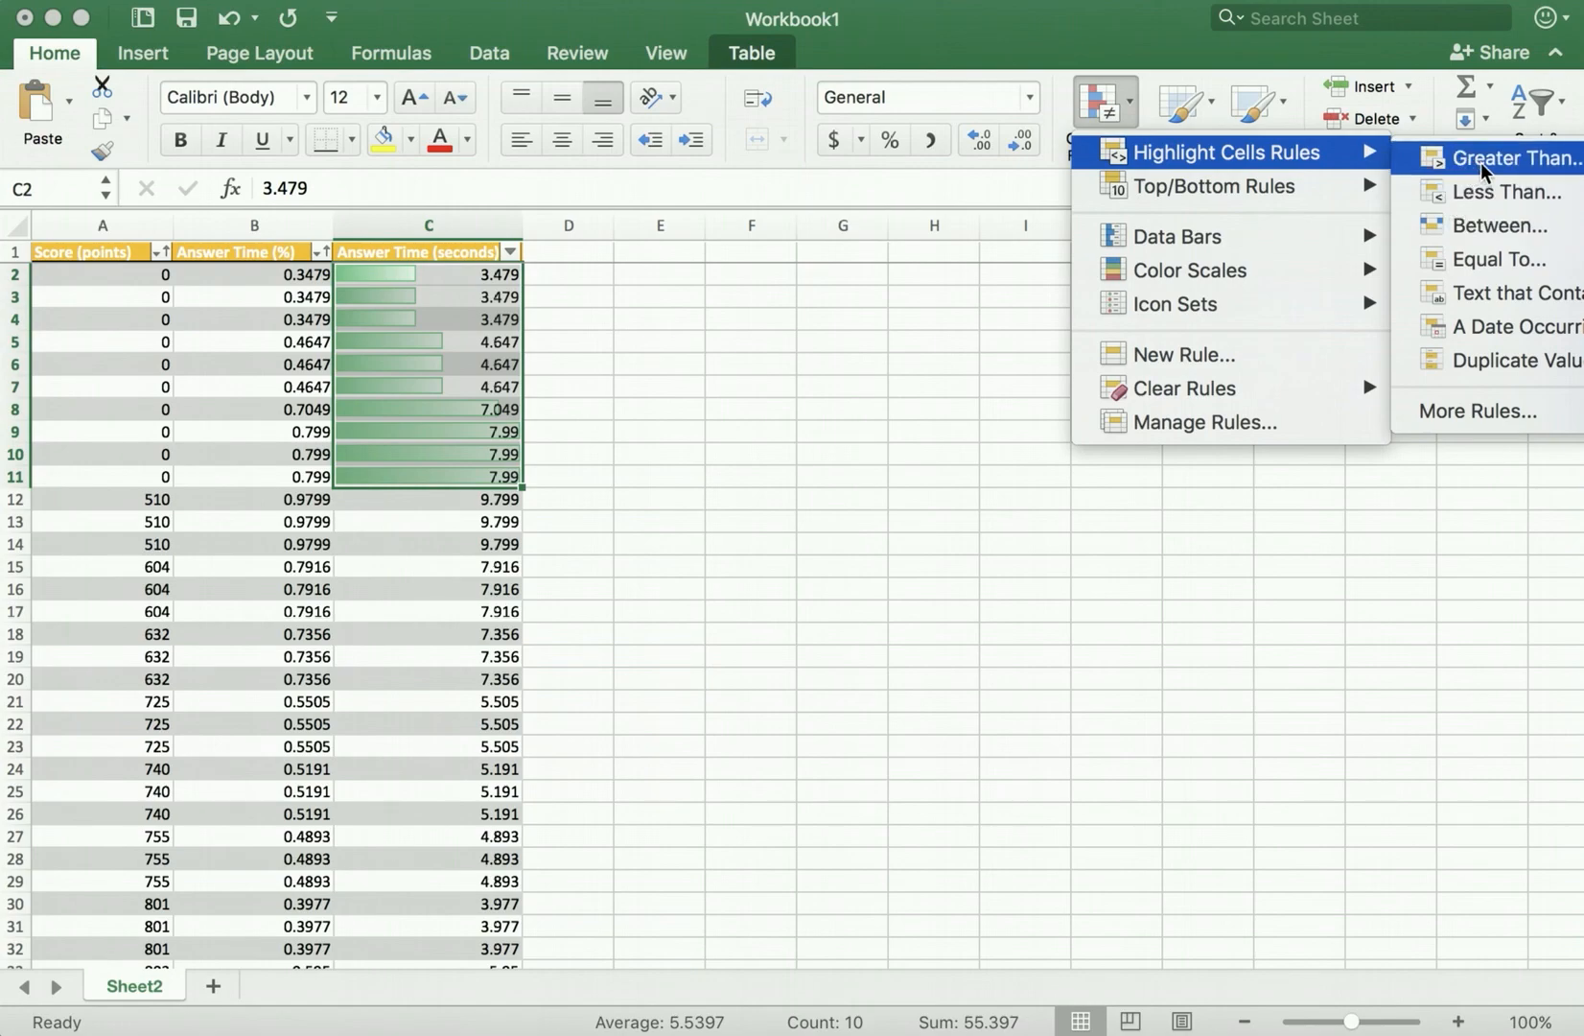
click(1507, 158)
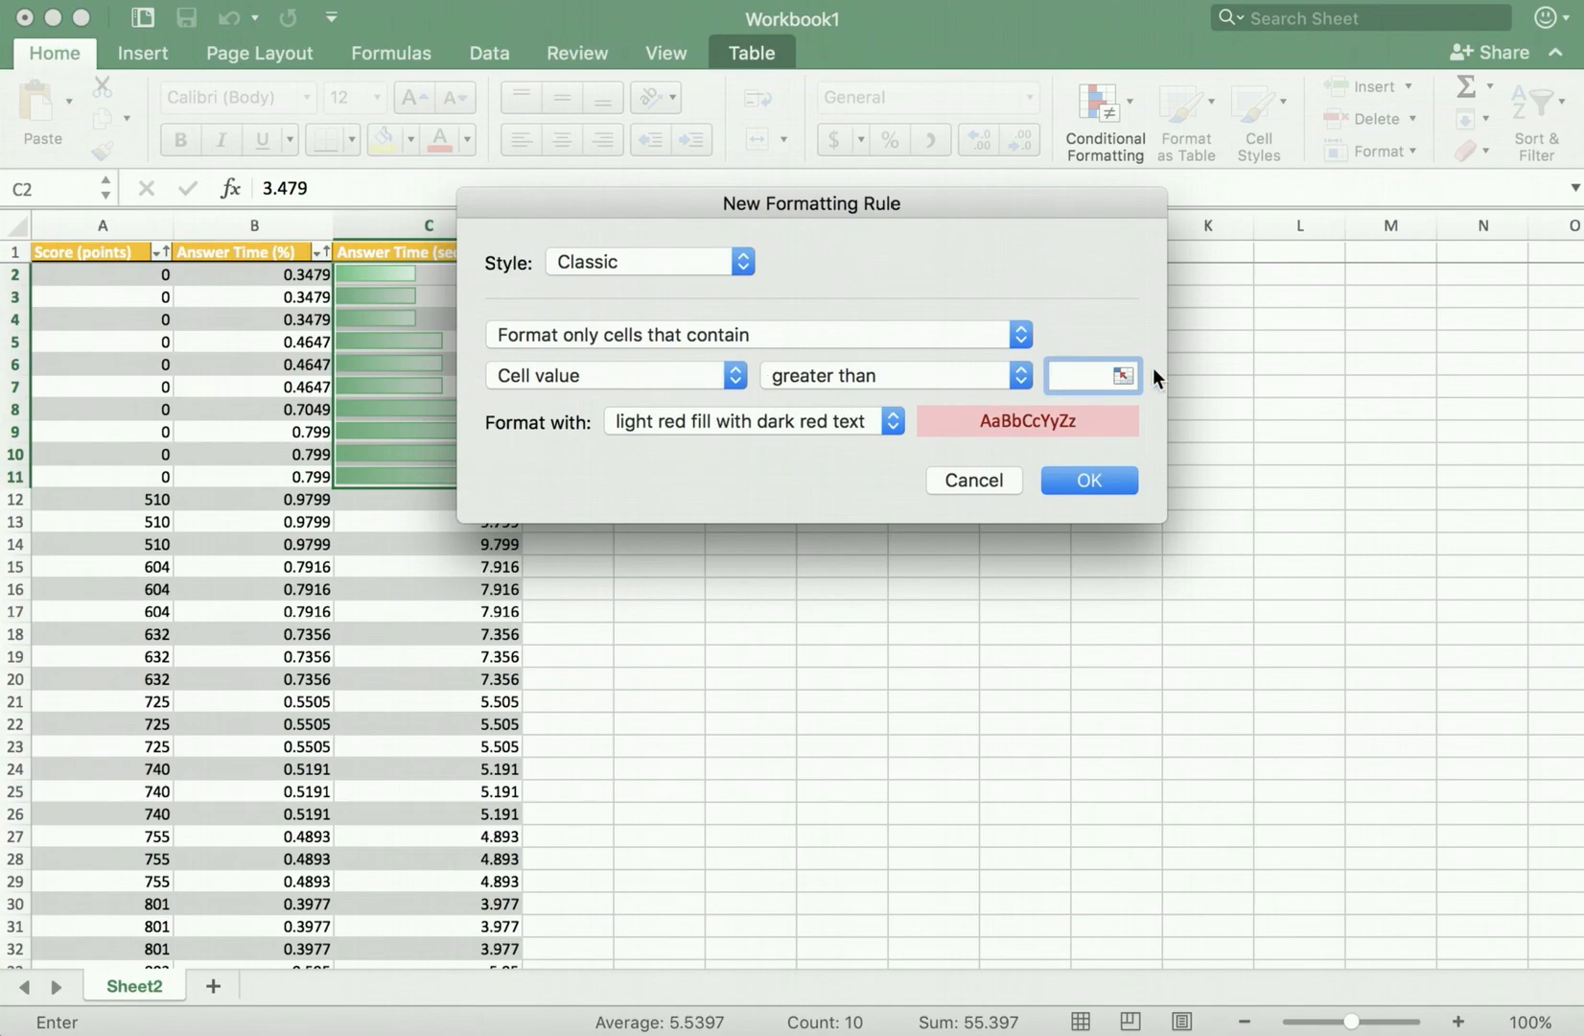
text(5)
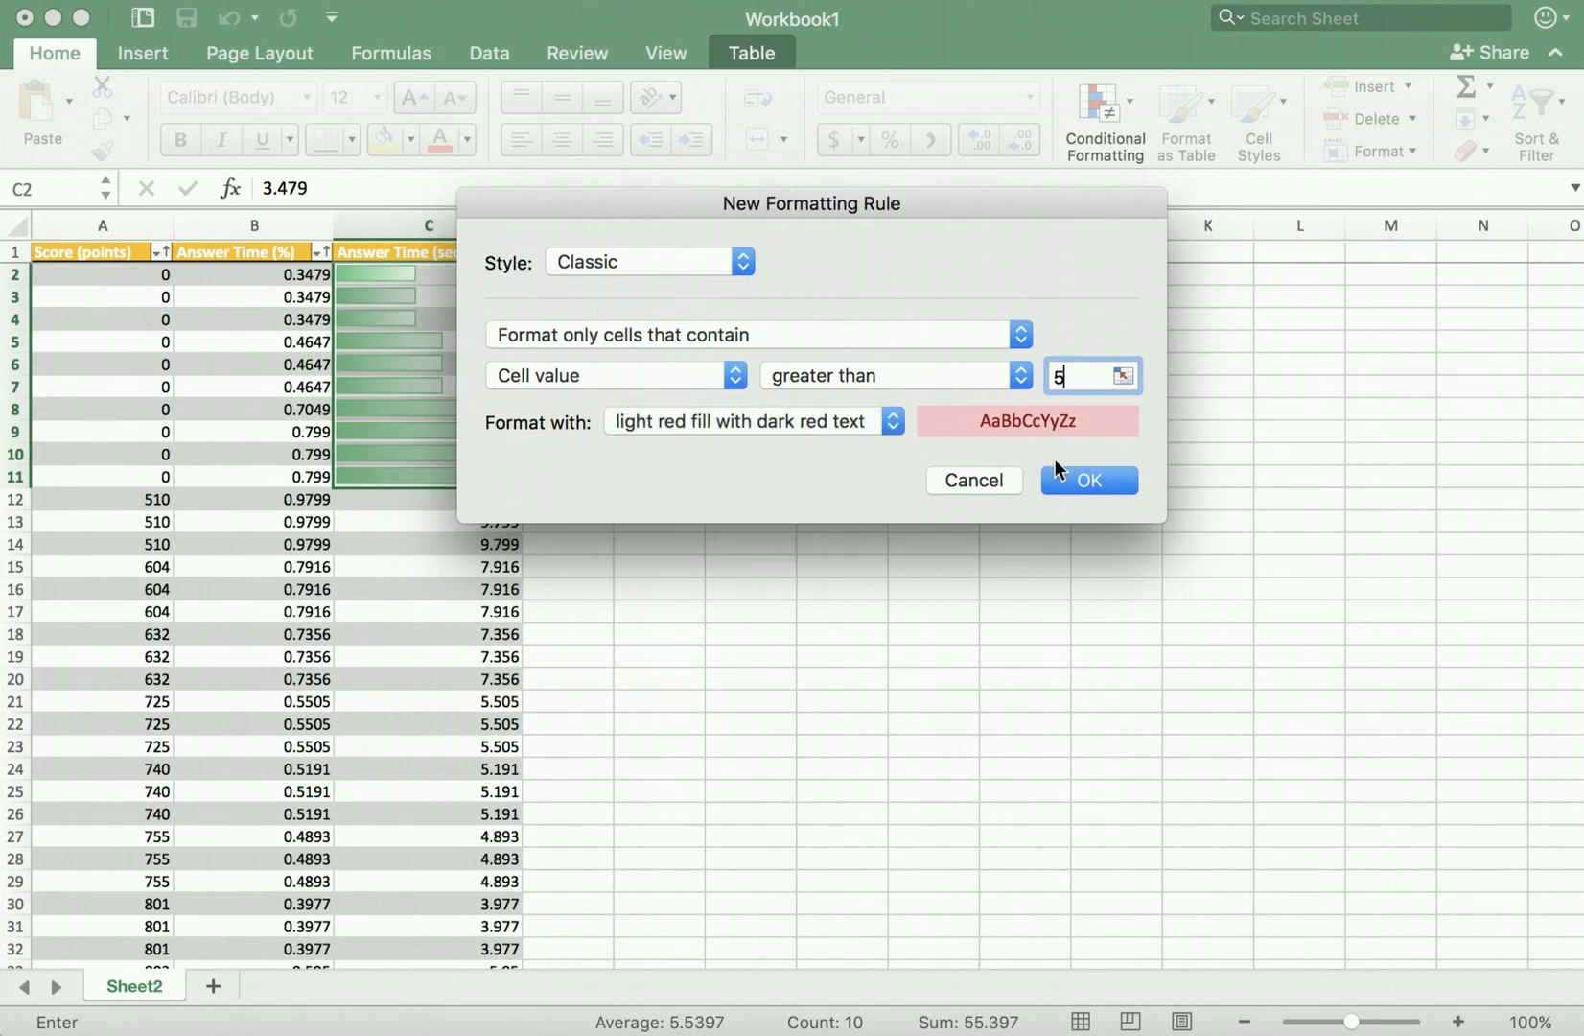
click(1087, 480)
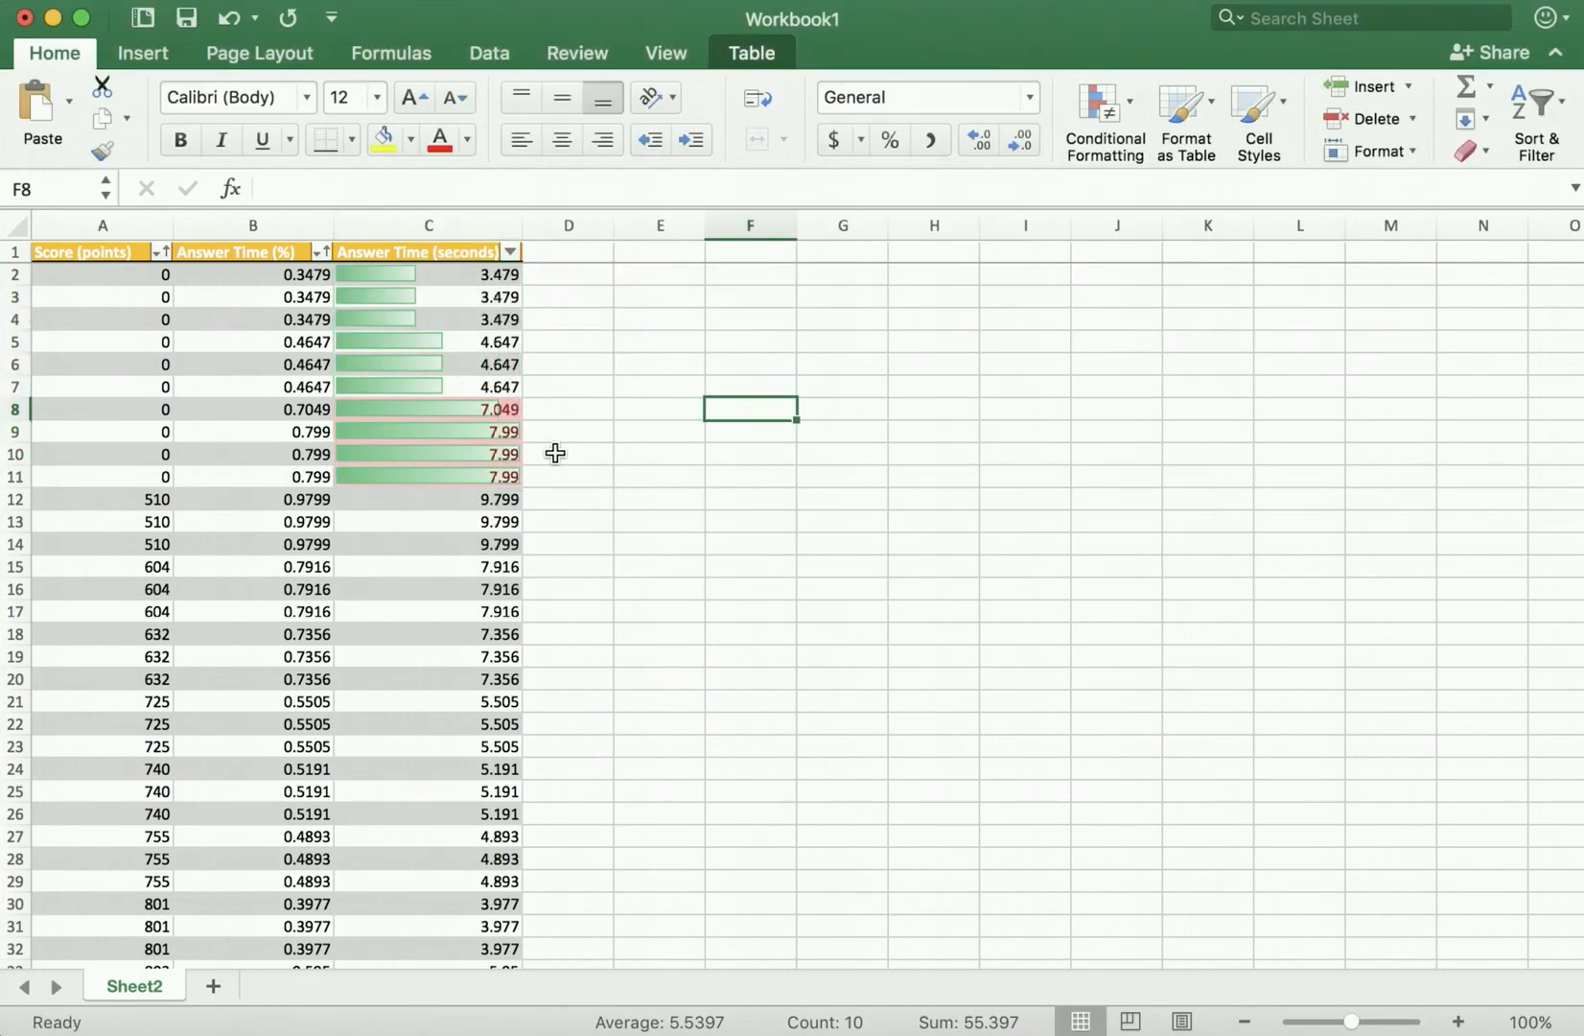
Change the answer time in C9 to 2 so it loses the red highlight
drag(428, 408, 428, 476)
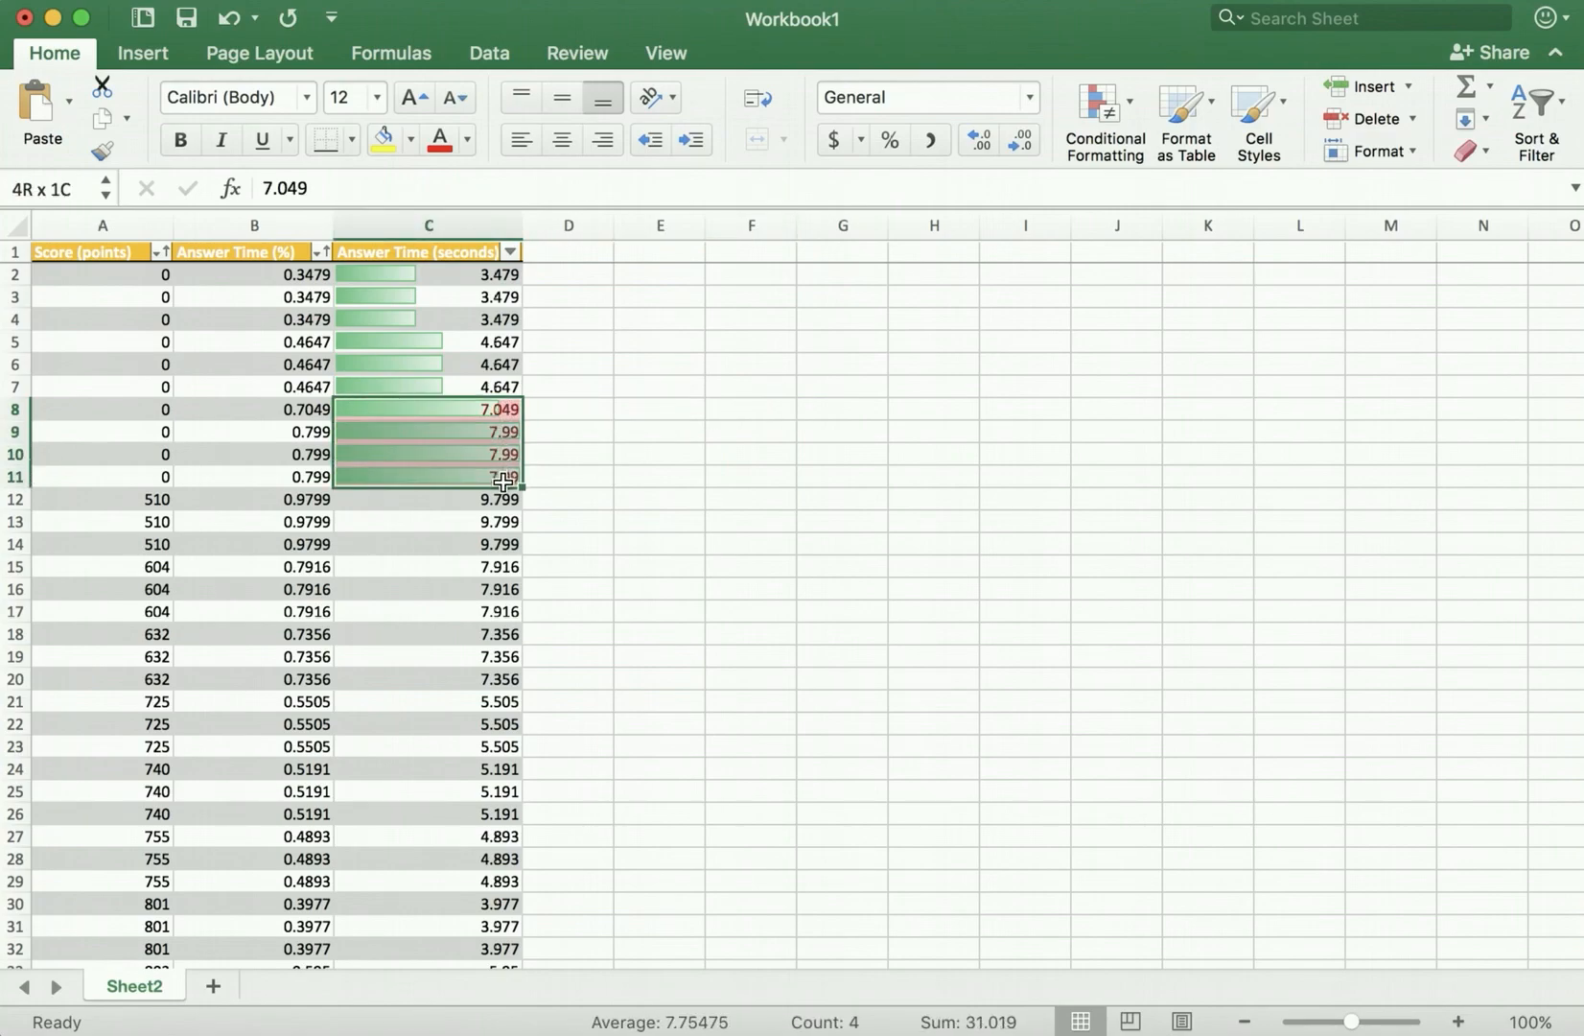
click(489, 440)
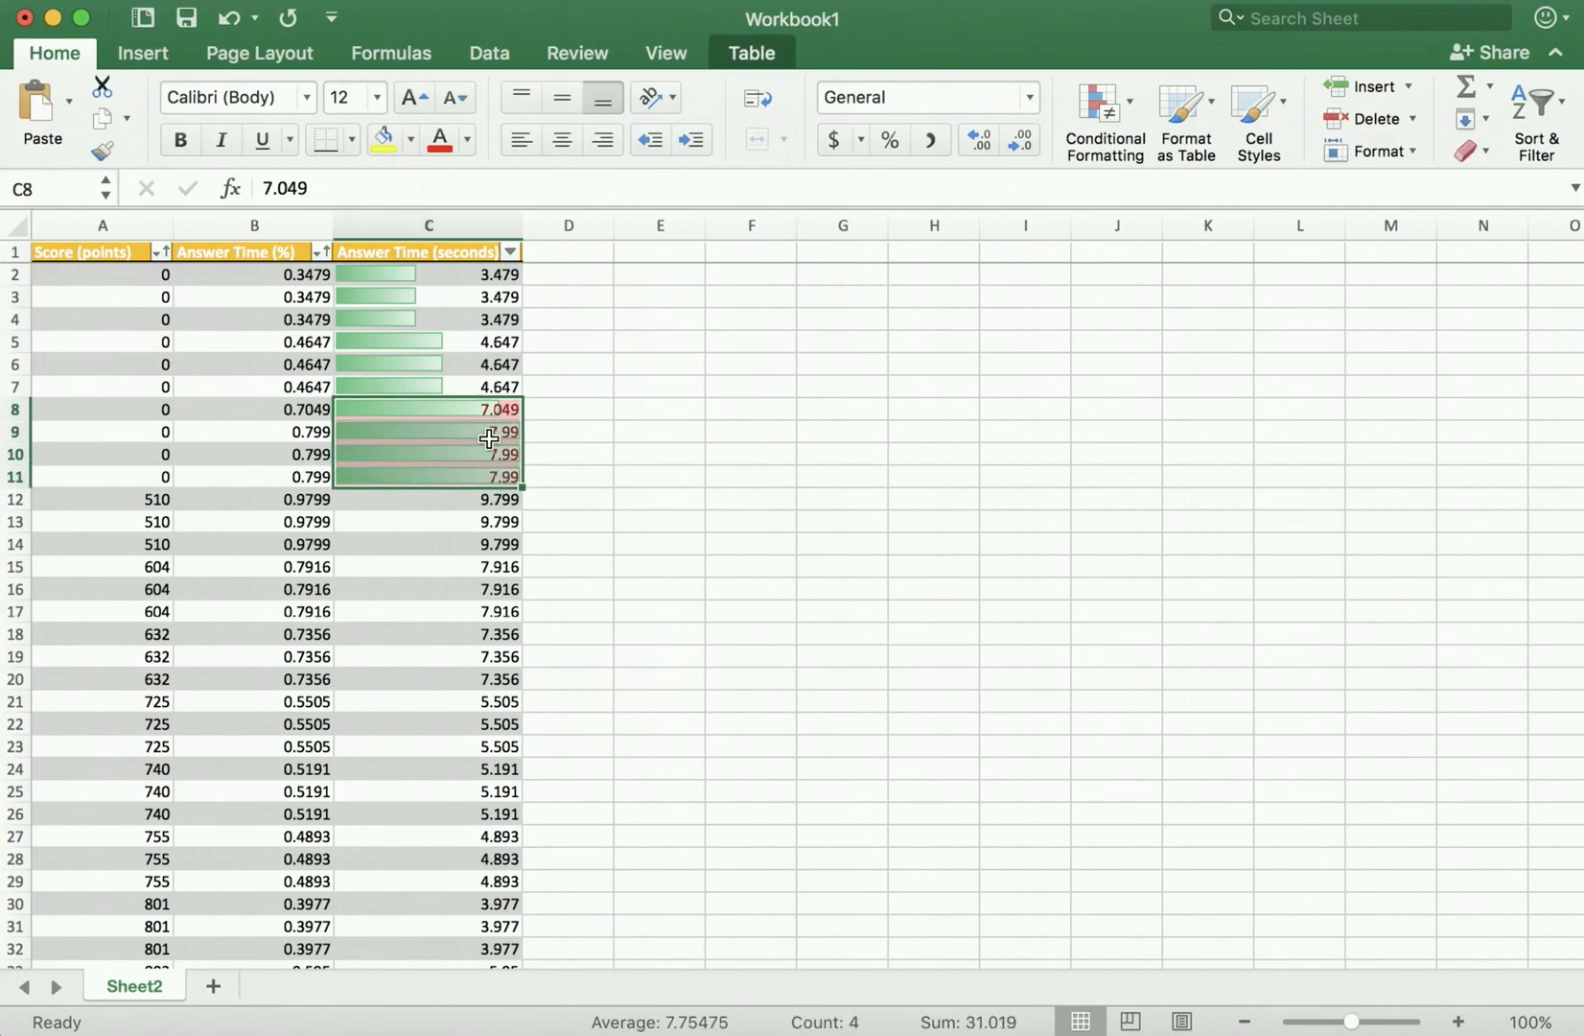
text(2)
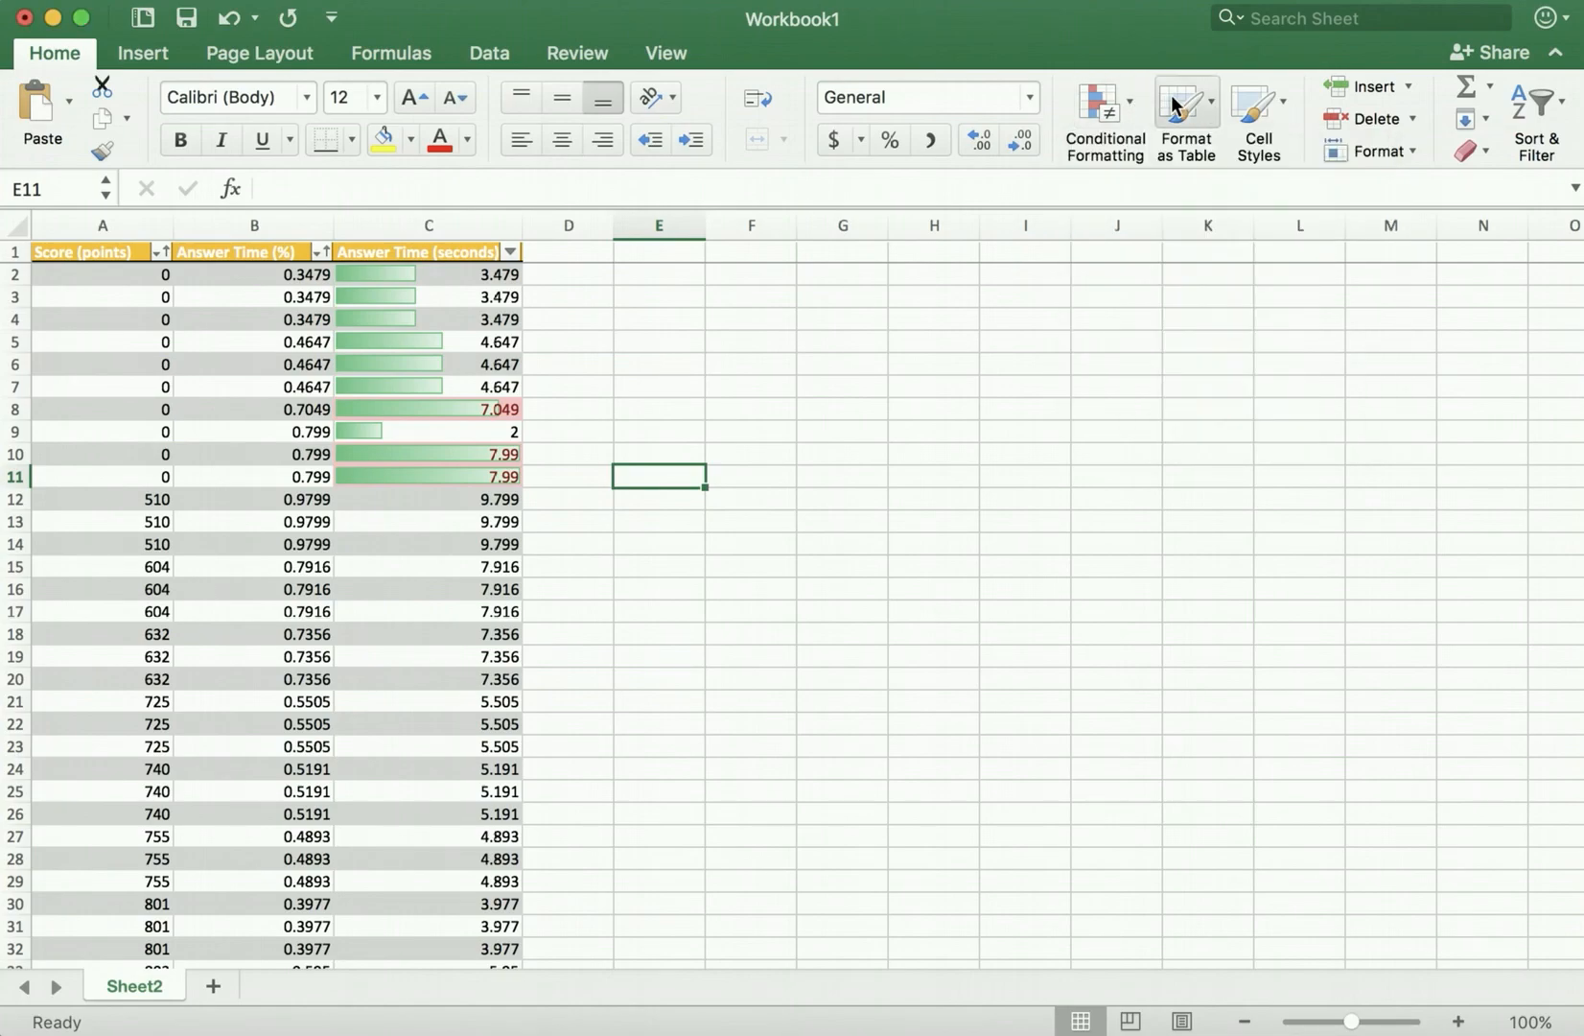
click(1186, 119)
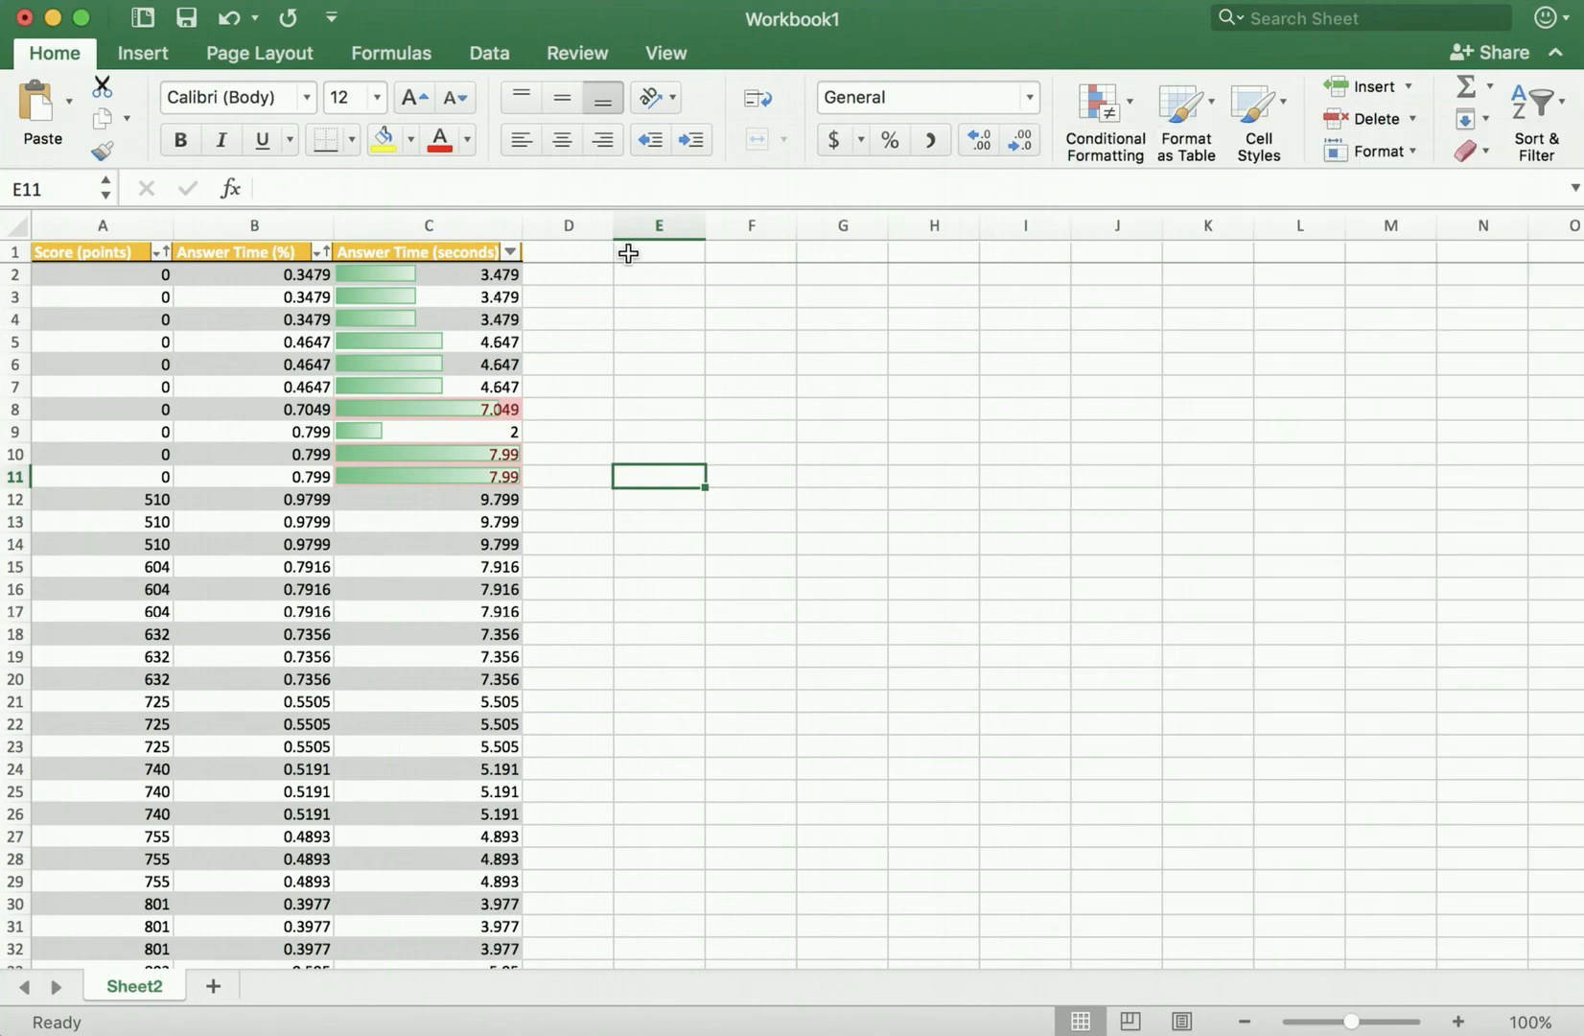
mouse_move(587, 276)
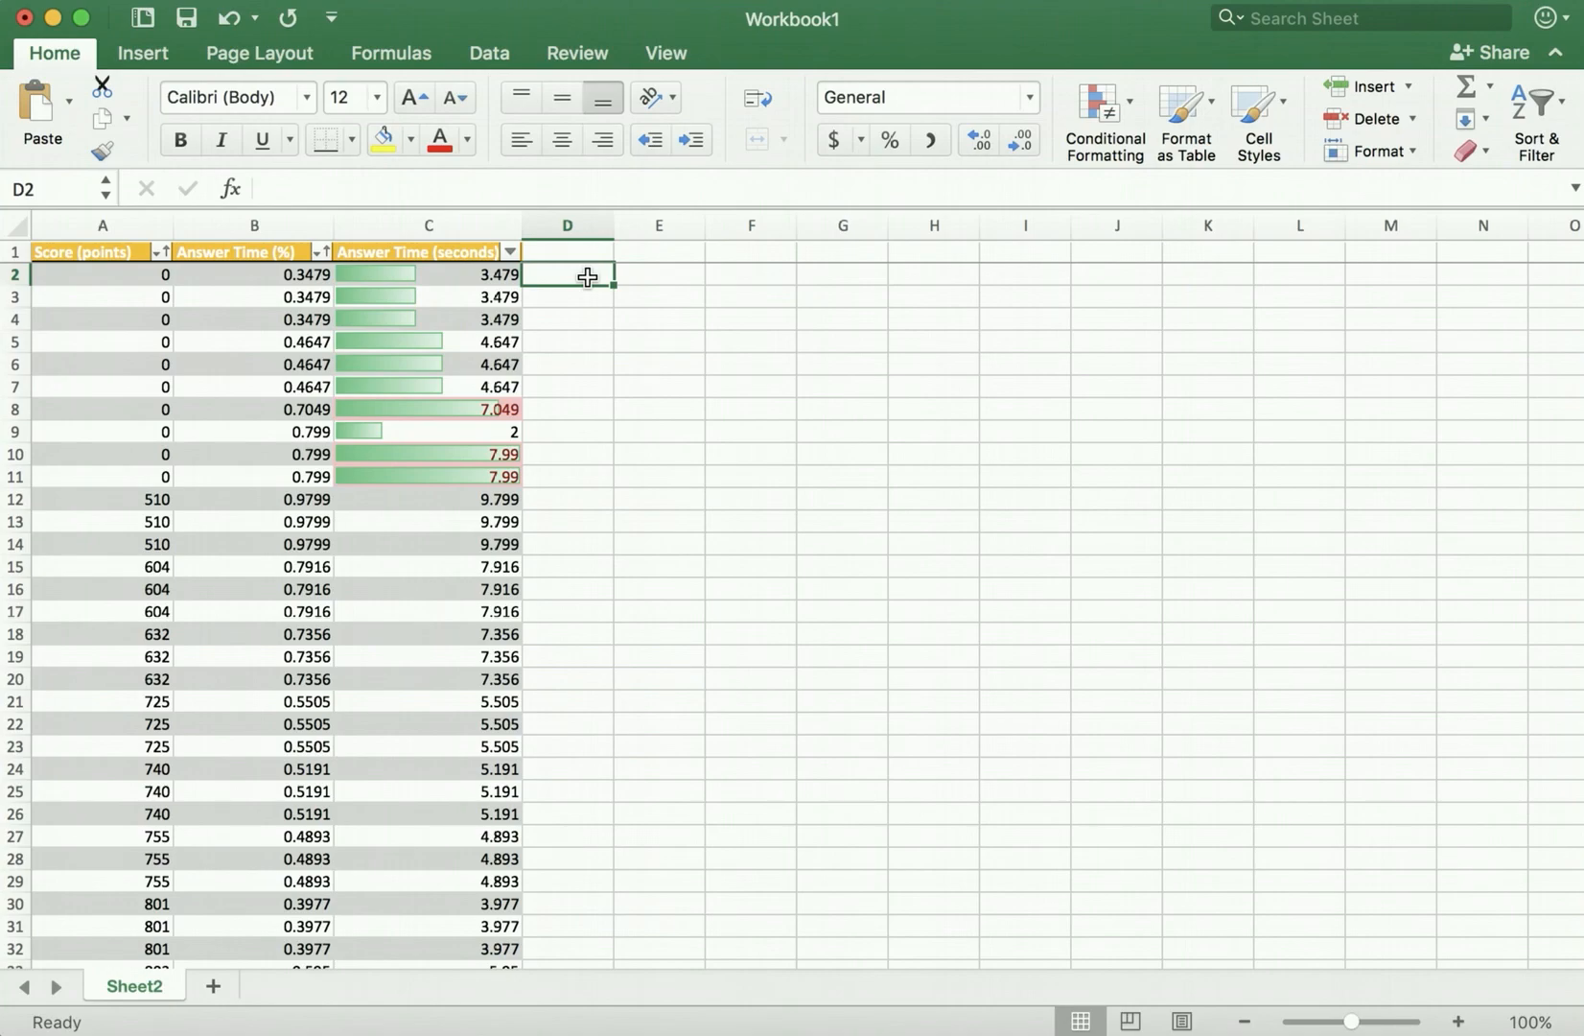
Enter =C2/B2 in D2 so the table auto-fills a new Column1, then start a mistaken edit
text(=)
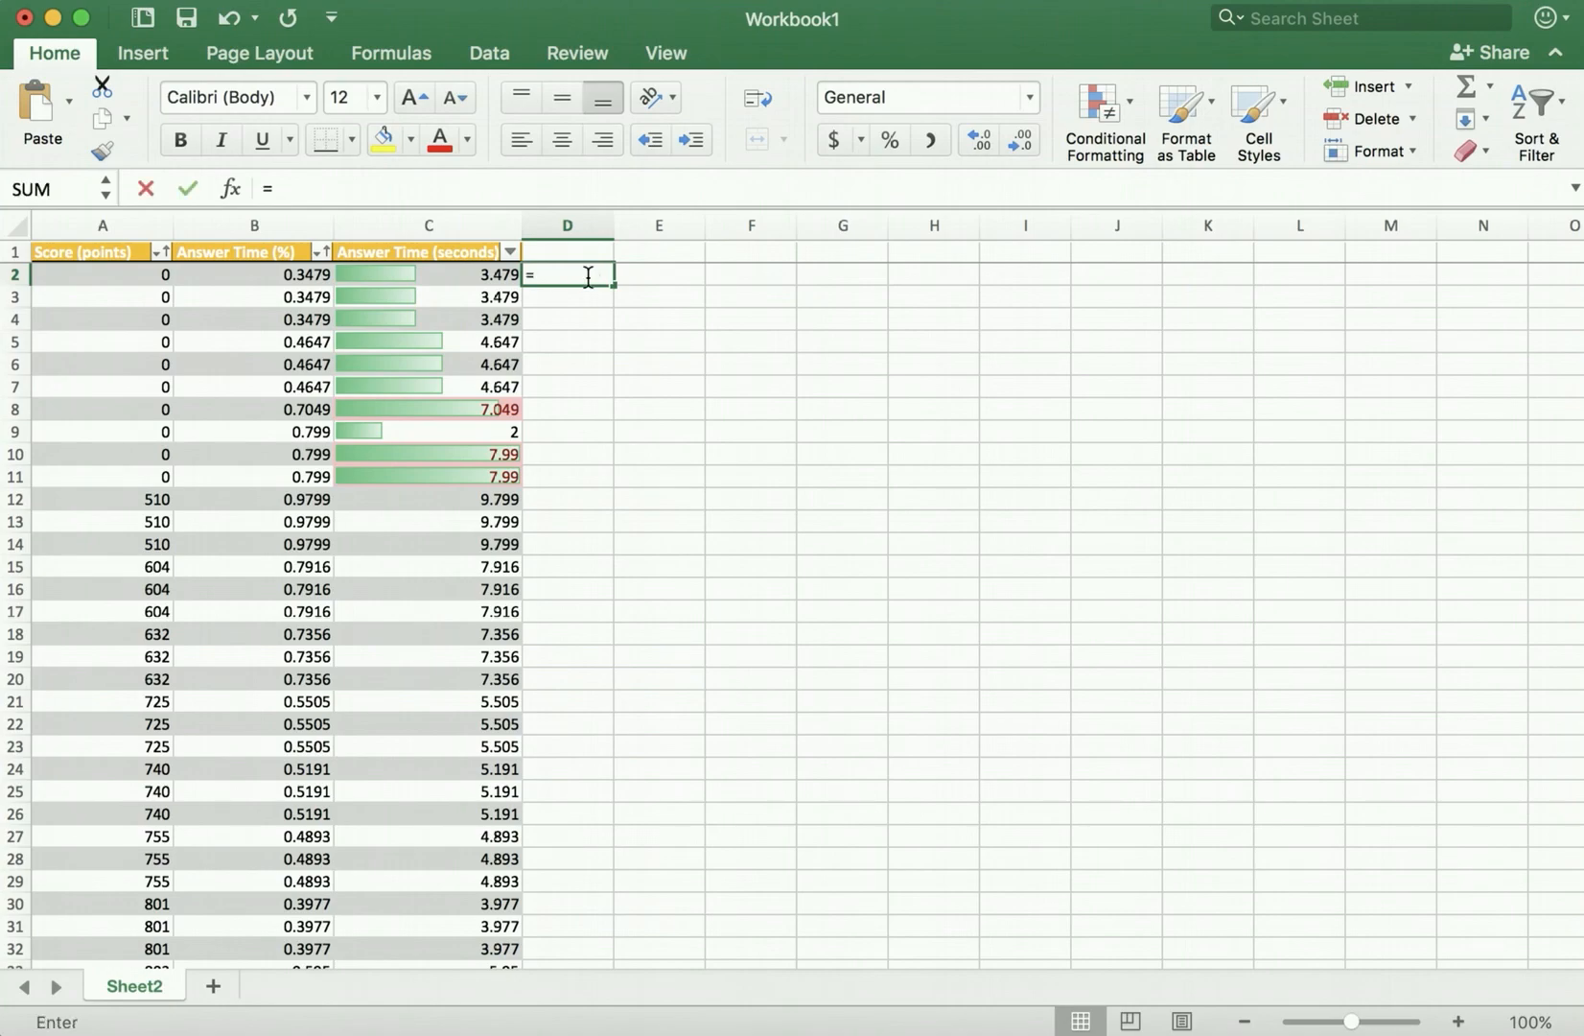
text(c)
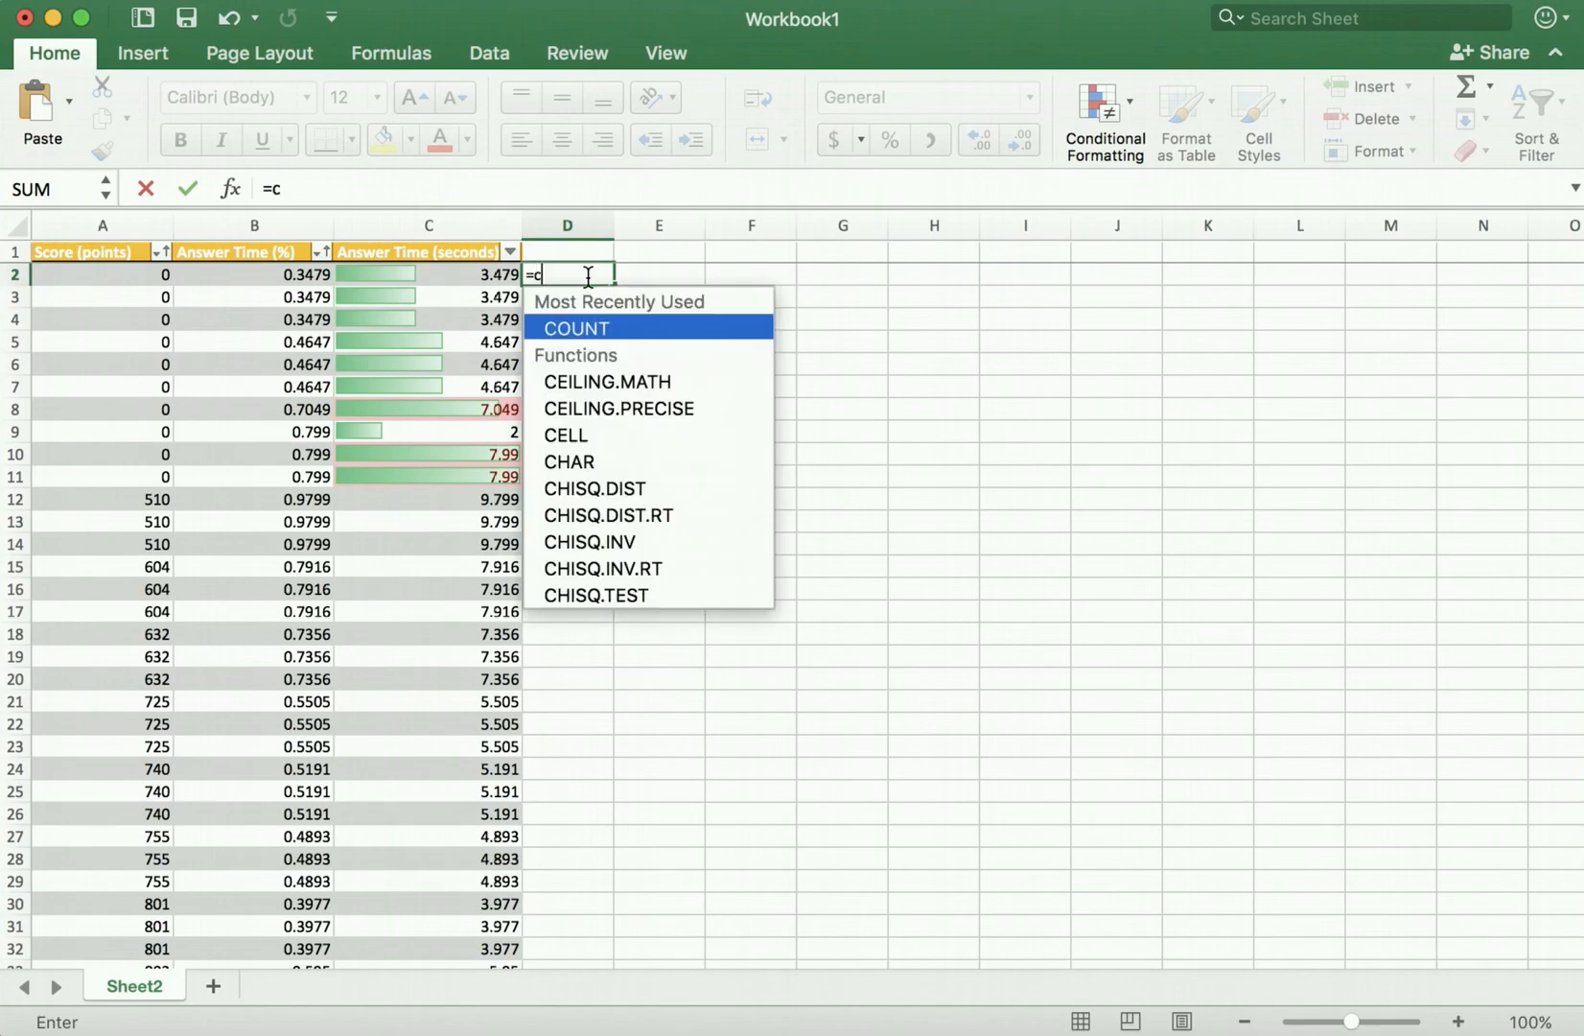
text(2/b)
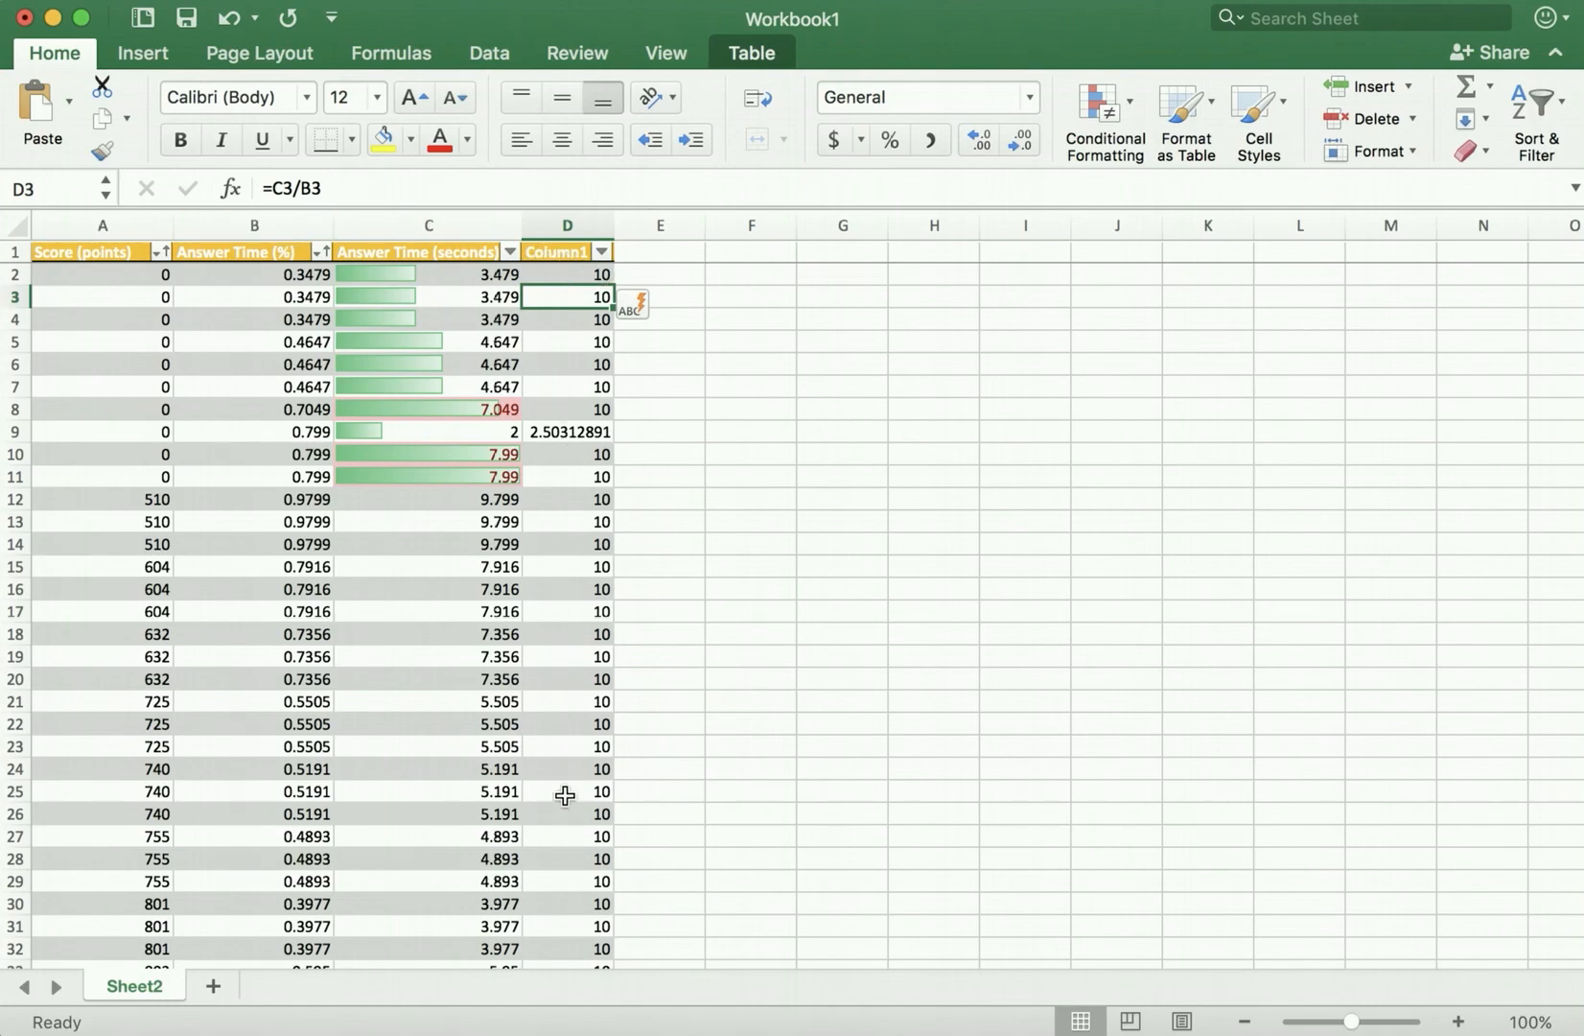
mouse_move(560, 339)
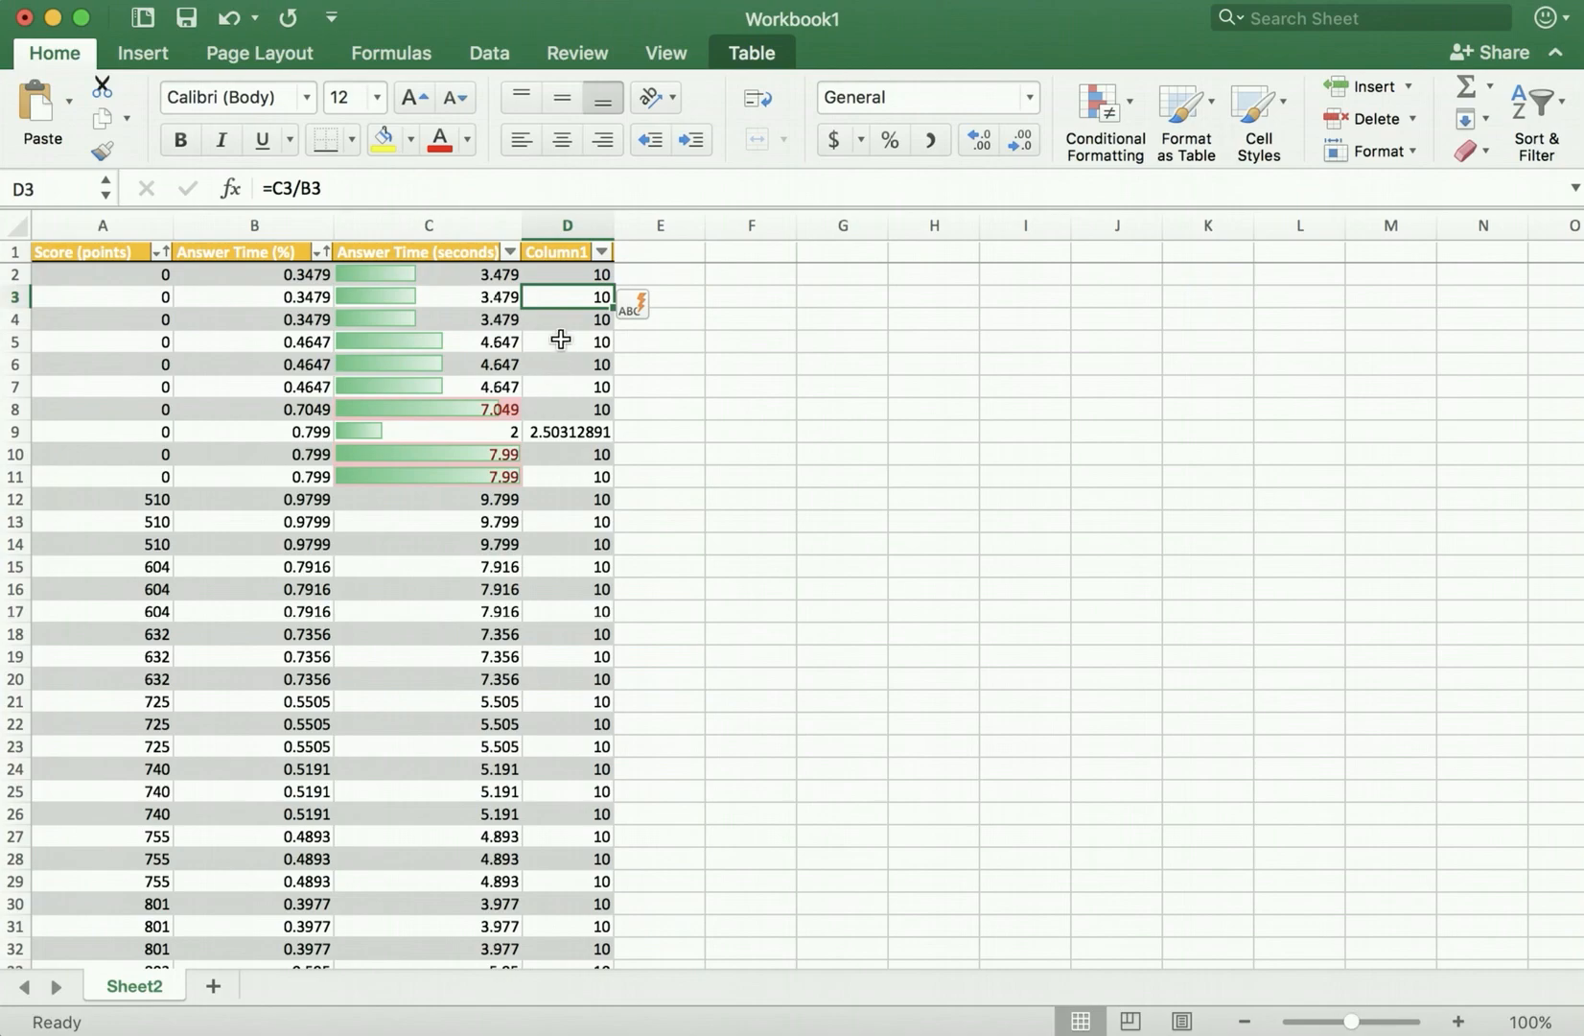
mouse_move(583, 271)
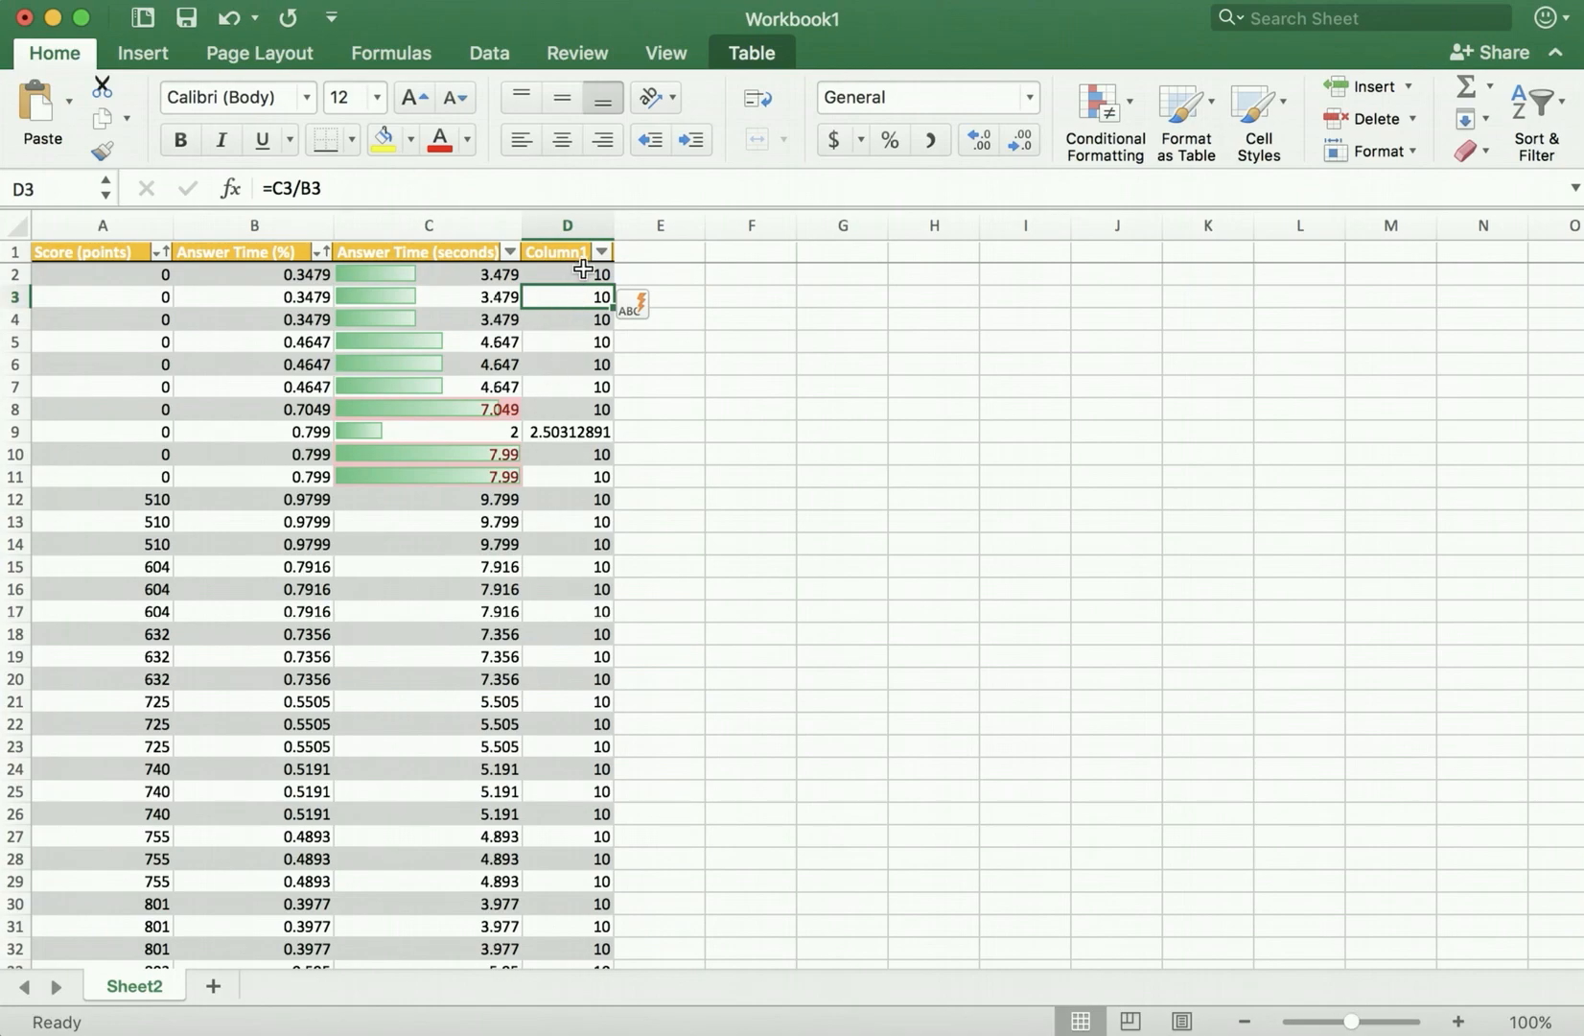
click(568, 272)
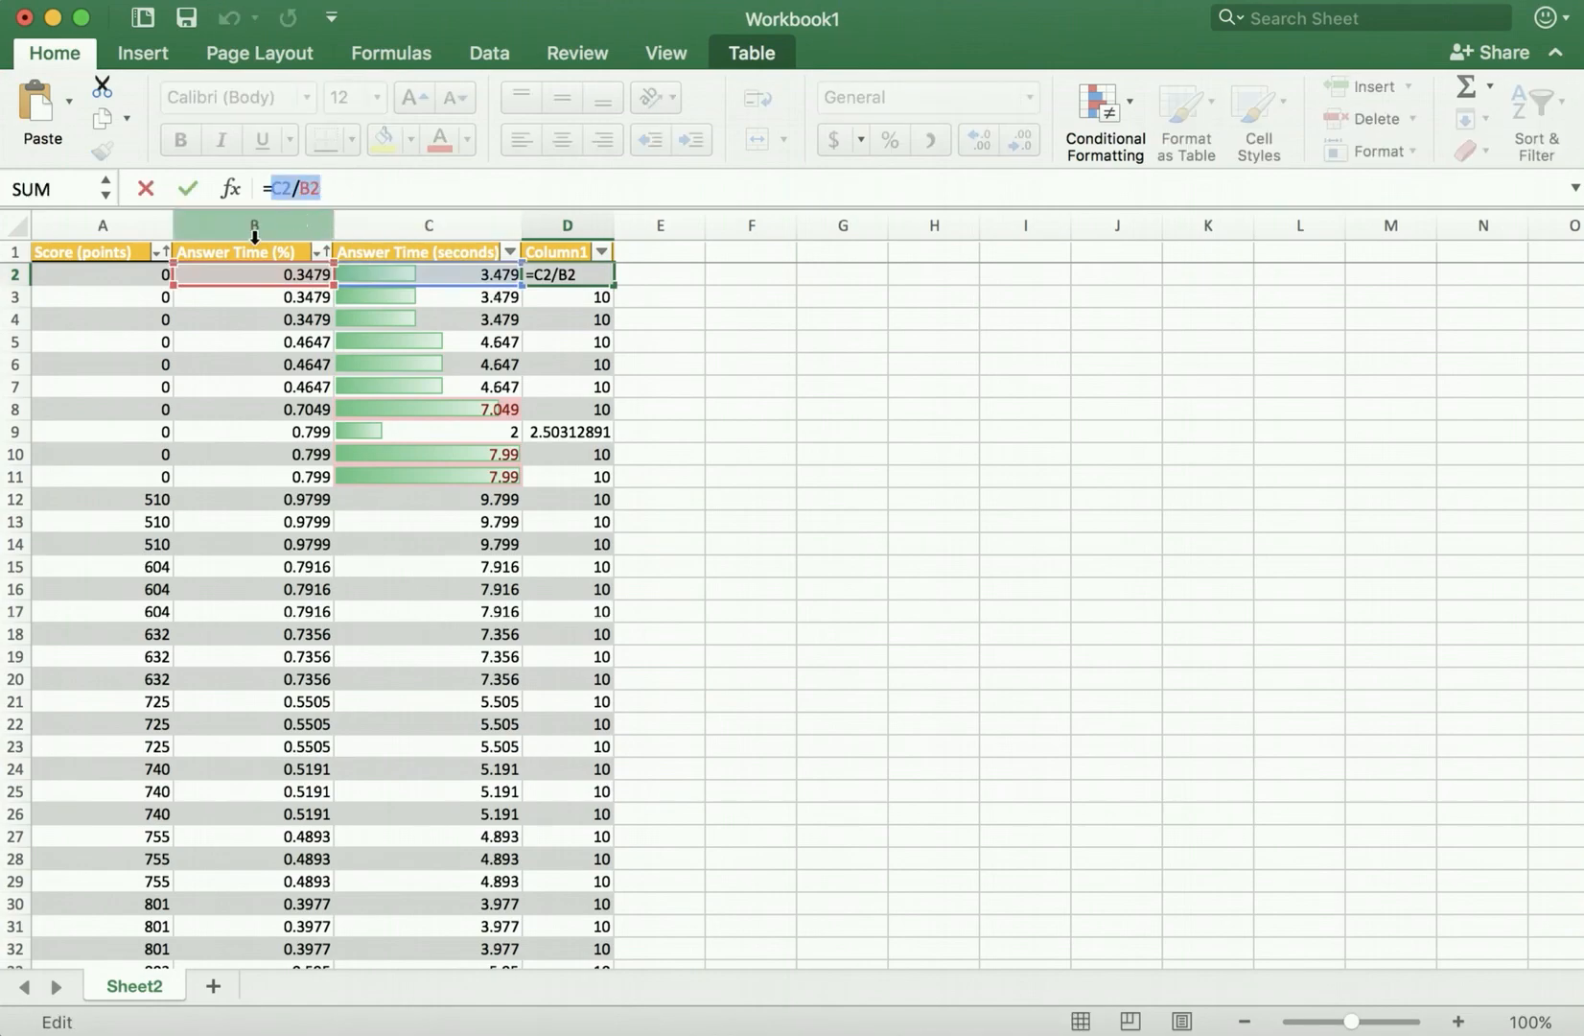
mouse_move(426, 225)
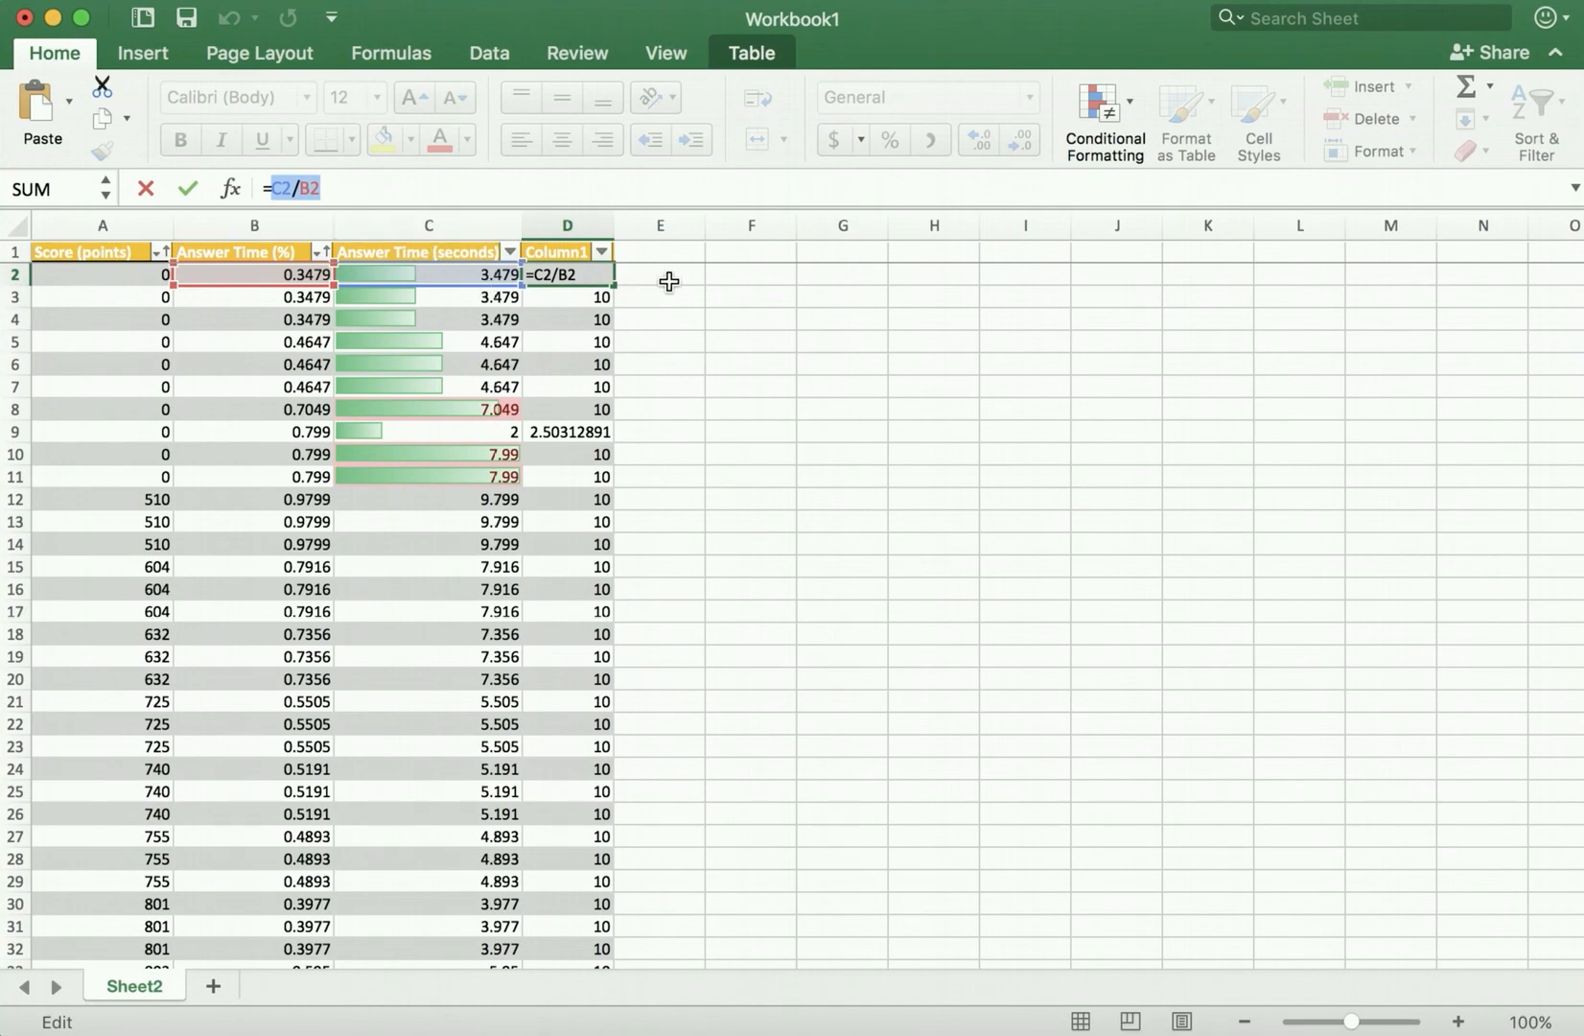
click(660, 275)
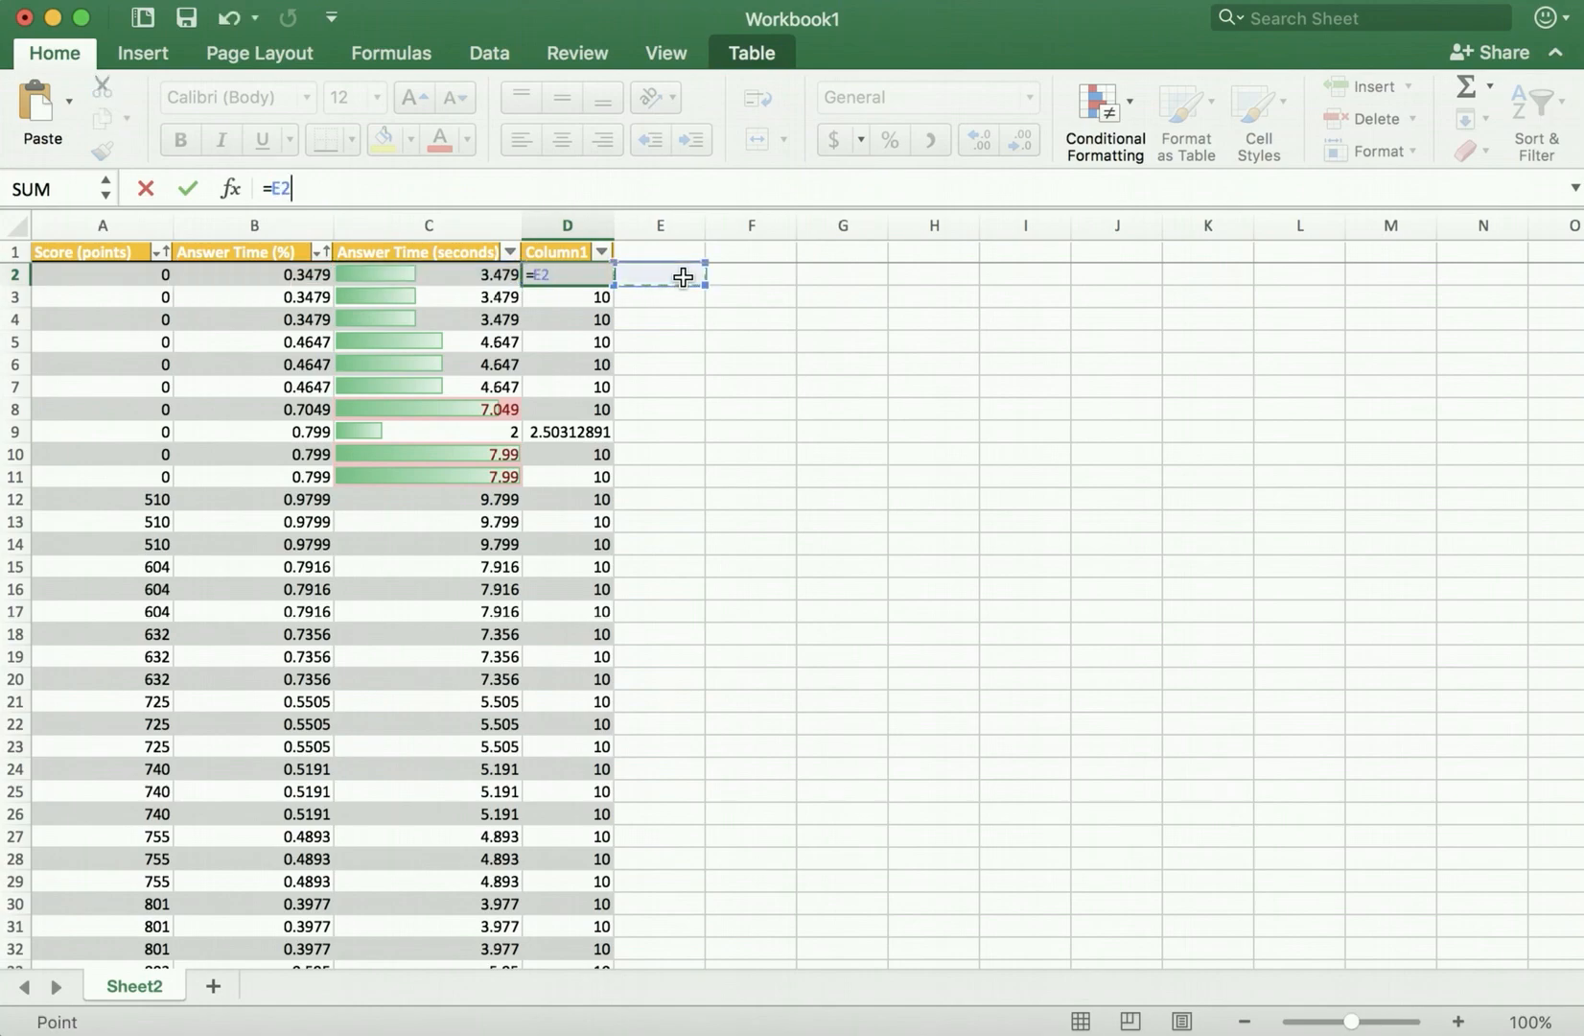
mouse_move(639, 332)
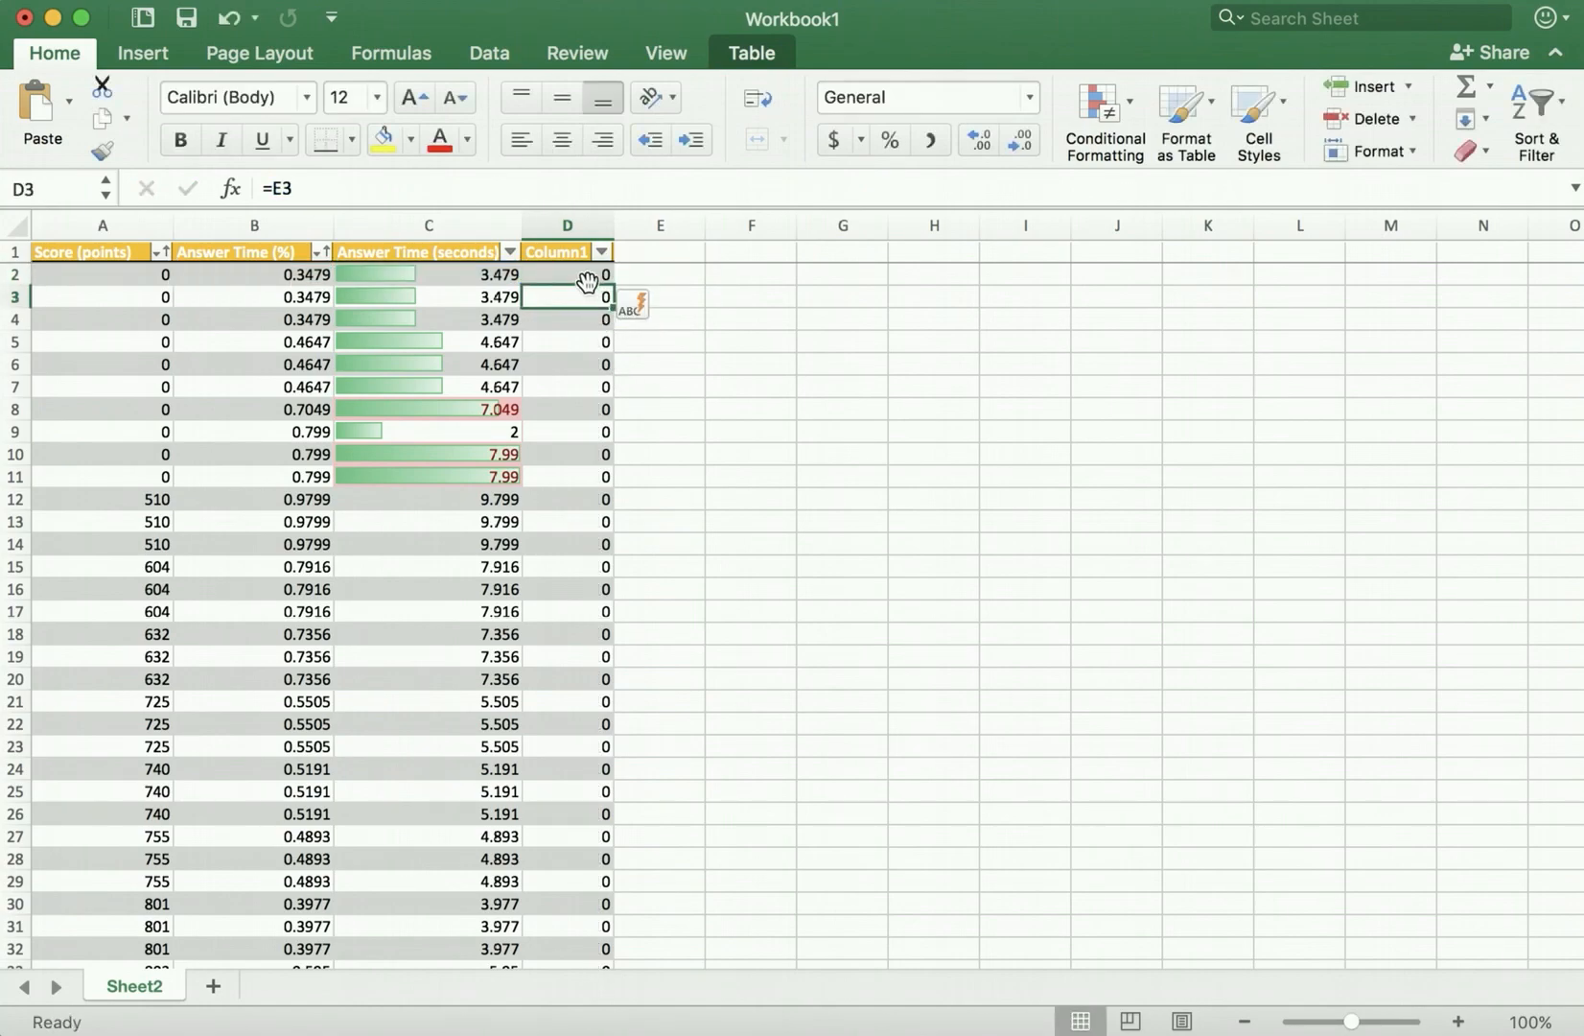
Re-enter =C2/B2 in D2 to restore Column1 dividing seconds by percent
click(565, 274)
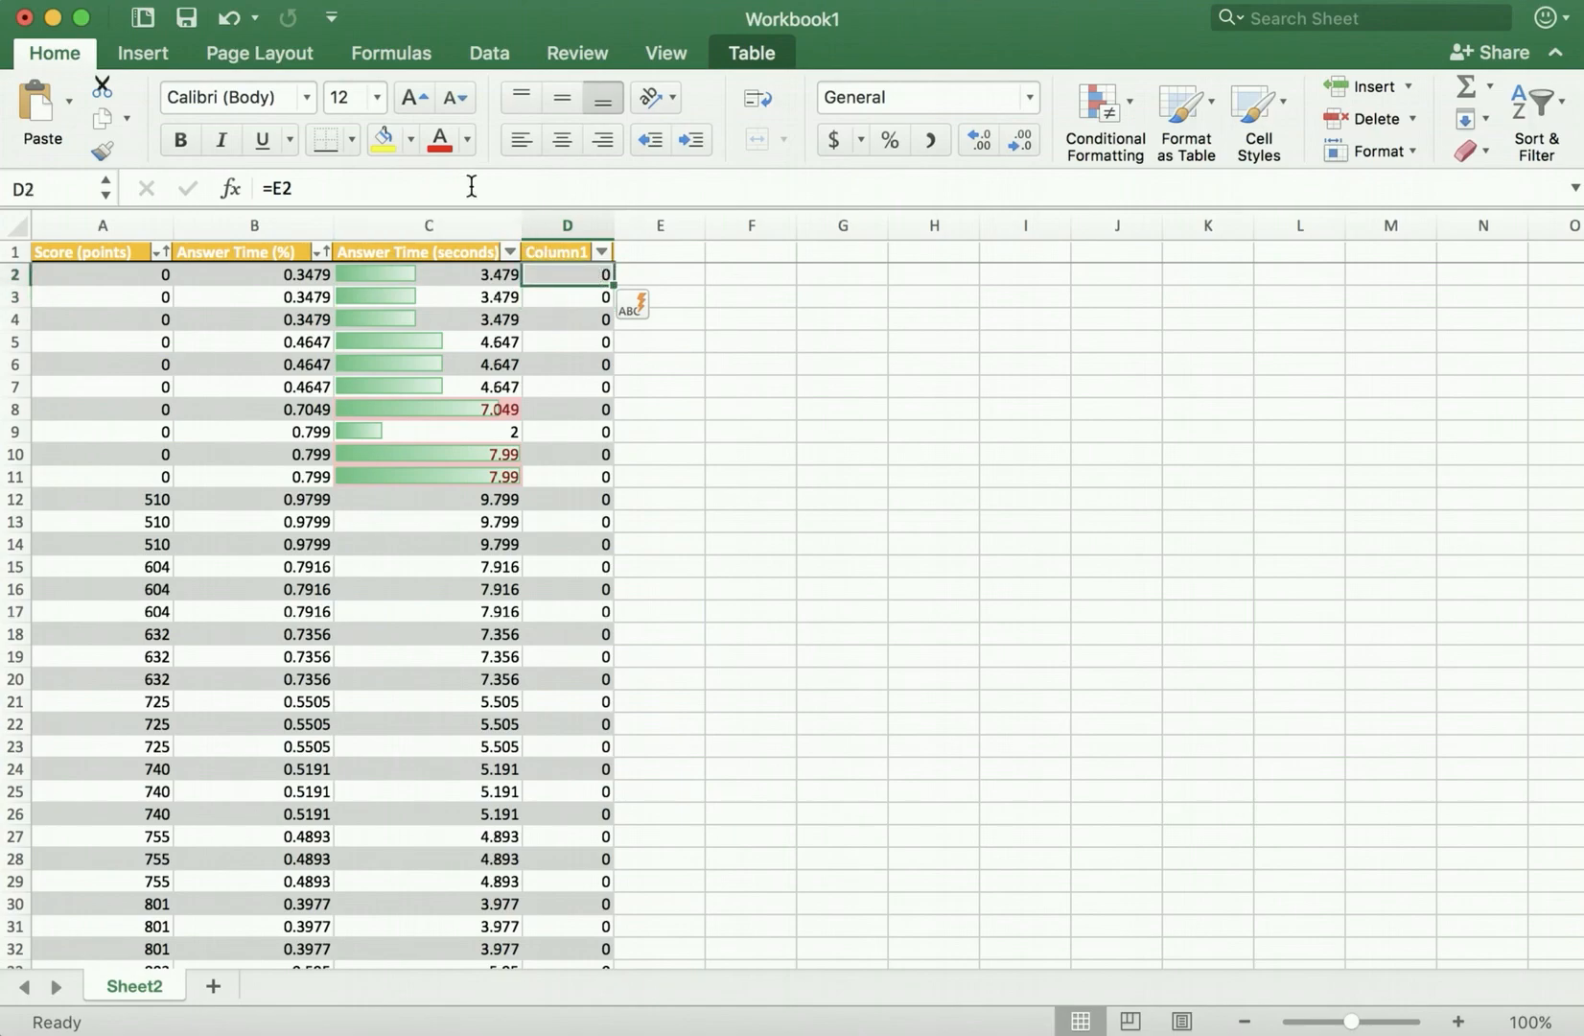
text(E)
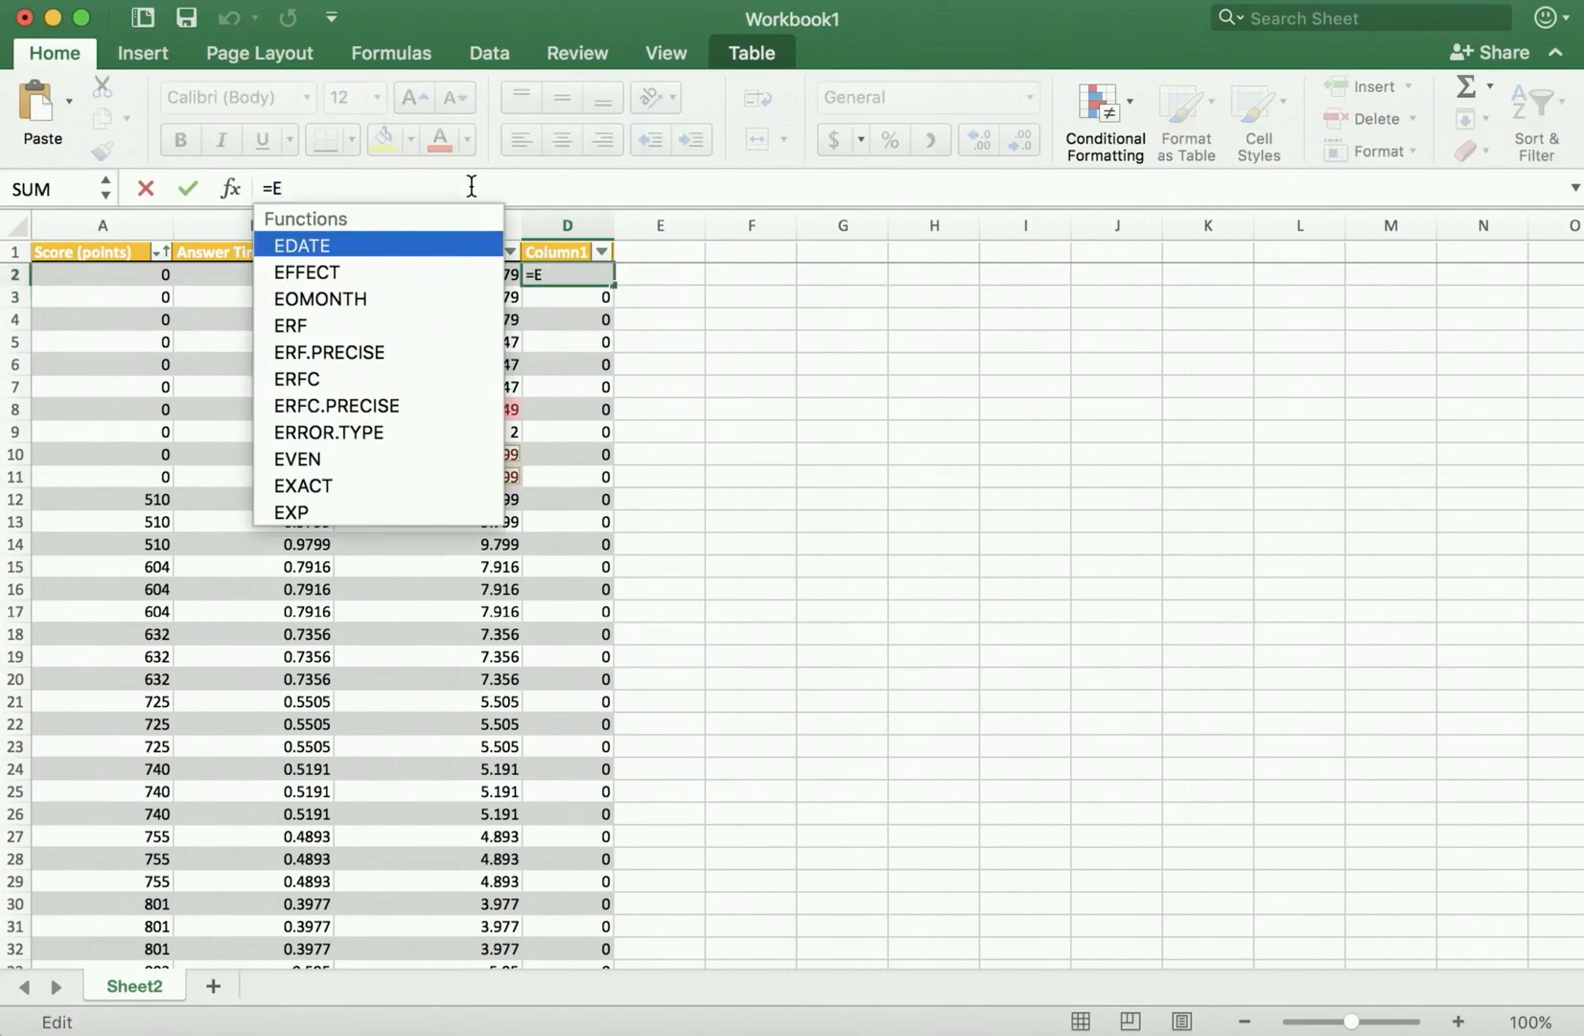
text(c2/)
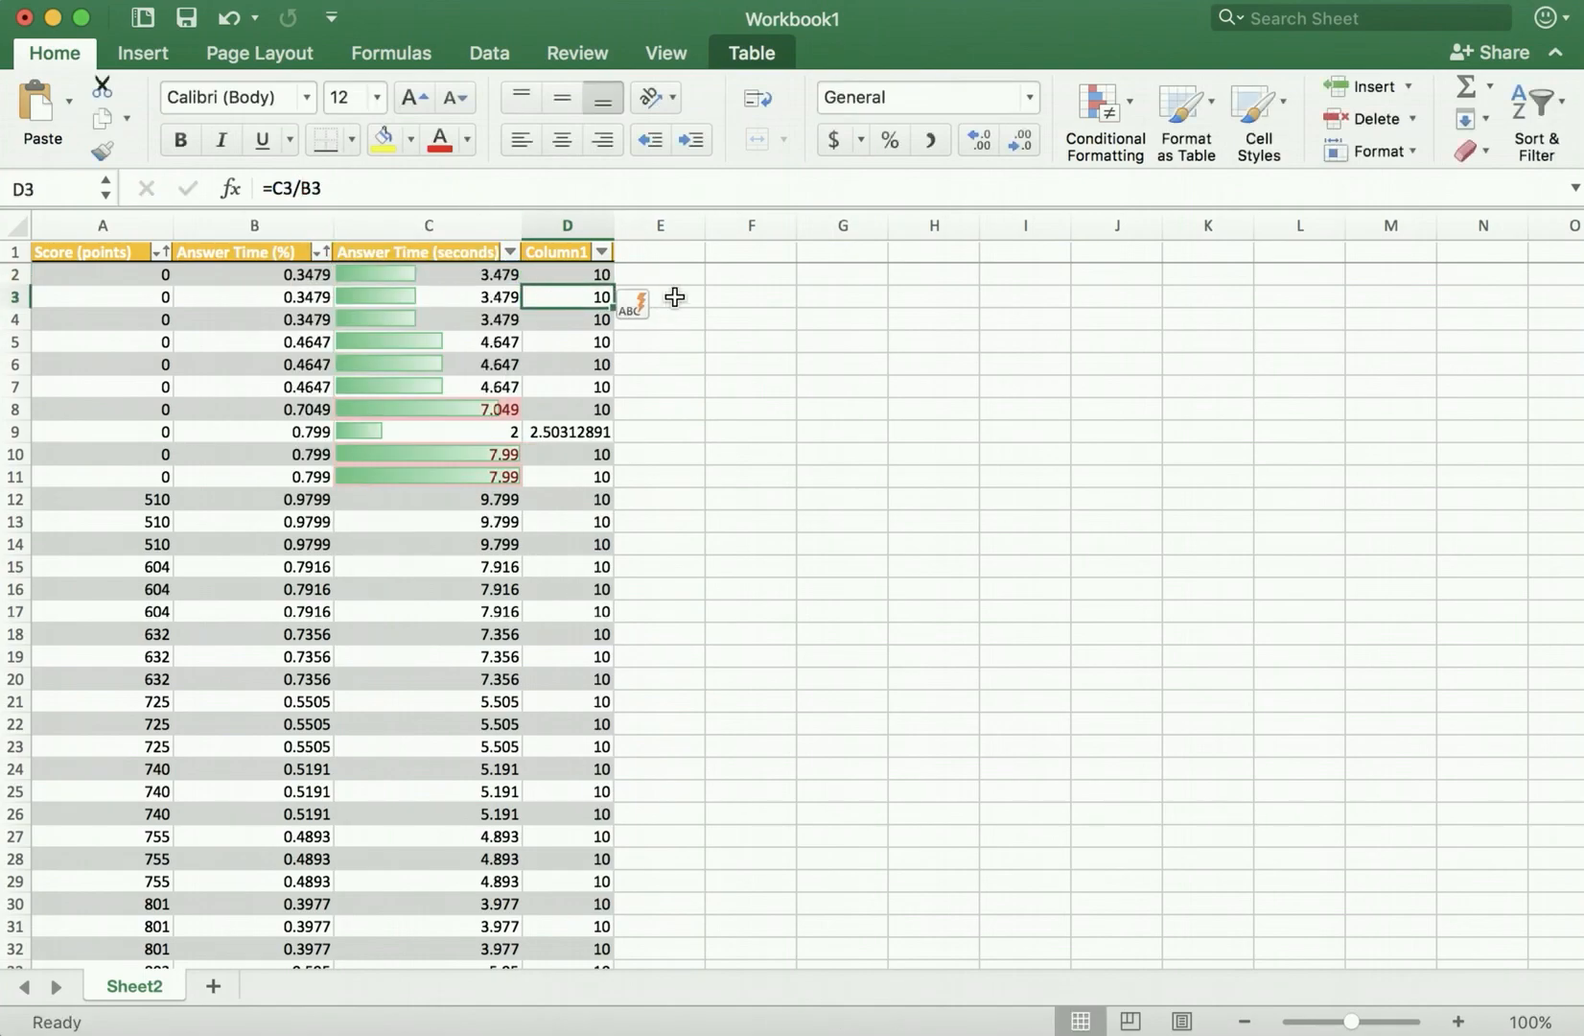
click(658, 274)
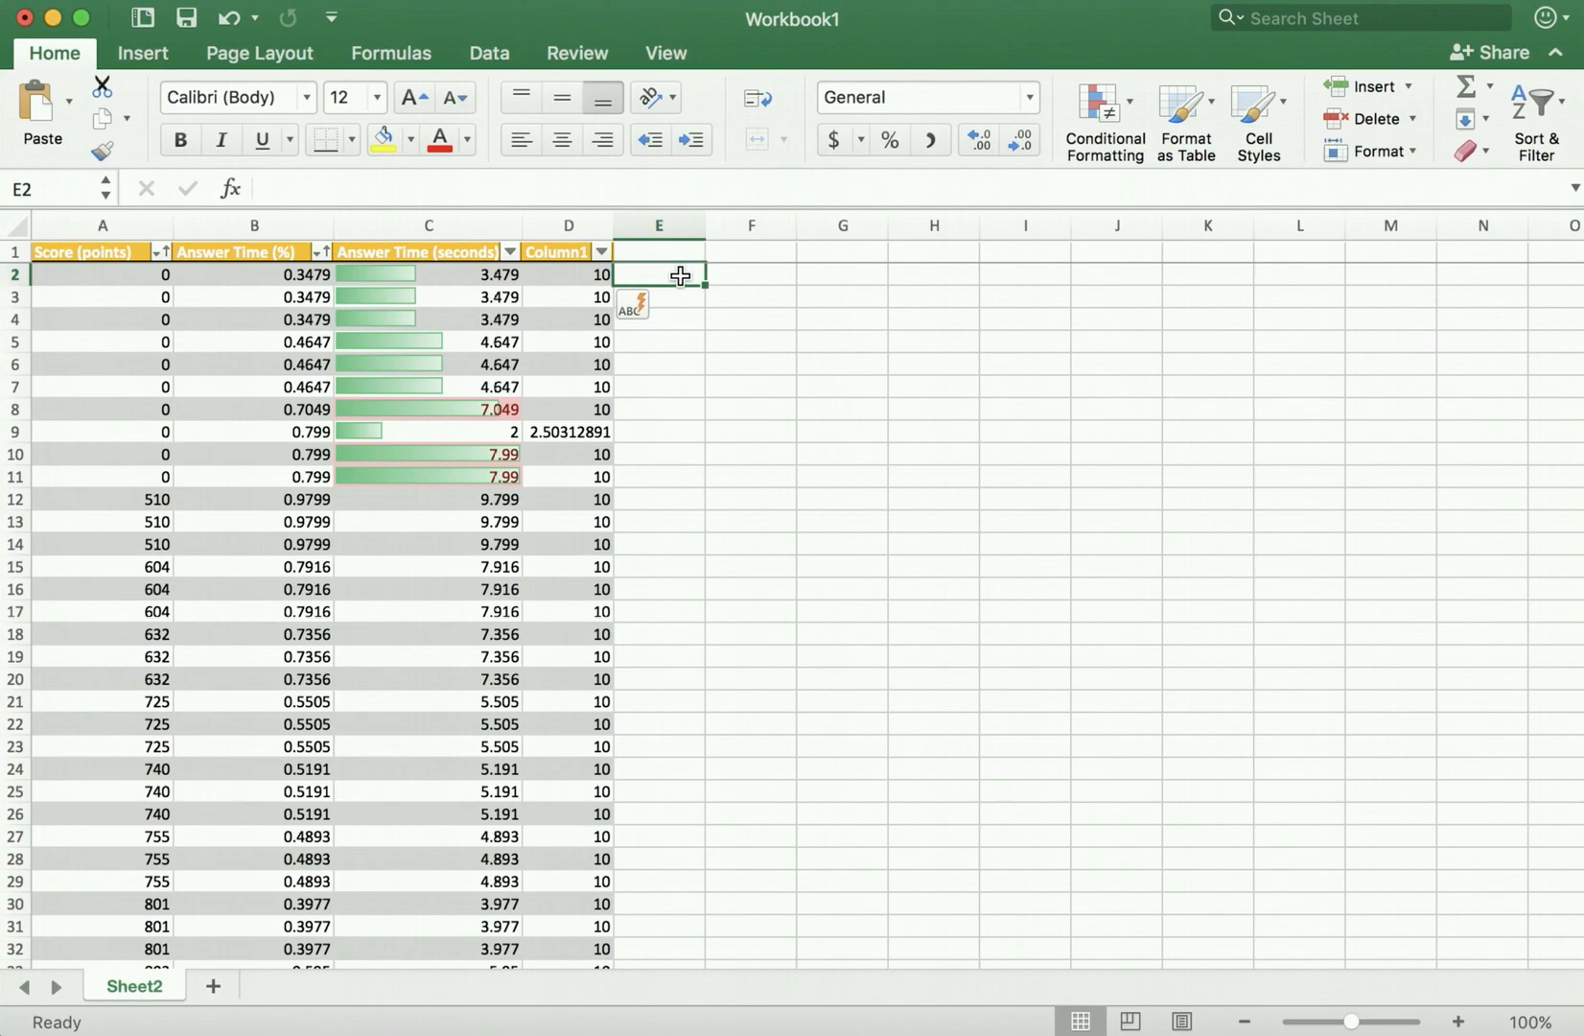
Build Column2 in E2 dividing Answer Time (seconds) by Answer Time (%) with structured references
text(=)
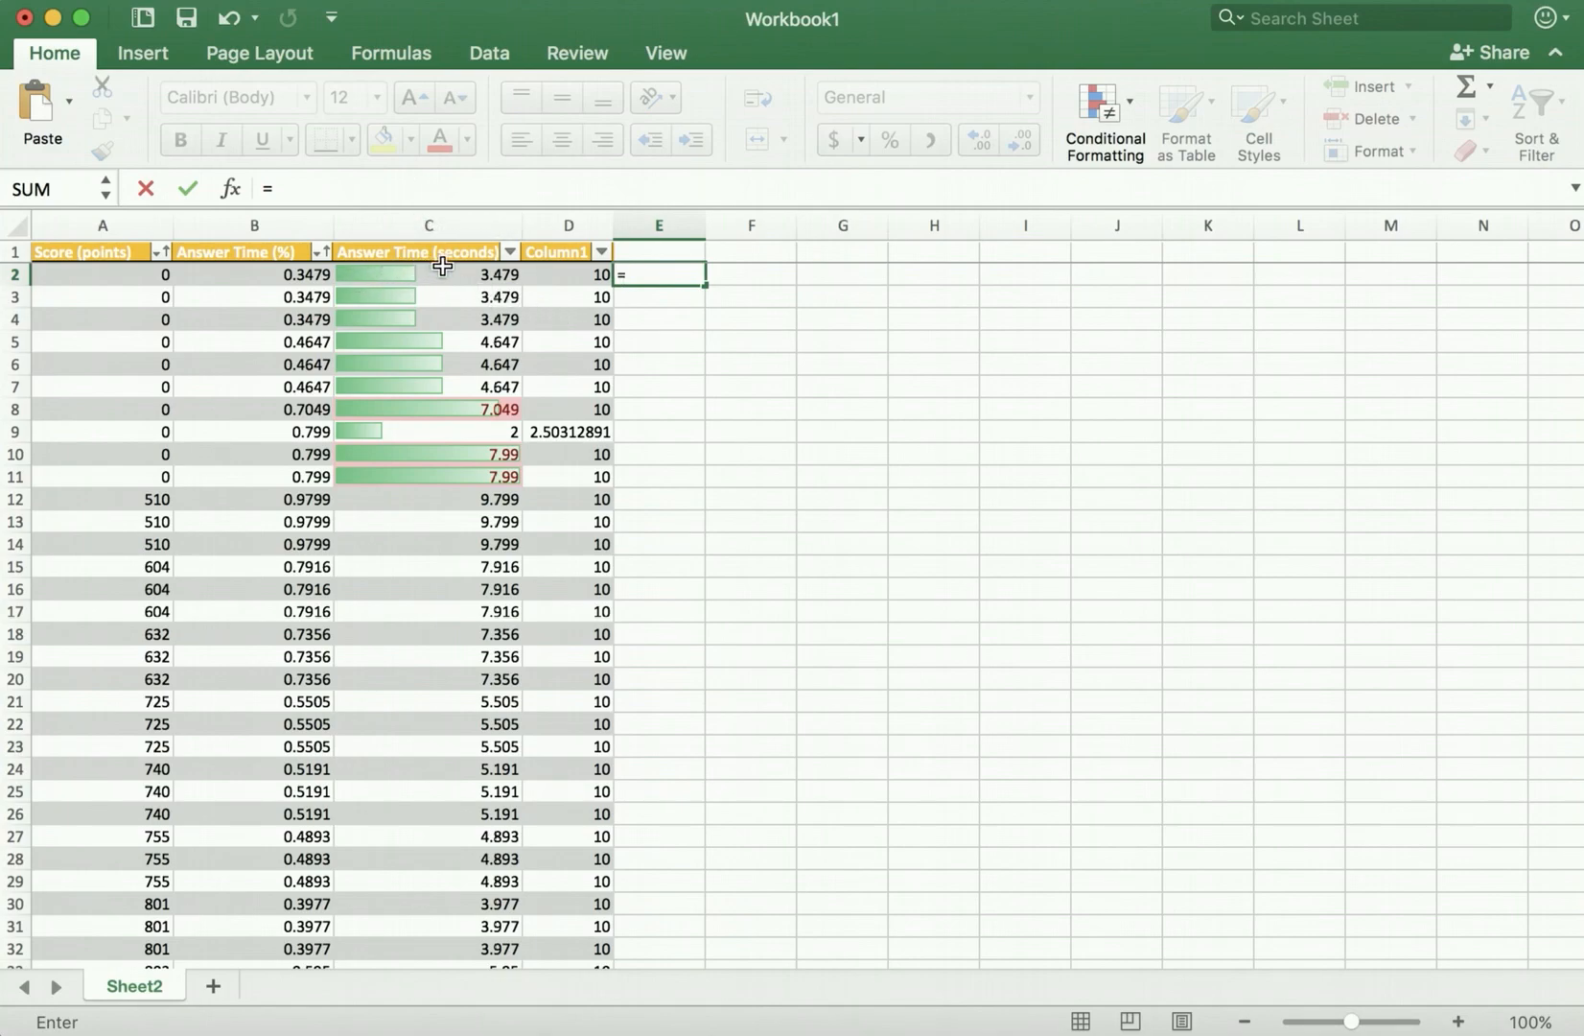
click(427, 274)
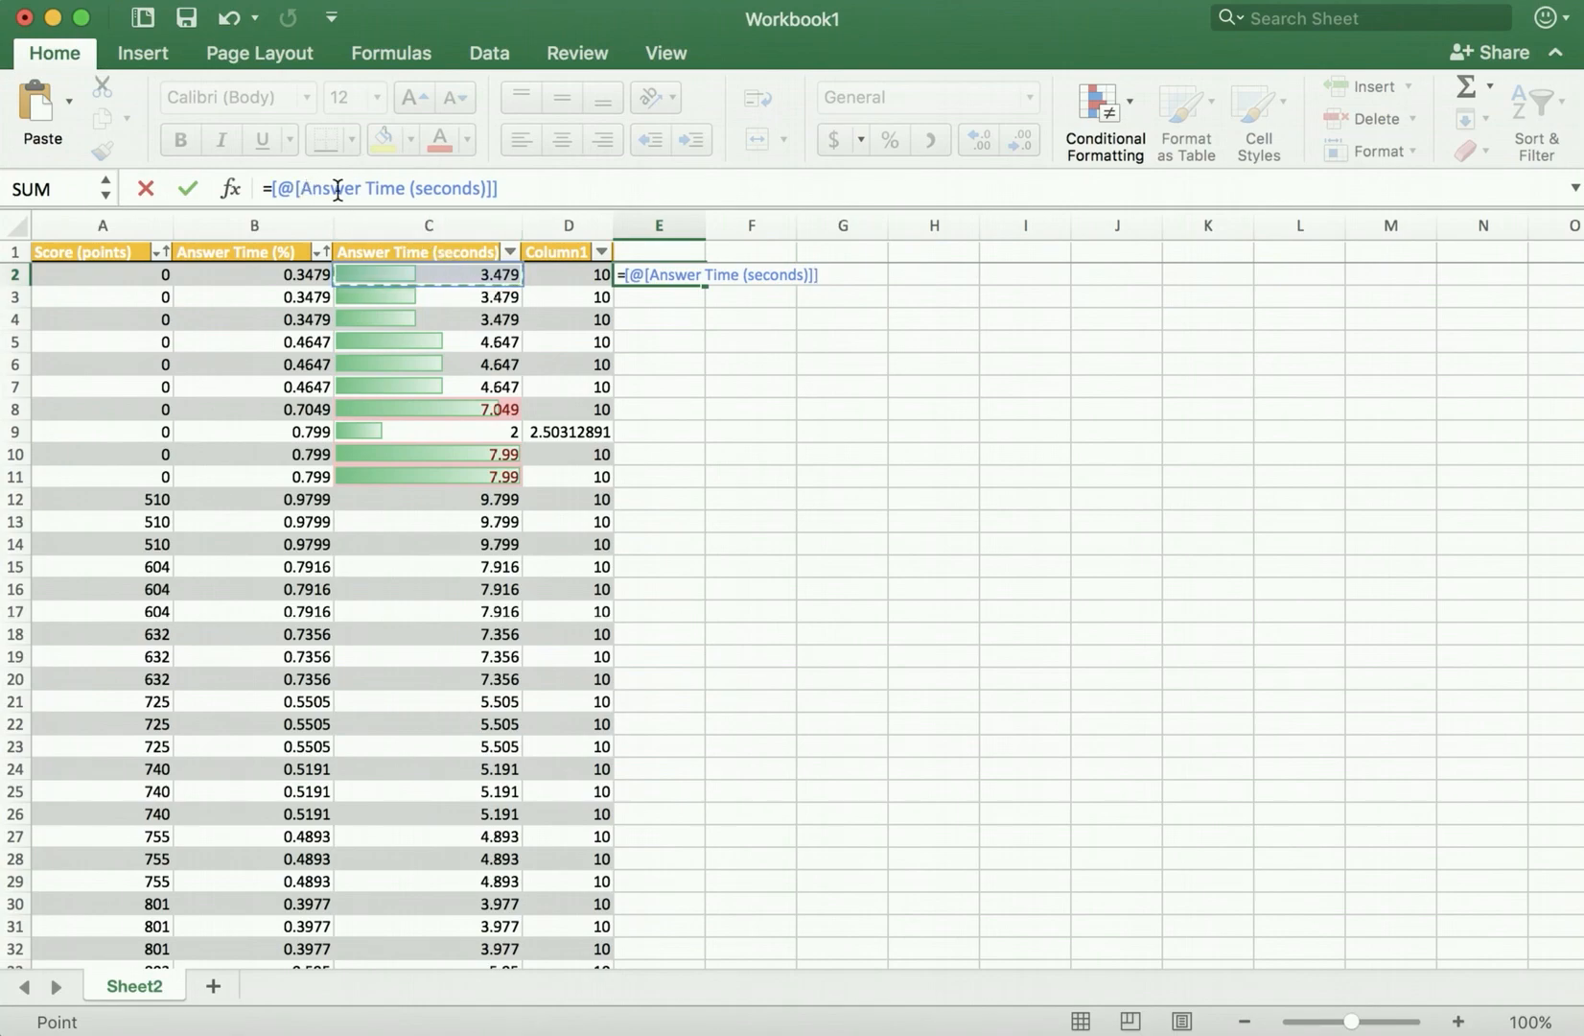
mouse_move(351, 254)
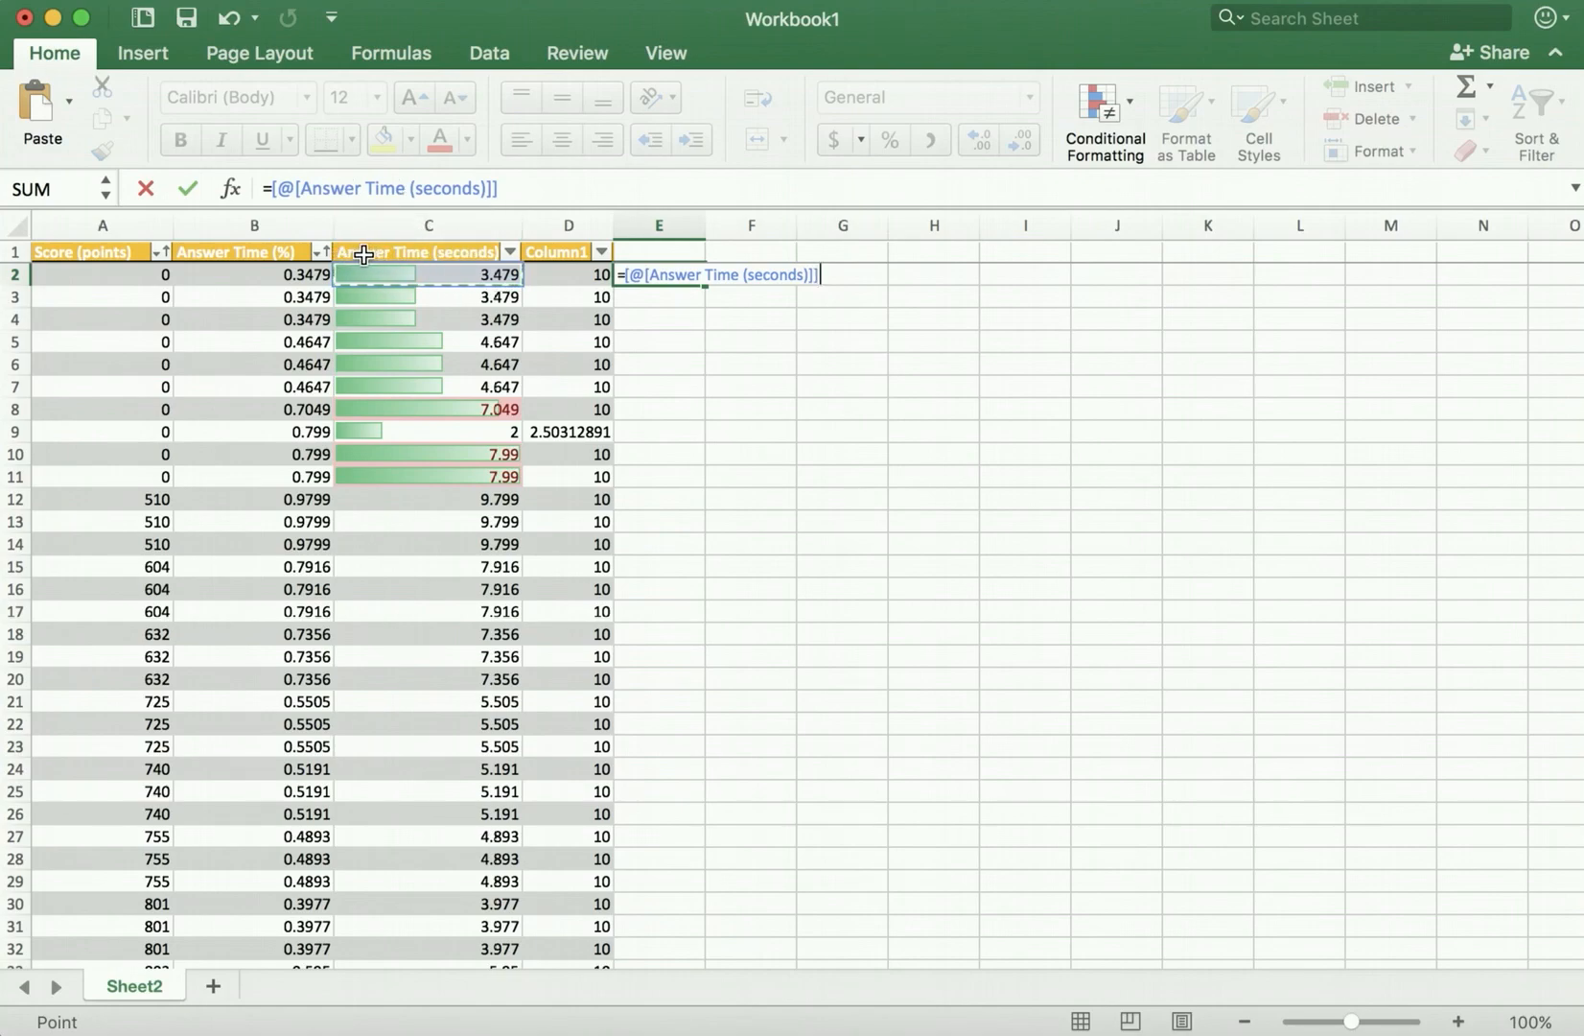
mouse_move(468, 251)
text(/)
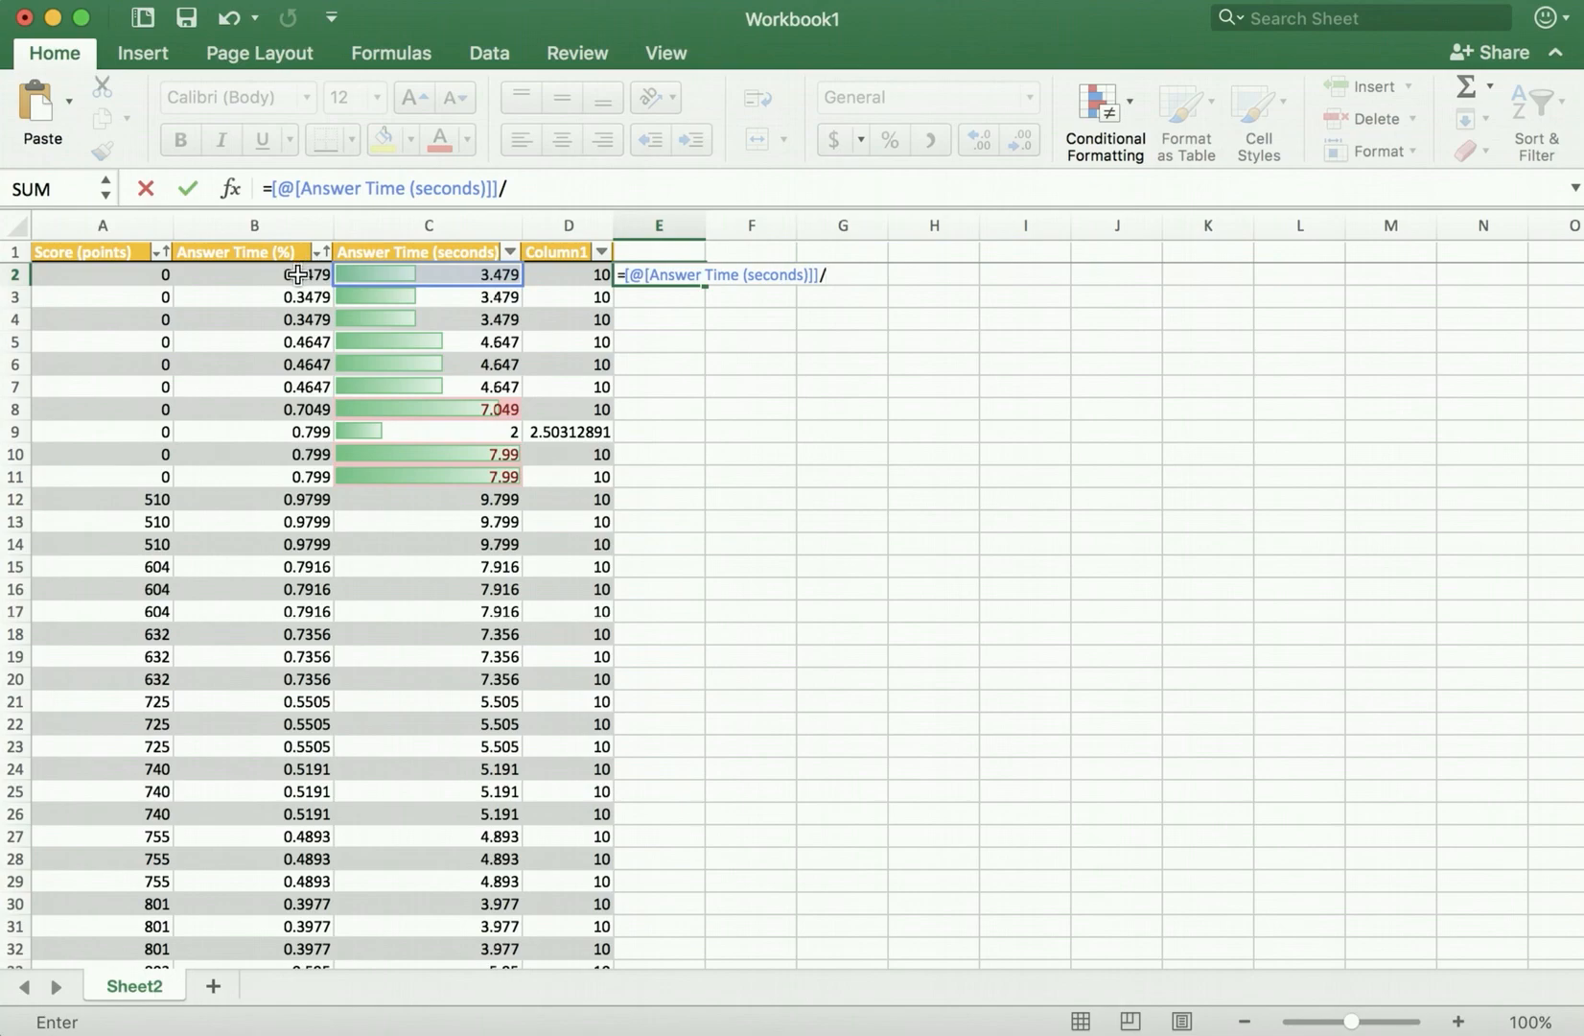
click(253, 274)
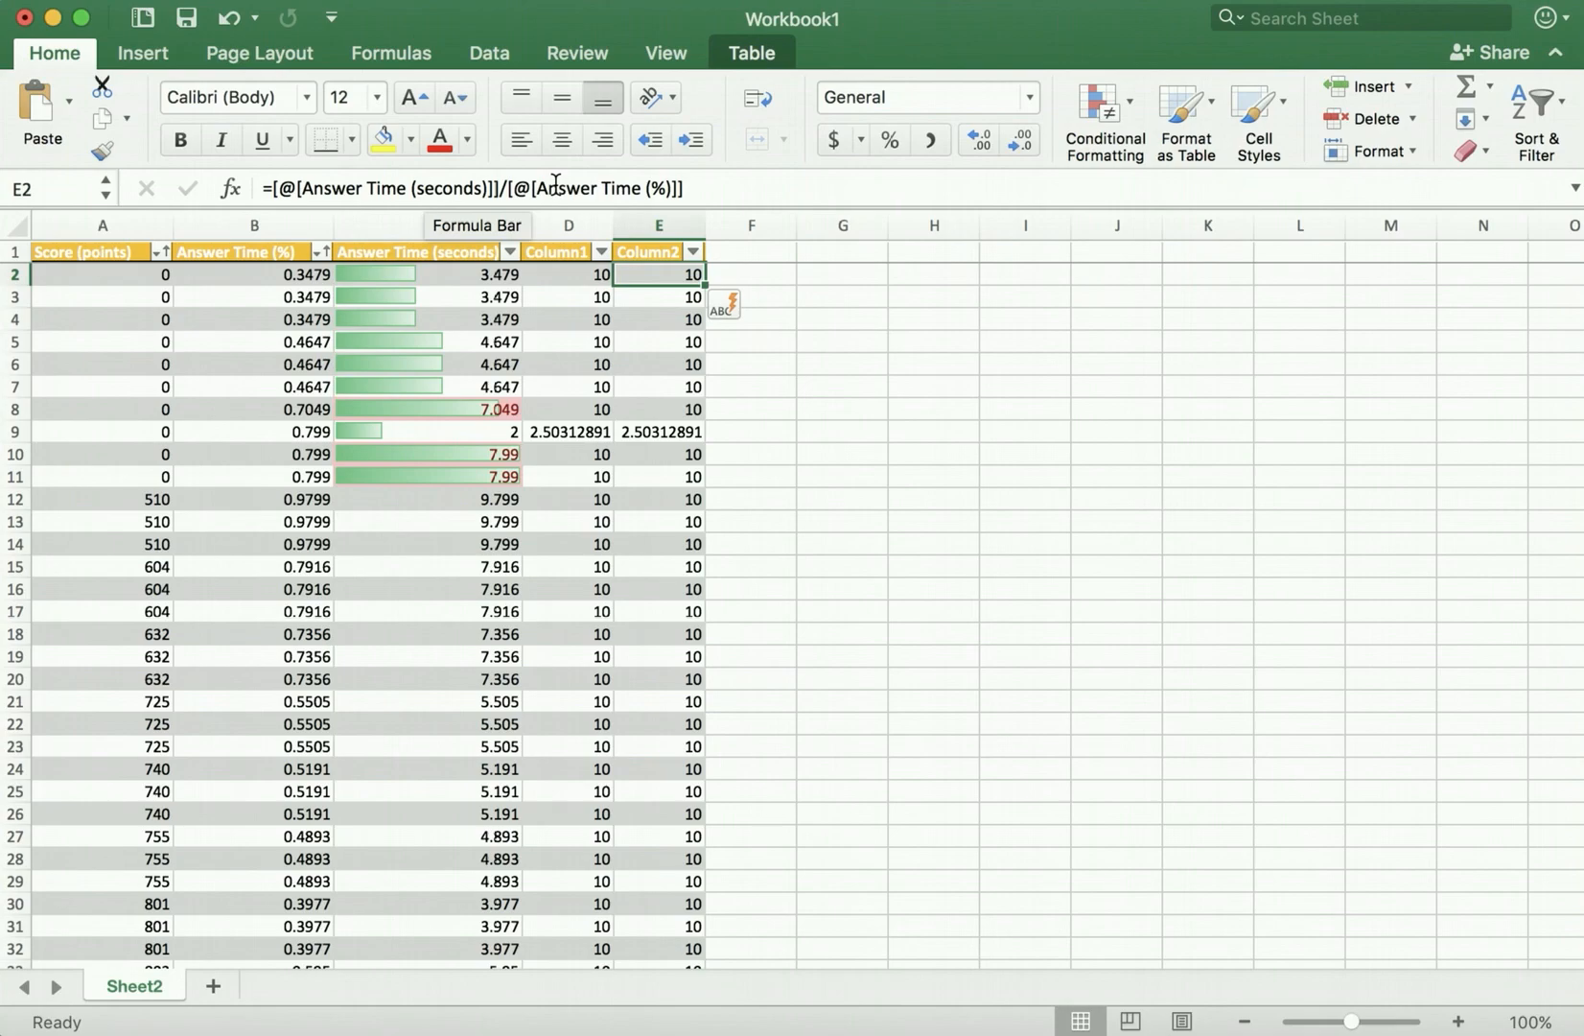
Select the Answer Time (%) column and reopen E2's structured-reference formula for inspection
click(253, 225)
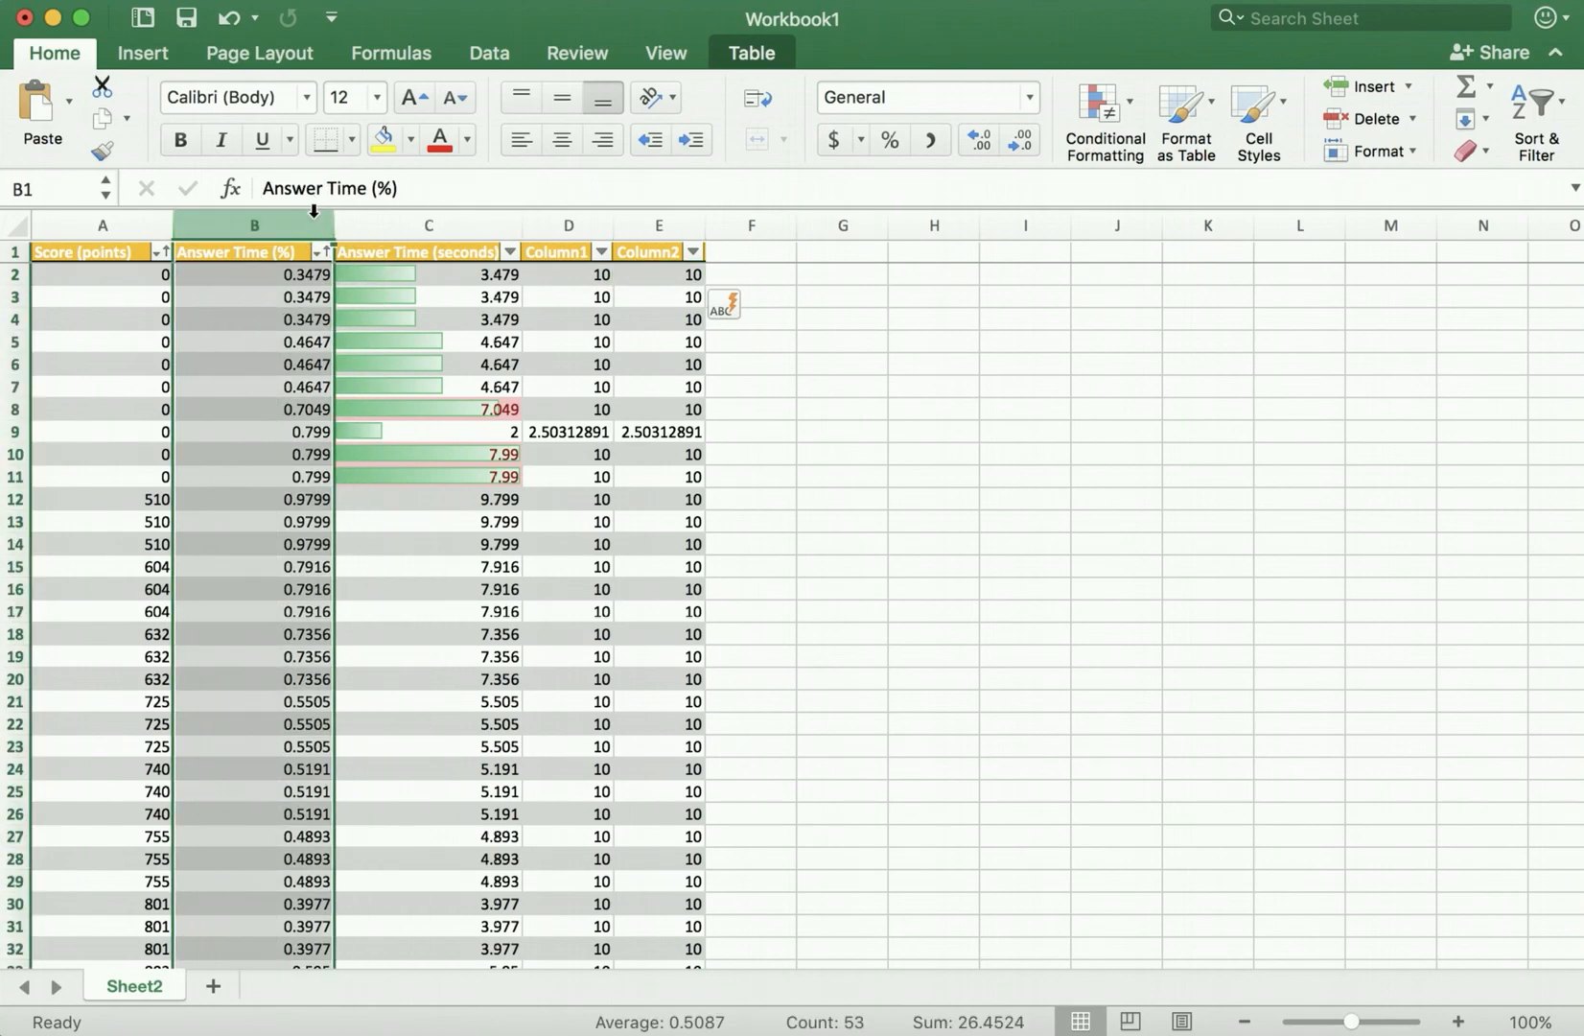
click(658, 274)
text(=[@[Answer Time (seconds)]]/[@[Answer Time (%)]])
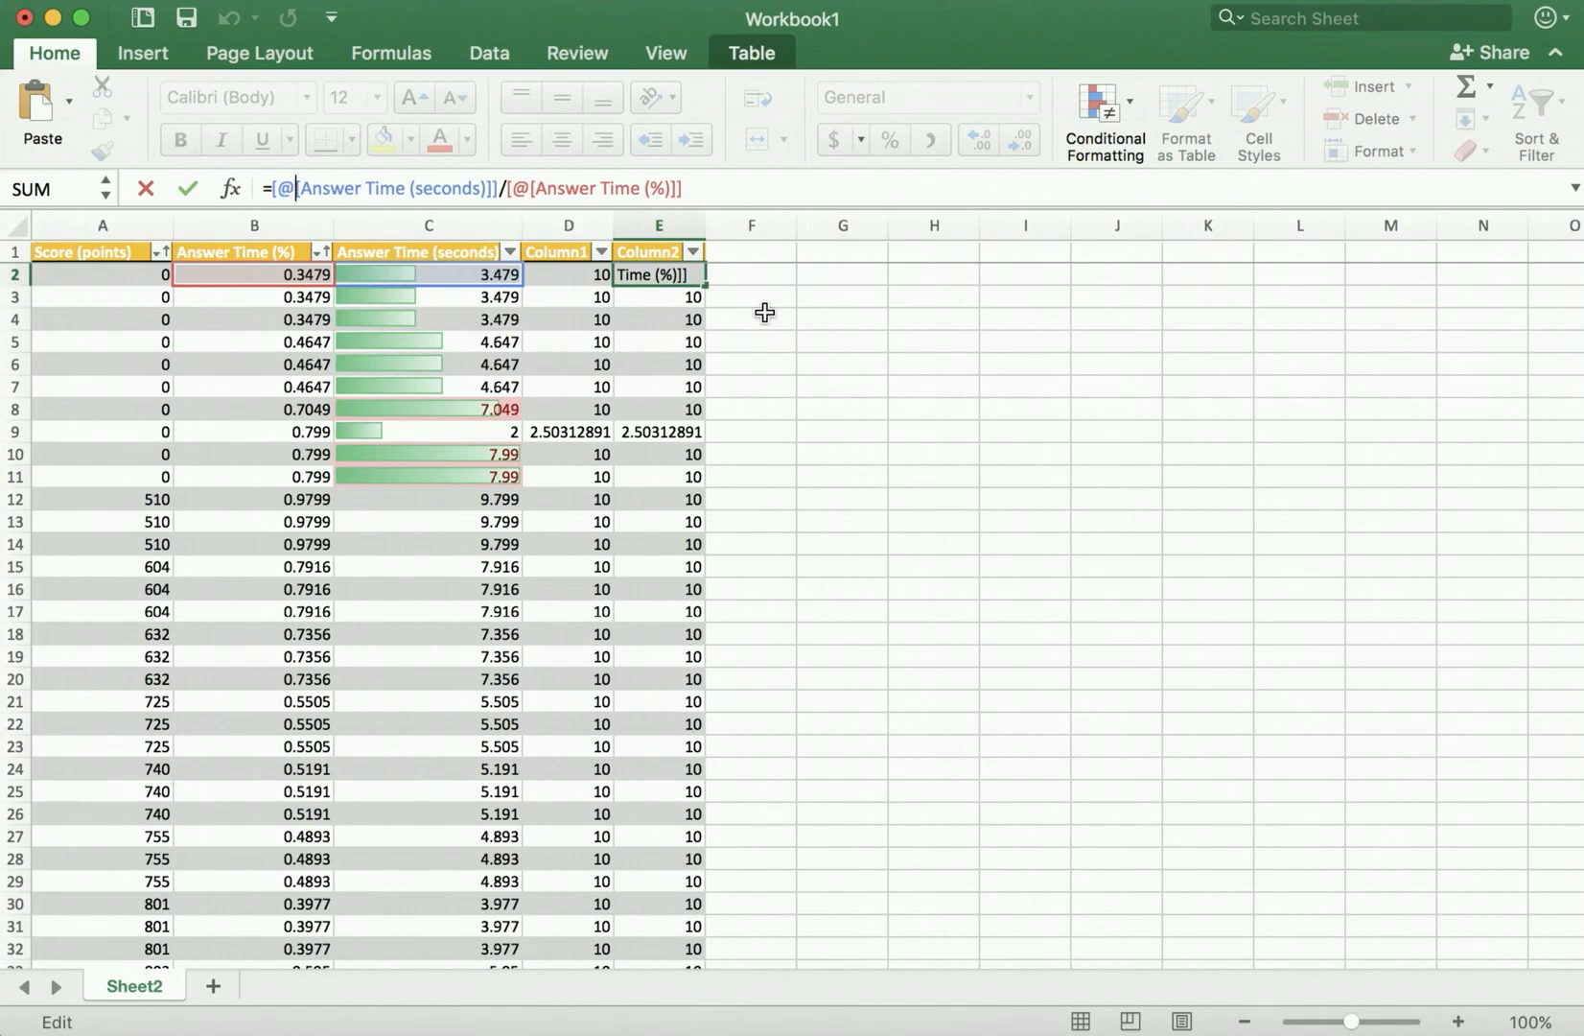
mouse_move(742, 270)
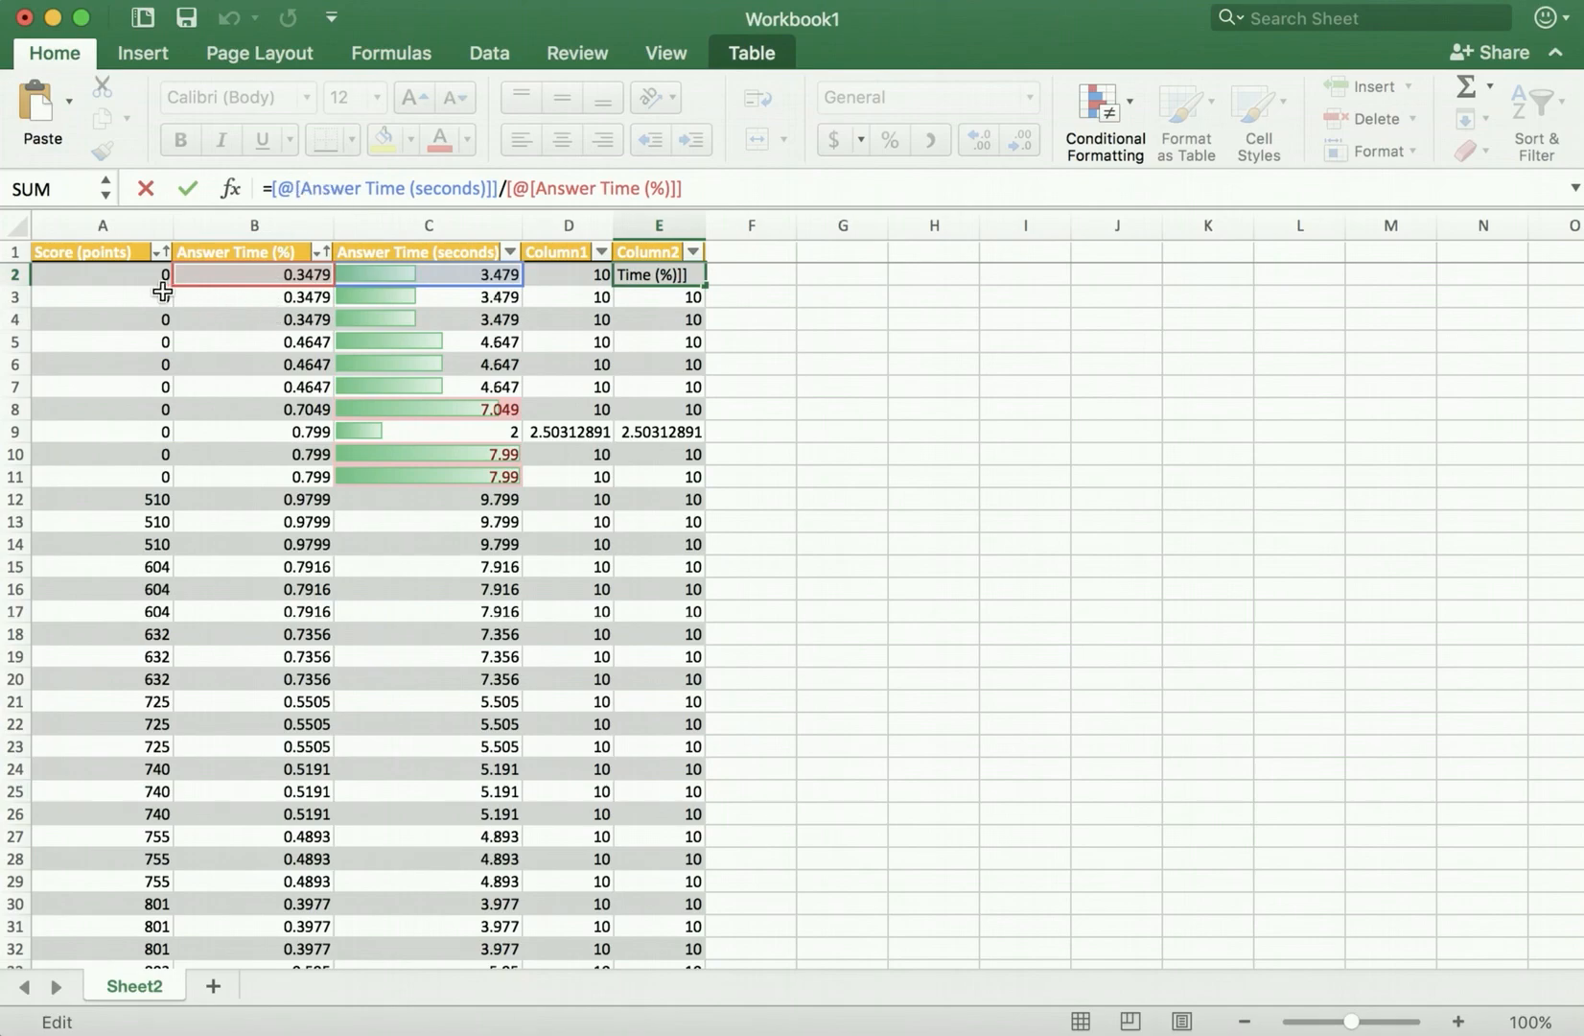
mouse_move(263, 274)
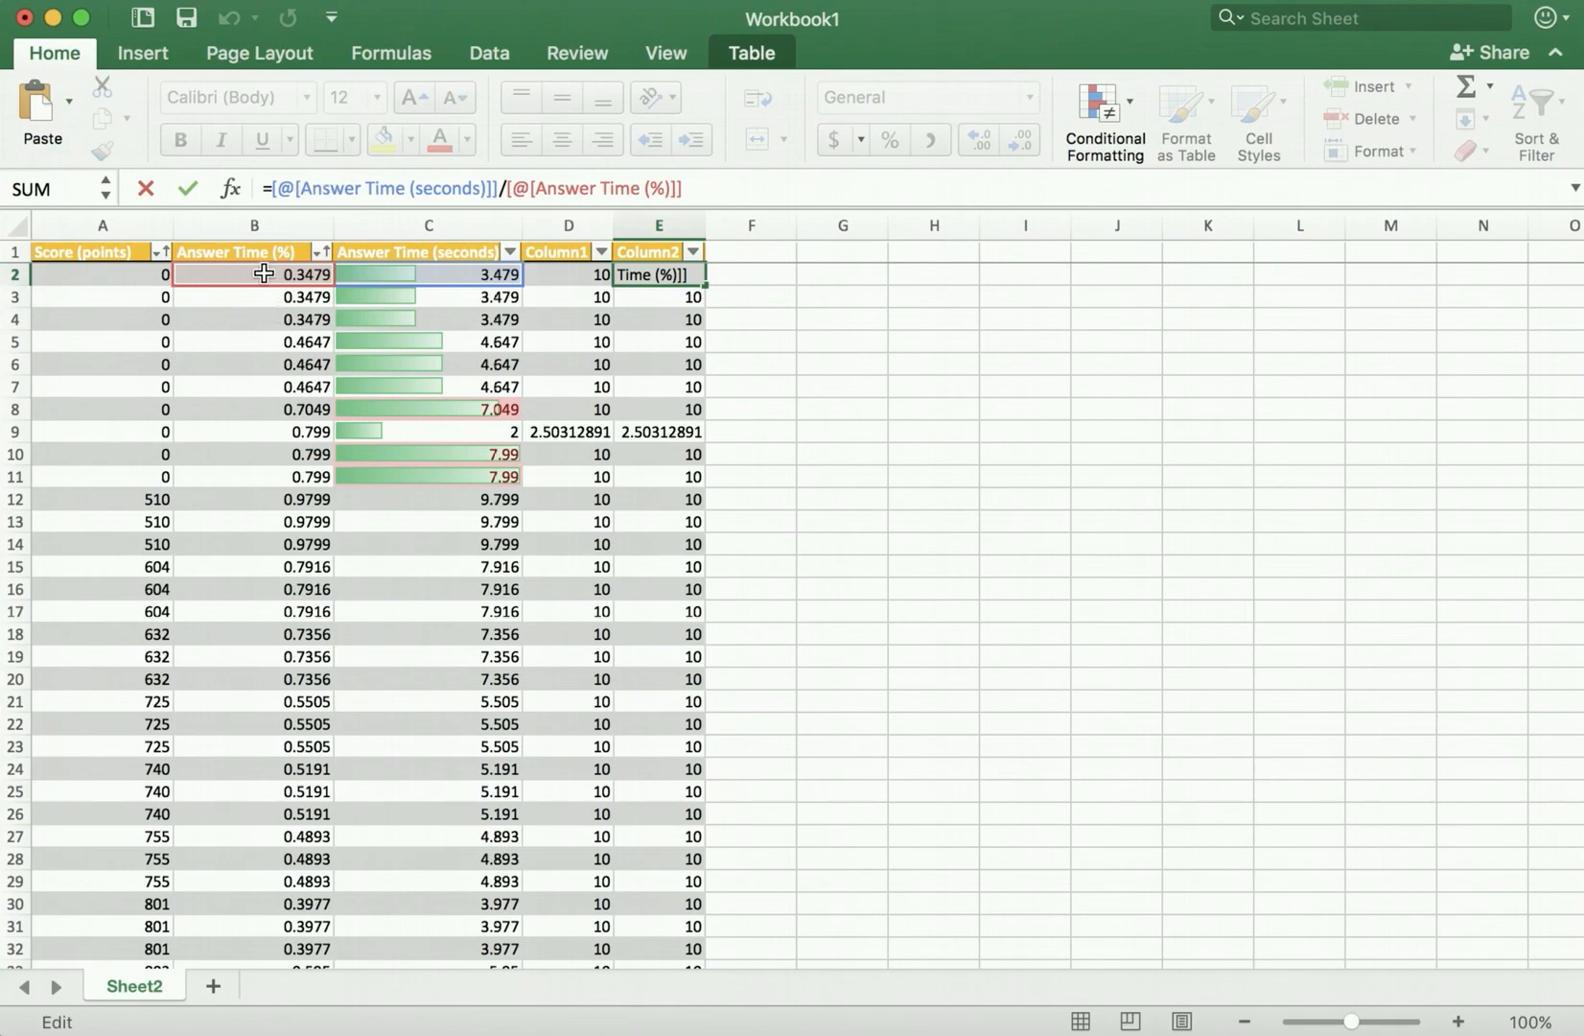